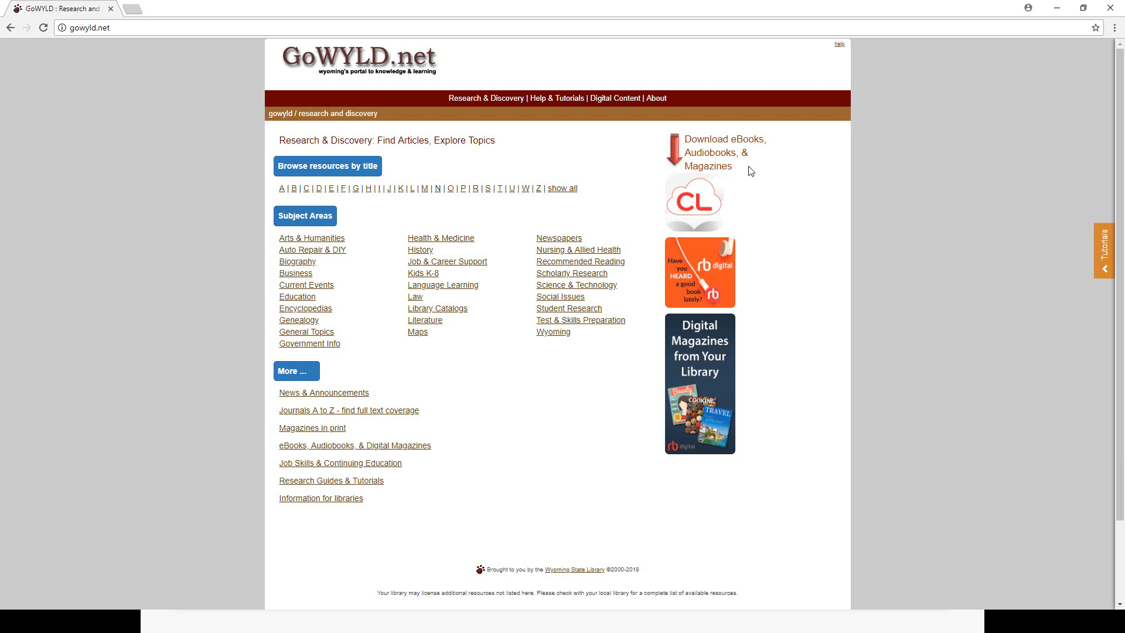
{"action": "mouse_move", "coordinate": [438, 189]}
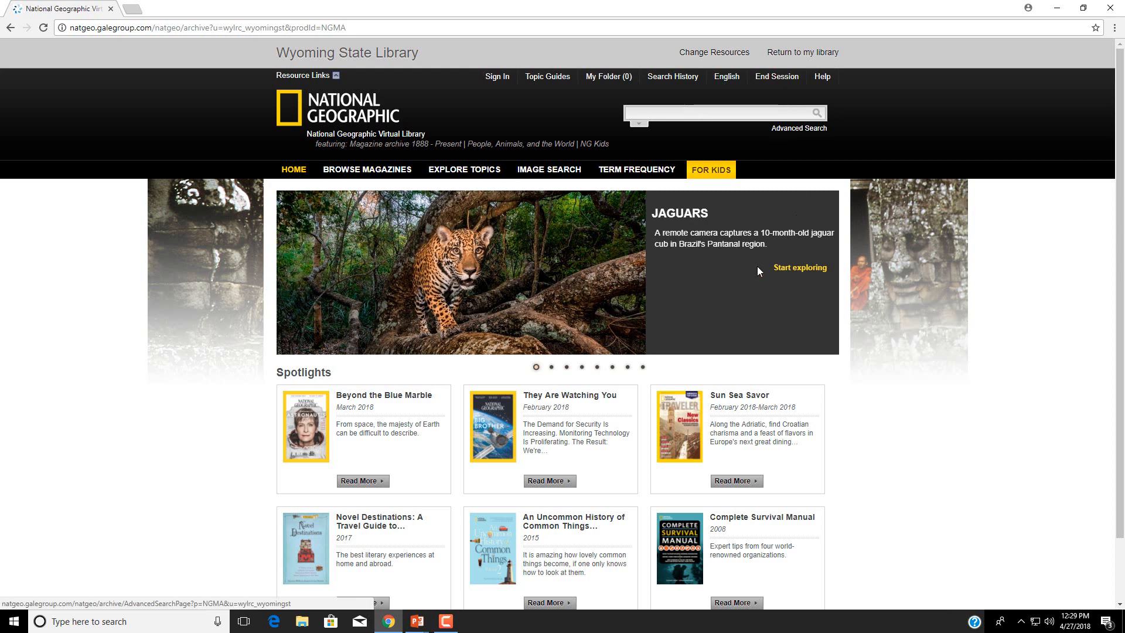
{"action": "mouse_move", "coordinate": [629, 296]}
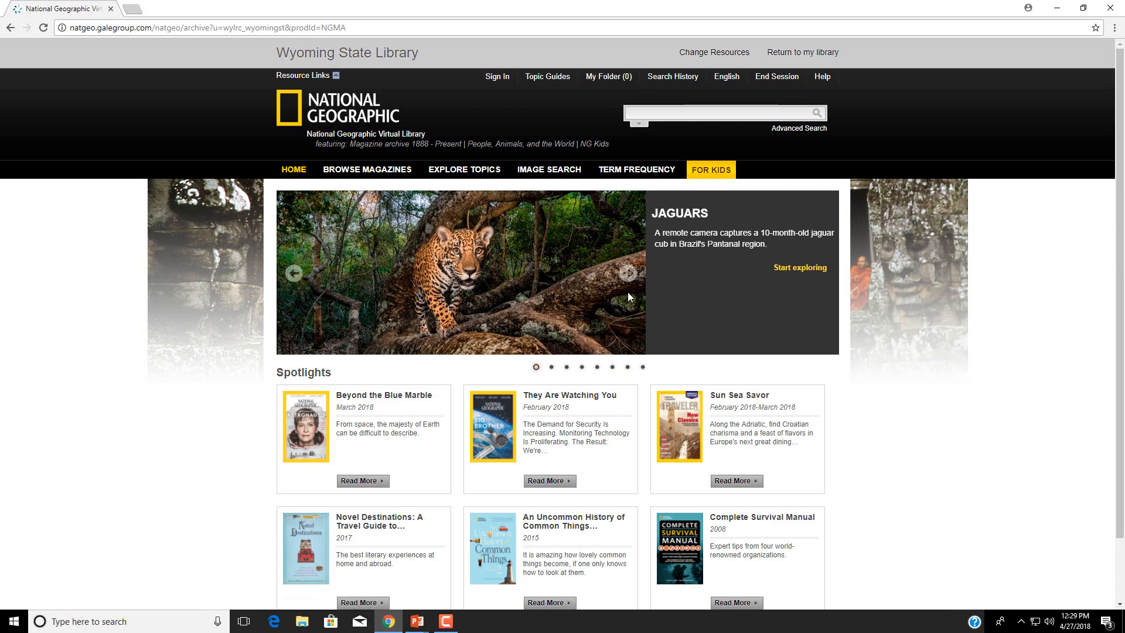
{"action": "mouse_move", "coordinate": [658, 263]}
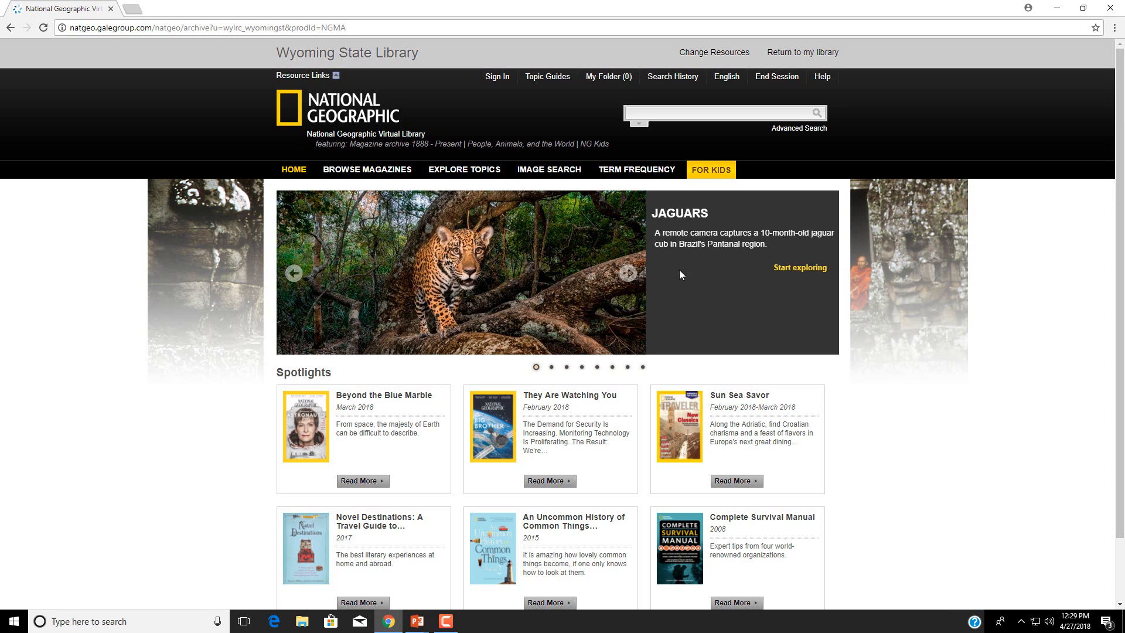
Step: Start exploring the featured Jaguars story from the library home page
{"action": "left_click", "coordinate": [799, 270]}
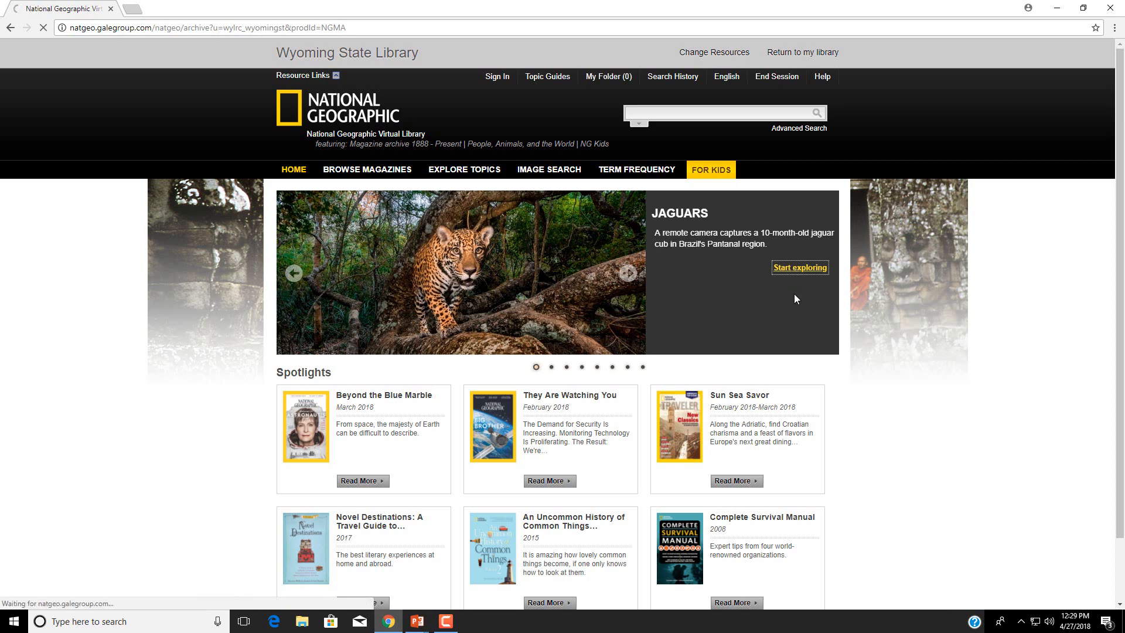
{"action": "mouse_move", "coordinate": [971, 322]}
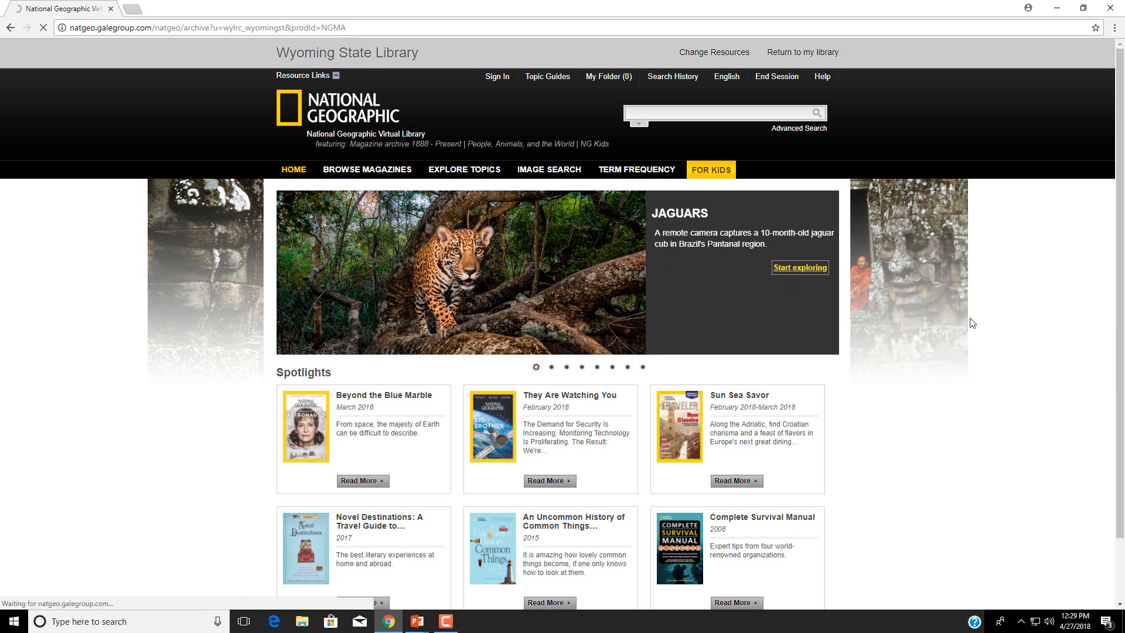
{"action": "left_click", "coordinate": [799, 267]}
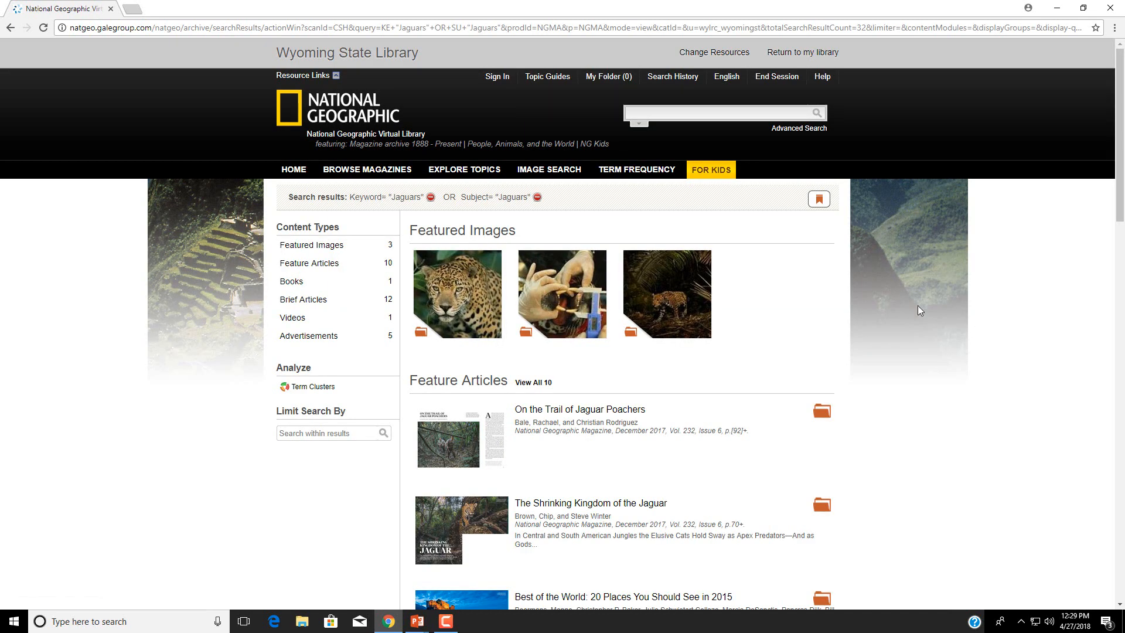
{"action": "mouse_move", "coordinate": [365, 235]}
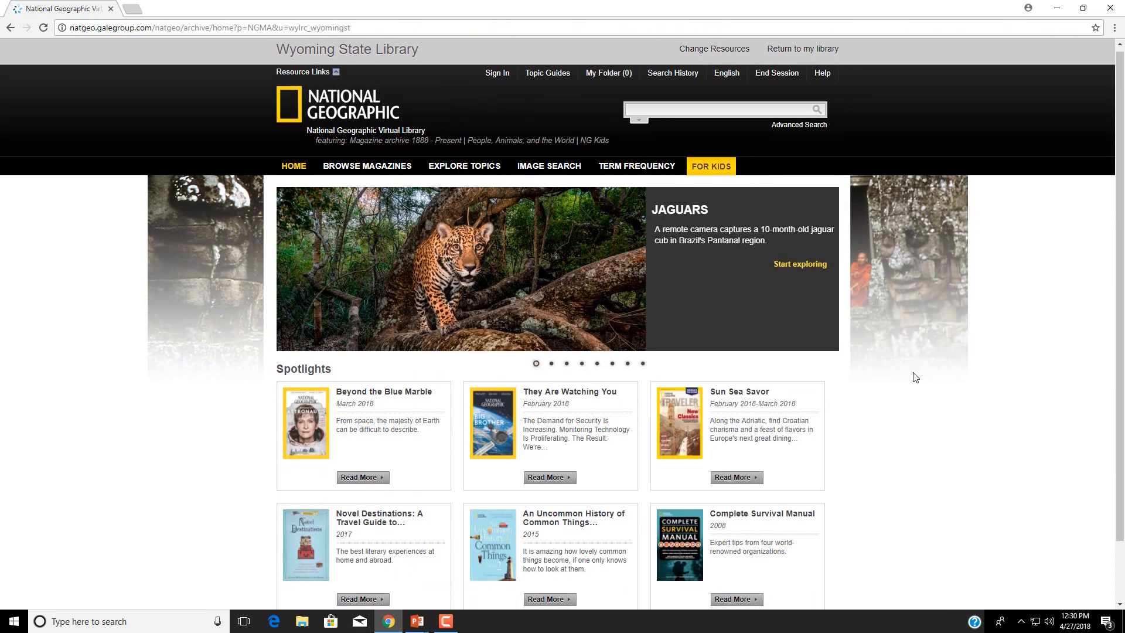
{"action": "scroll", "scroll_direction": "down", "scroll_amount": 3}
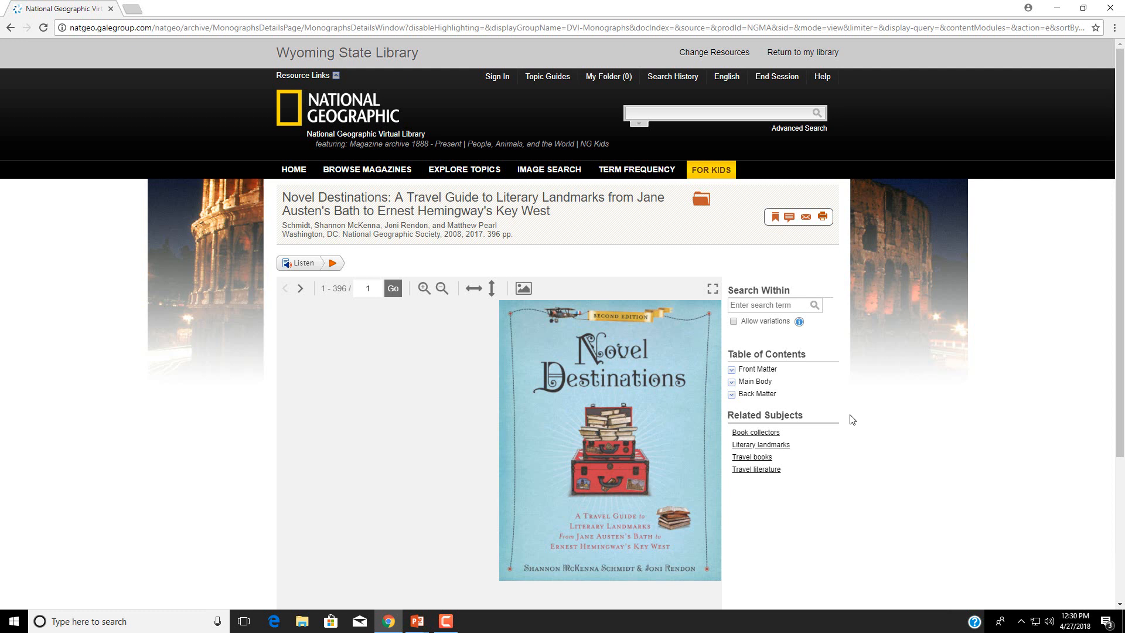
{"action": "mouse_move", "coordinate": [843, 421]}
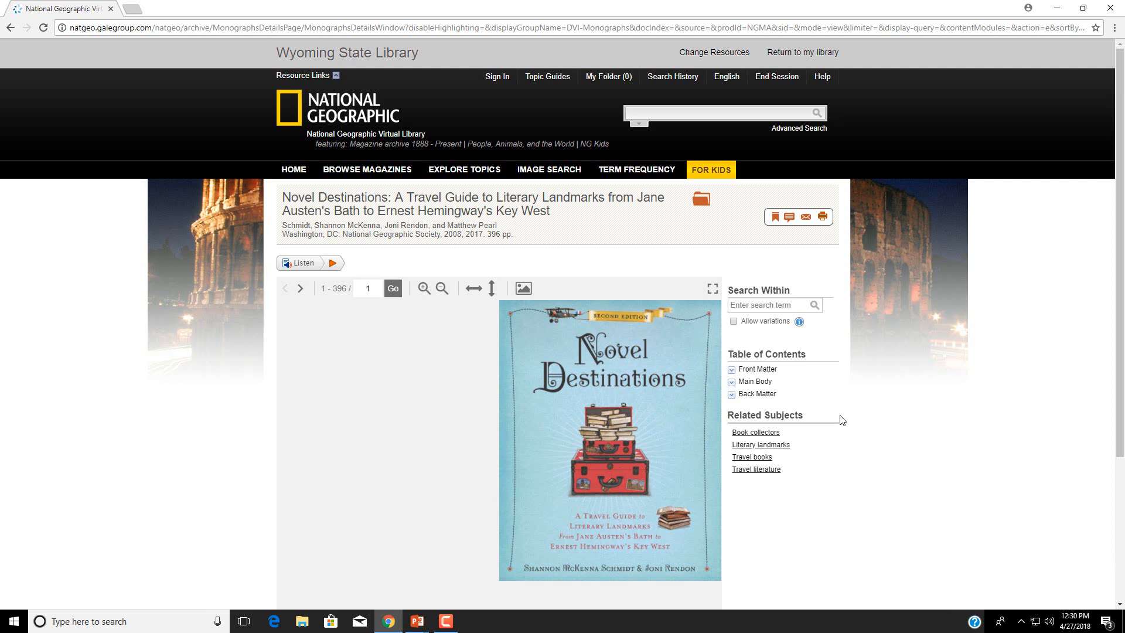
{"action": "mouse_move", "coordinate": [441, 367]}
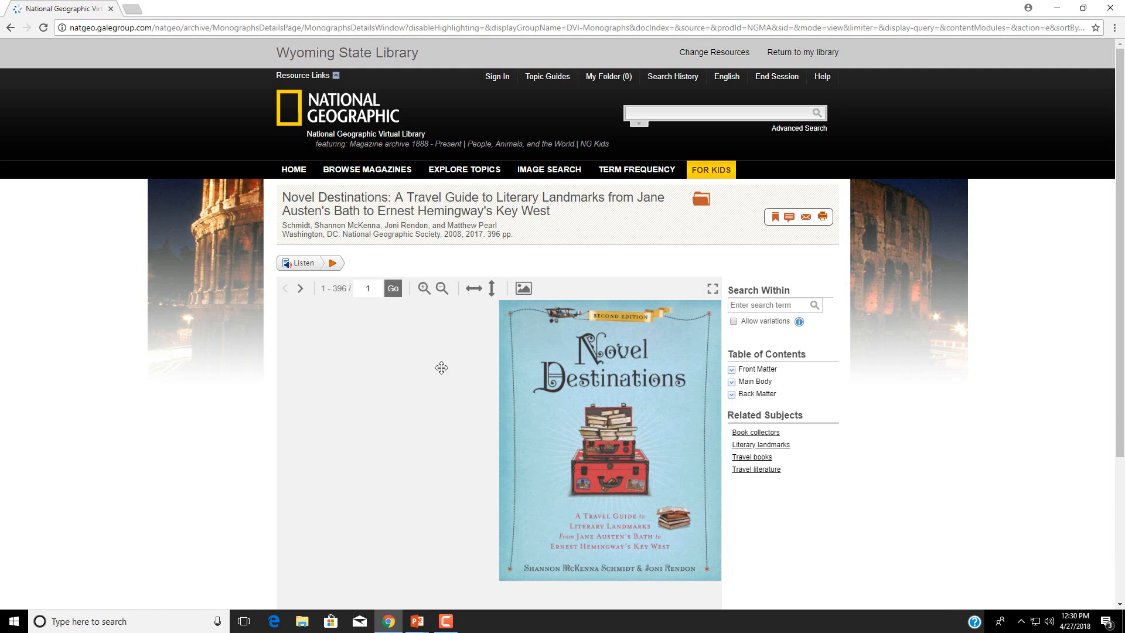
{"action": "mouse_move", "coordinate": [379, 354]}
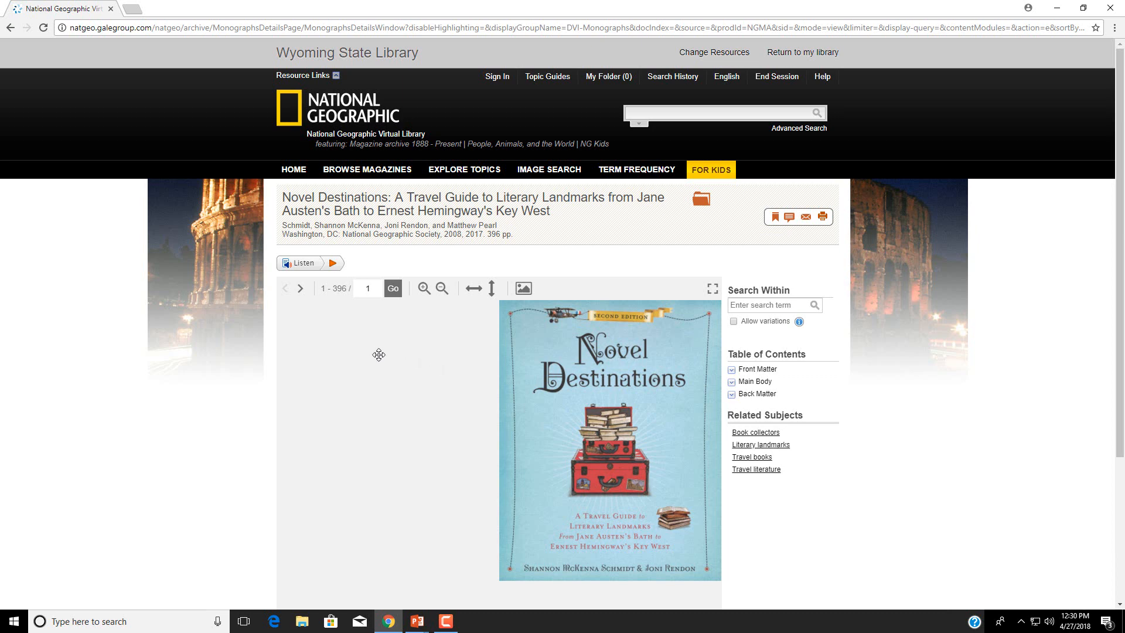
{"action": "mouse_move", "coordinate": [386, 352]}
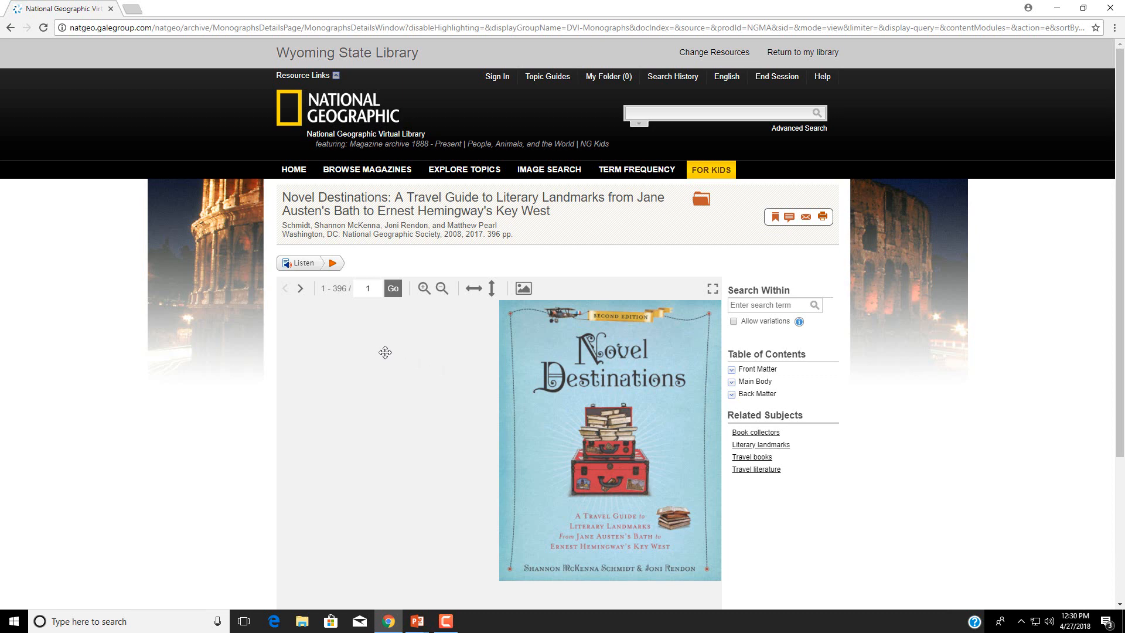
{"action": "left_click", "coordinate": [293, 170]}
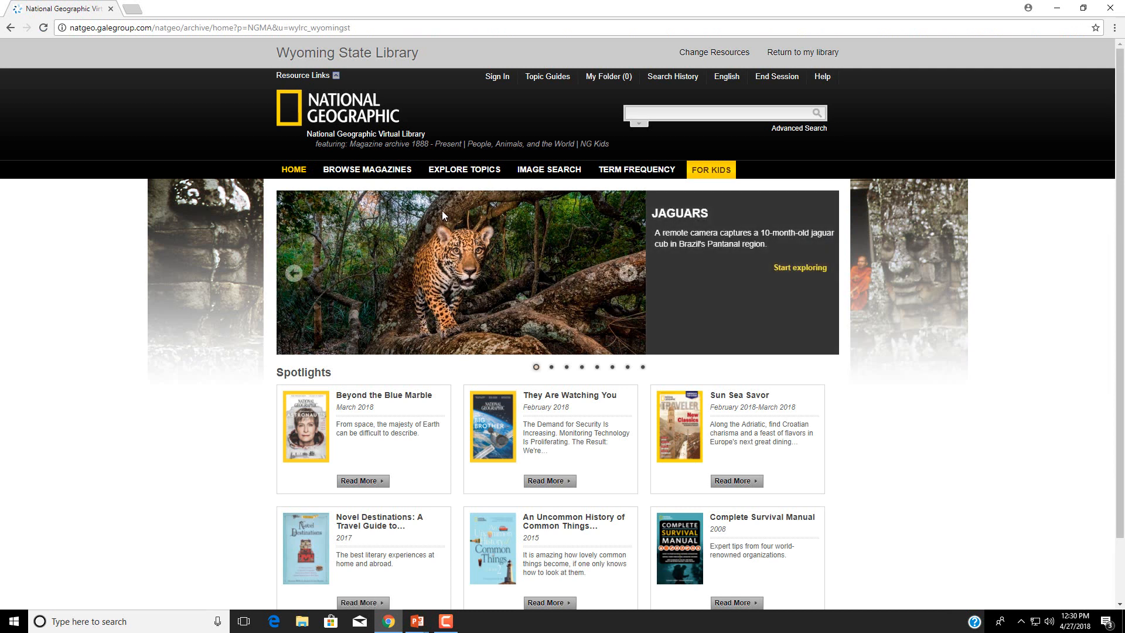
{"action": "mouse_move", "coordinate": [366, 169]}
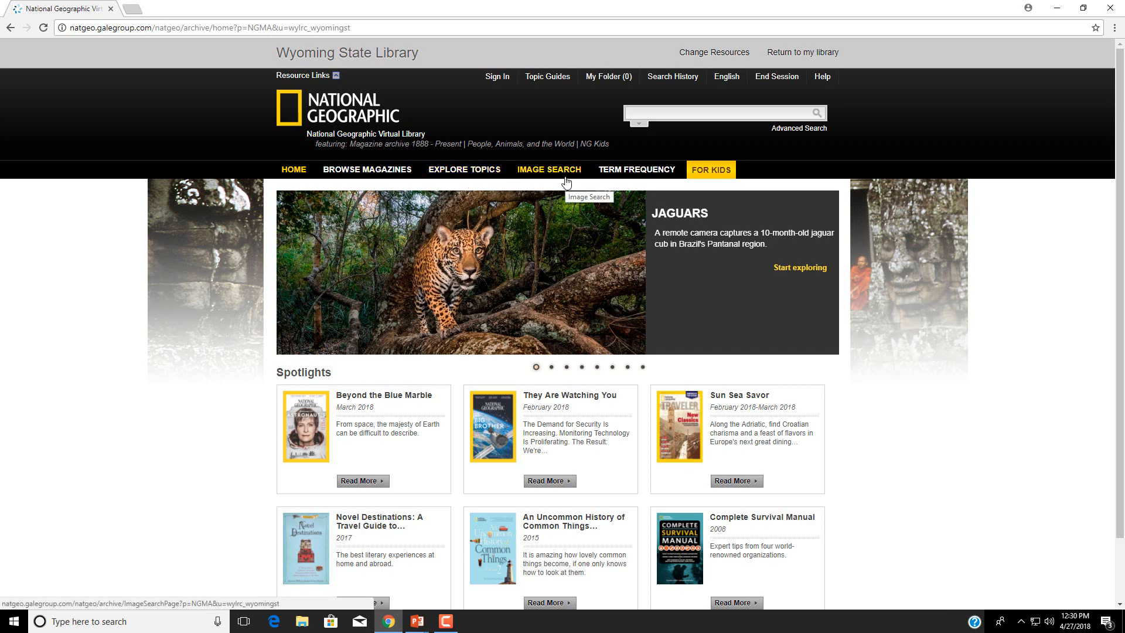
{"action": "mouse_move", "coordinate": [635, 169]}
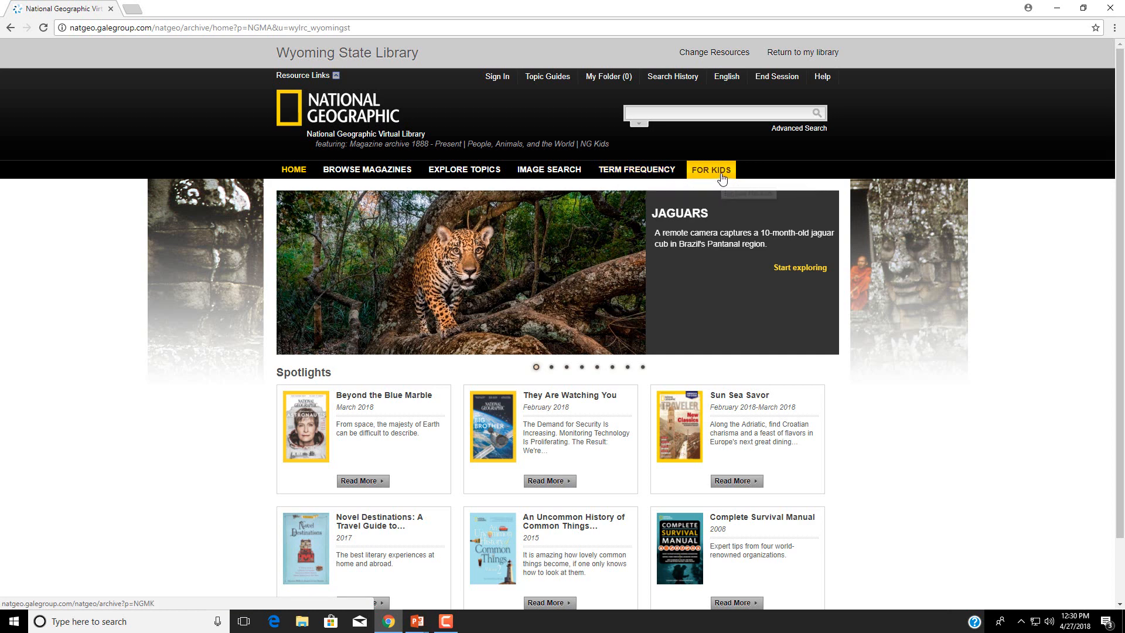
Step: Graph the yearly frequency of 'Viet Nam' and list its 1965 documents
{"action": "left_click", "coordinate": [636, 169]}
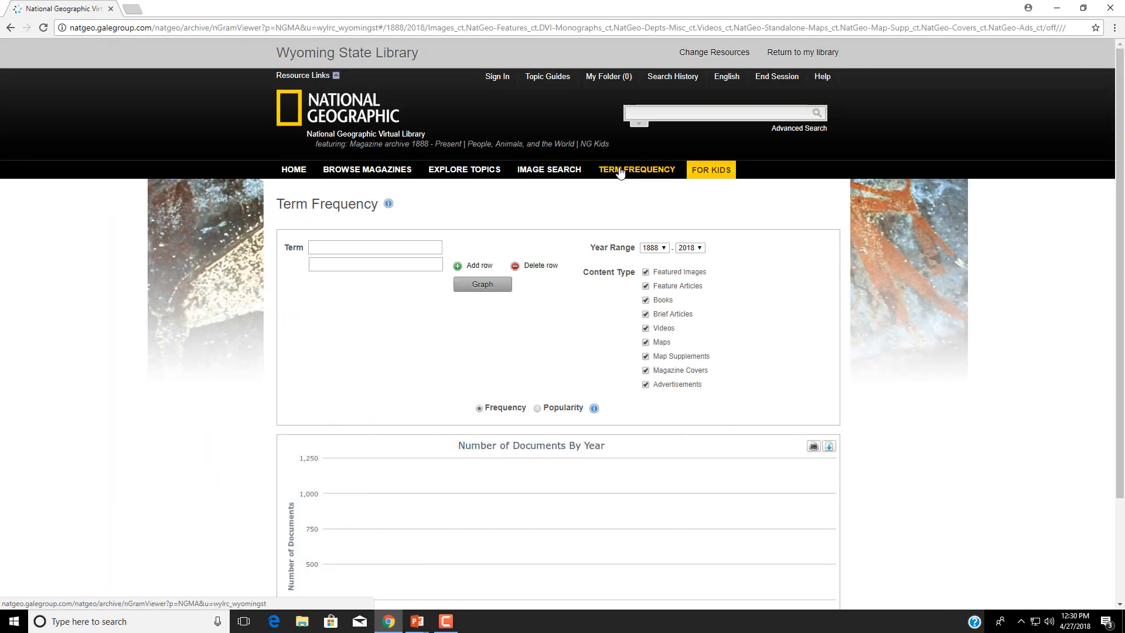
{"action": "mouse_move", "coordinate": [635, 169]}
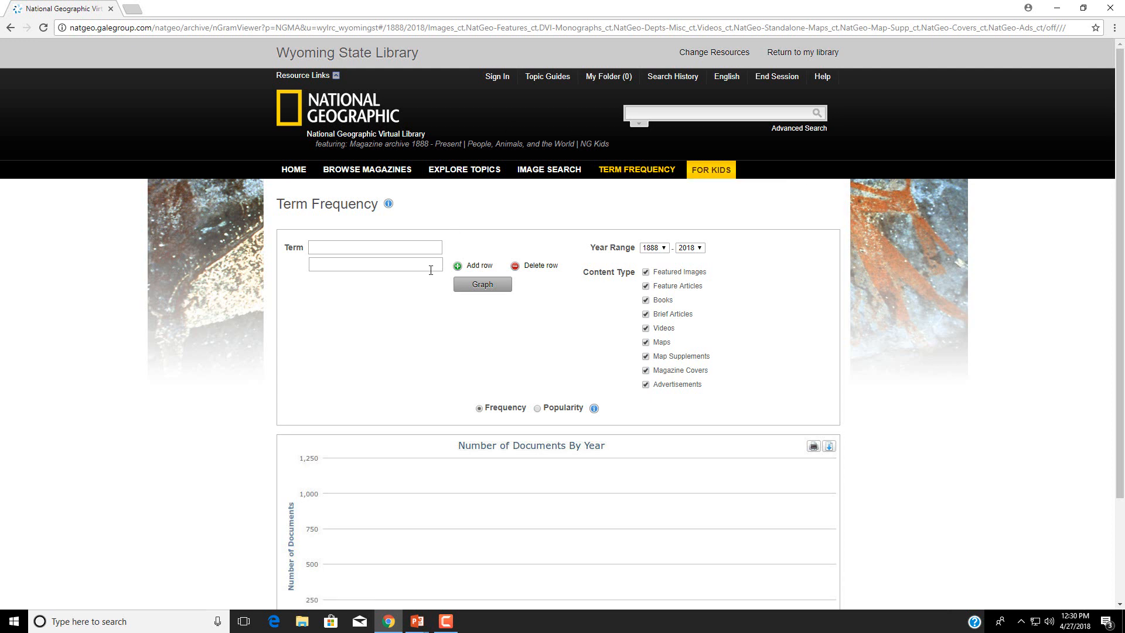
{"action": "left_click", "coordinate": [374, 247]}
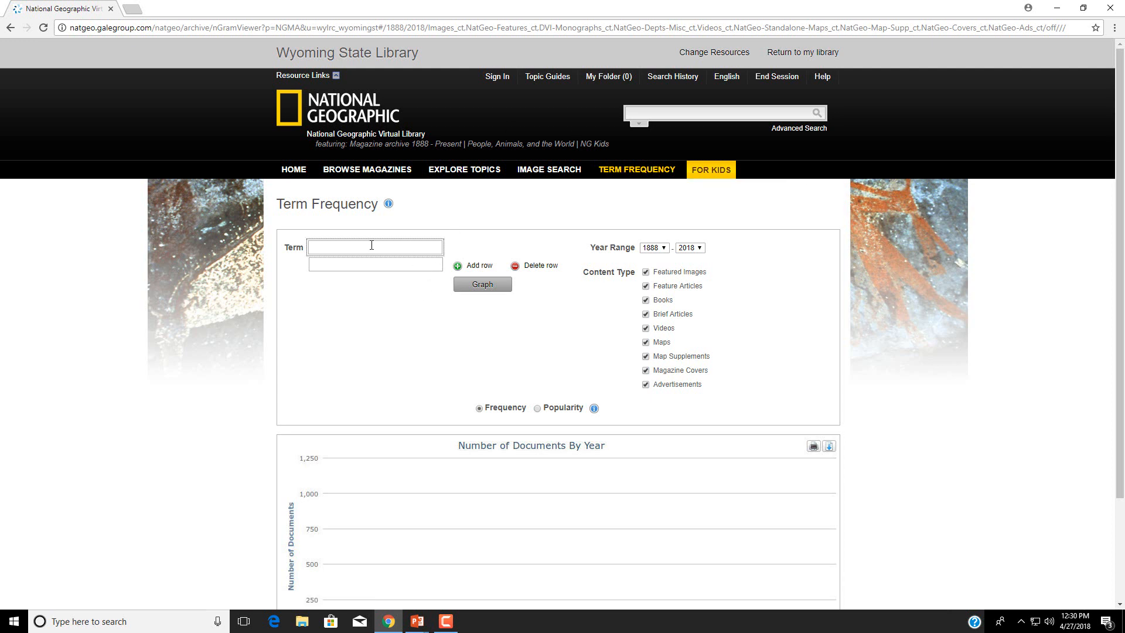
{"action": "type", "text": "Viet Nam"}
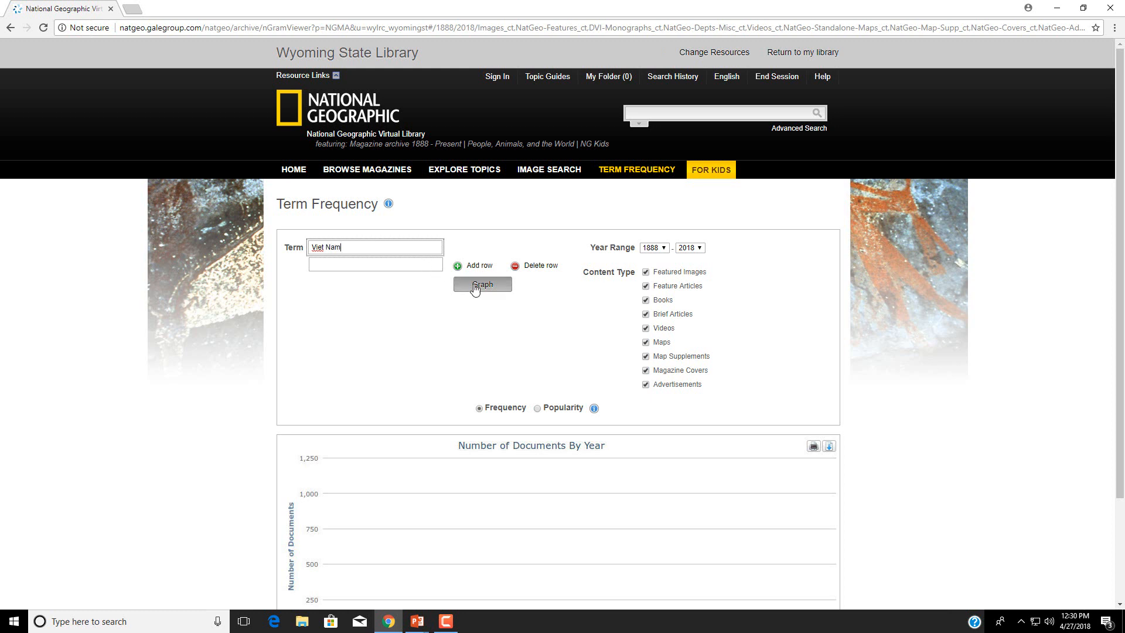
{"action": "left_click", "coordinate": [482, 284]}
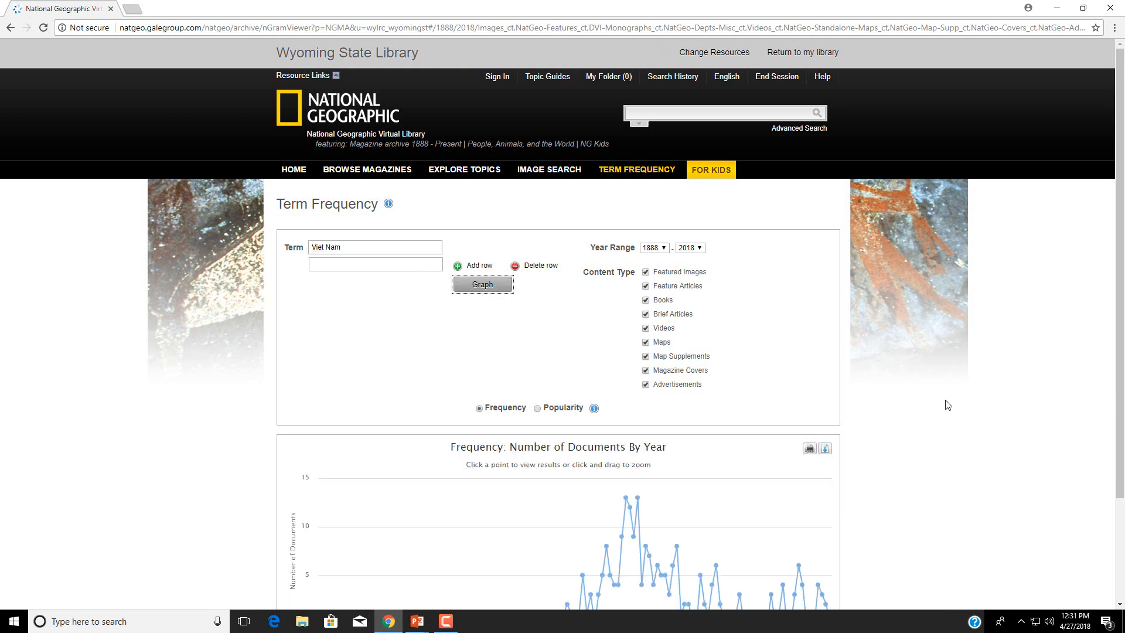
{"action": "scroll", "scroll_direction": "down", "scroll_amount": 3}
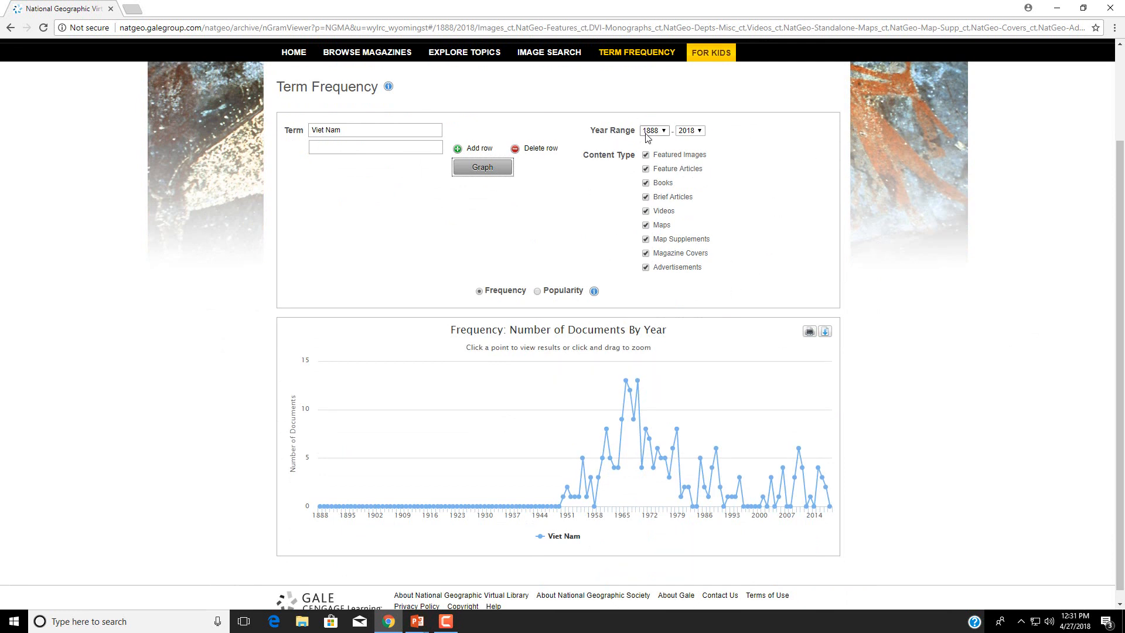
{"action": "mouse_move", "coordinate": [706, 137]}
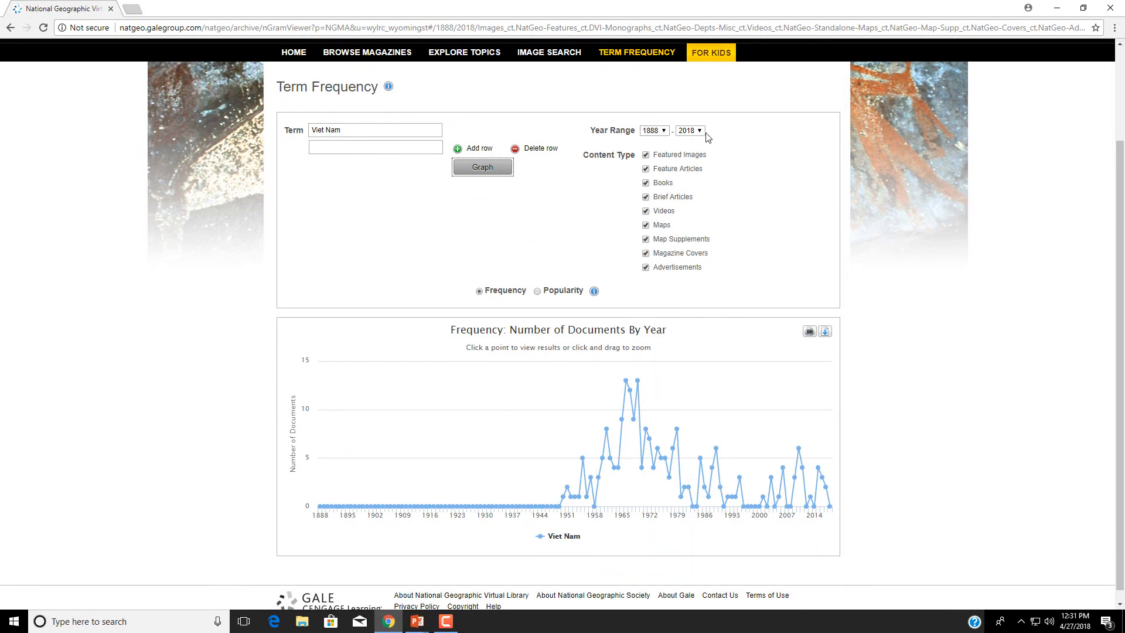
{"action": "mouse_move", "coordinate": [714, 295]}
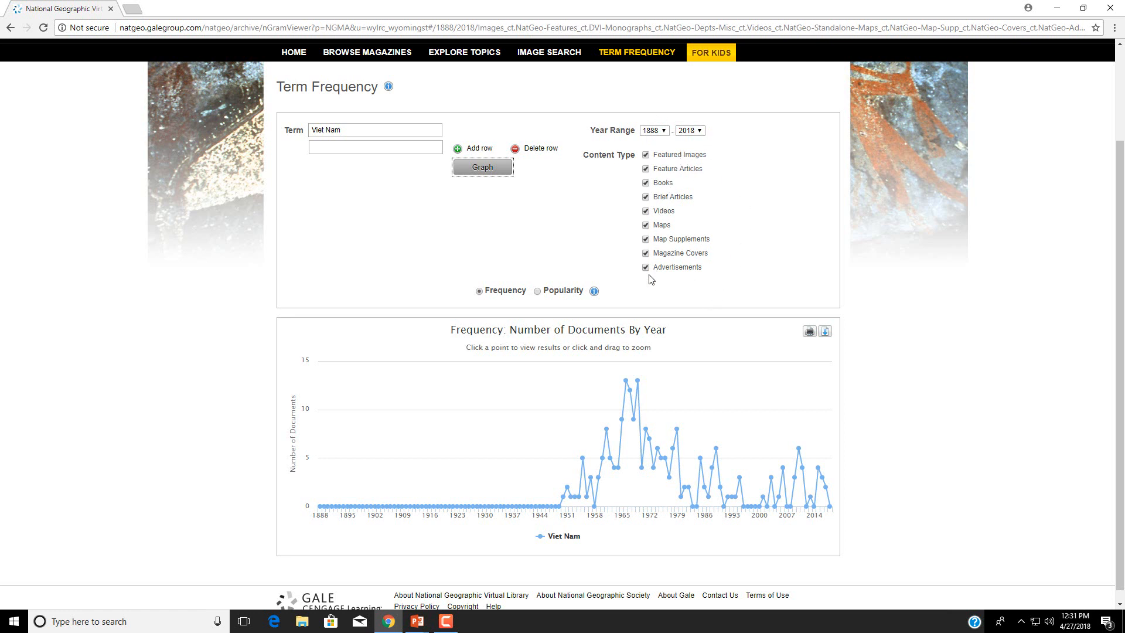
{"action": "mouse_move", "coordinate": [652, 295]}
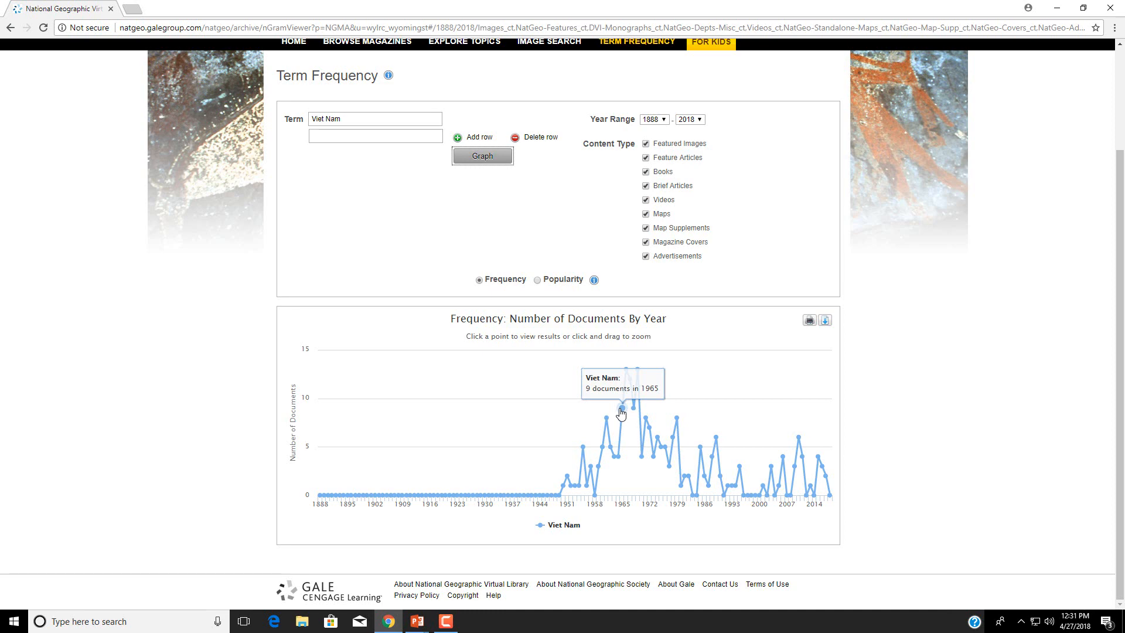
{"action": "left_click", "coordinate": [621, 412]}
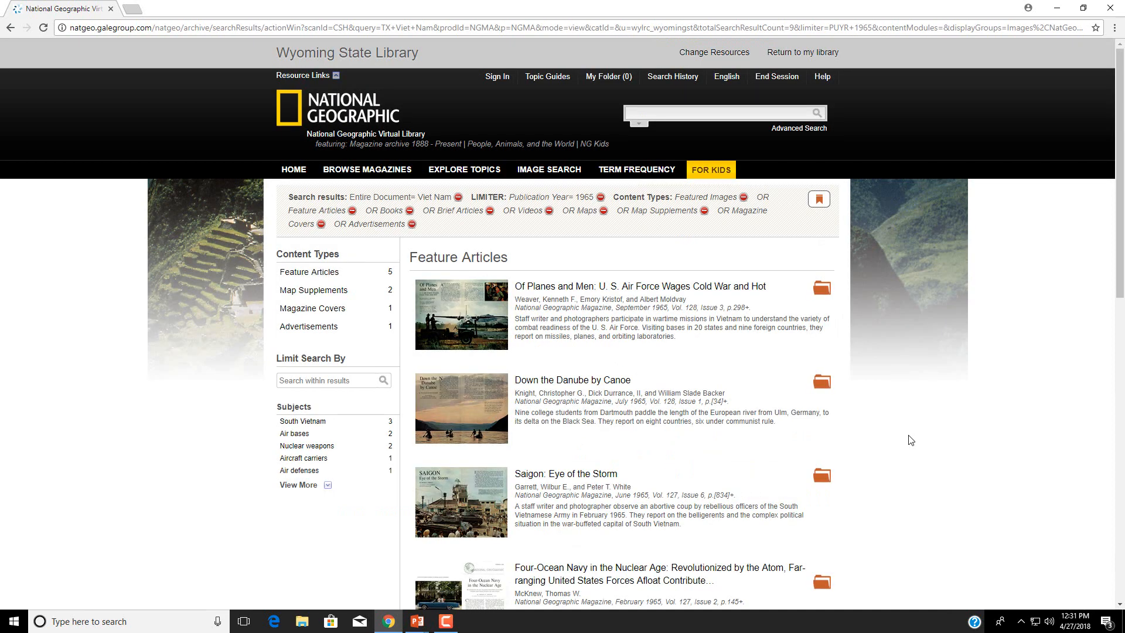
{"action": "mouse_move", "coordinate": [882, 393]}
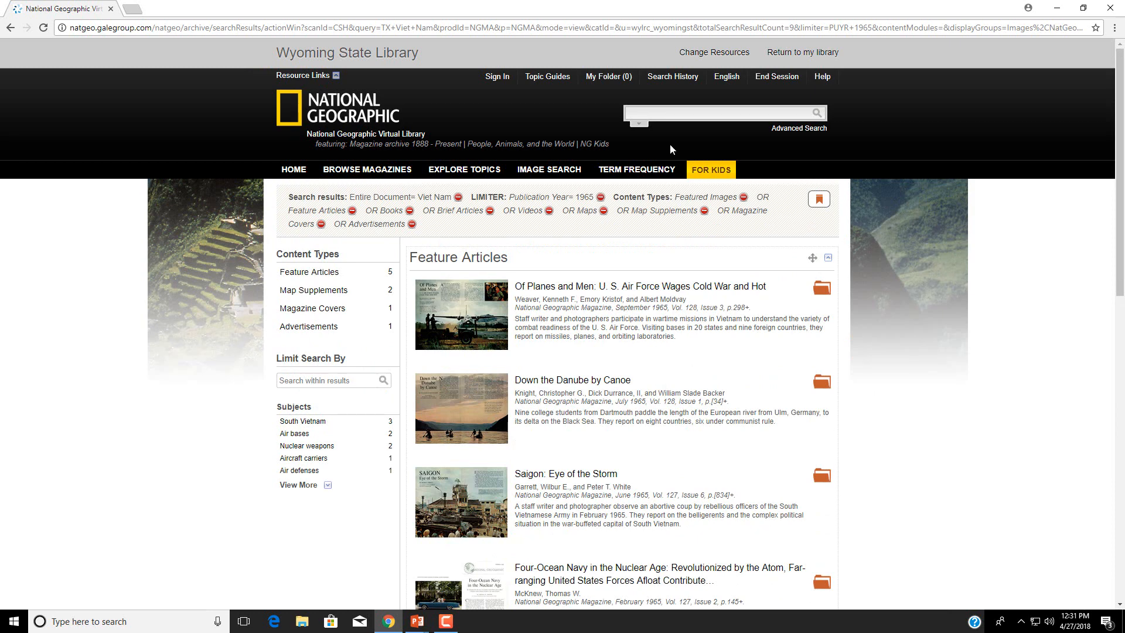
Step: Graph 'eco tourism' by year, open its 2013 documents, then switch to the kids' library
{"action": "left_click", "coordinate": [635, 169]}
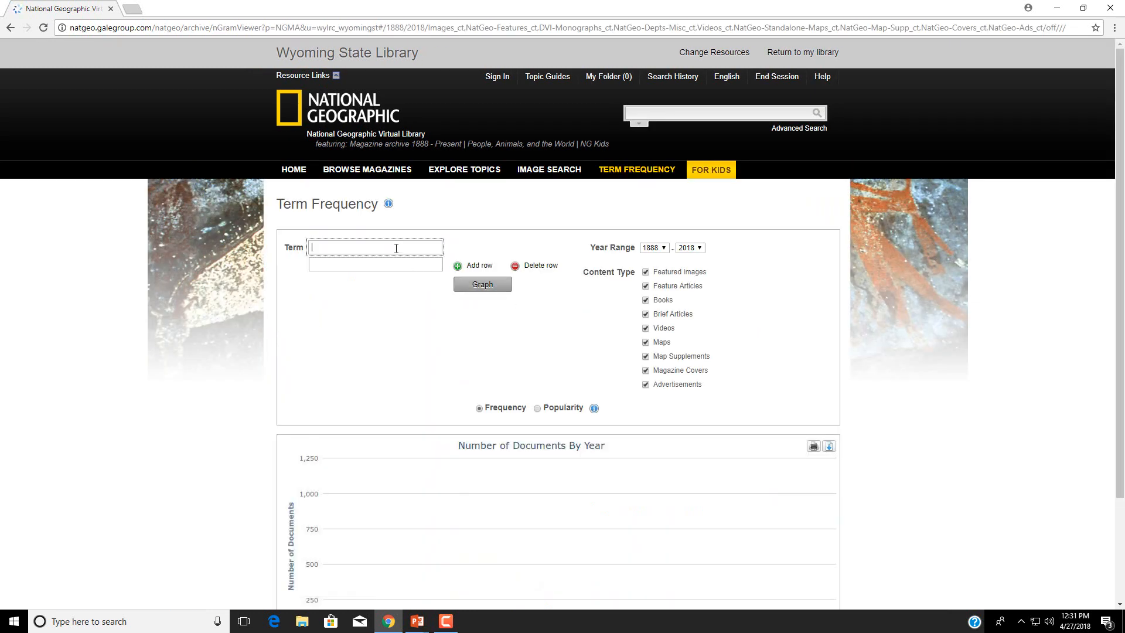
{"action": "type", "text": "eco tourism"}
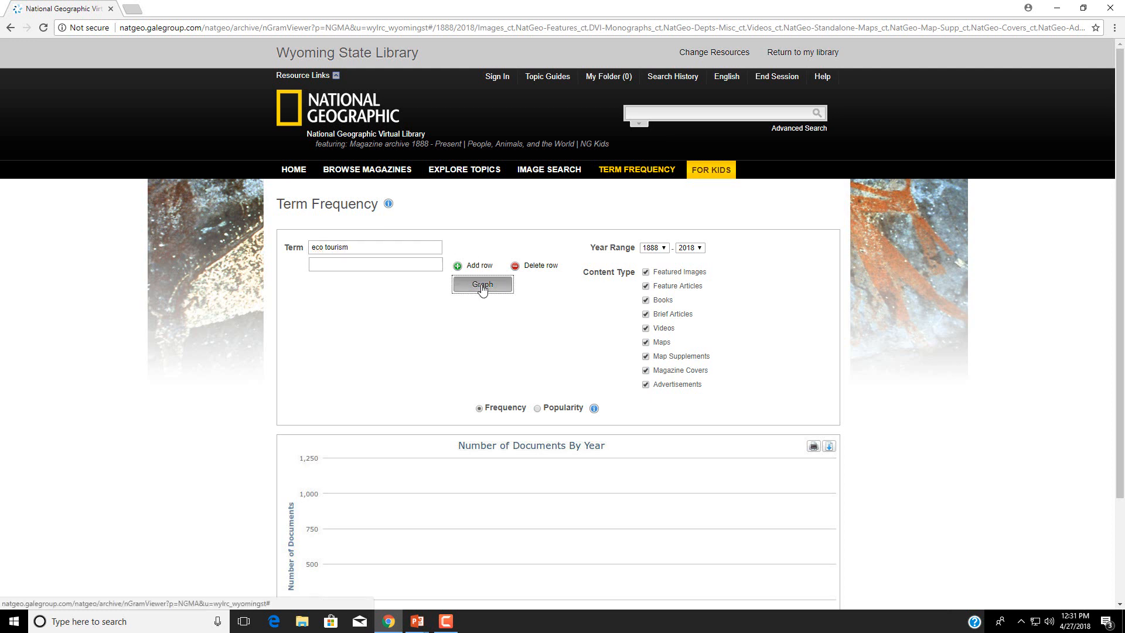
{"action": "left_click", "coordinate": [482, 284]}
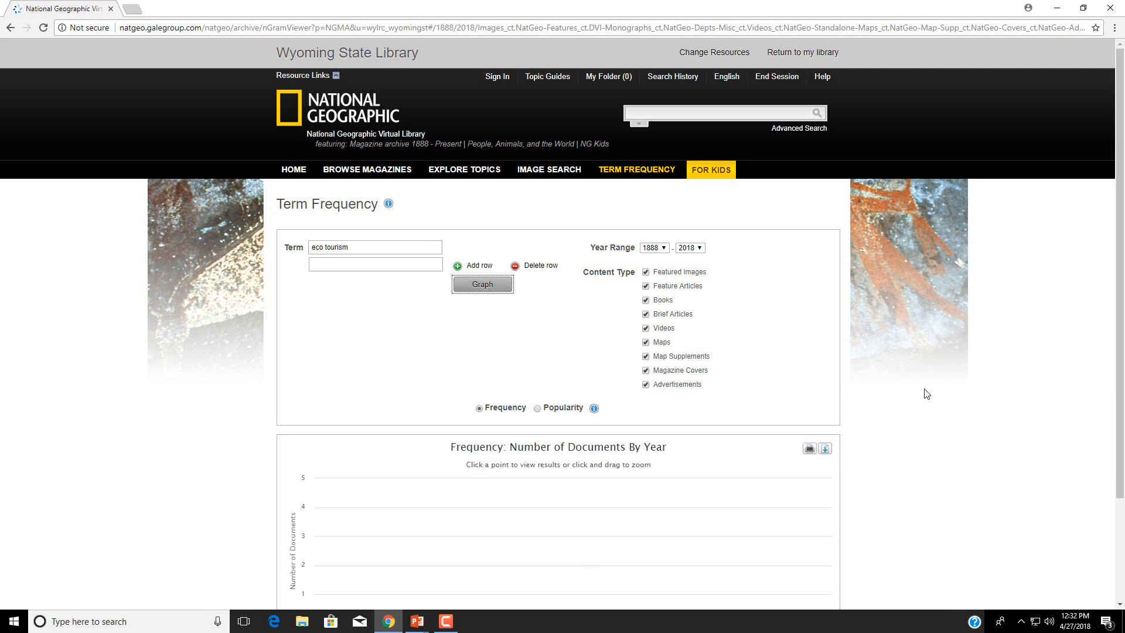
{"action": "left_click", "coordinate": [482, 284]}
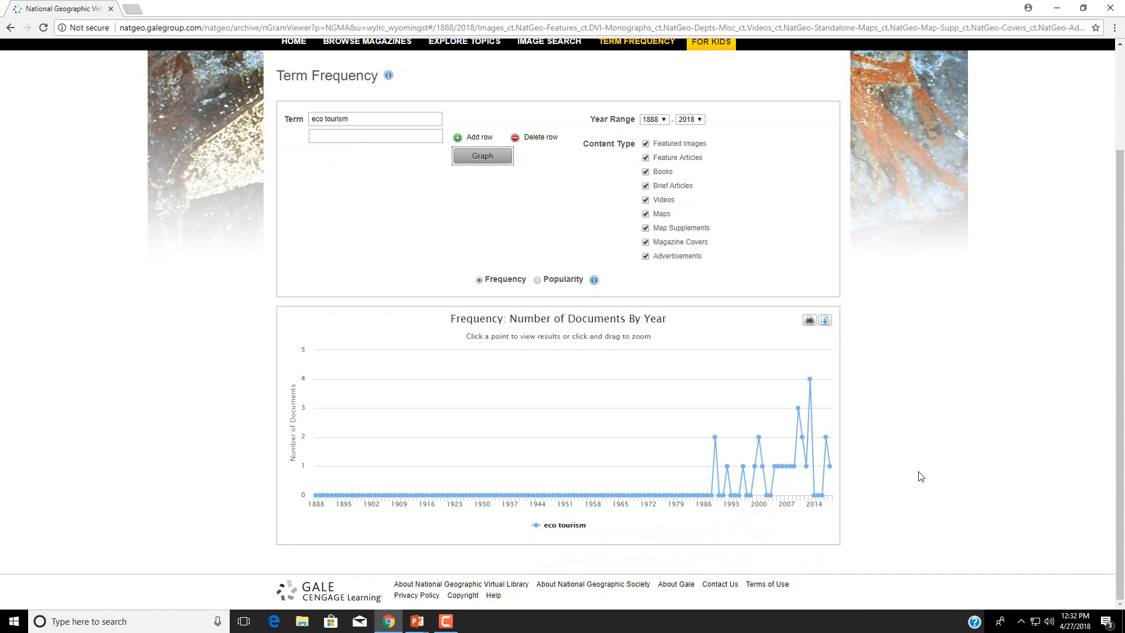
{"action": "mouse_move", "coordinate": [620, 495]}
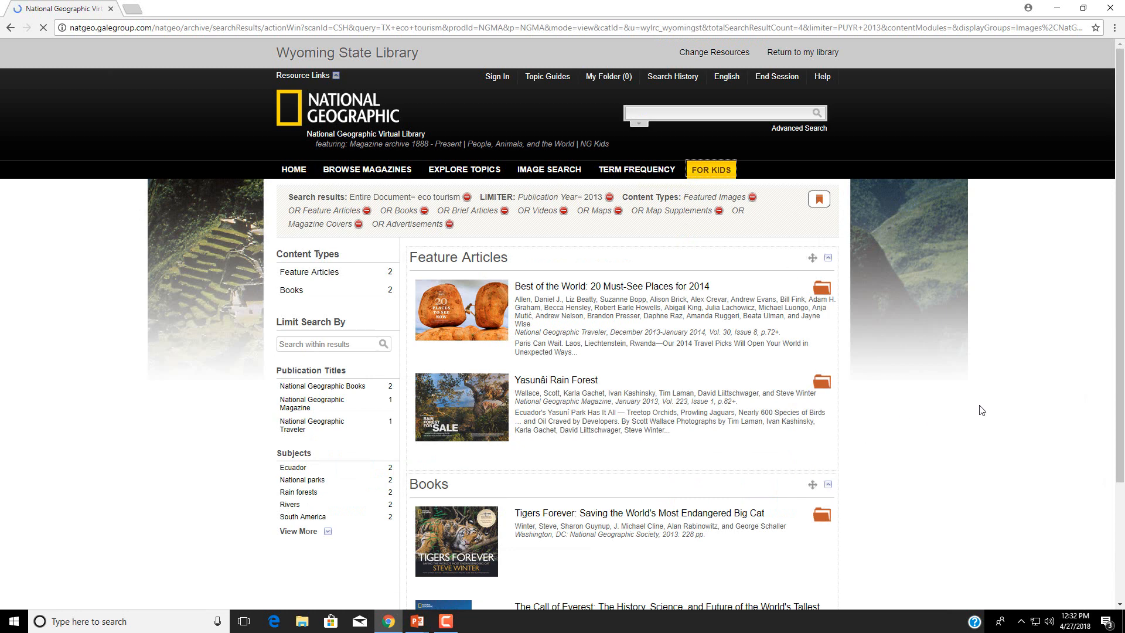
{"action": "left_click", "coordinate": [710, 170]}
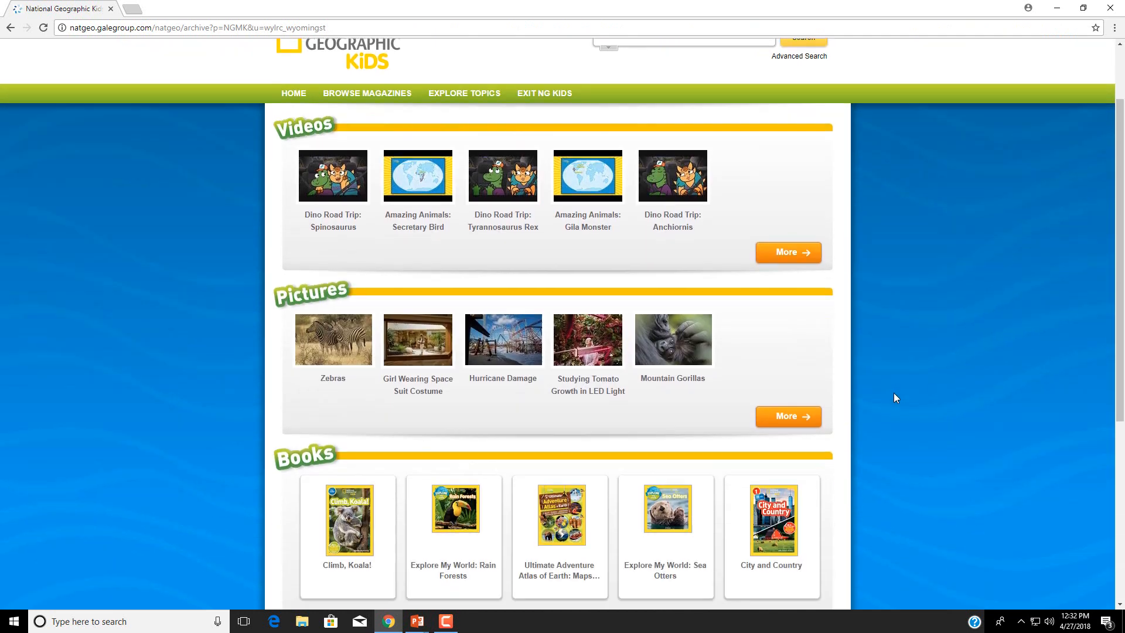
{"action": "scroll", "scroll_direction": "down", "scroll_amount": 3}
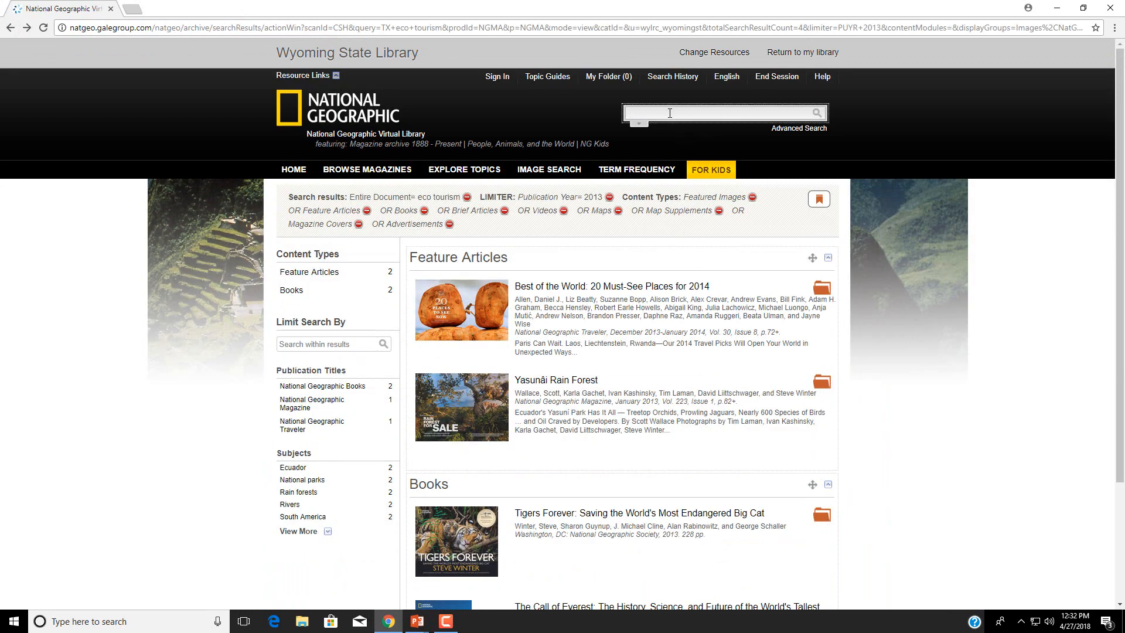
Step: Search for 'worlds fair' and limit results to publication years 1930–1939
{"action": "type", "text": "worlds fair"}
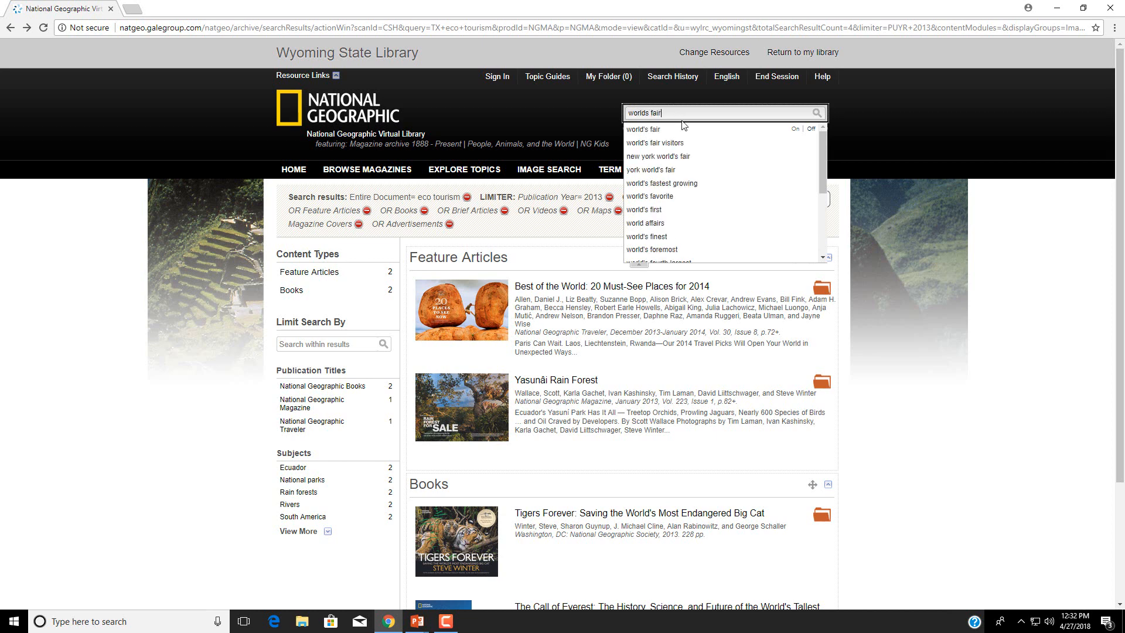
{"action": "mouse_move", "coordinate": [667, 198]}
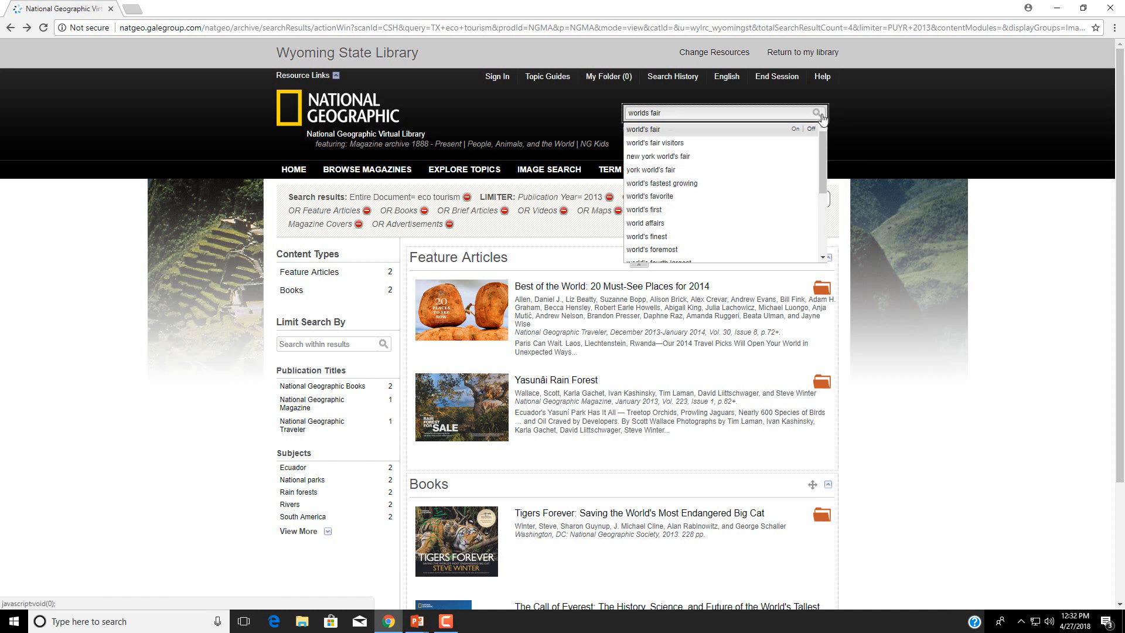
{"action": "left_click", "coordinate": [645, 129]}
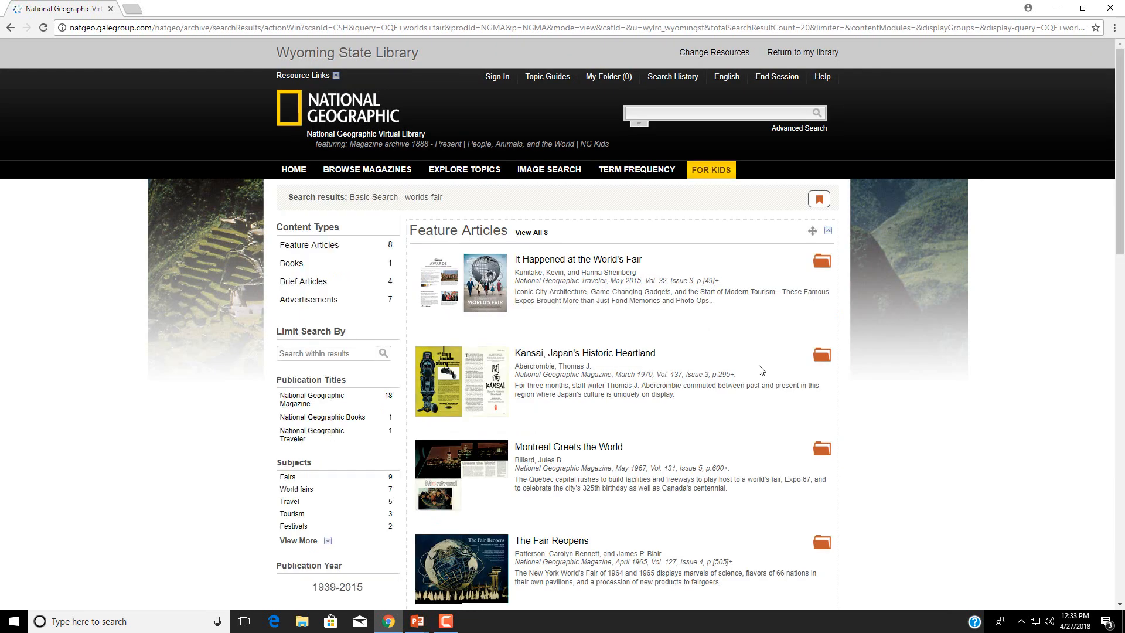
{"action": "mouse_move", "coordinate": [750, 339]}
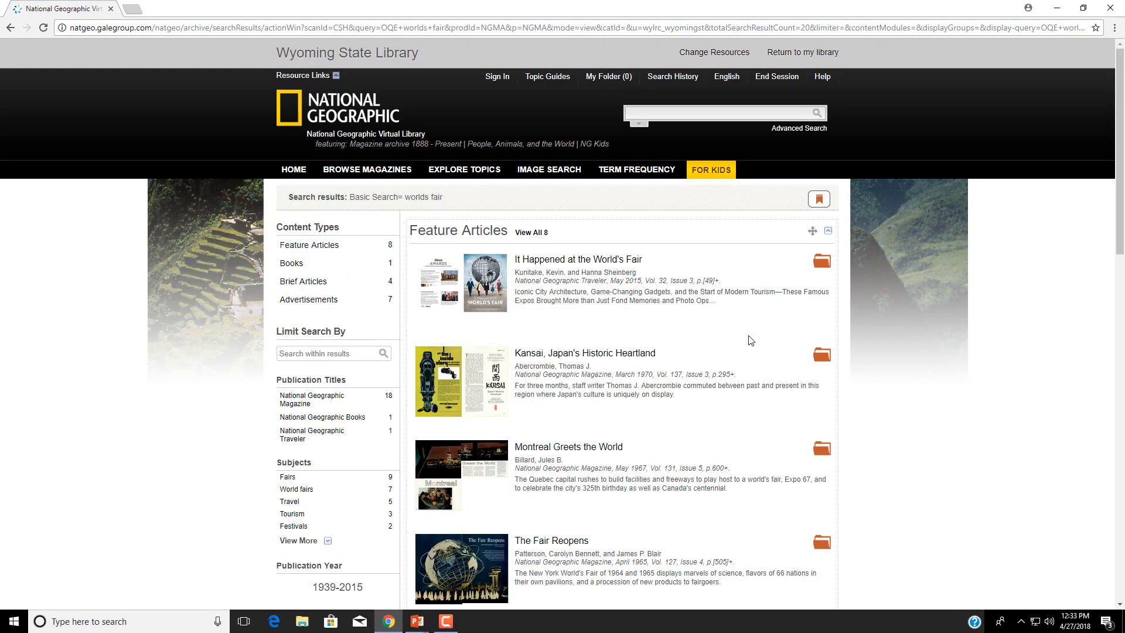
{"action": "scroll", "scroll_direction": "down", "scroll_amount": 3}
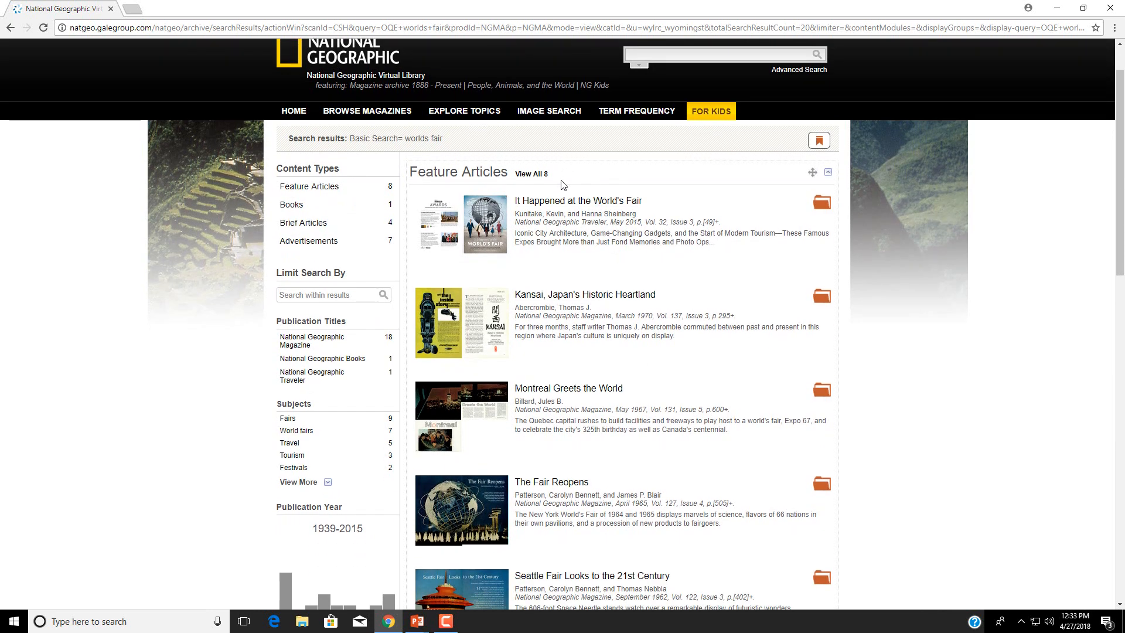
{"action": "mouse_move", "coordinate": [599, 214]}
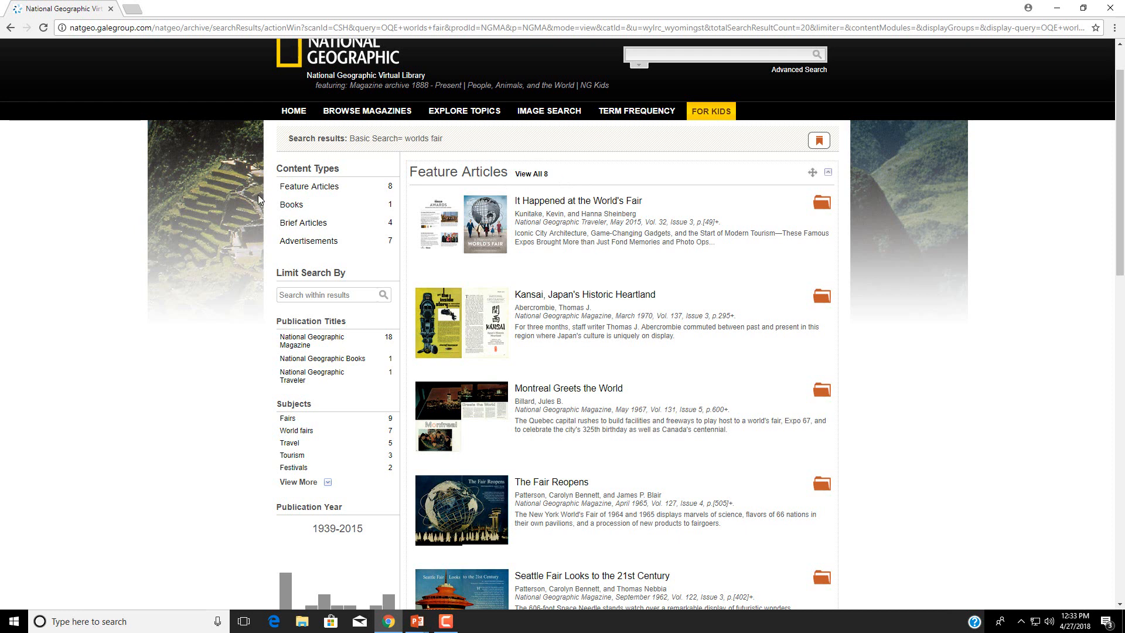
{"action": "mouse_move", "coordinate": [403, 212]}
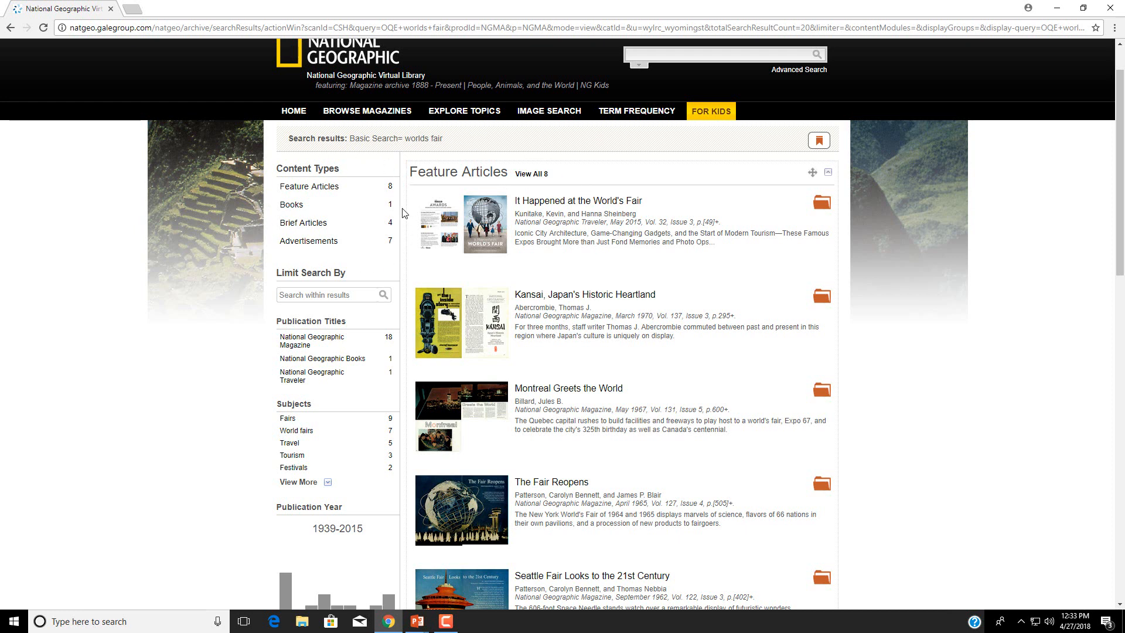
{"action": "mouse_move", "coordinate": [703, 281]}
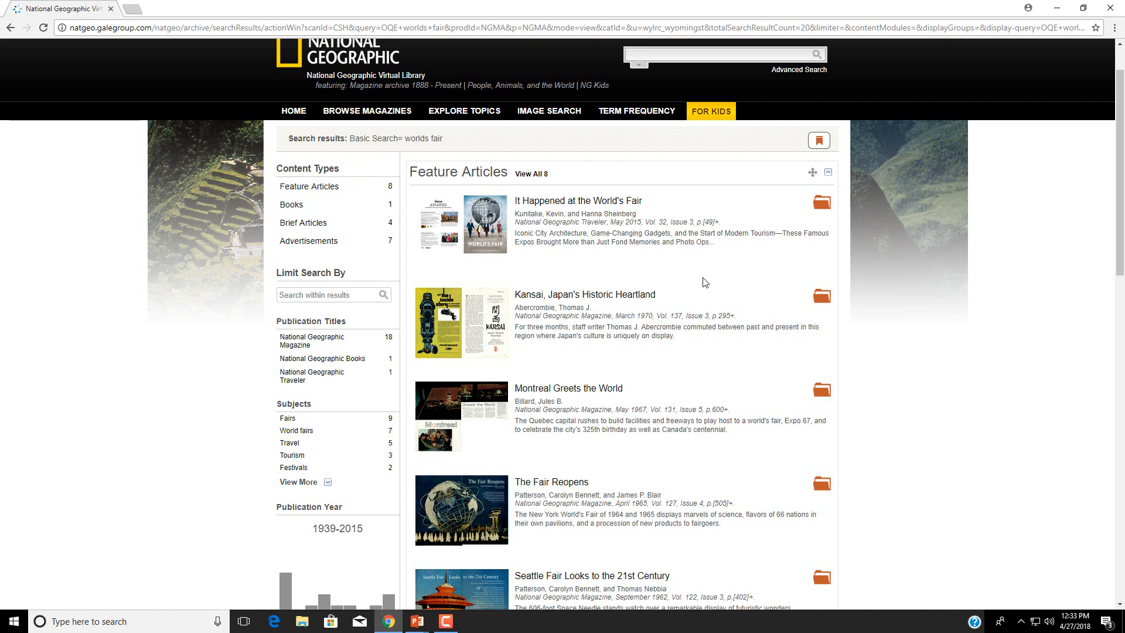
{"action": "scroll", "scroll_direction": "down", "scroll_amount": 3}
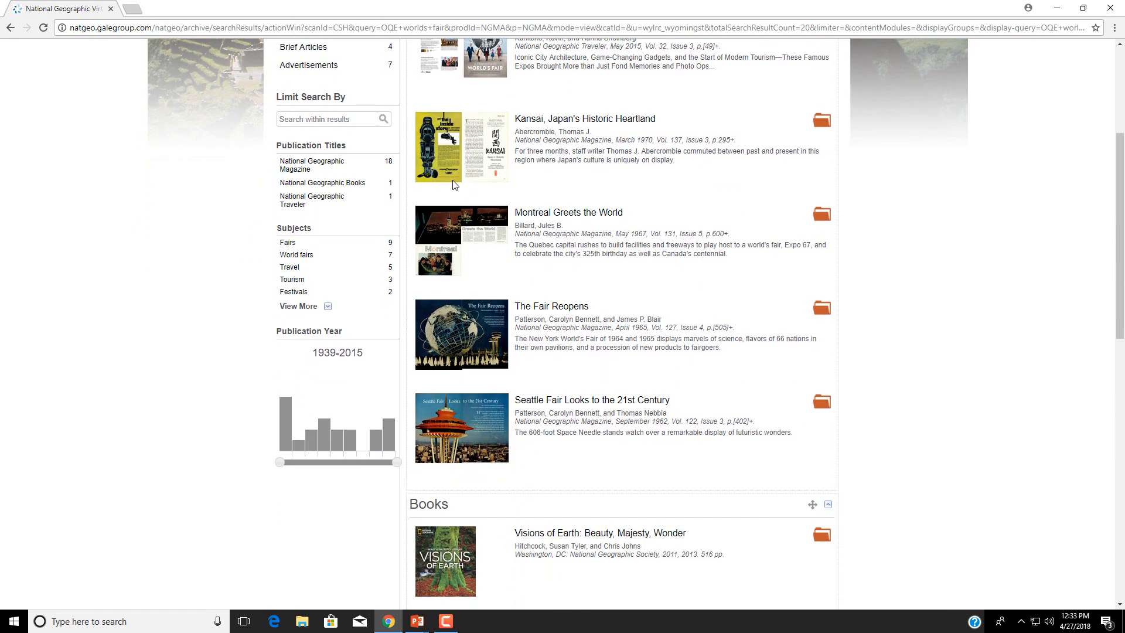
{"action": "mouse_move", "coordinate": [321, 164]}
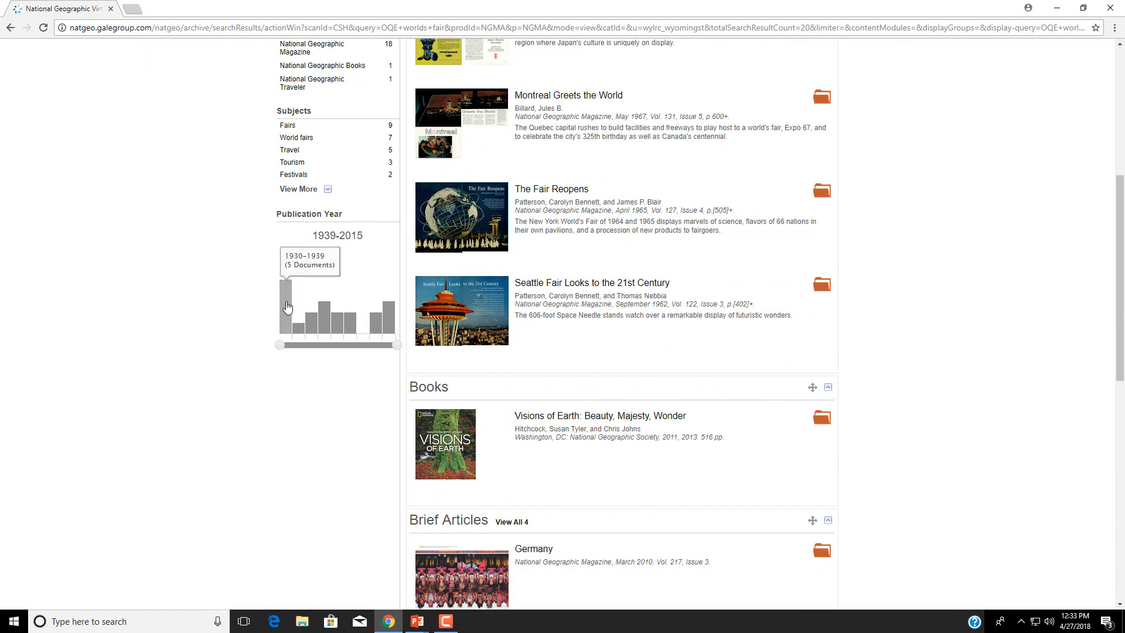
{"action": "left_click", "coordinate": [285, 310]}
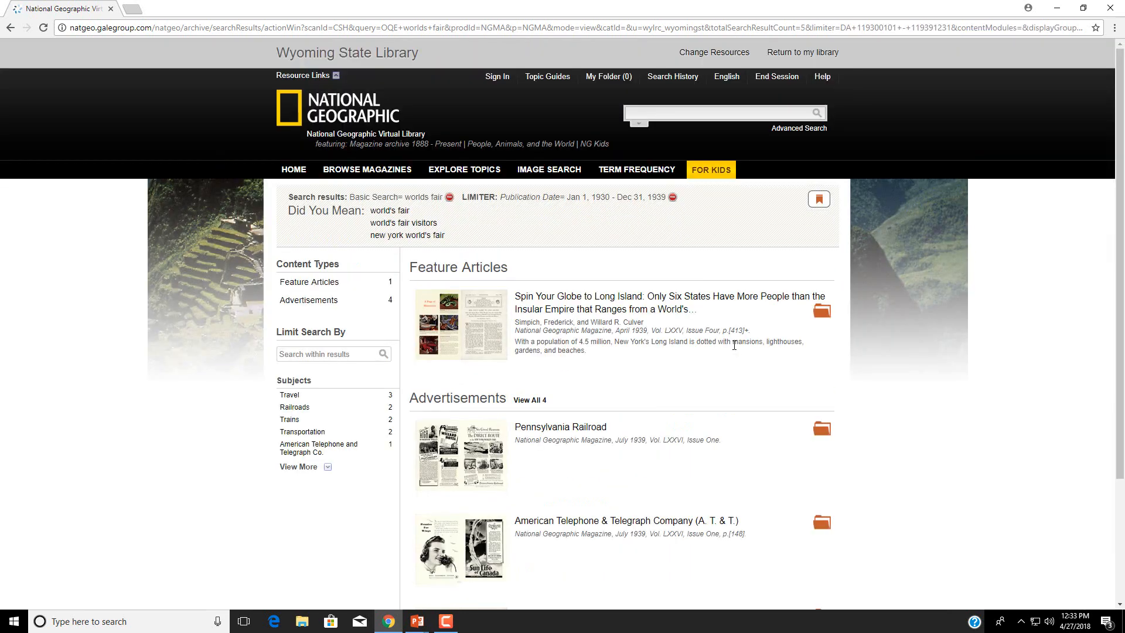
{"action": "scroll", "scroll_direction": "down", "scroll_amount": 3}
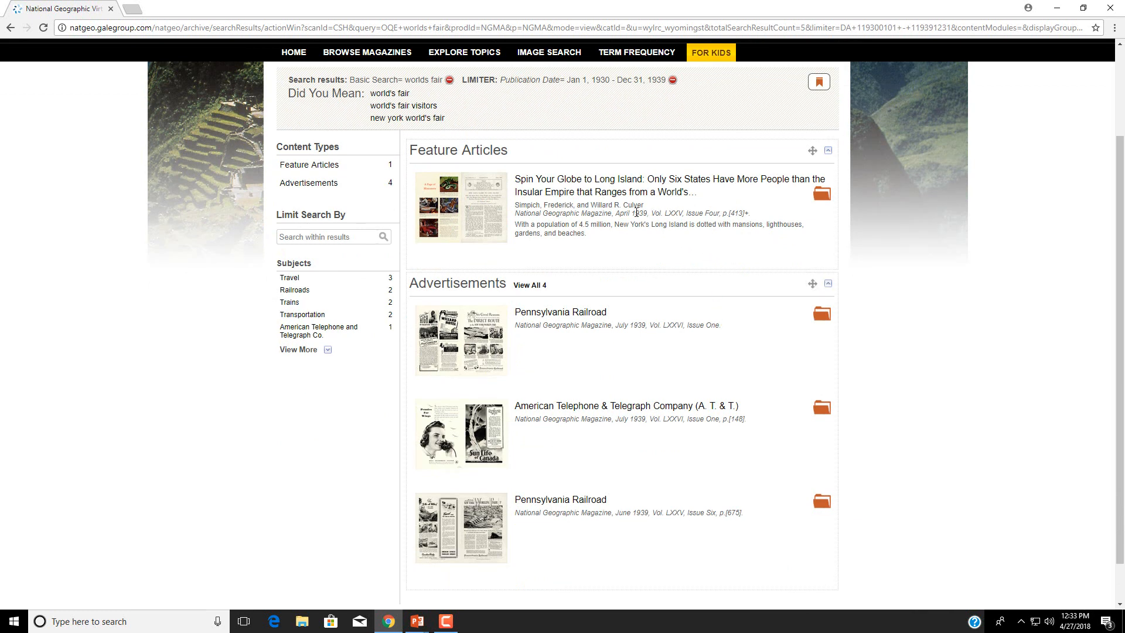
{"action": "mouse_move", "coordinate": [693, 313]}
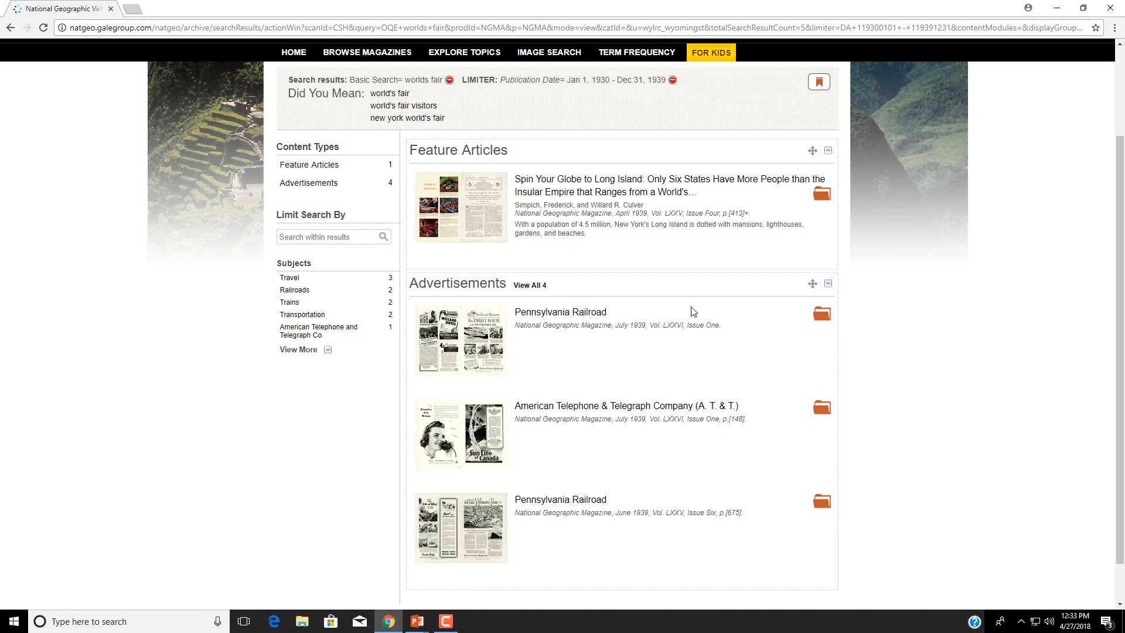
Step: Open 'Spin Your Globe to Long Island' at its worlds fair page, then exit full screen
{"action": "left_click", "coordinate": [667, 178]}
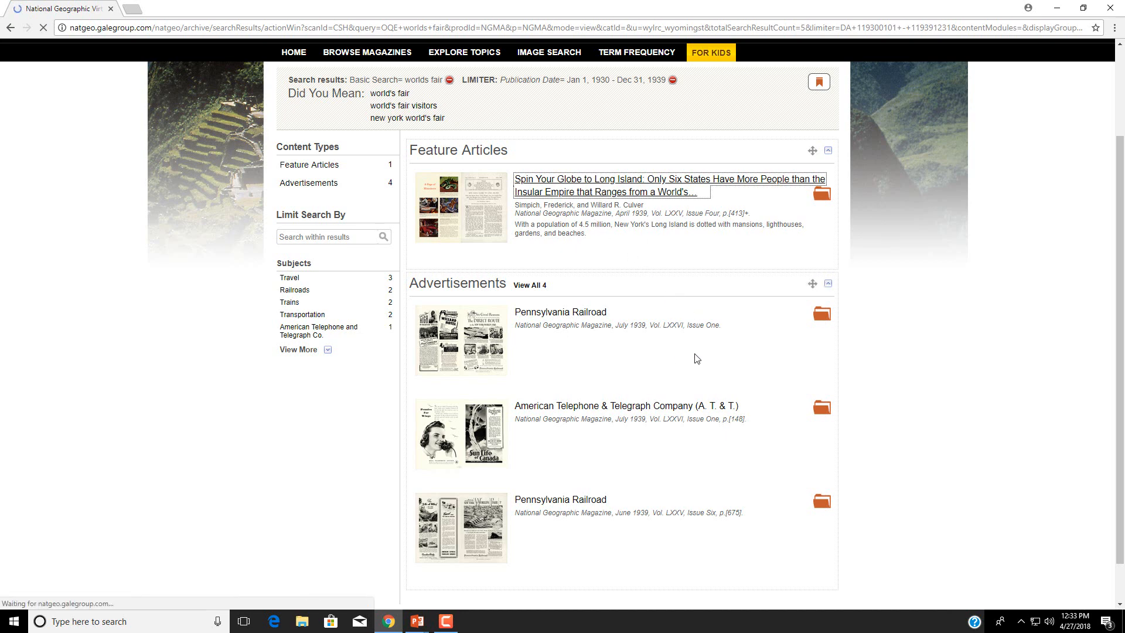
{"action": "left_click", "coordinate": [667, 179]}
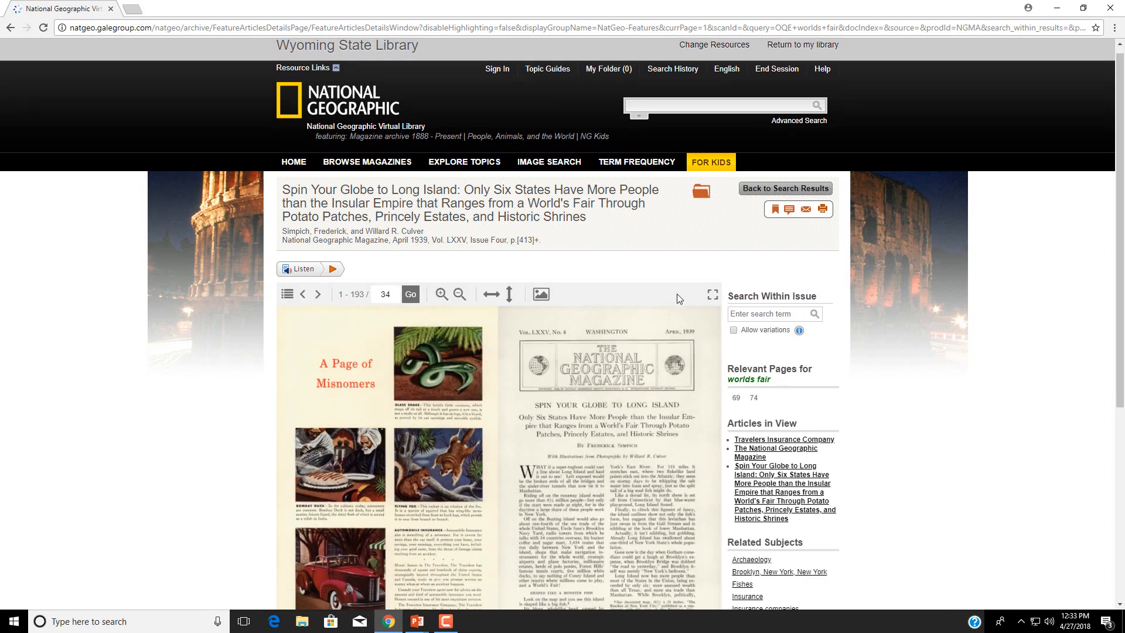
{"action": "scroll", "scroll_direction": "down", "scroll_amount": 3}
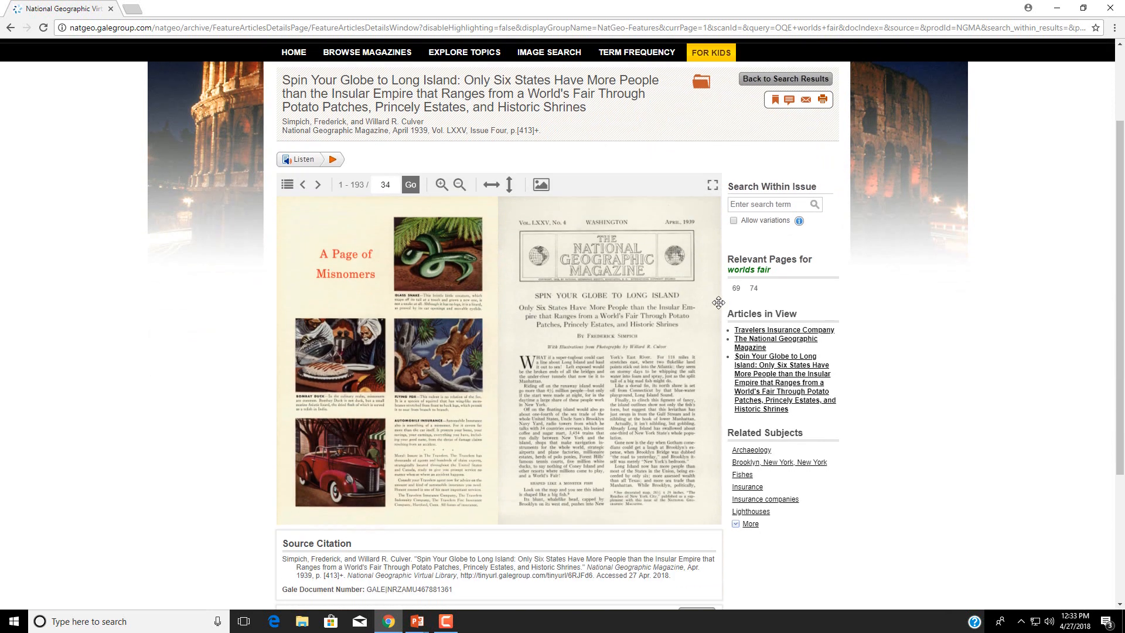
{"action": "mouse_move", "coordinate": [653, 297]}
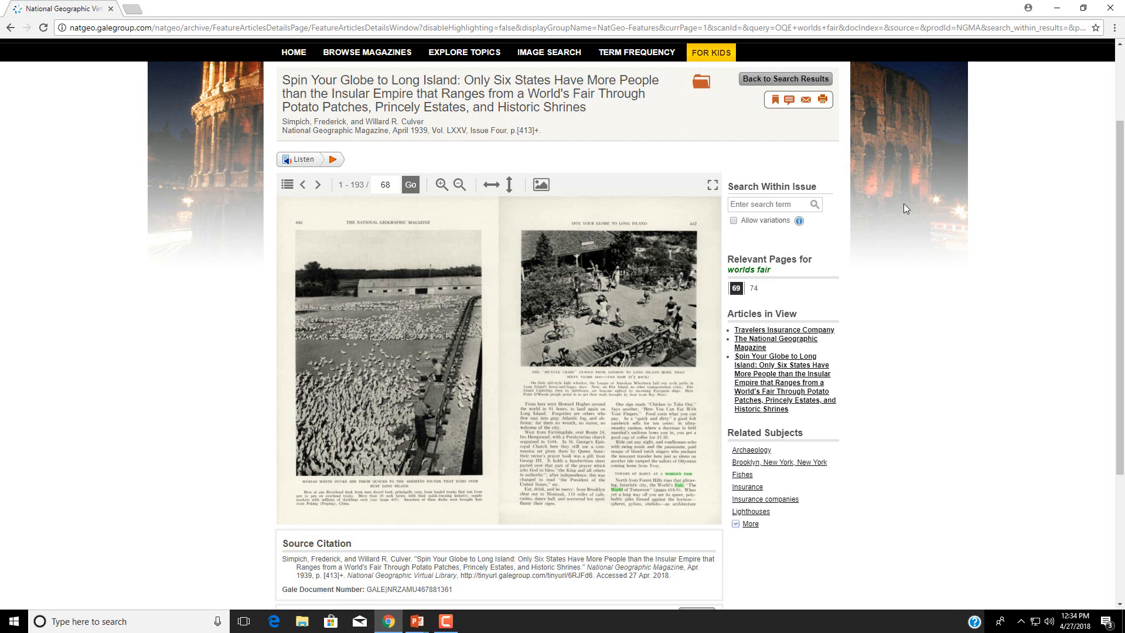
{"action": "mouse_move", "coordinate": [472, 218]}
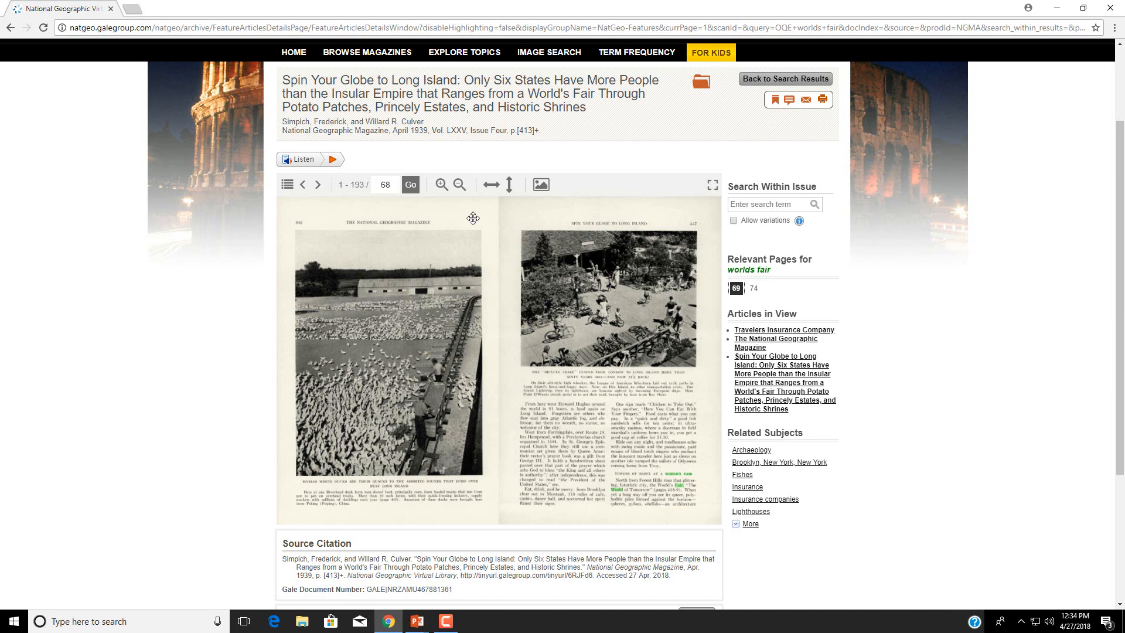
{"action": "mouse_move", "coordinate": [440, 185]}
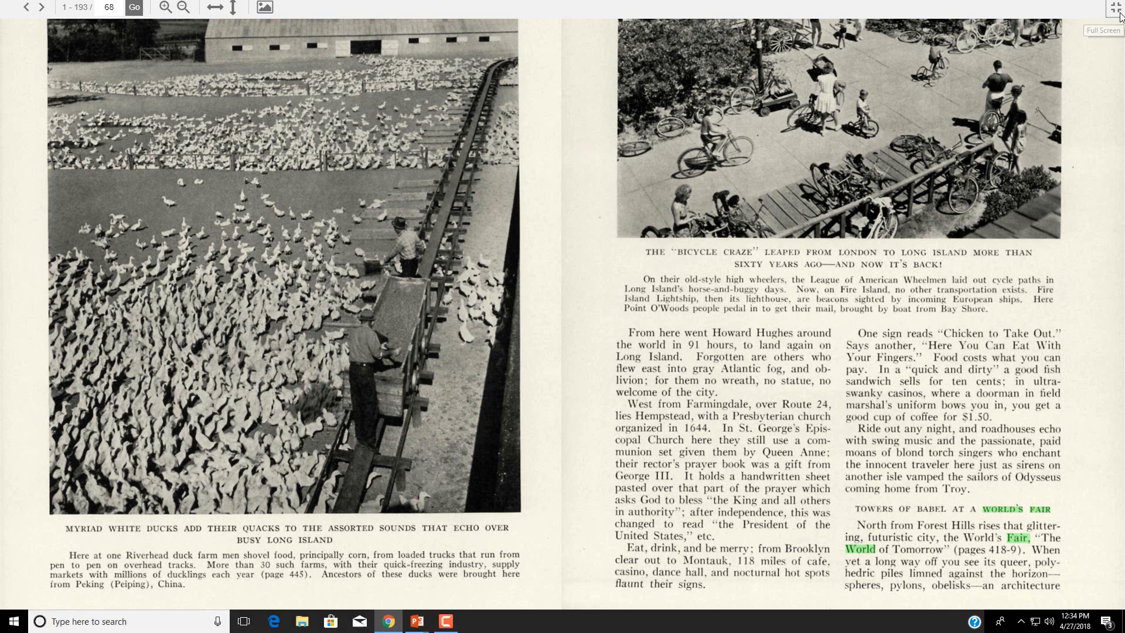
{"action": "left_click", "coordinate": [1116, 7]}
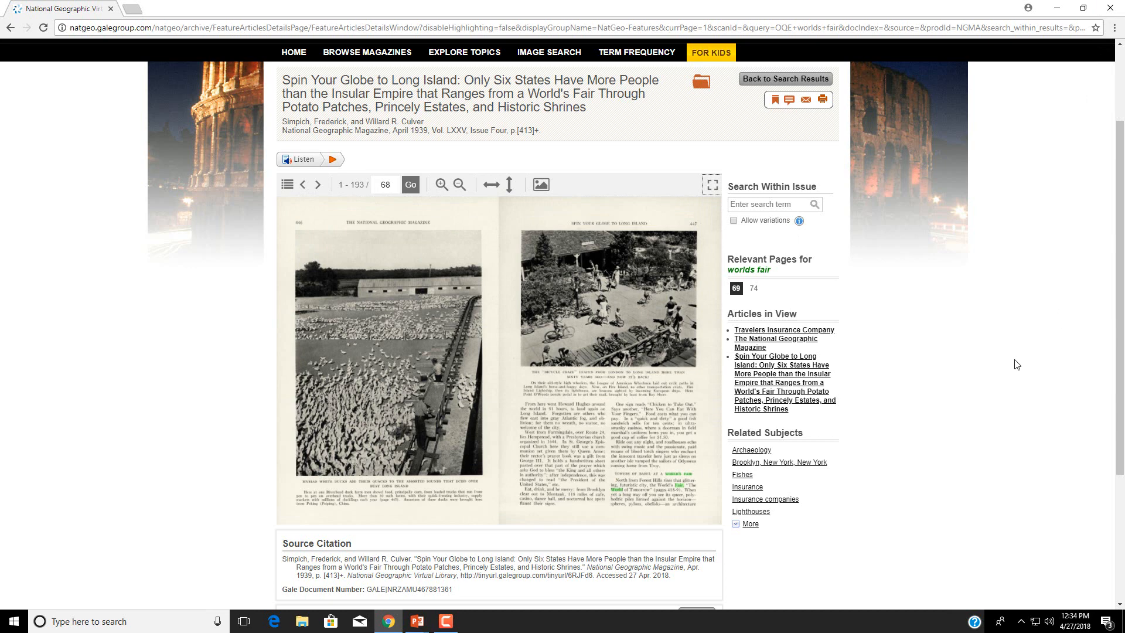
{"action": "mouse_move", "coordinate": [448, 463]}
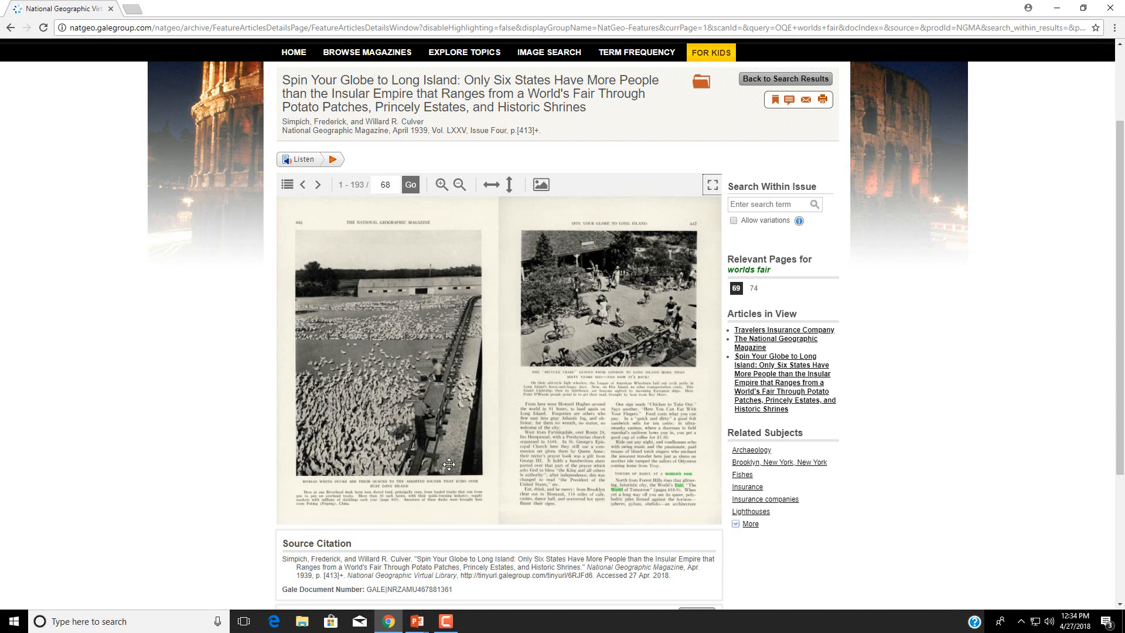
{"action": "mouse_move", "coordinate": [709, 154]}
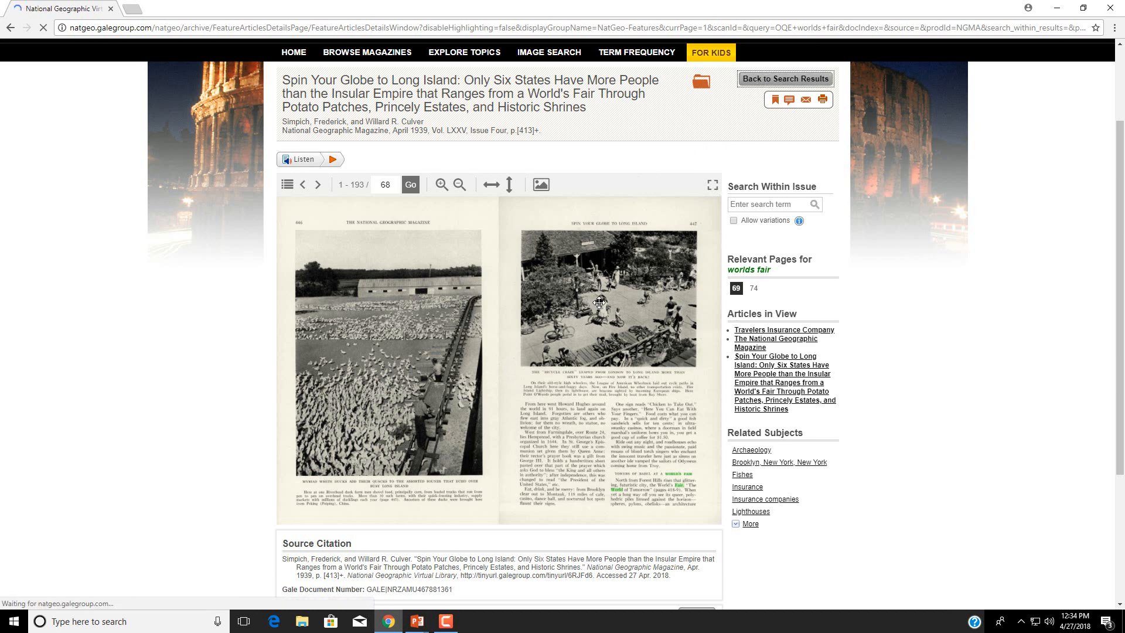
{"action": "left_click", "coordinate": [785, 80]}
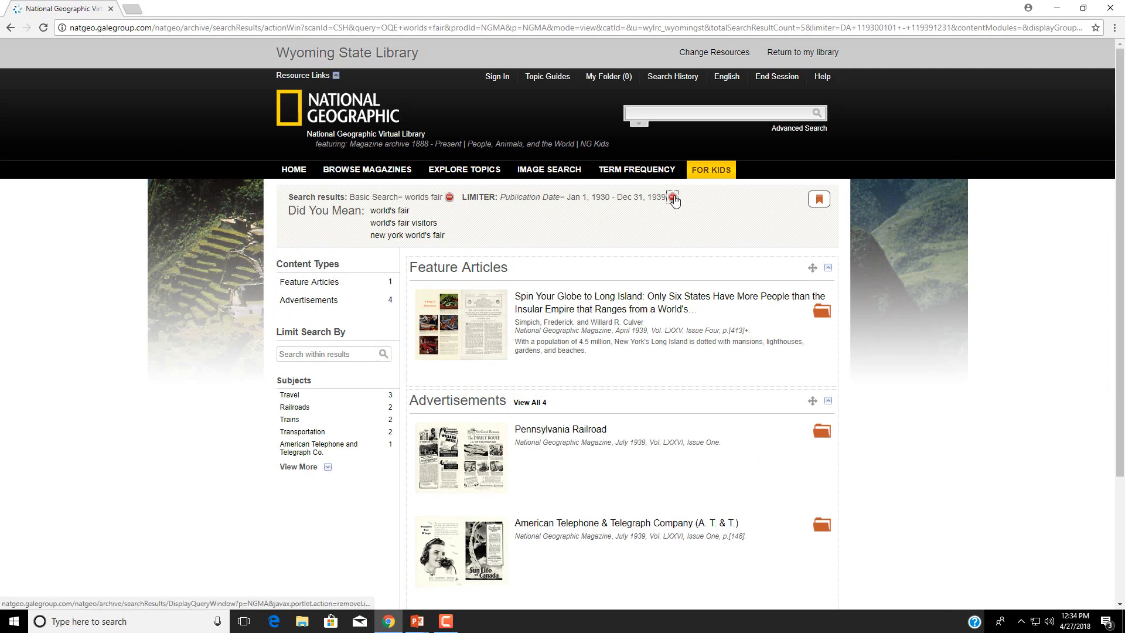
{"action": "left_click", "coordinate": [671, 198]}
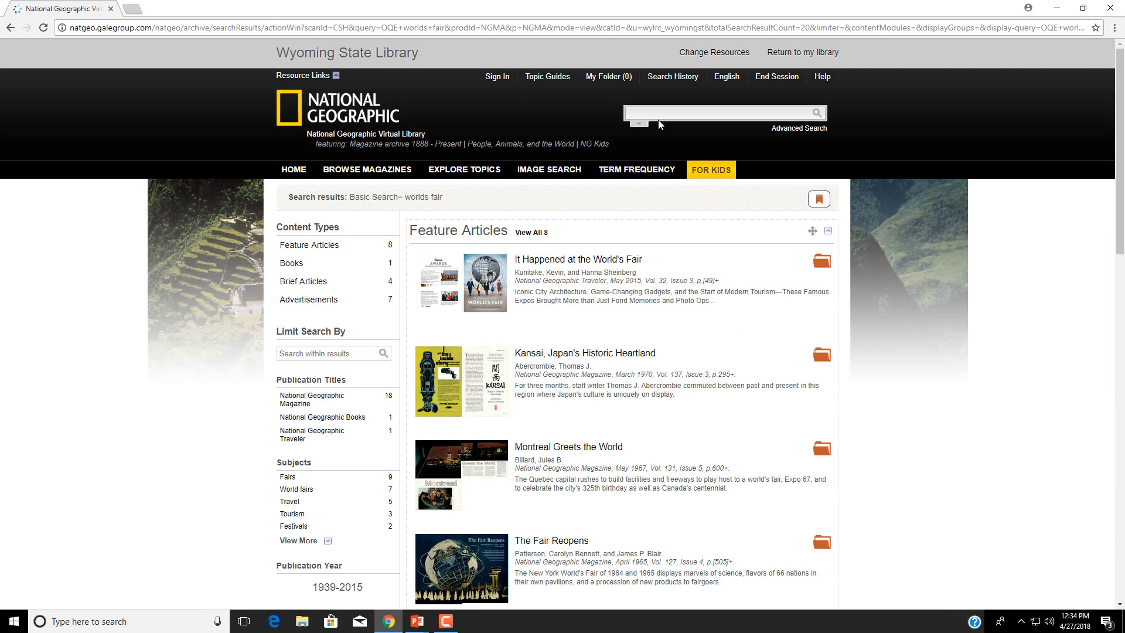
{"action": "type", "text": "jef"}
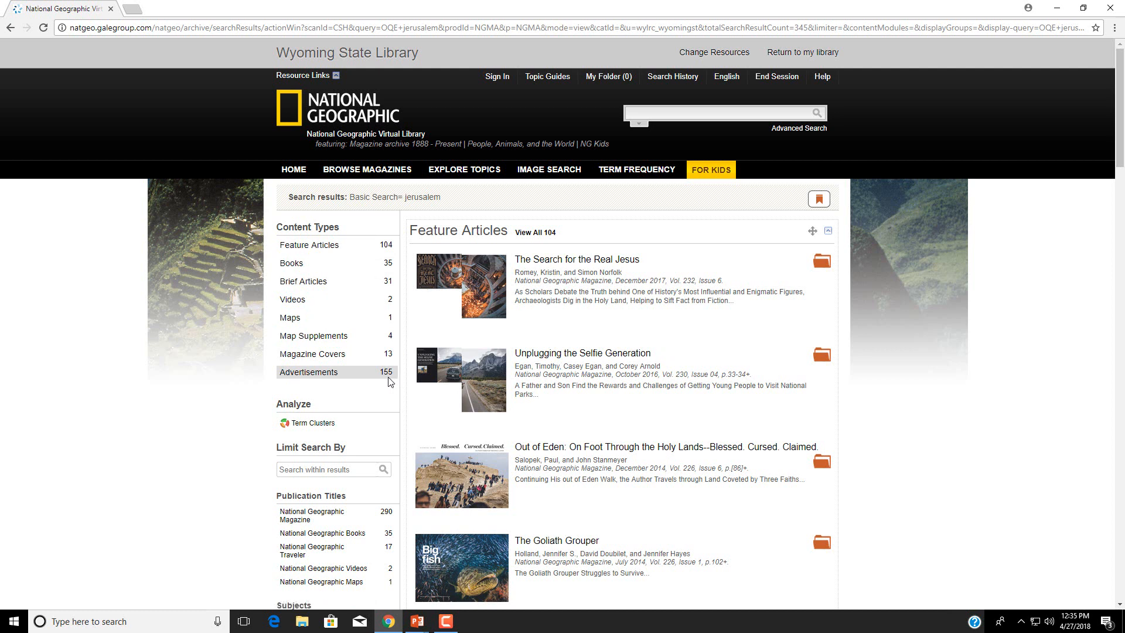
{"action": "mouse_move", "coordinate": [348, 379]}
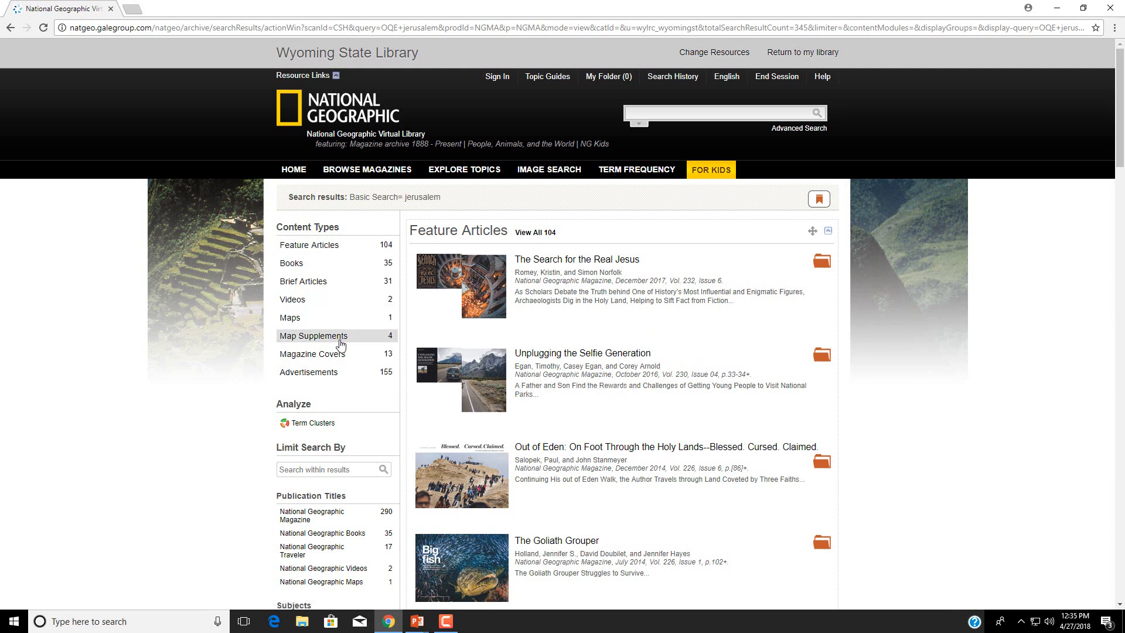
{"action": "mouse_move", "coordinate": [313, 335]}
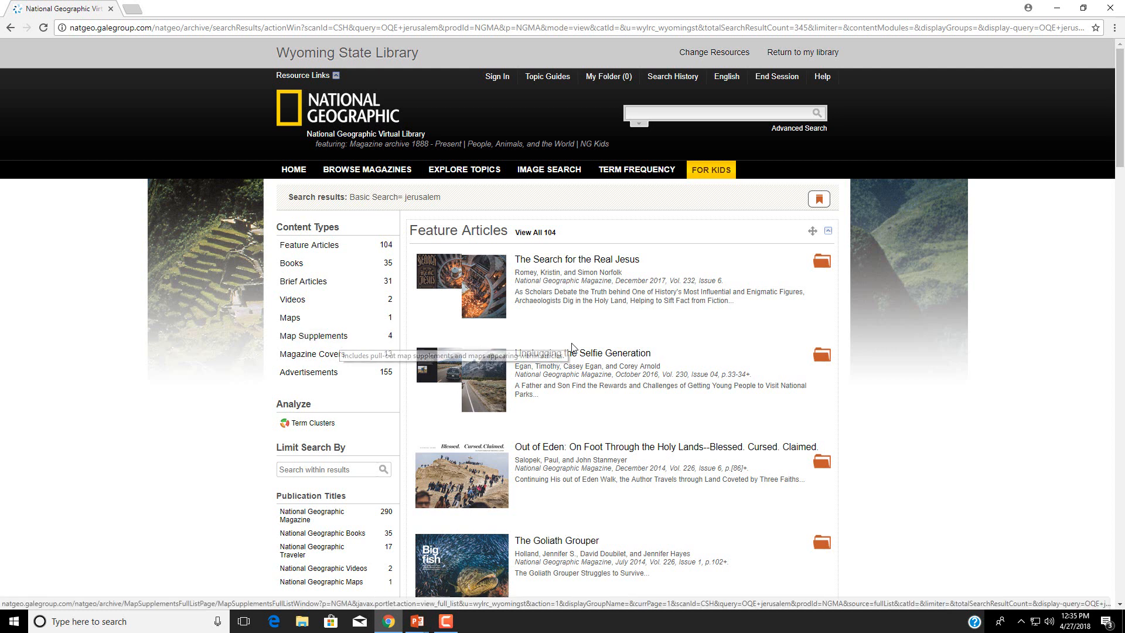
{"action": "mouse_move", "coordinate": [721, 331]}
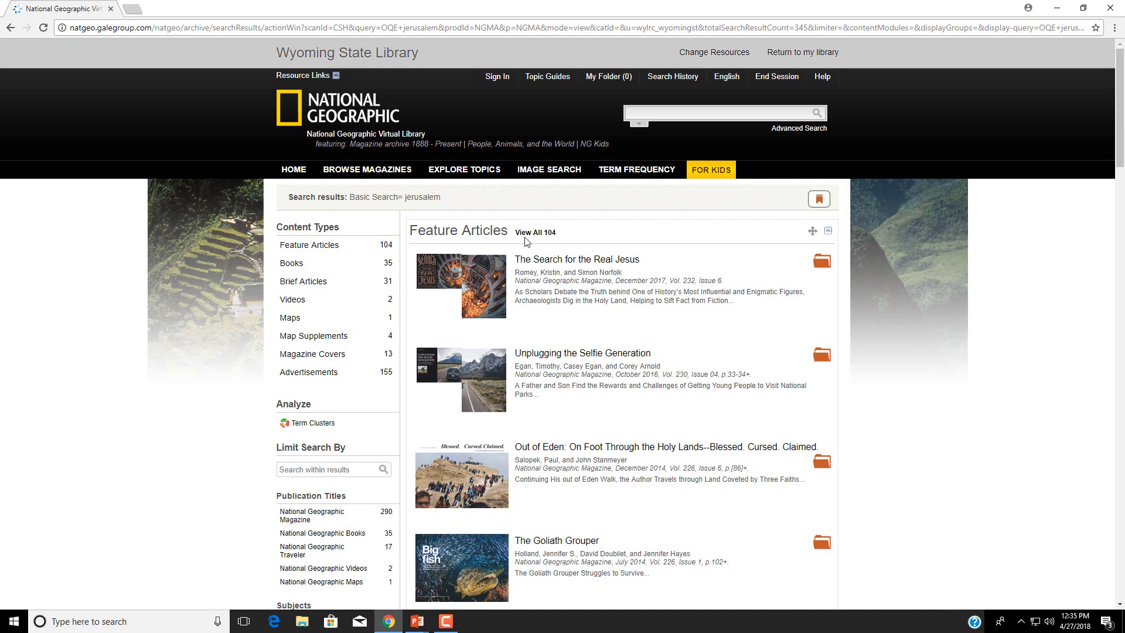
Step: Scroll the jerusalem results past Books, Videos and Maps to Map Supplements
{"action": "scroll", "scroll_direction": "down", "scroll_amount": 3}
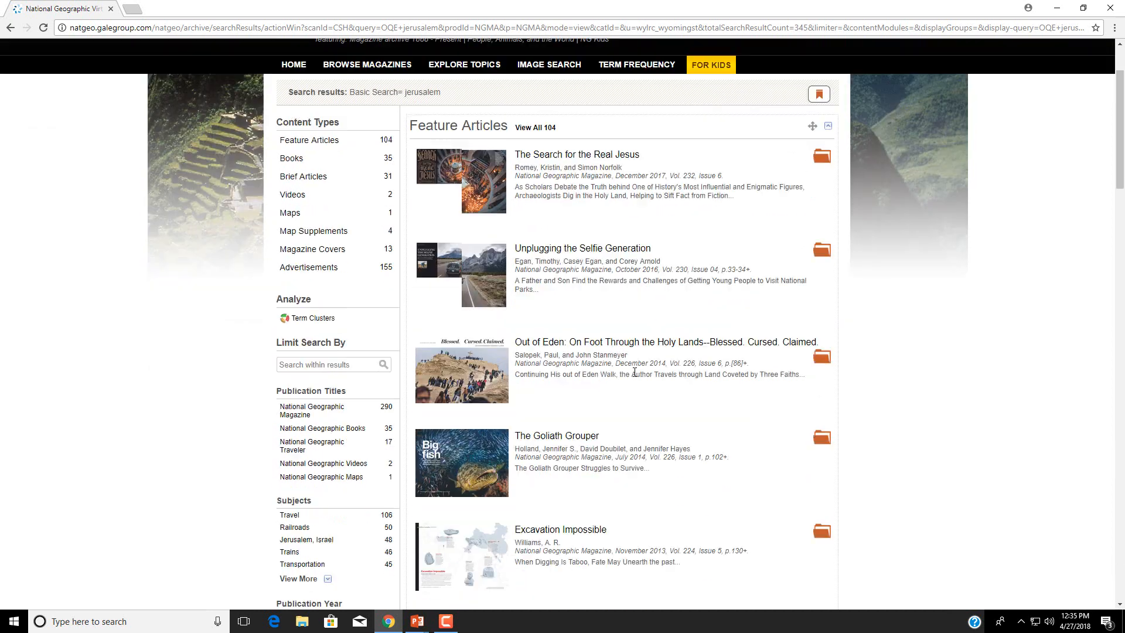
{"action": "scroll", "scroll_direction": "down", "scroll_amount": 3}
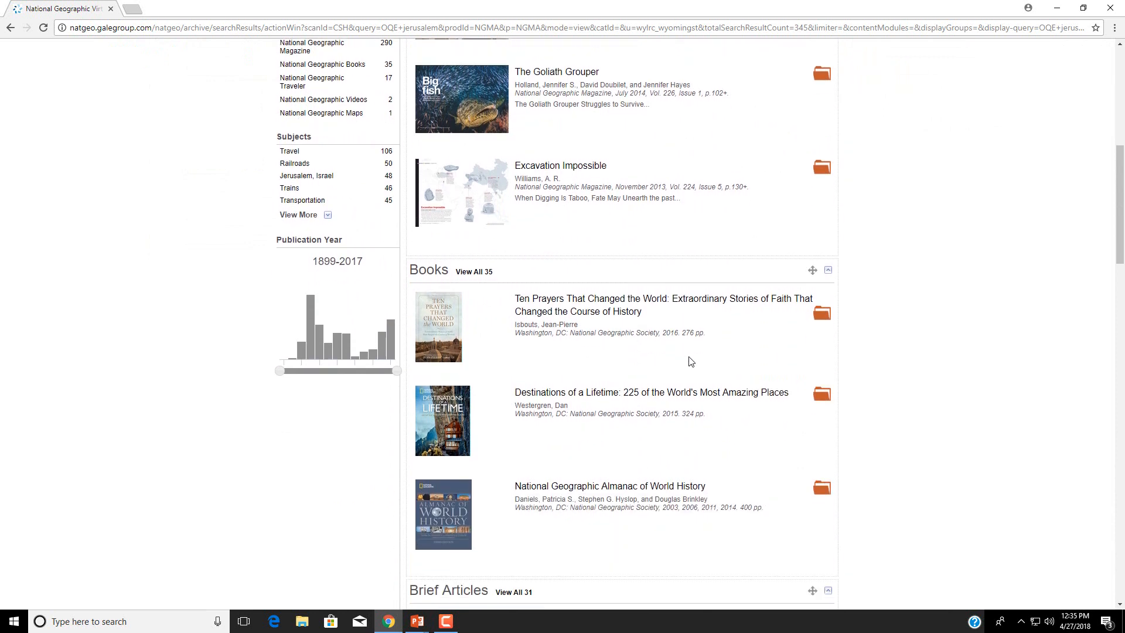
{"action": "scroll", "scroll_direction": "down", "scroll_amount": 3}
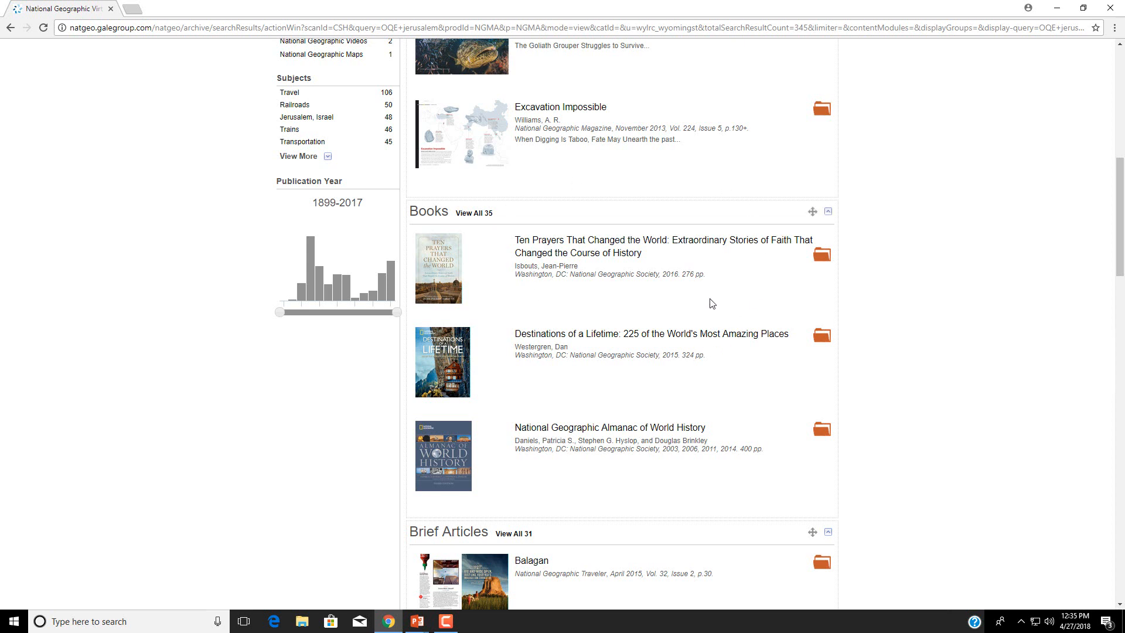
{"action": "mouse_move", "coordinate": [680, 233]}
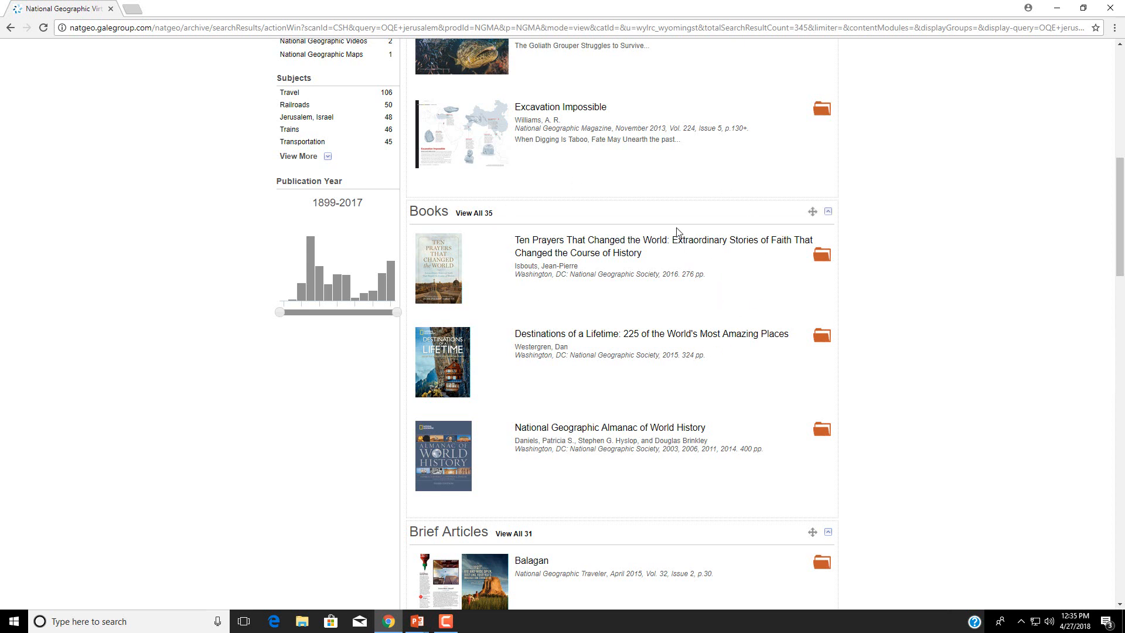
{"action": "scroll", "scroll_direction": "down", "scroll_amount": 3}
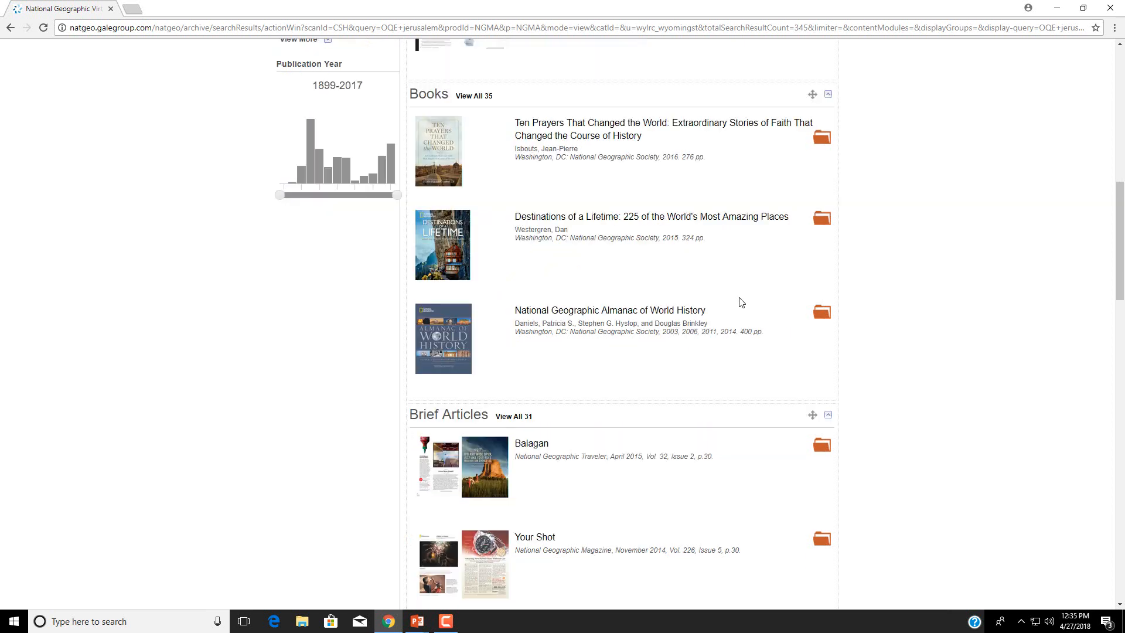
{"action": "scroll", "scroll_direction": "down", "scroll_amount": 3}
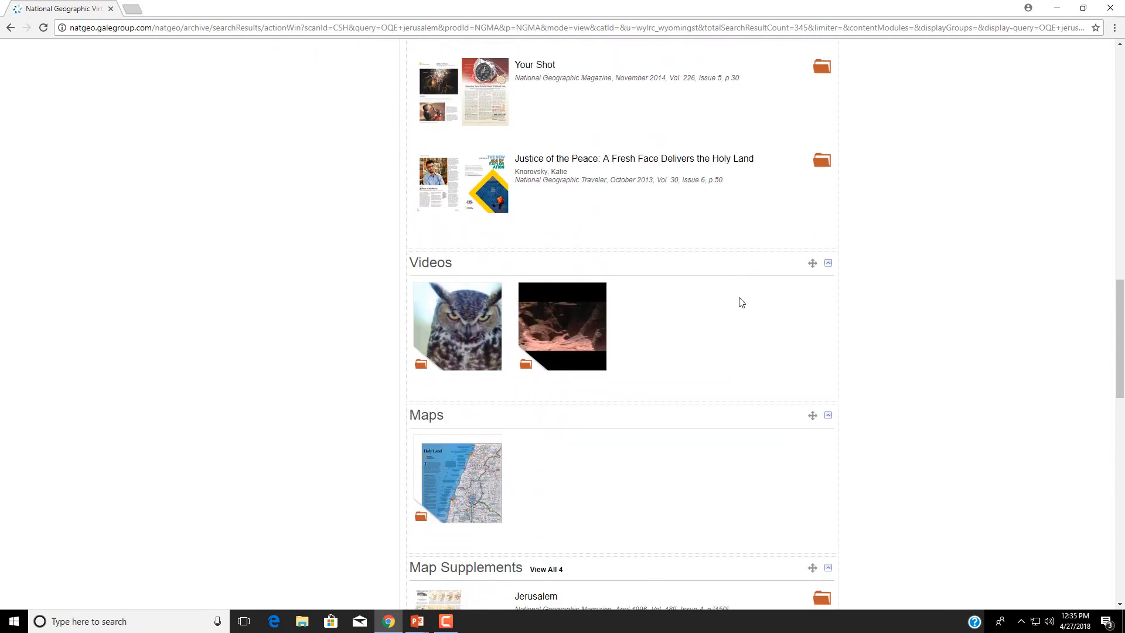
{"action": "scroll", "scroll_direction": "down", "scroll_amount": 3}
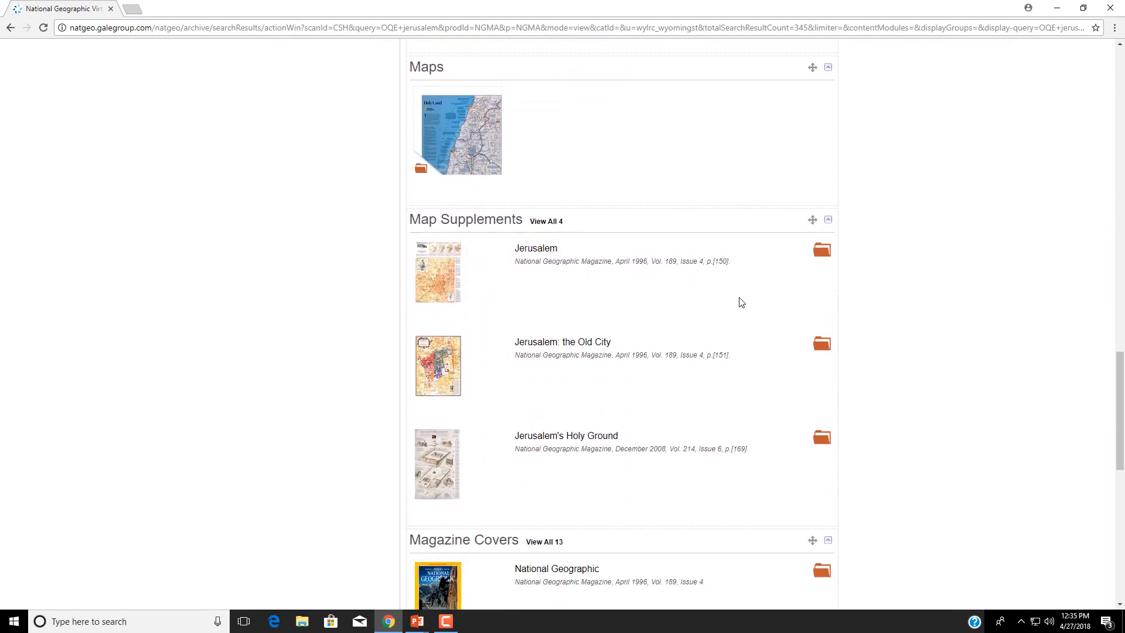
{"action": "scroll", "scroll_direction": "down", "scroll_amount": 3}
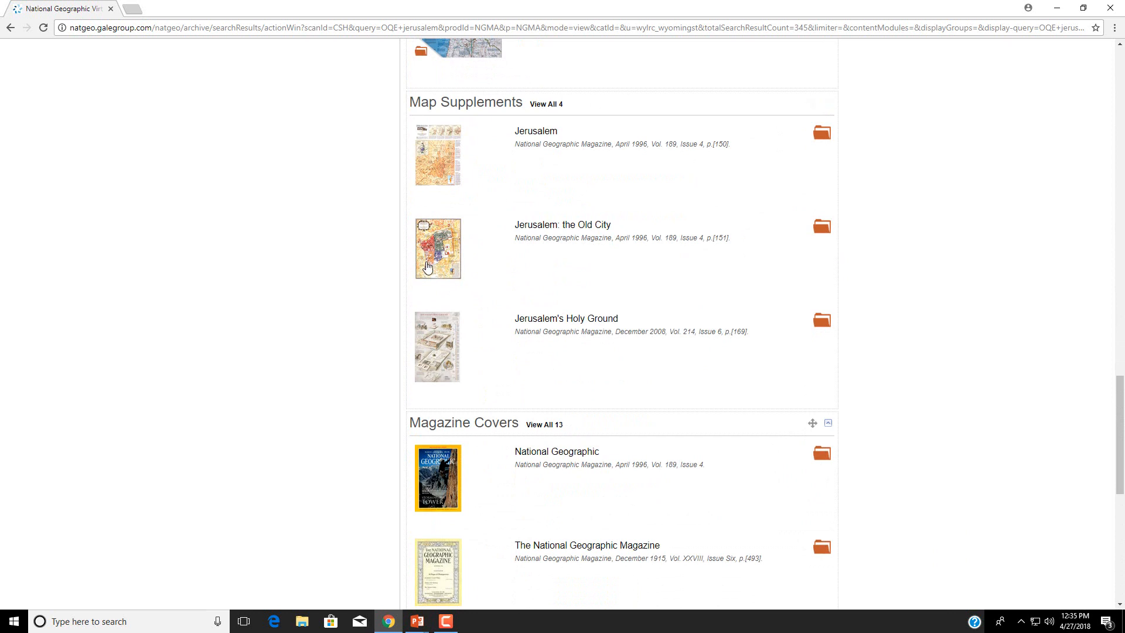
{"action": "mouse_move", "coordinate": [437, 252]}
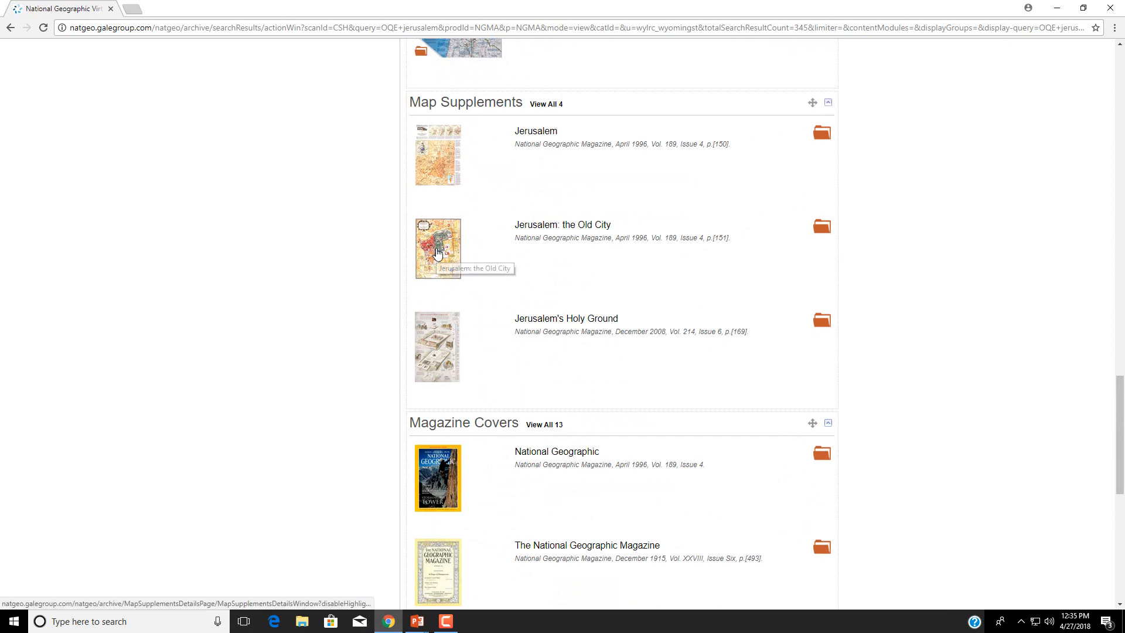
Step: Open the 'Jerusalem: the Old City' map supplement, zoom in and view it full screen
{"action": "left_click", "coordinate": [437, 249]}
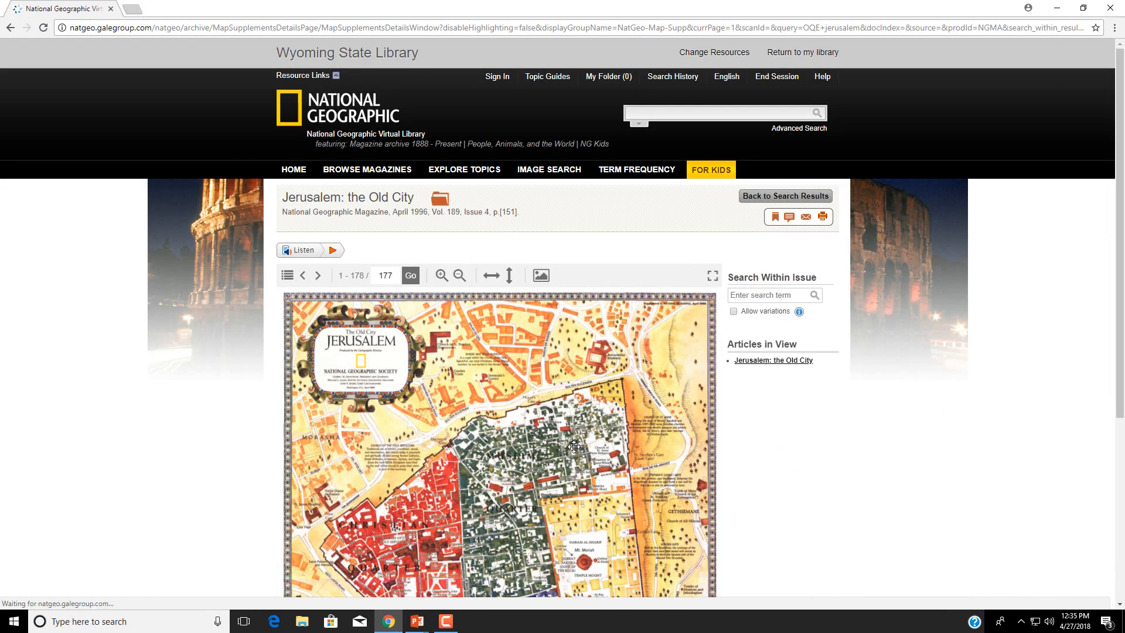
{"action": "scroll", "scroll_direction": "down", "scroll_amount": 3}
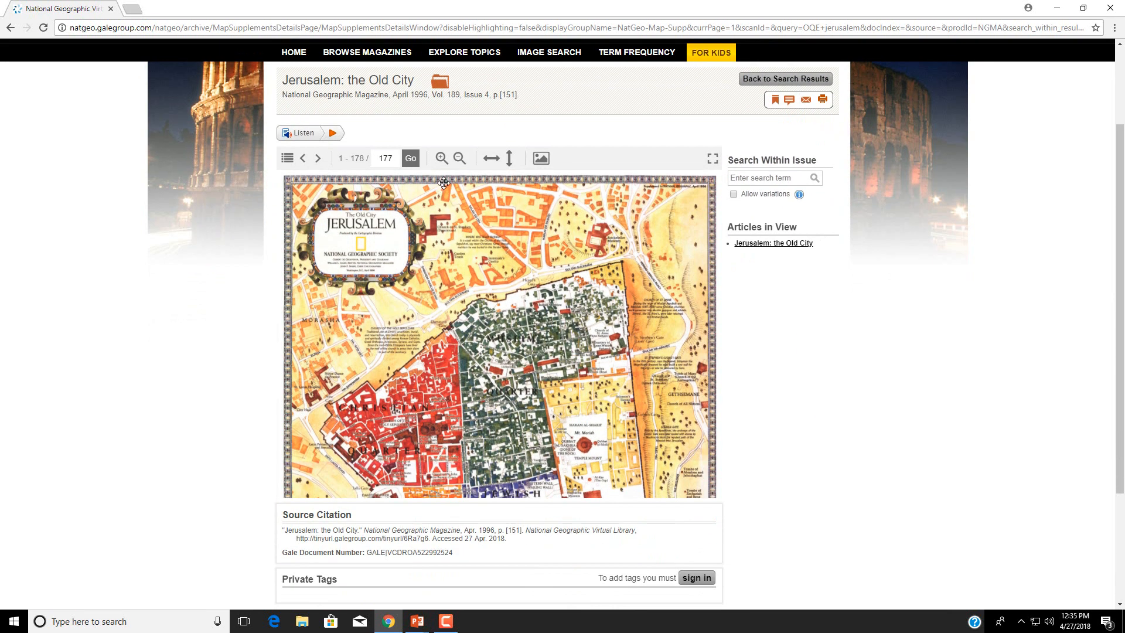
{"action": "mouse_move", "coordinate": [441, 158]}
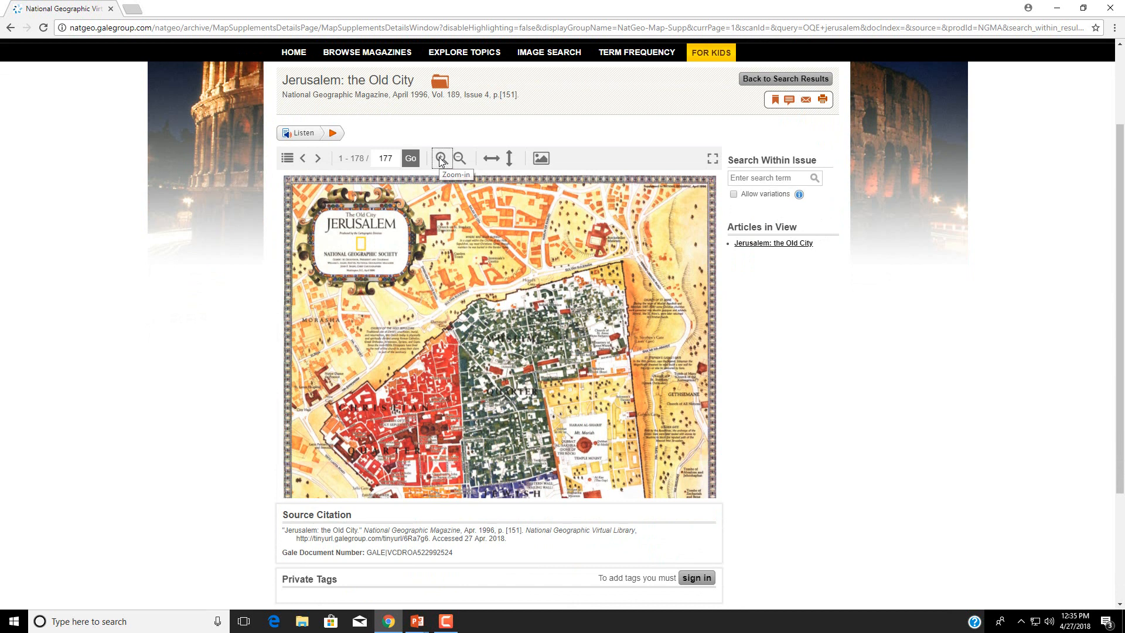
{"action": "left_click", "coordinate": [440, 159]}
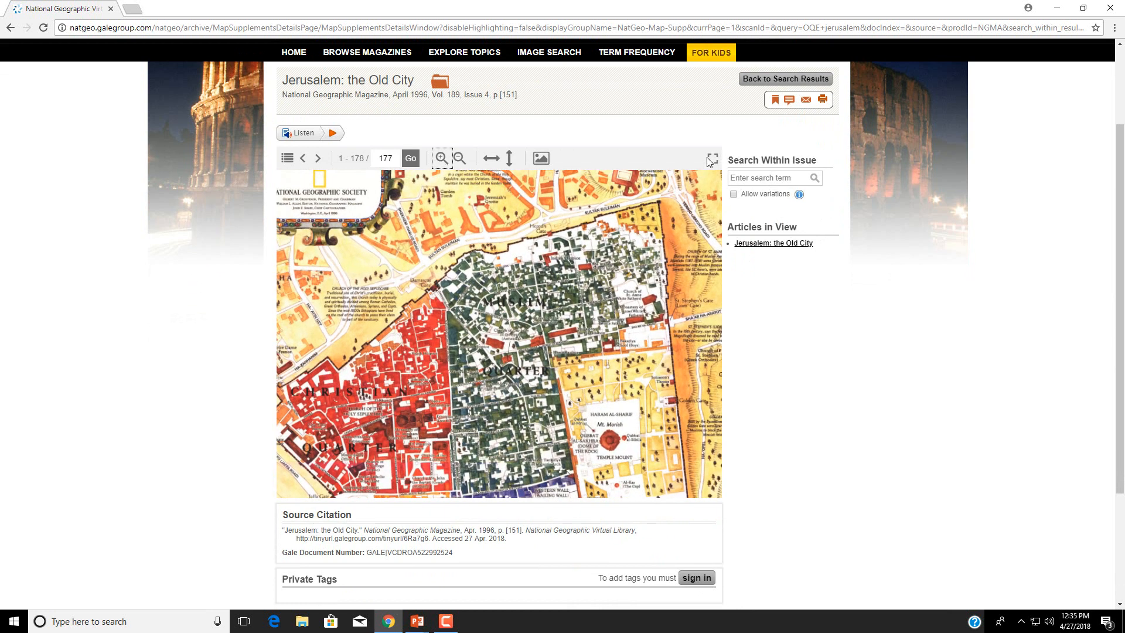
{"action": "left_click", "coordinate": [710, 158]}
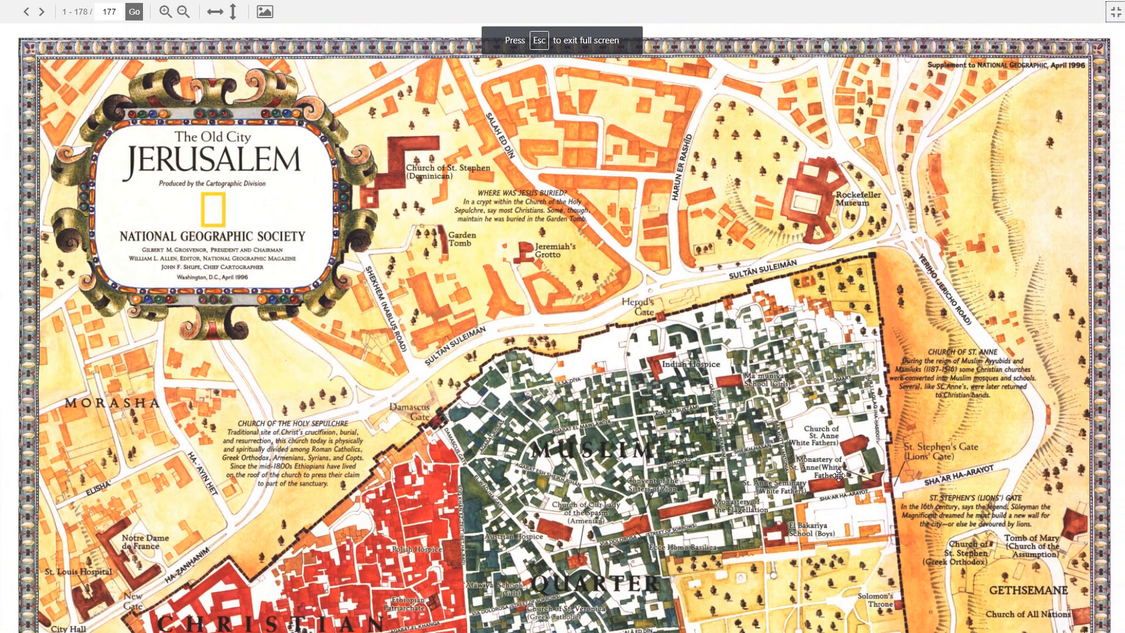
{"action": "scroll", "scroll_direction": "down", "scroll_amount": 3}
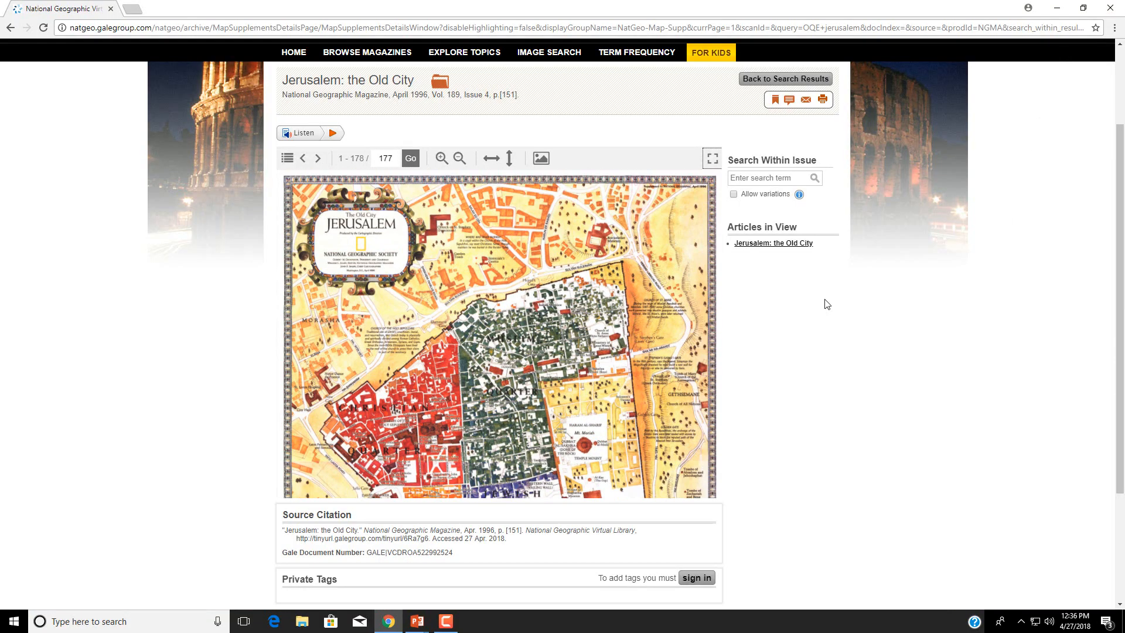
{"action": "mouse_move", "coordinate": [775, 100]}
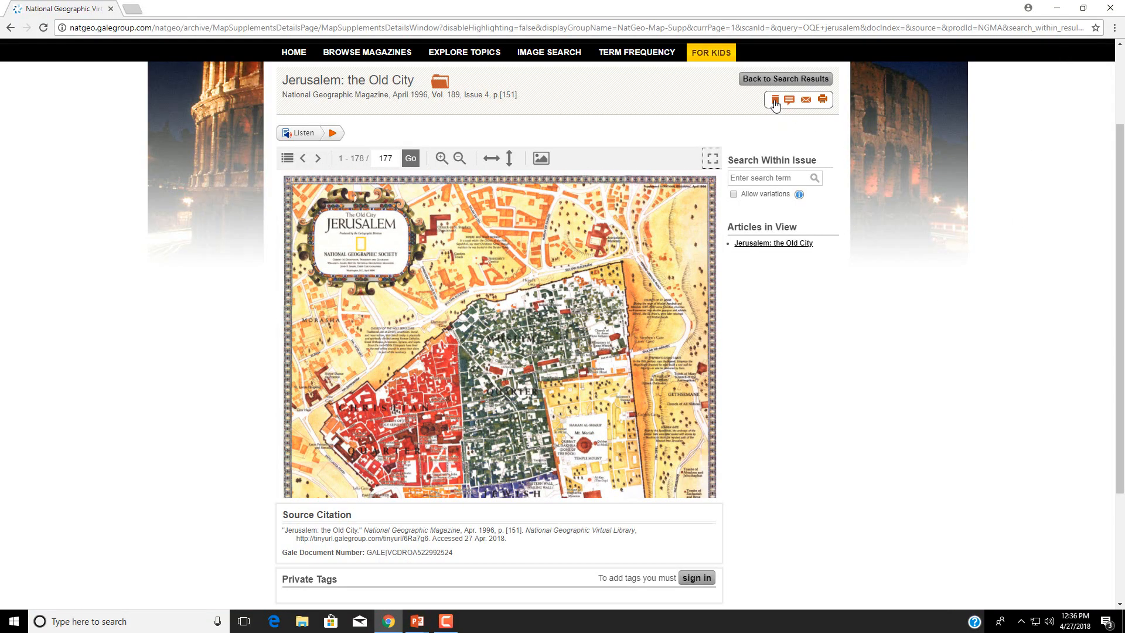
{"action": "left_click", "coordinate": [773, 99]}
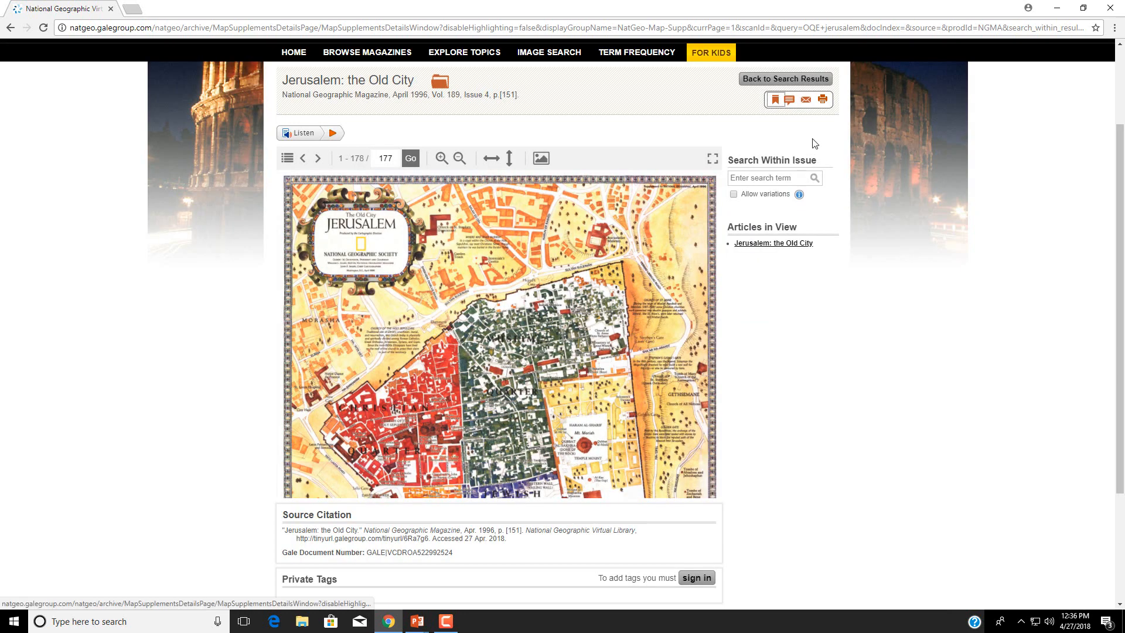
{"action": "left_click", "coordinate": [787, 99]}
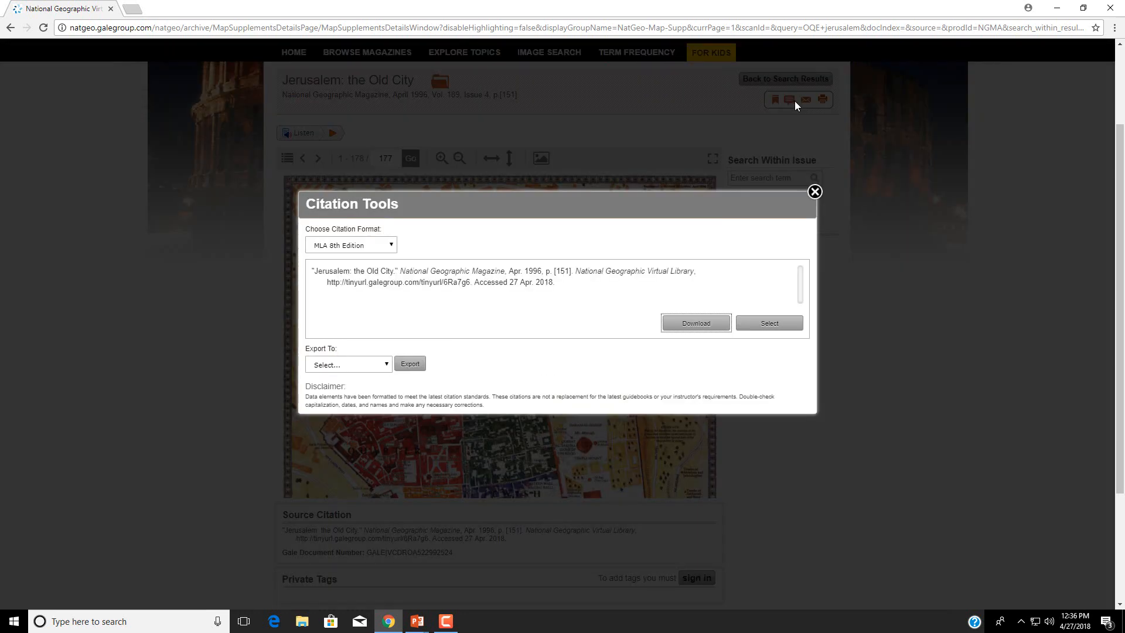
{"action": "left_click", "coordinate": [350, 245]}
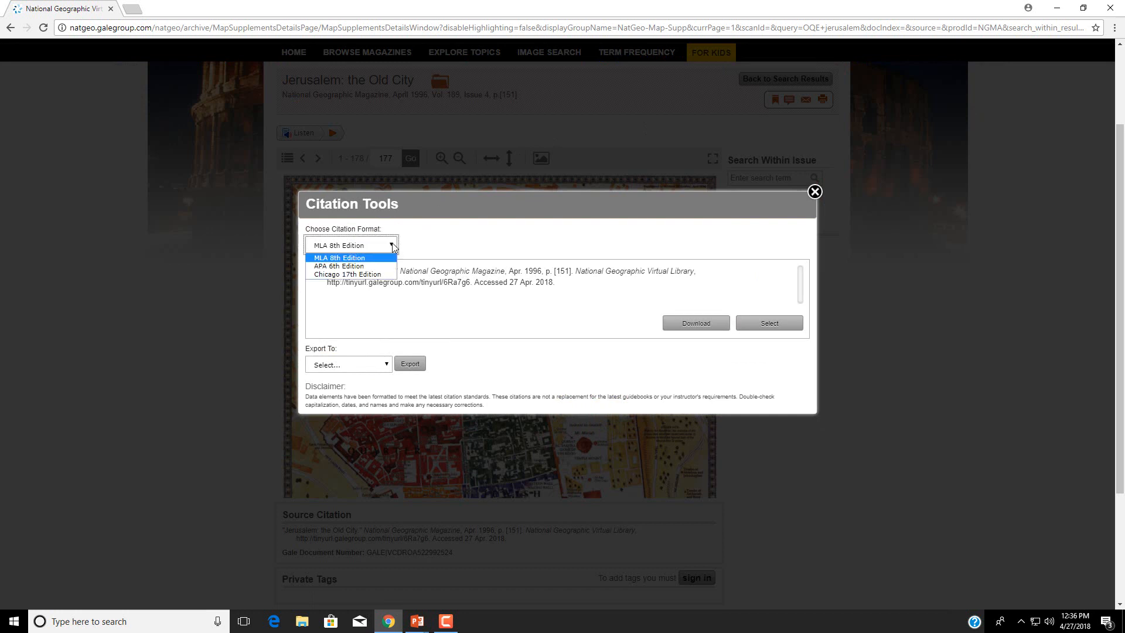
{"action": "left_click", "coordinate": [351, 256]}
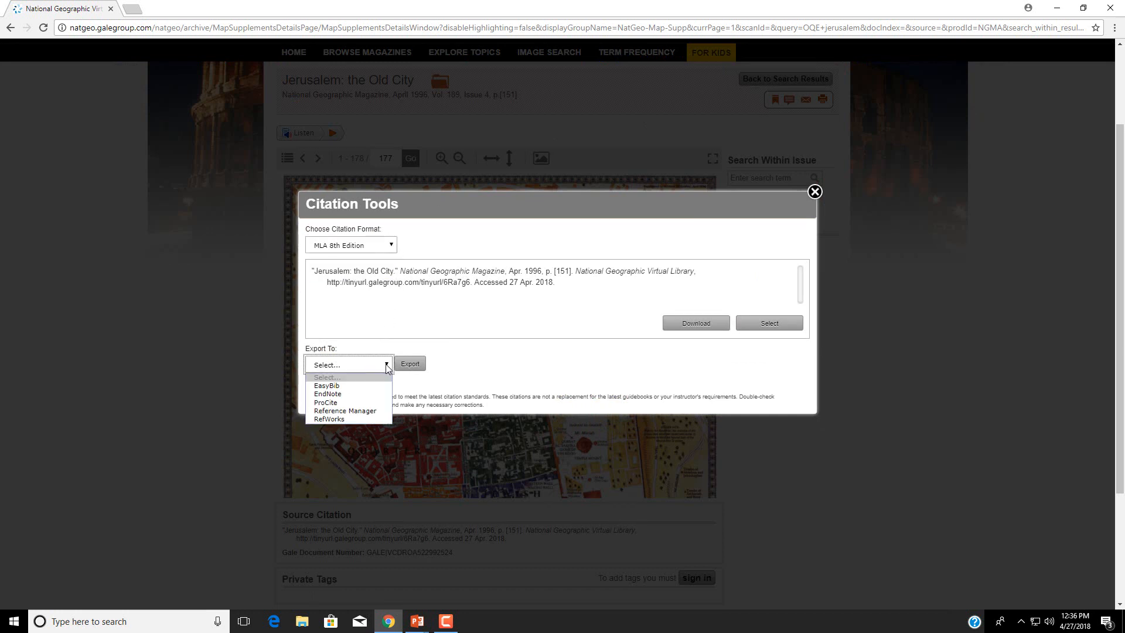
{"action": "left_click", "coordinate": [814, 192]}
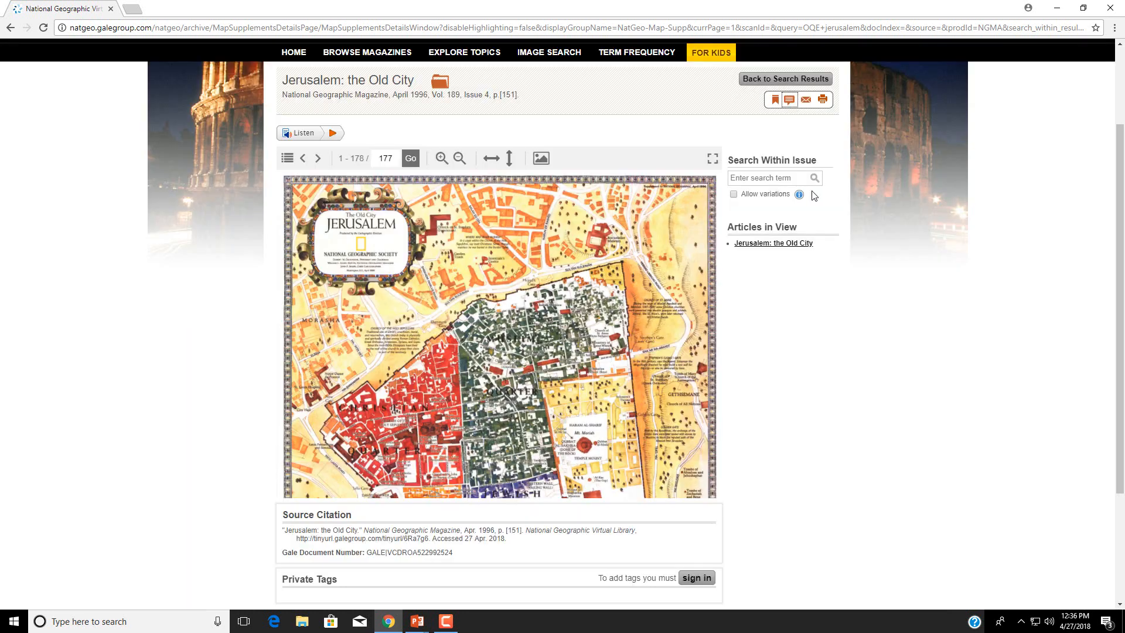
{"action": "mouse_move", "coordinate": [805, 99]}
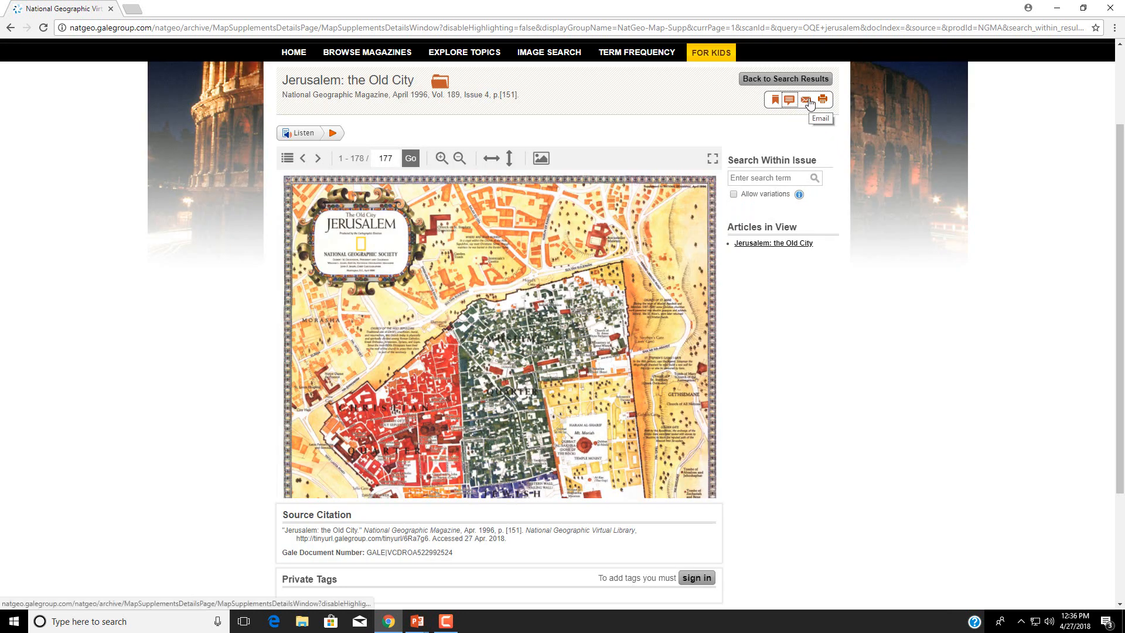
{"action": "mouse_move", "coordinate": [419, 73]}
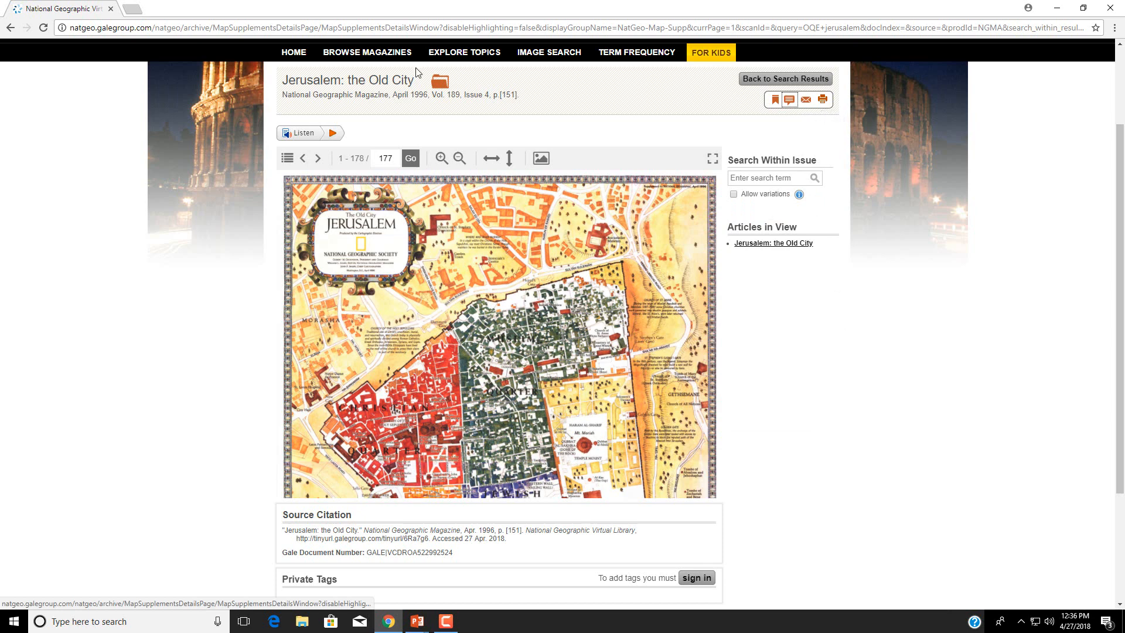
Step: Return to the jerusalem results and narrow them to Magazine Covers
{"action": "left_click", "coordinate": [785, 79]}
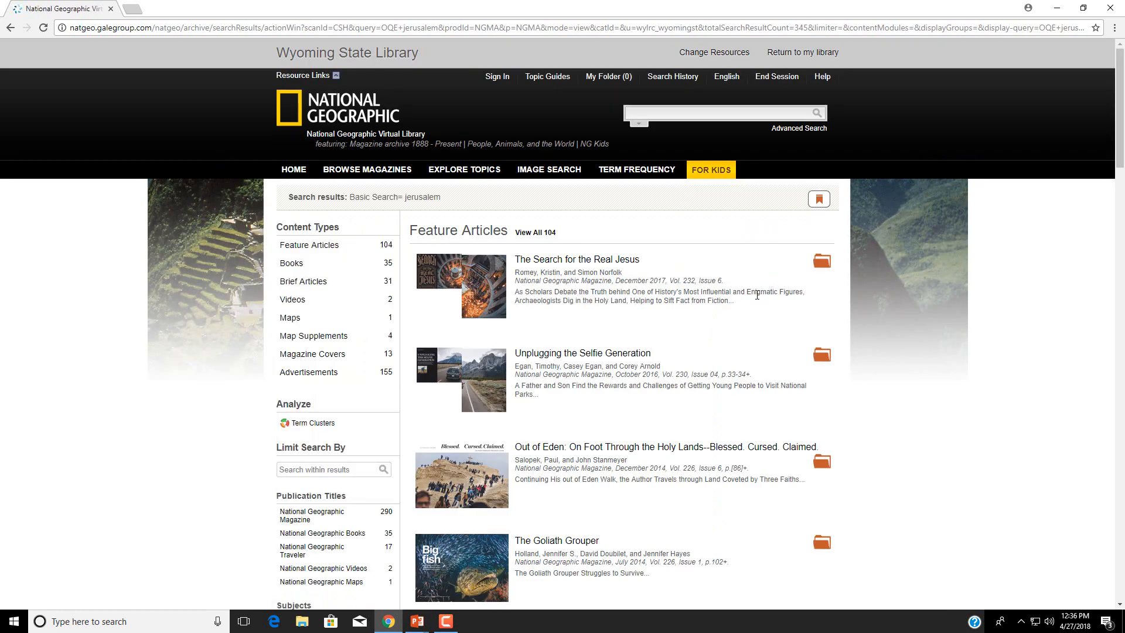
{"action": "scroll", "scroll_direction": "down", "scroll_amount": 3}
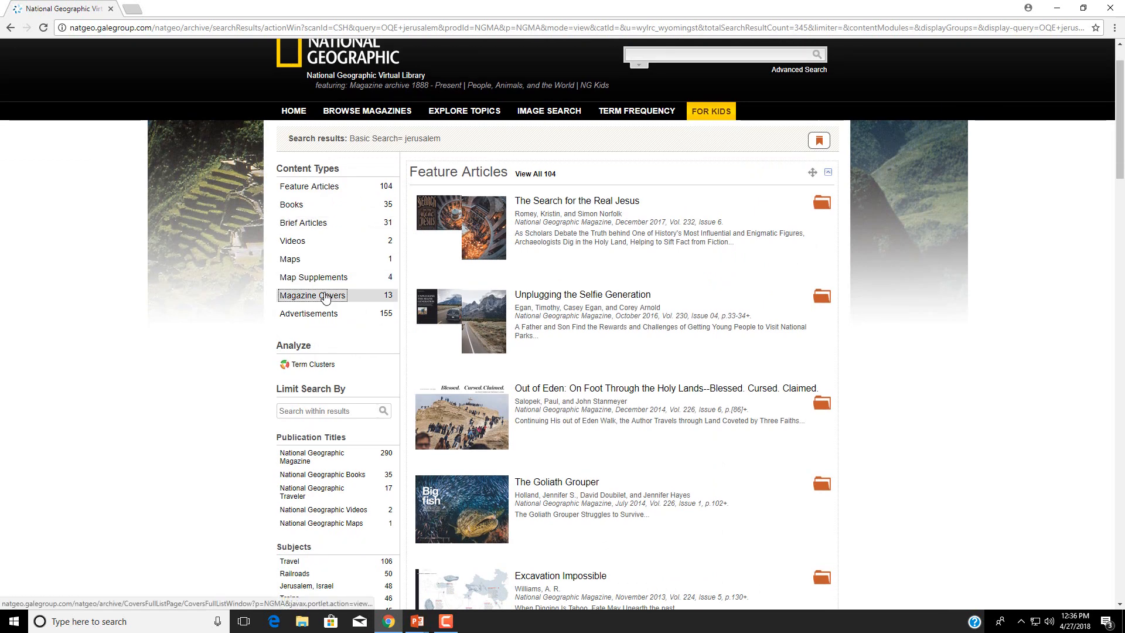
{"action": "left_click", "coordinate": [311, 295]}
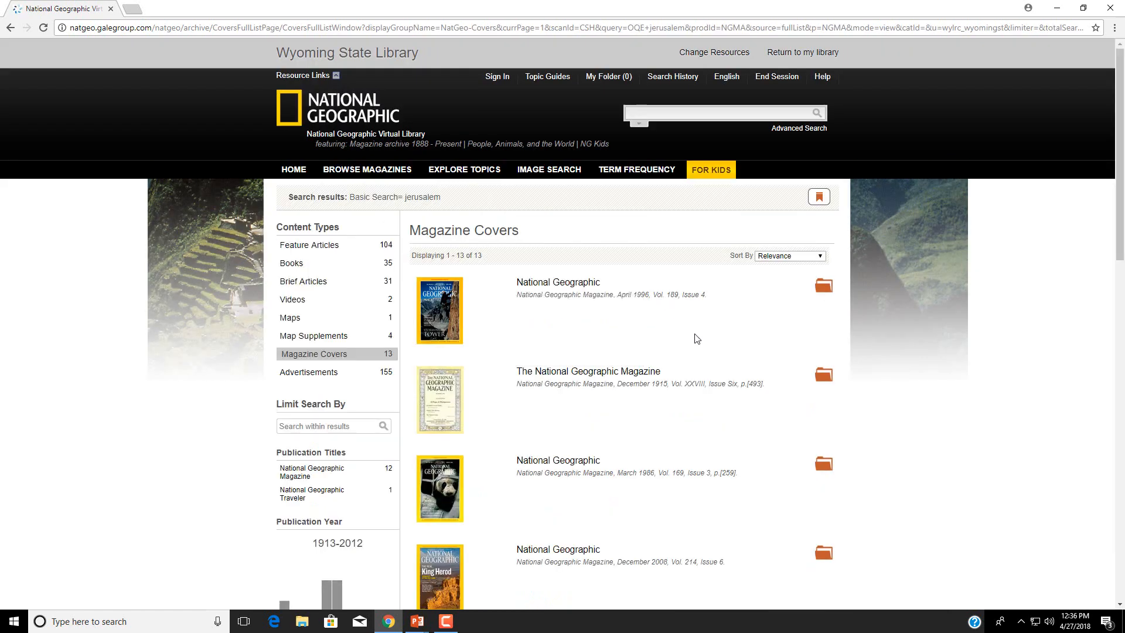
{"action": "scroll", "scroll_direction": "down", "scroll_amount": 3}
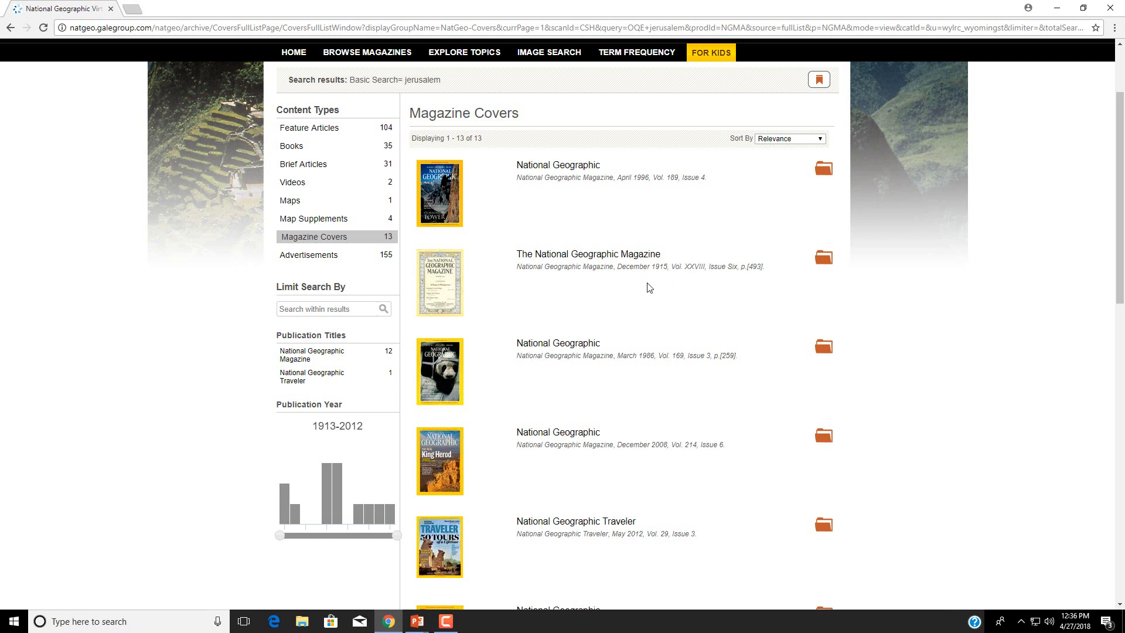
{"action": "mouse_move", "coordinate": [694, 430]}
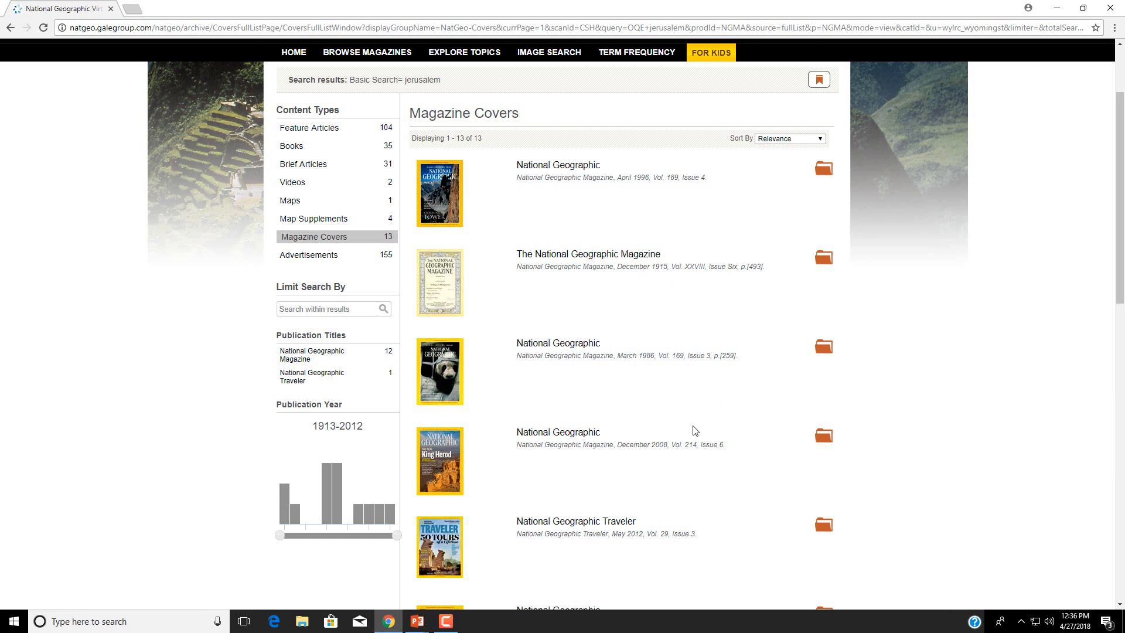
{"action": "mouse_move", "coordinate": [587, 253]}
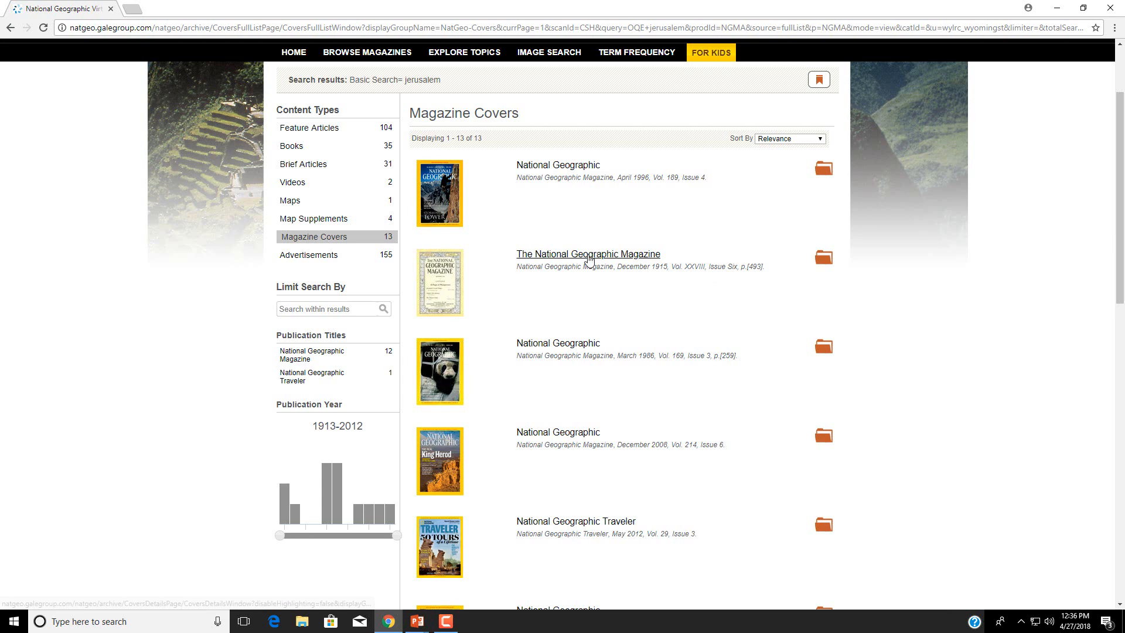
Step: Open the December 1915 issue and page forward through its advertisement spreads
{"action": "left_click", "coordinate": [588, 254]}
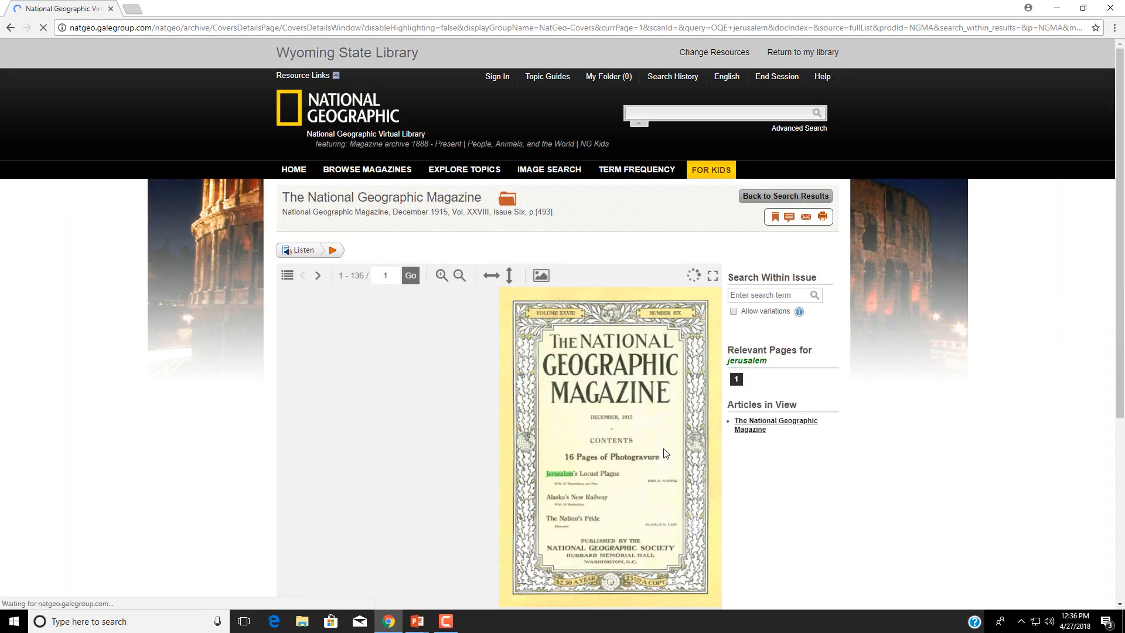
{"action": "left_click", "coordinate": [410, 275]}
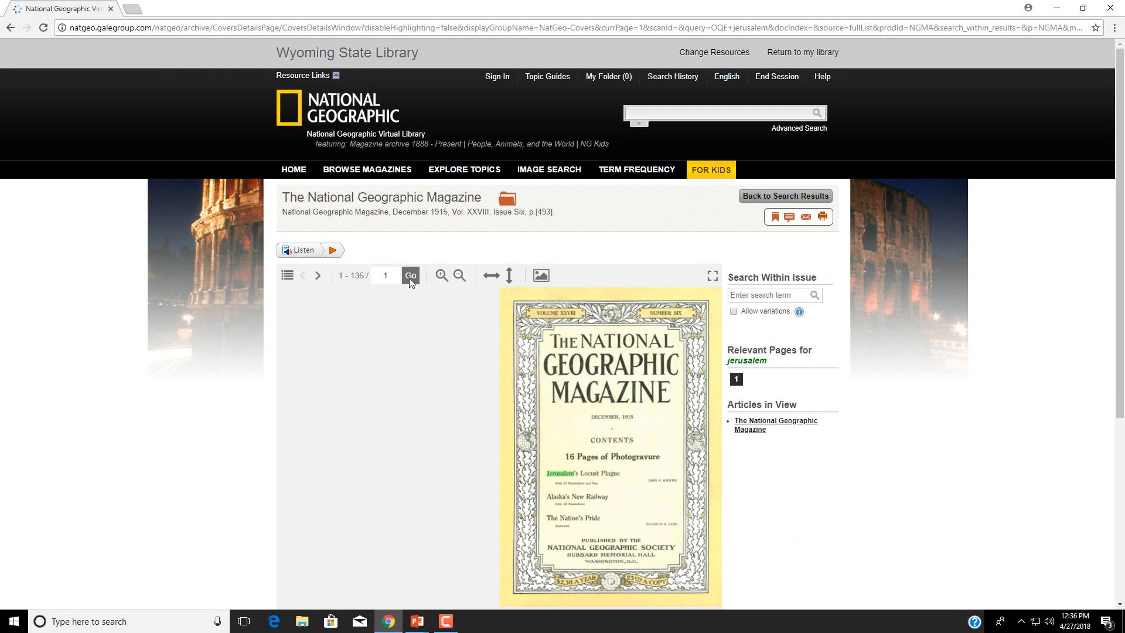
{"action": "scroll", "scroll_direction": "down", "scroll_amount": 3}
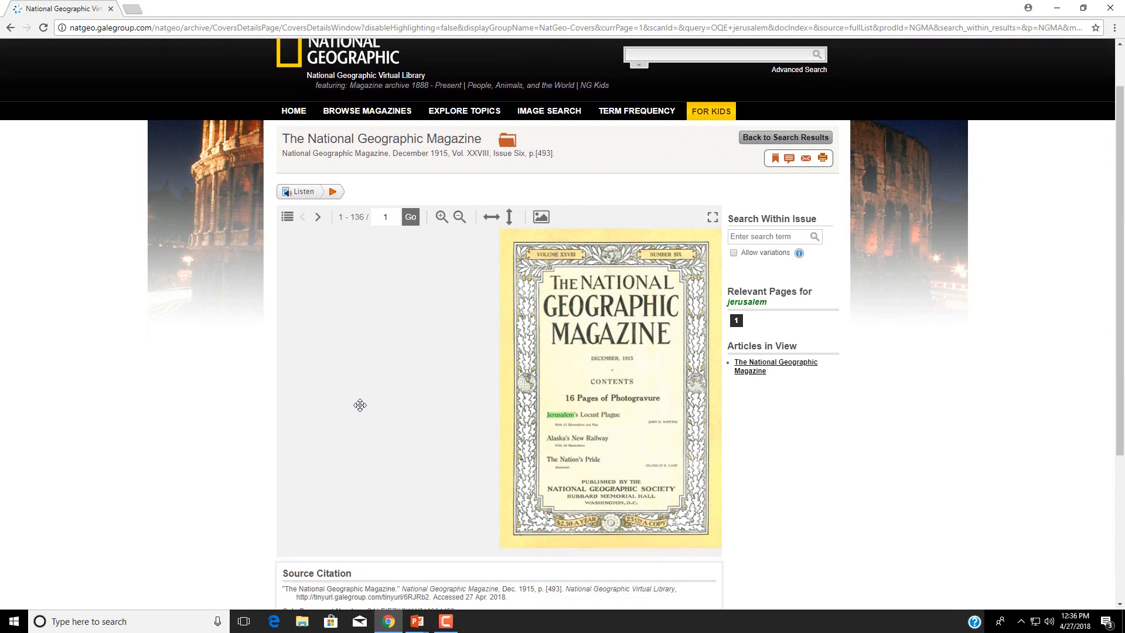
{"action": "mouse_move", "coordinate": [319, 223]}
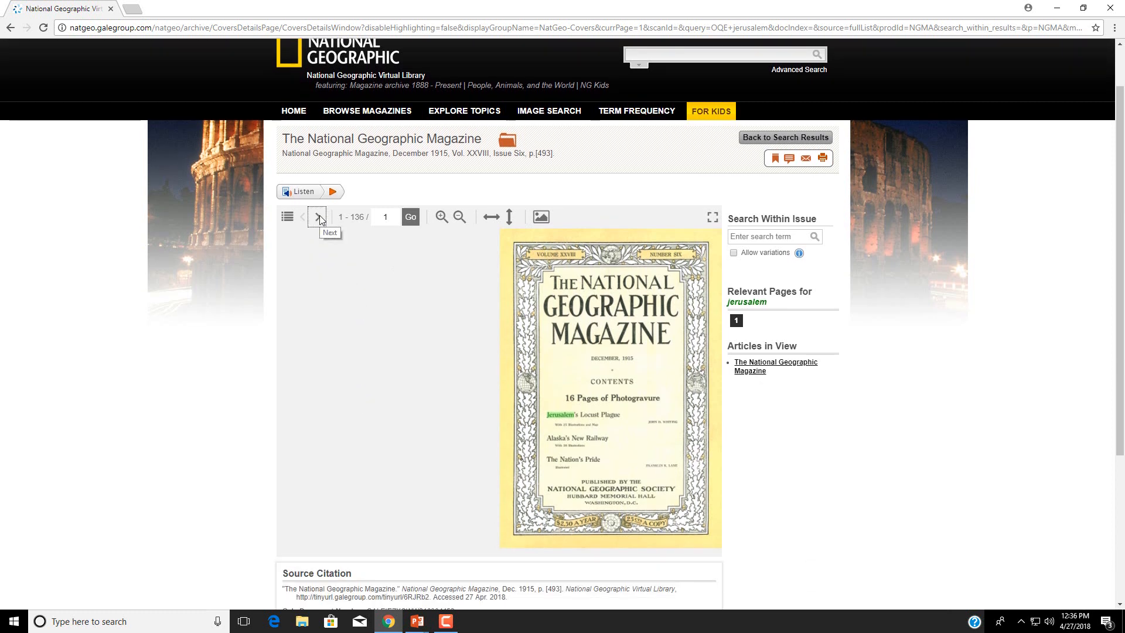
{"action": "left_click", "coordinate": [319, 217]}
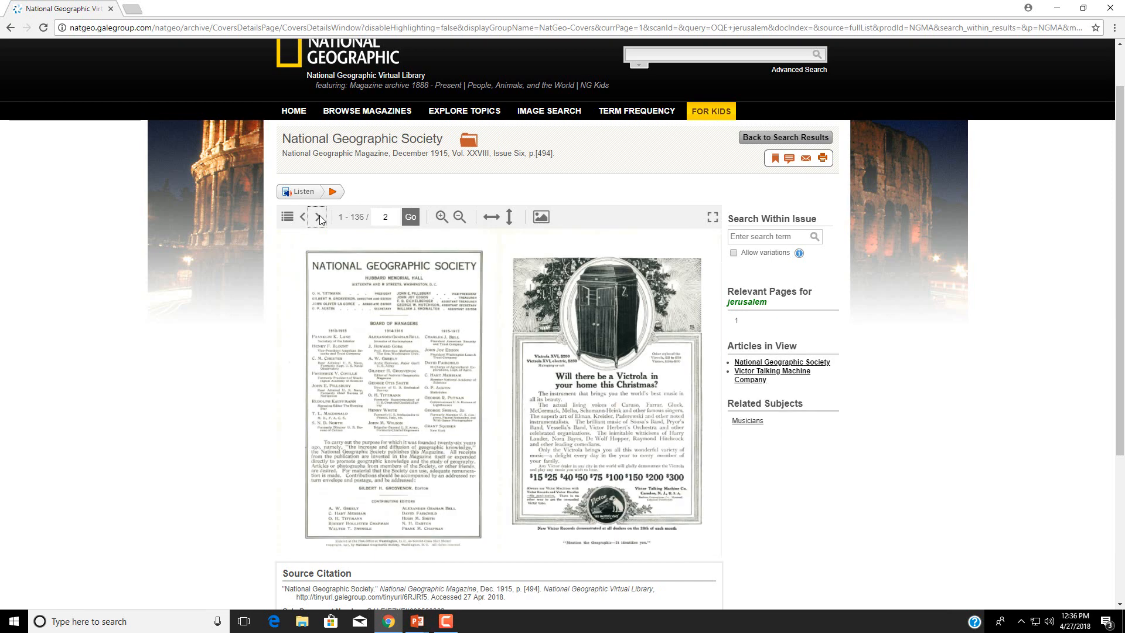
{"action": "left_click", "coordinate": [319, 218]}
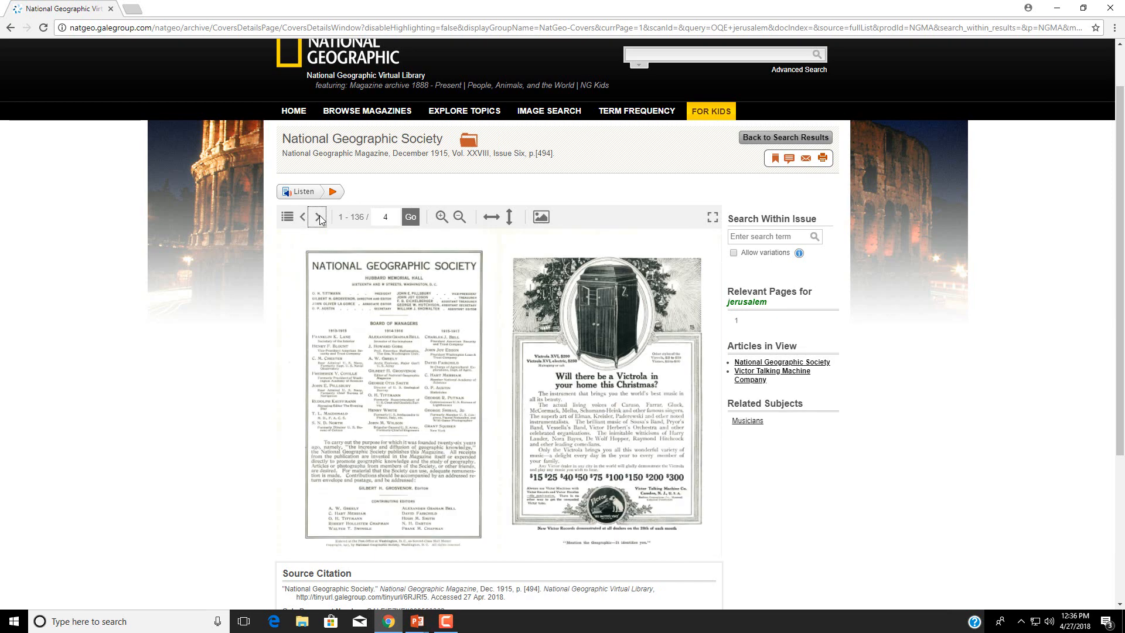
{"action": "left_click", "coordinate": [320, 217]}
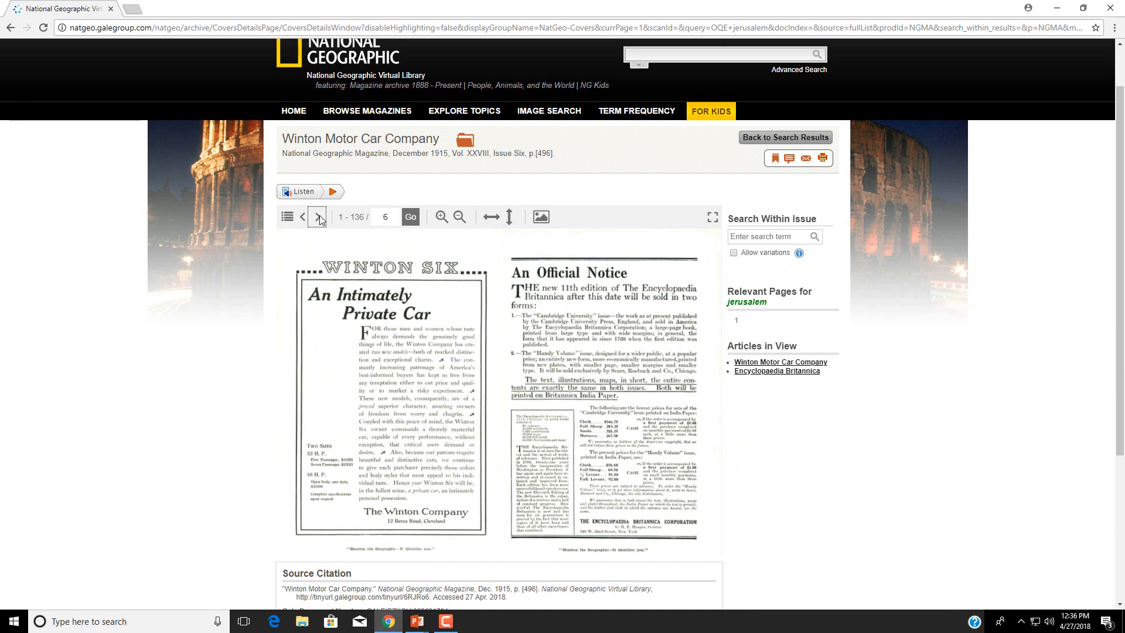
{"action": "left_click", "coordinate": [319, 217]}
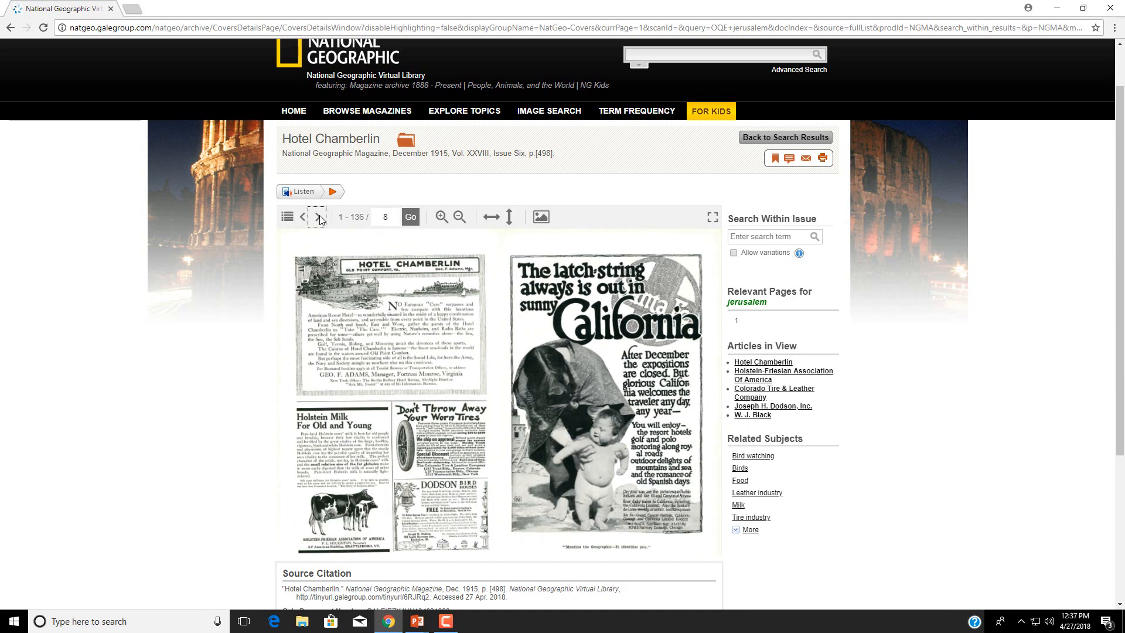
{"action": "left_click", "coordinate": [318, 217]}
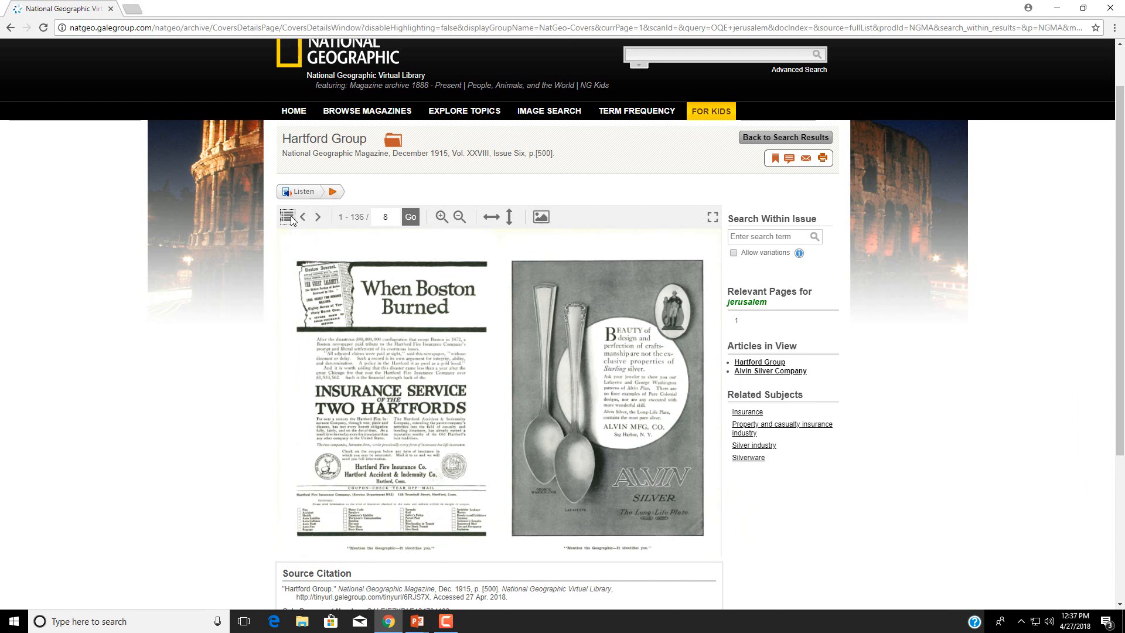
Step: Open the December 1915 issue's table of contents
{"action": "left_click", "coordinate": [288, 217]}
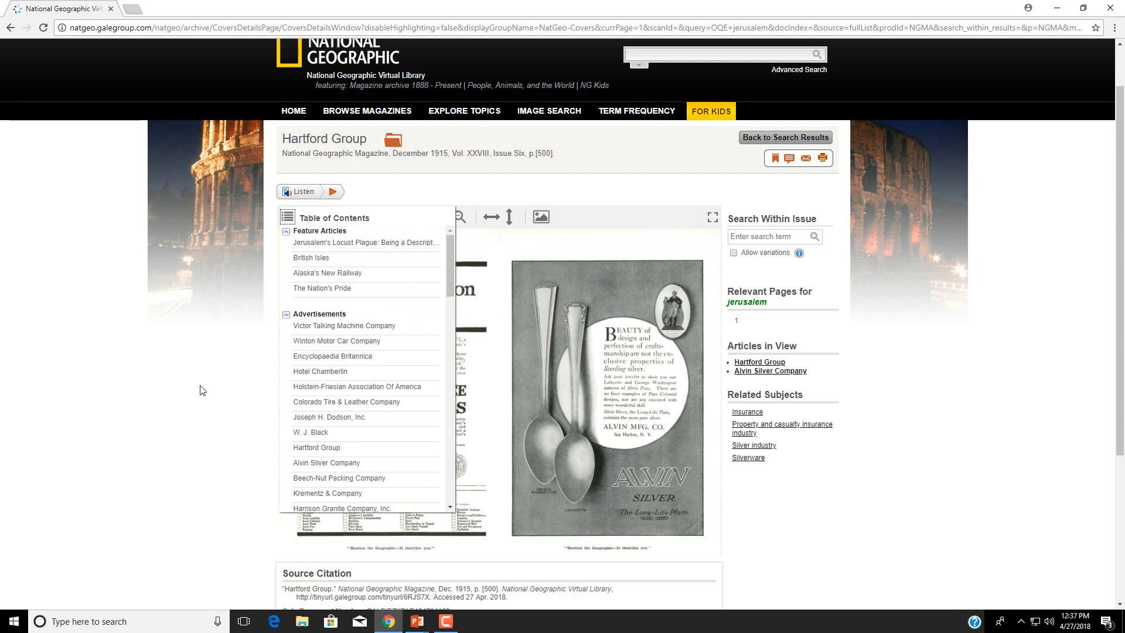
{"action": "mouse_move", "coordinate": [299, 247]}
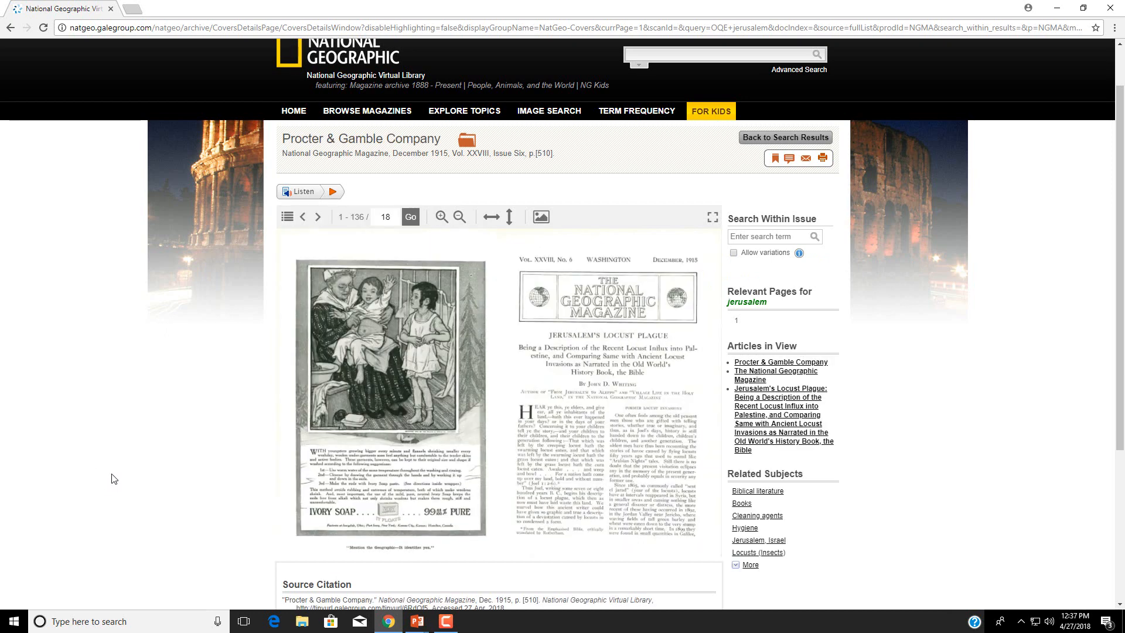
{"action": "mouse_move", "coordinate": [1016, 451]}
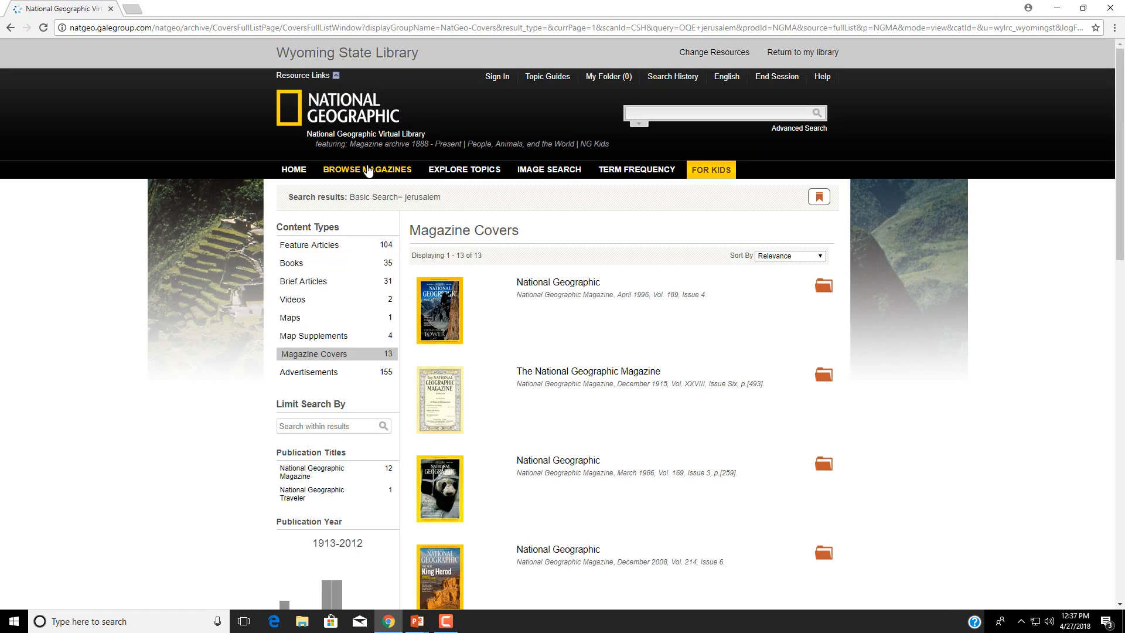
Step: Browse the magazine cover gallery and open the September 2016 issue
{"action": "left_click", "coordinate": [367, 170]}
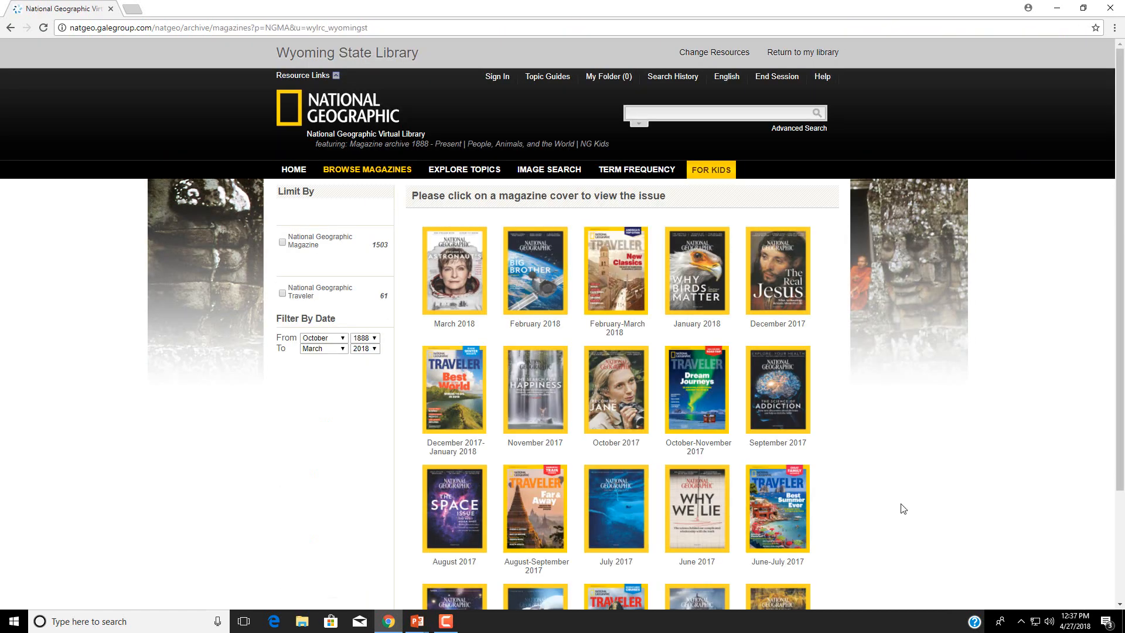
{"action": "mouse_move", "coordinate": [908, 517]}
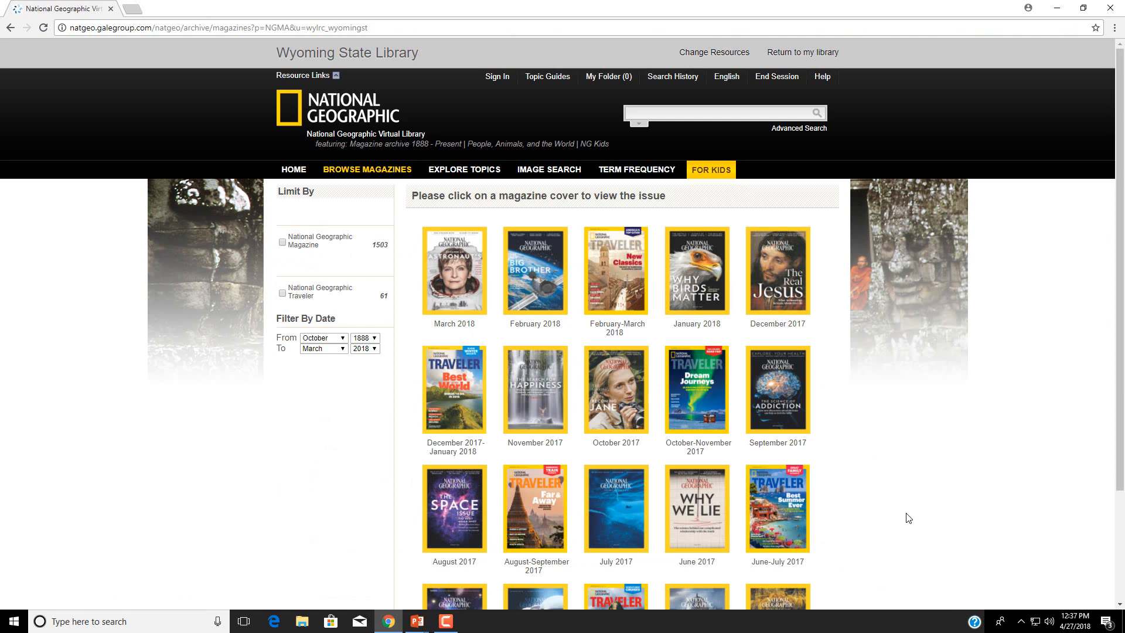
{"action": "mouse_move", "coordinate": [858, 469]}
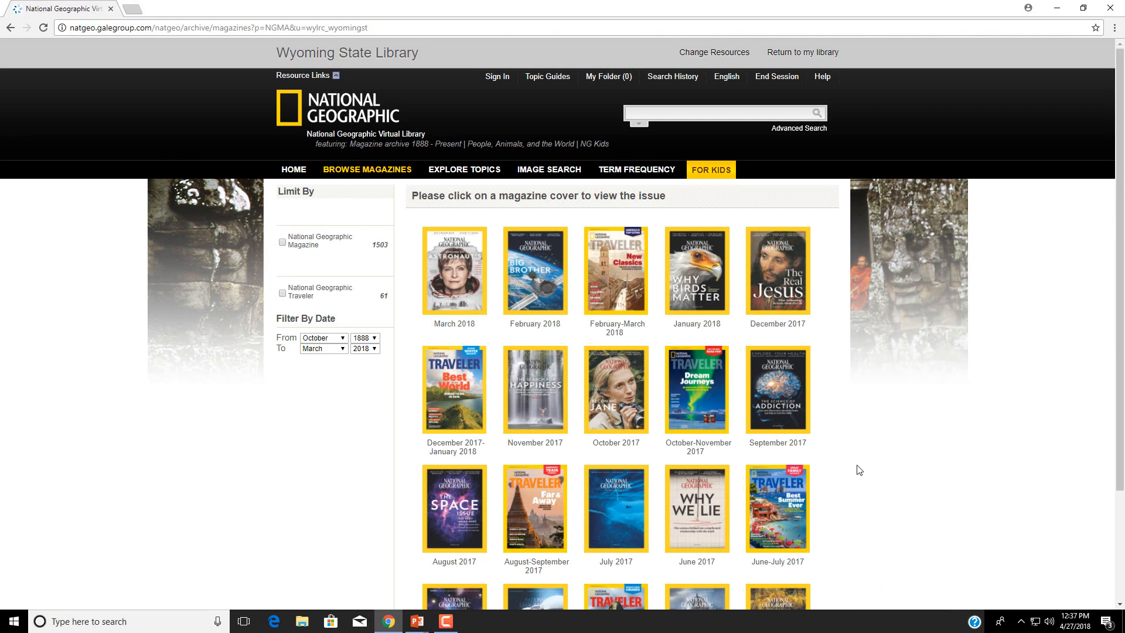
{"action": "mouse_move", "coordinate": [858, 453]}
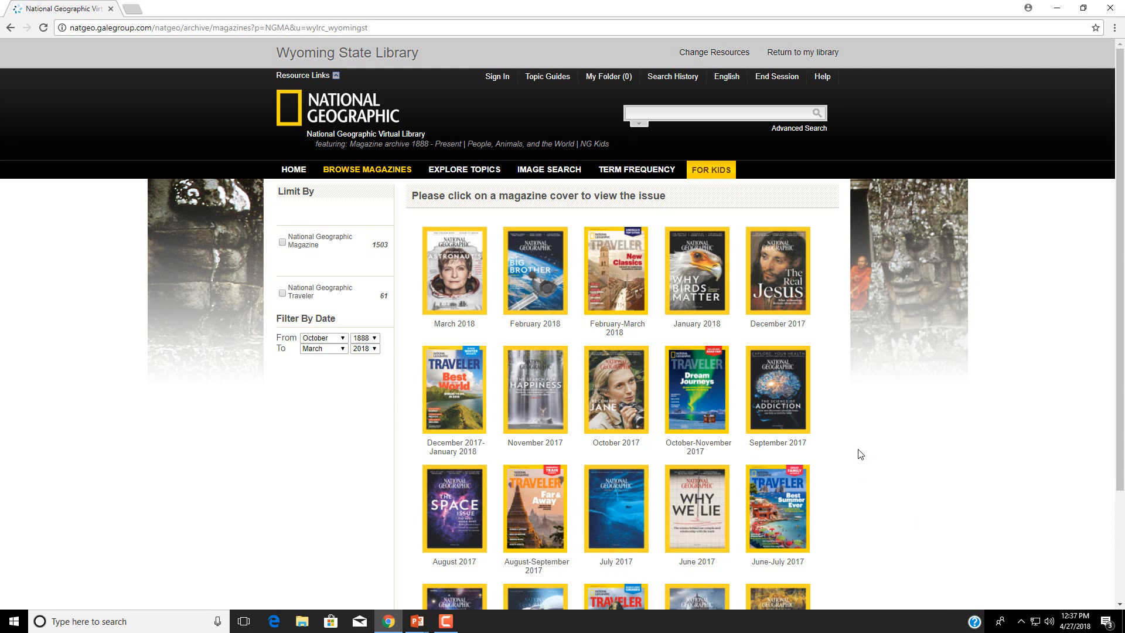
{"action": "mouse_move", "coordinate": [872, 463]}
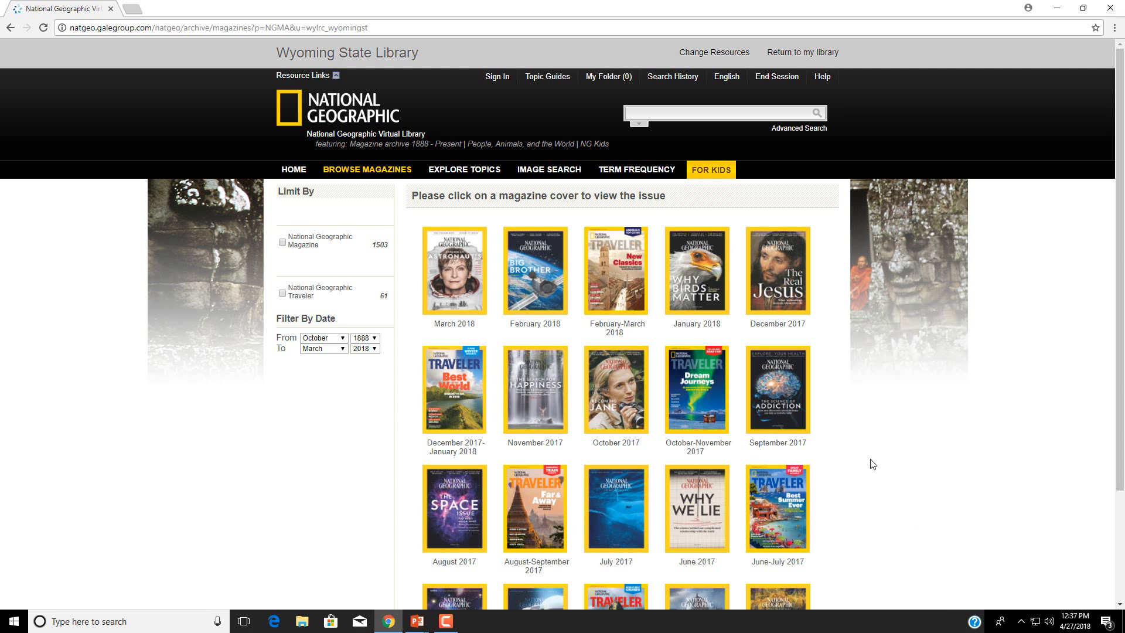
{"action": "mouse_move", "coordinate": [903, 467]}
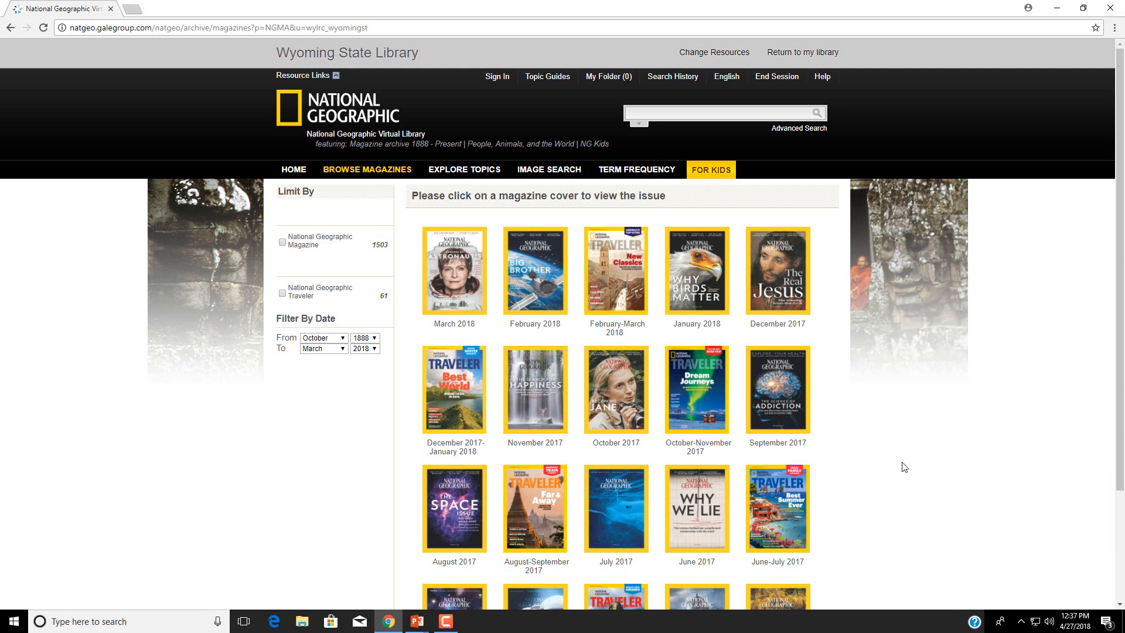
{"action": "scroll", "scroll_direction": "down", "scroll_amount": 3}
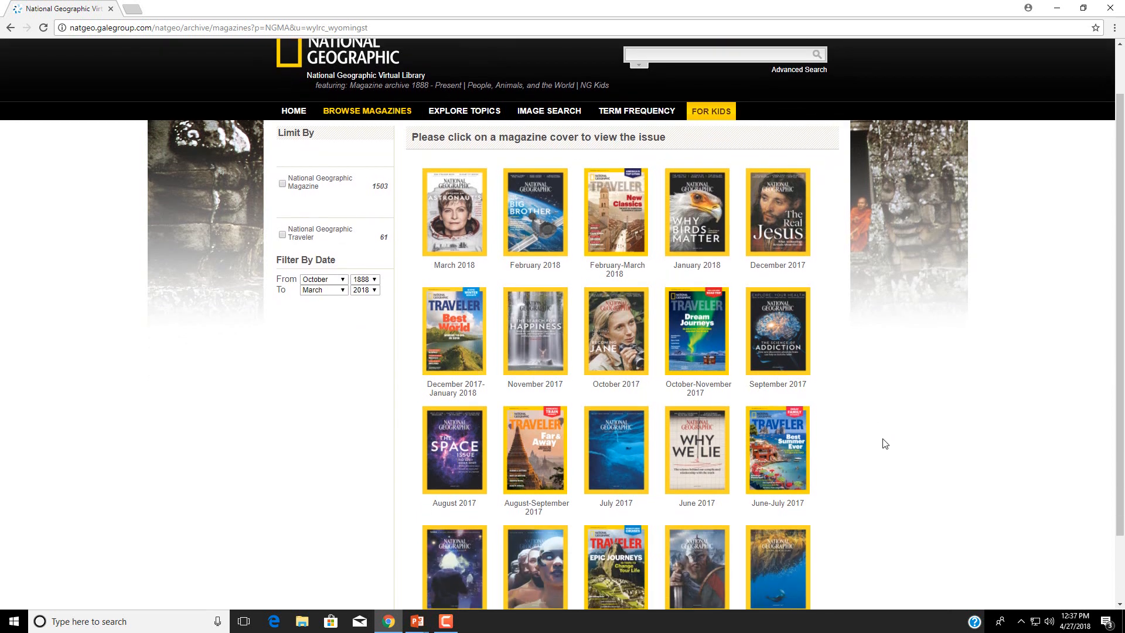
{"action": "mouse_move", "coordinate": [884, 447]}
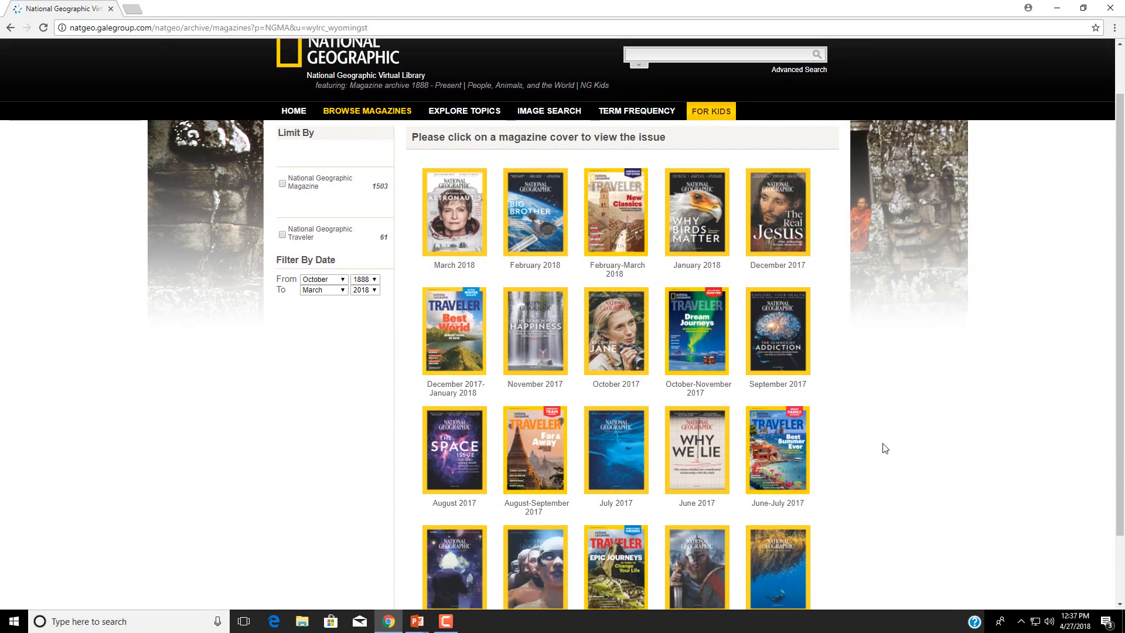
{"action": "scroll", "scroll_direction": "down", "scroll_amount": 3}
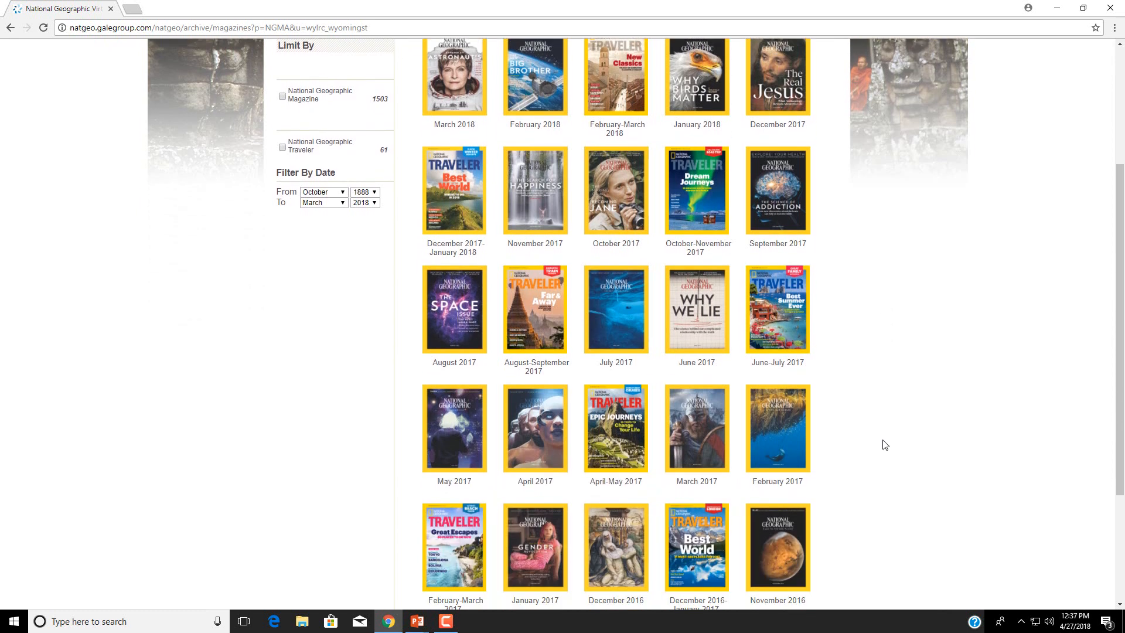
{"action": "mouse_move", "coordinate": [880, 452]}
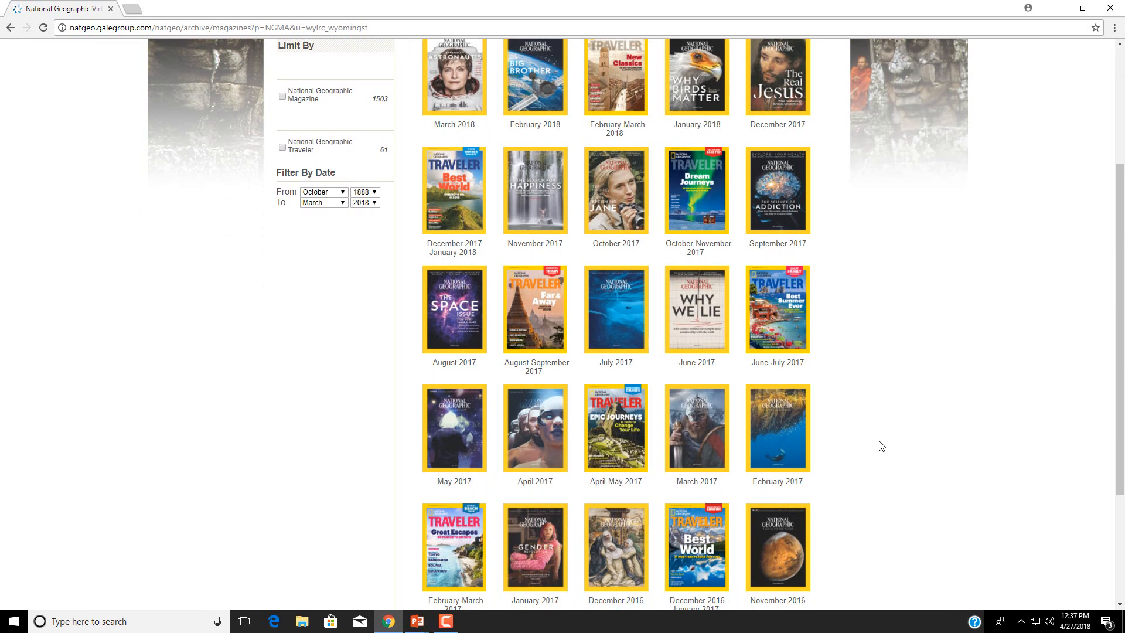
{"action": "scroll", "scroll_direction": "down", "scroll_amount": 3}
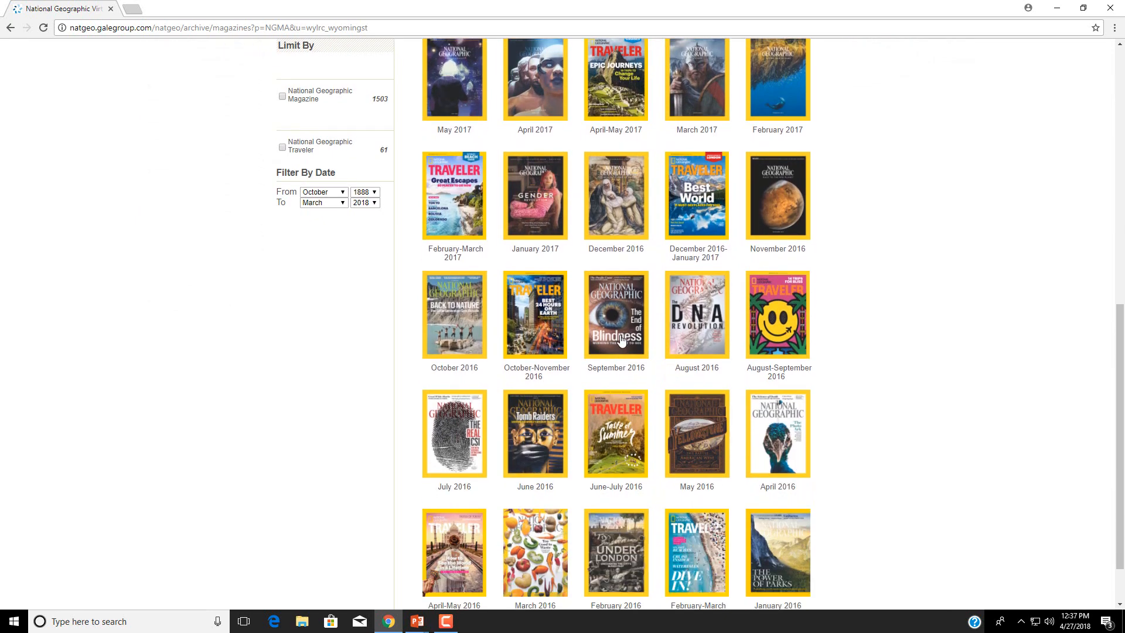
{"action": "left_click", "coordinate": [615, 314]}
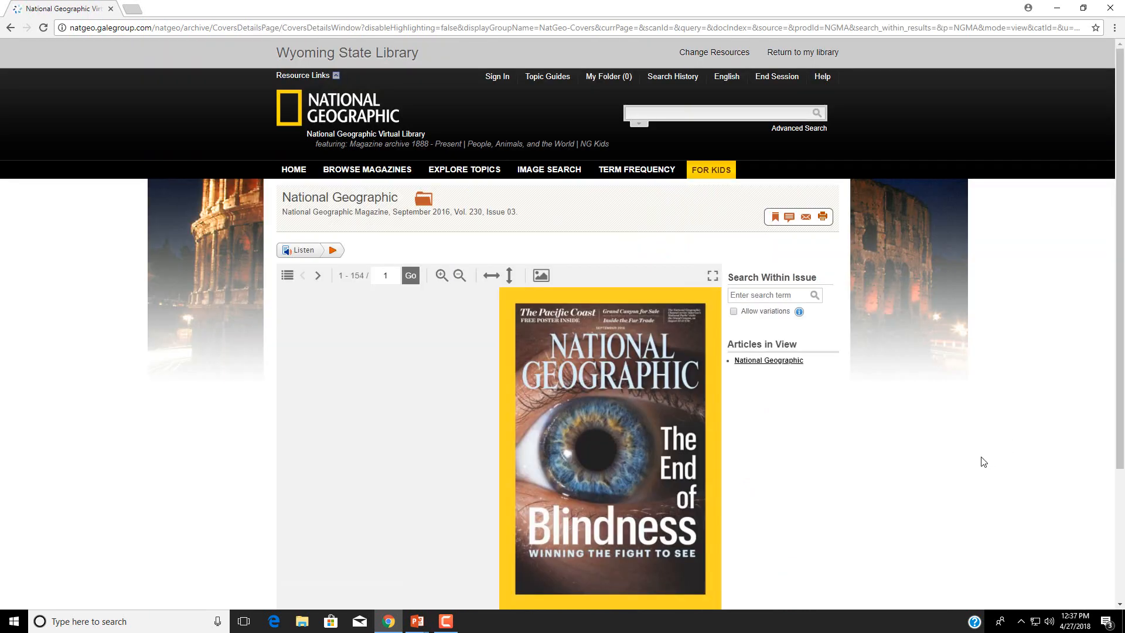
{"action": "mouse_move", "coordinate": [384, 210]}
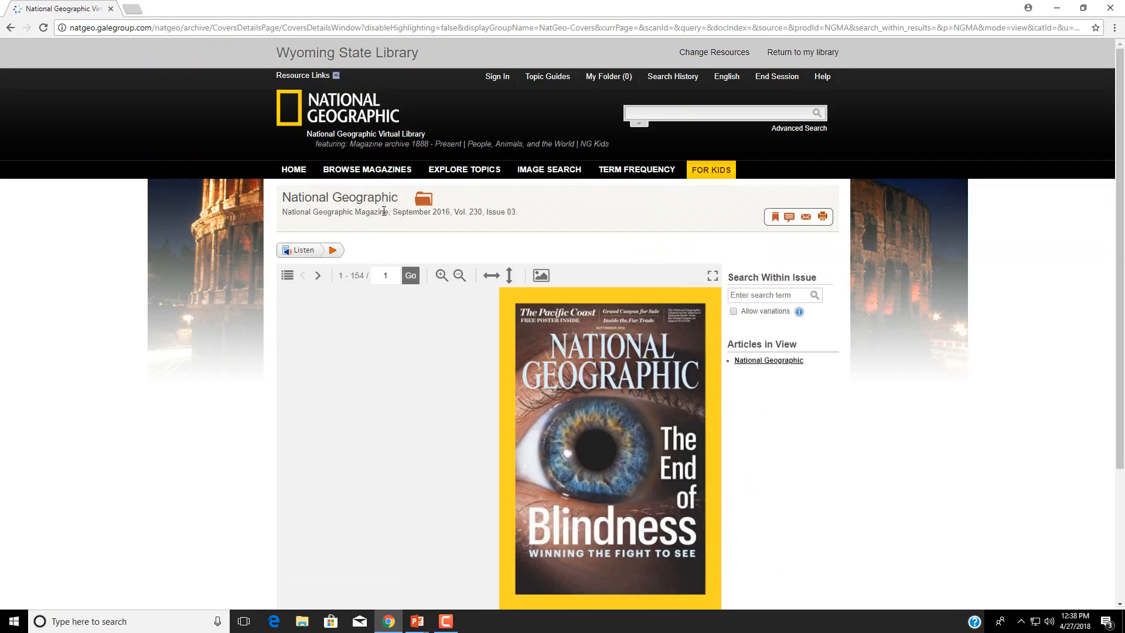
Step: Return to Browse Magazines and scroll the covers back to early 2016
{"action": "left_click", "coordinate": [367, 169]}
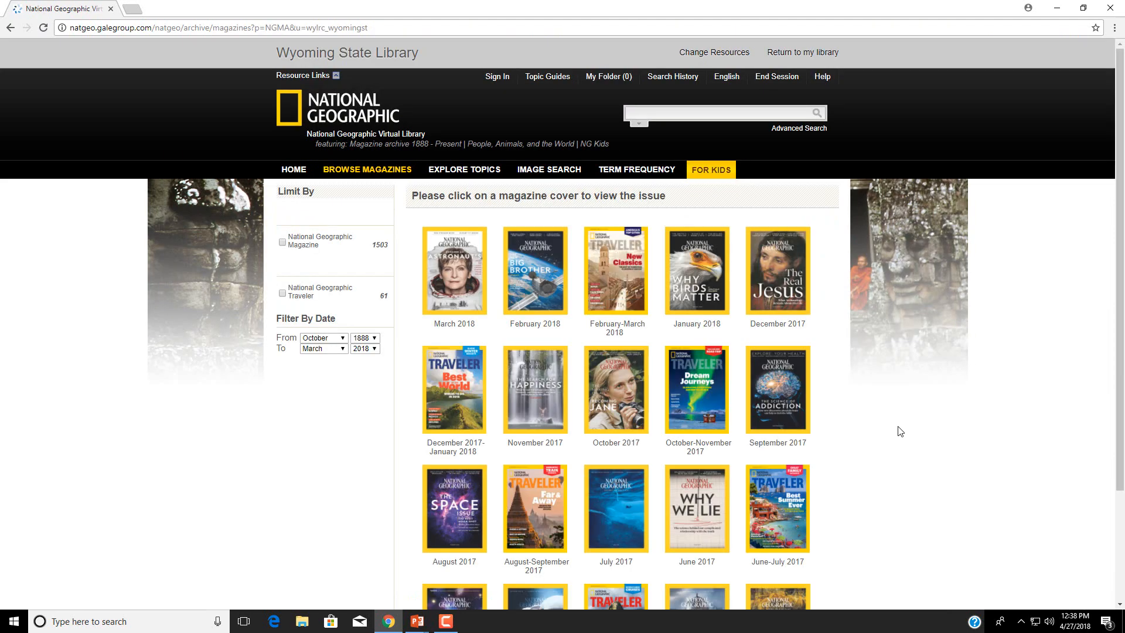
{"action": "scroll", "scroll_direction": "down", "scroll_amount": 3}
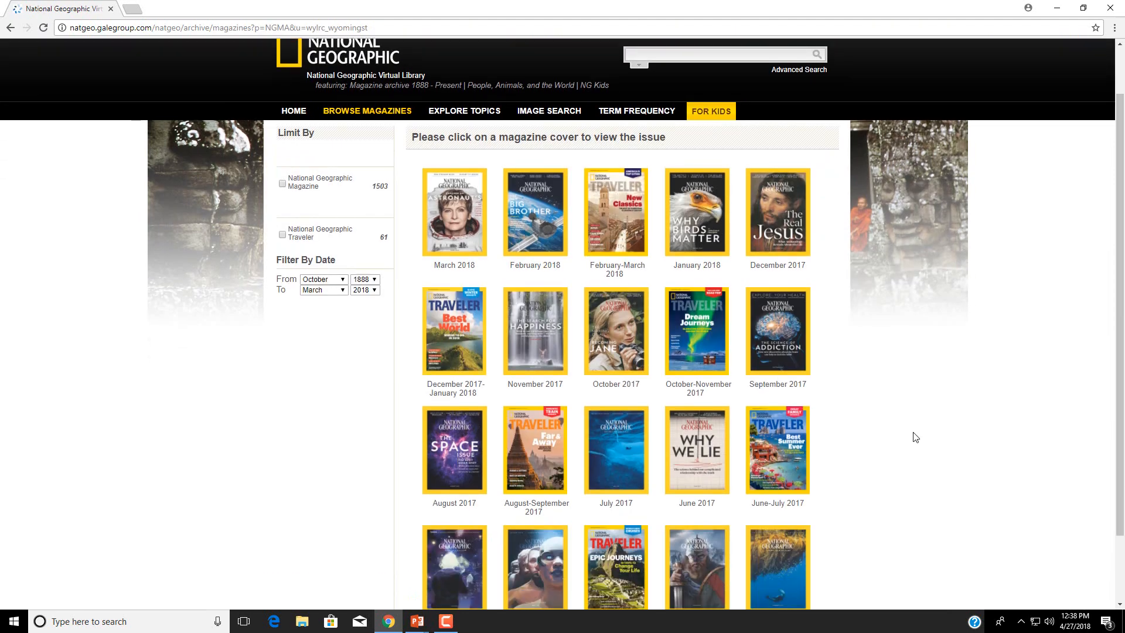
{"action": "scroll", "scroll_direction": "down", "scroll_amount": 3}
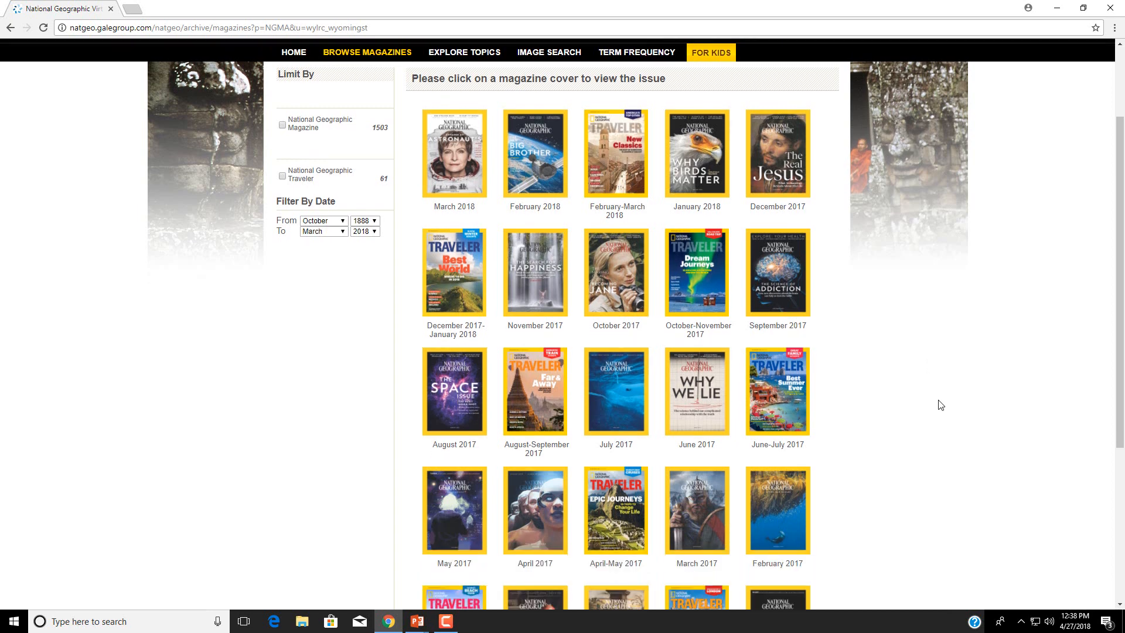
{"action": "scroll", "scroll_direction": "down", "scroll_amount": 3}
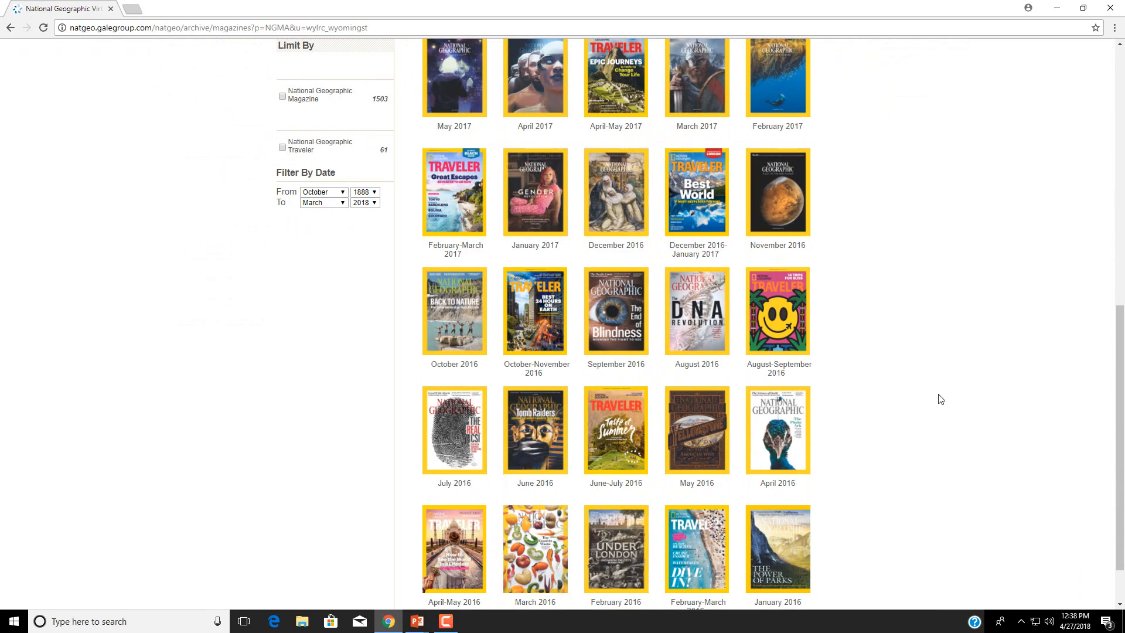
{"action": "scroll", "scroll_direction": "down", "scroll_amount": 3}
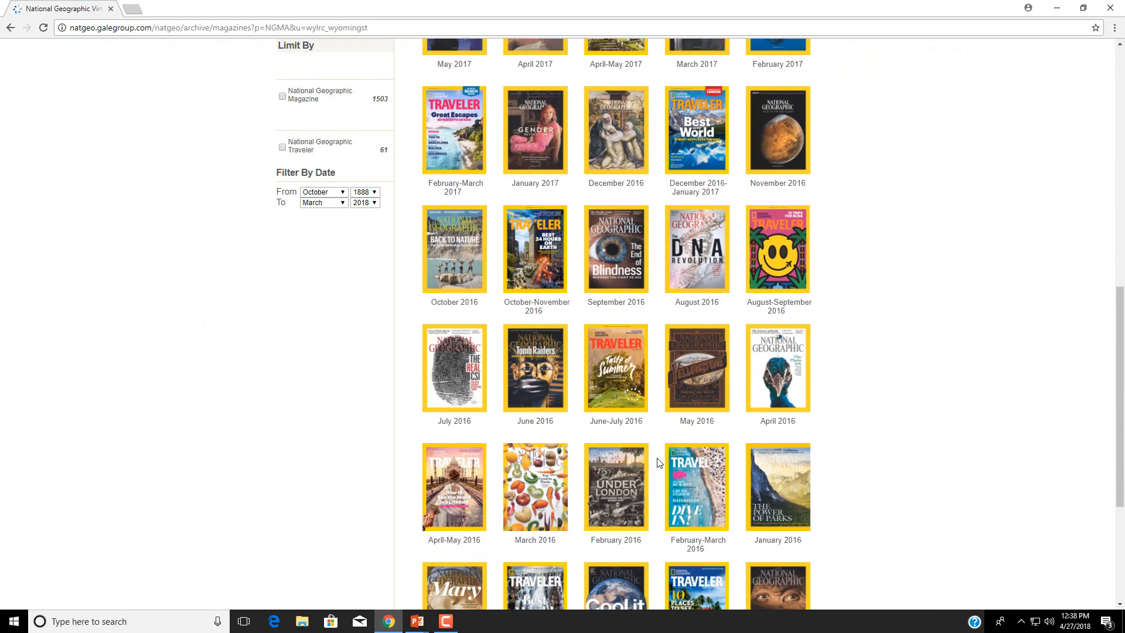
Step: Open the February 2016 Under London issue and page to the Subaru ad and contents spread
{"action": "left_click", "coordinate": [616, 488]}
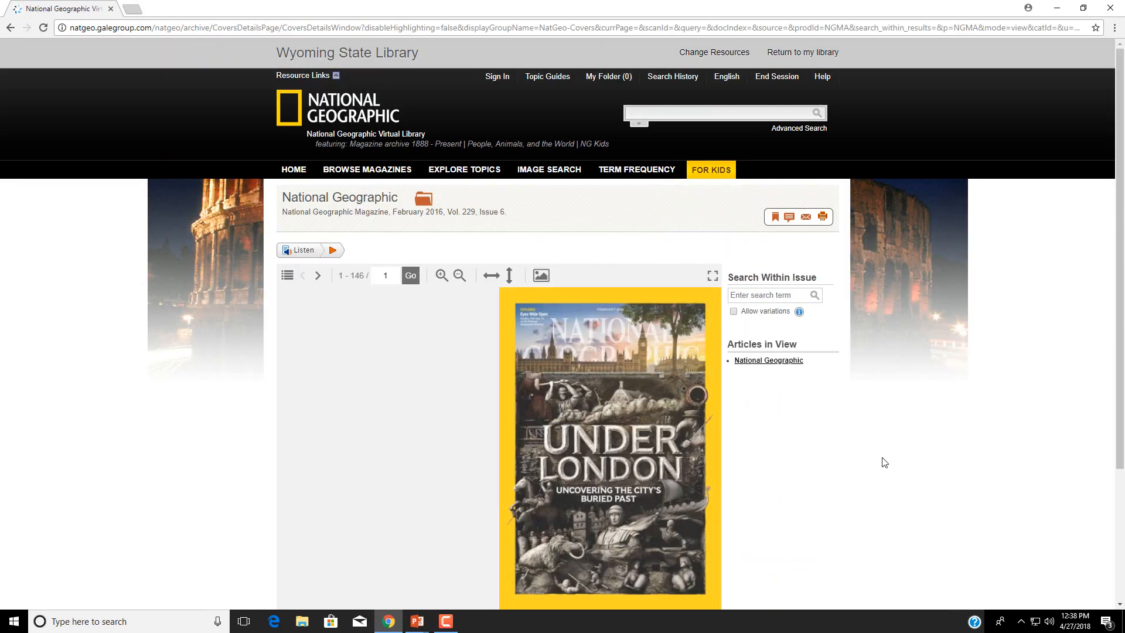
{"action": "mouse_move", "coordinate": [808, 496]}
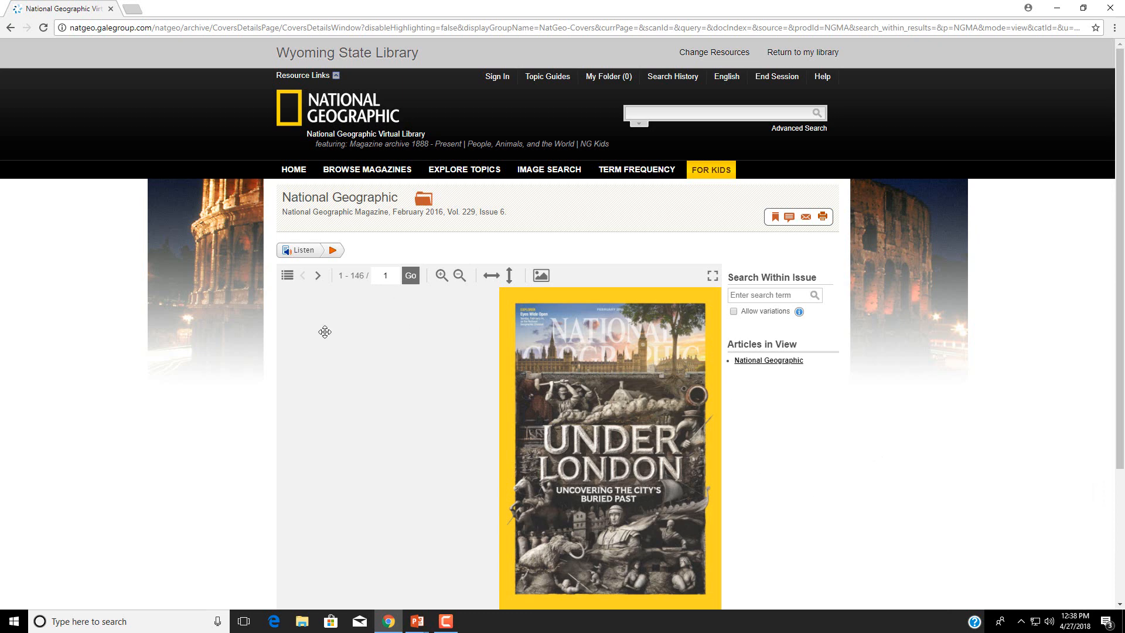
{"action": "left_click", "coordinate": [317, 275]}
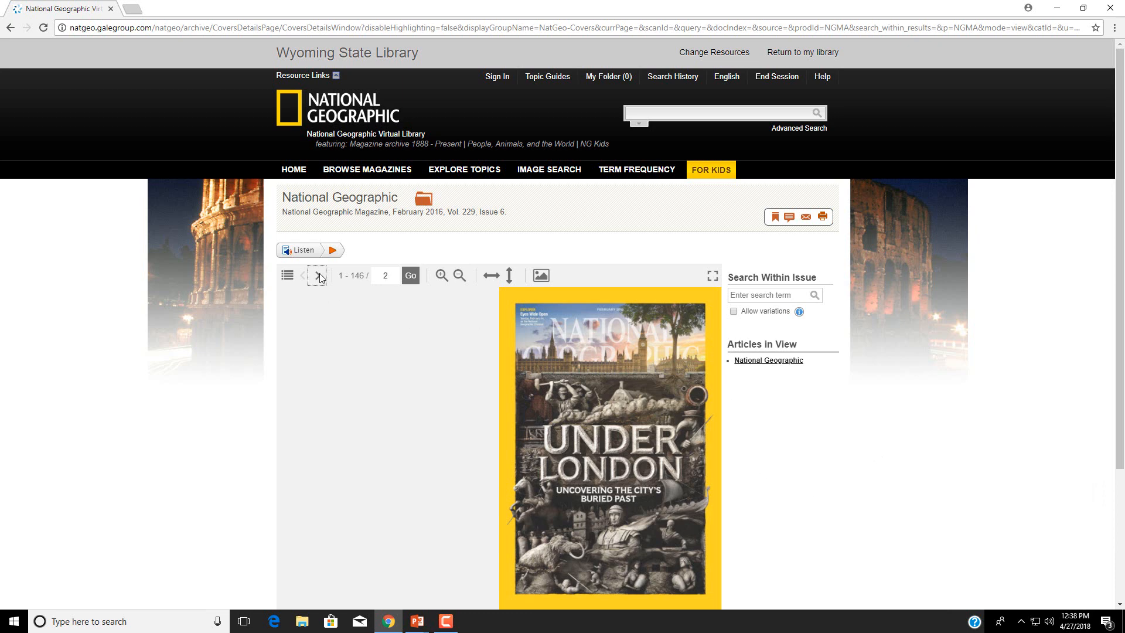
{"action": "left_click", "coordinate": [317, 275]}
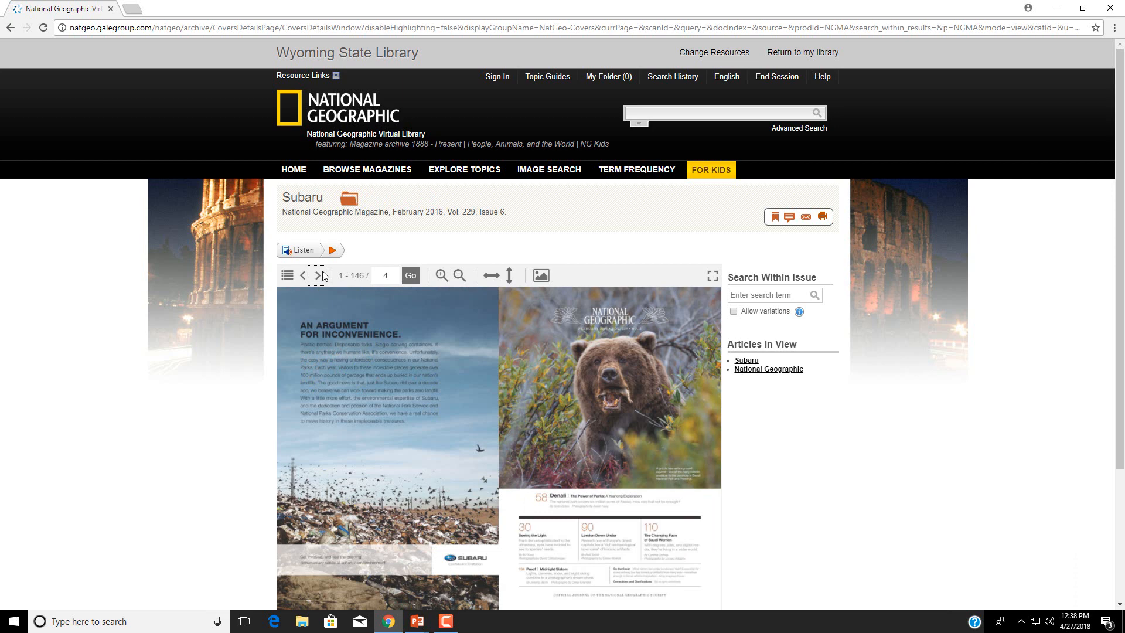
{"action": "left_click", "coordinate": [320, 275]}
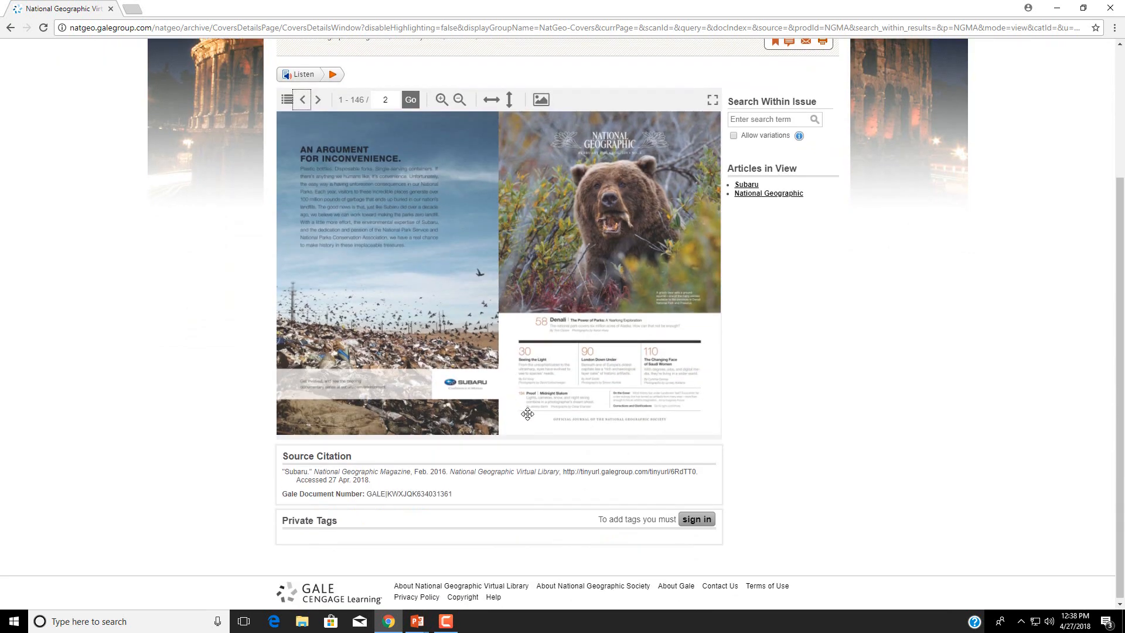
{"action": "mouse_move", "coordinate": [645, 373]}
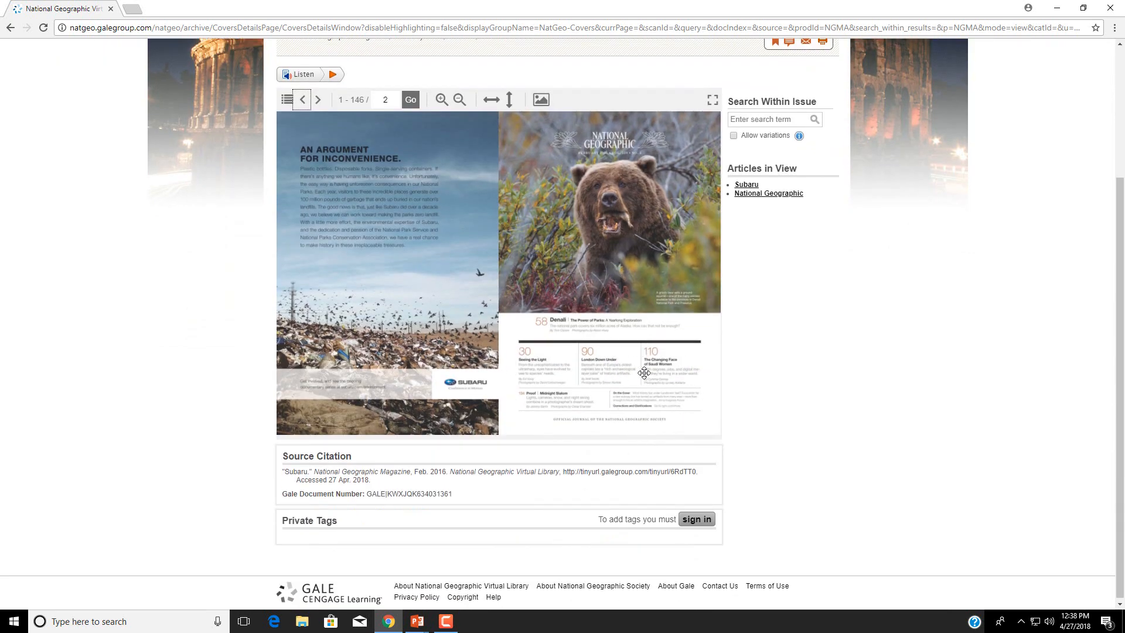
{"action": "mouse_move", "coordinate": [546, 331]}
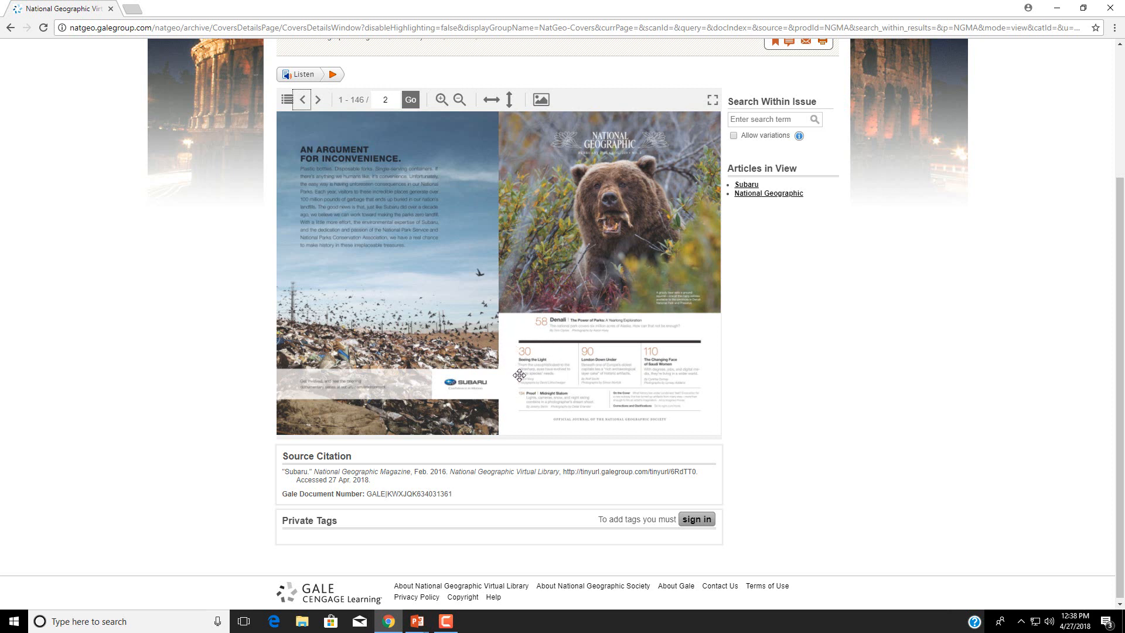
{"action": "mouse_move", "coordinate": [385, 295]}
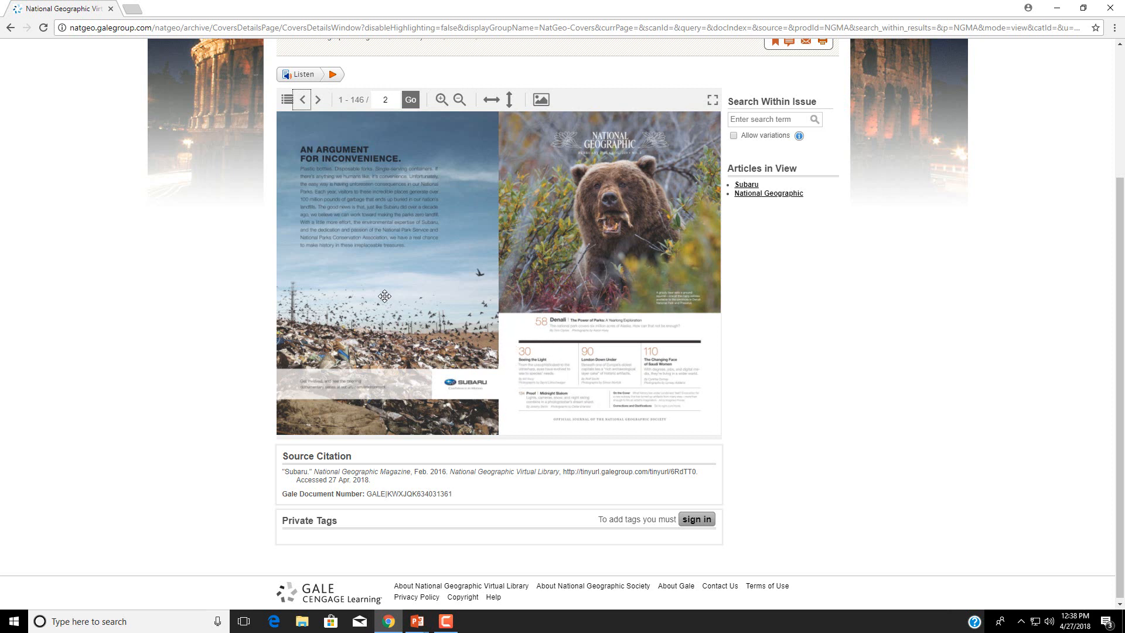
{"action": "mouse_move", "coordinate": [680, 293]}
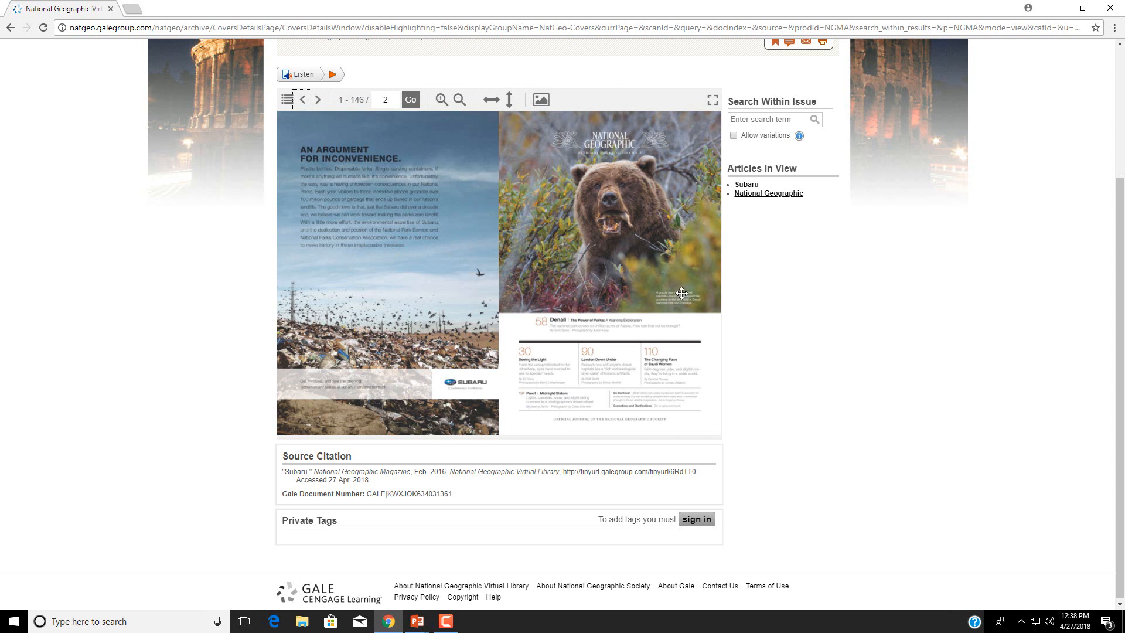
{"action": "mouse_move", "coordinate": [296, 105]}
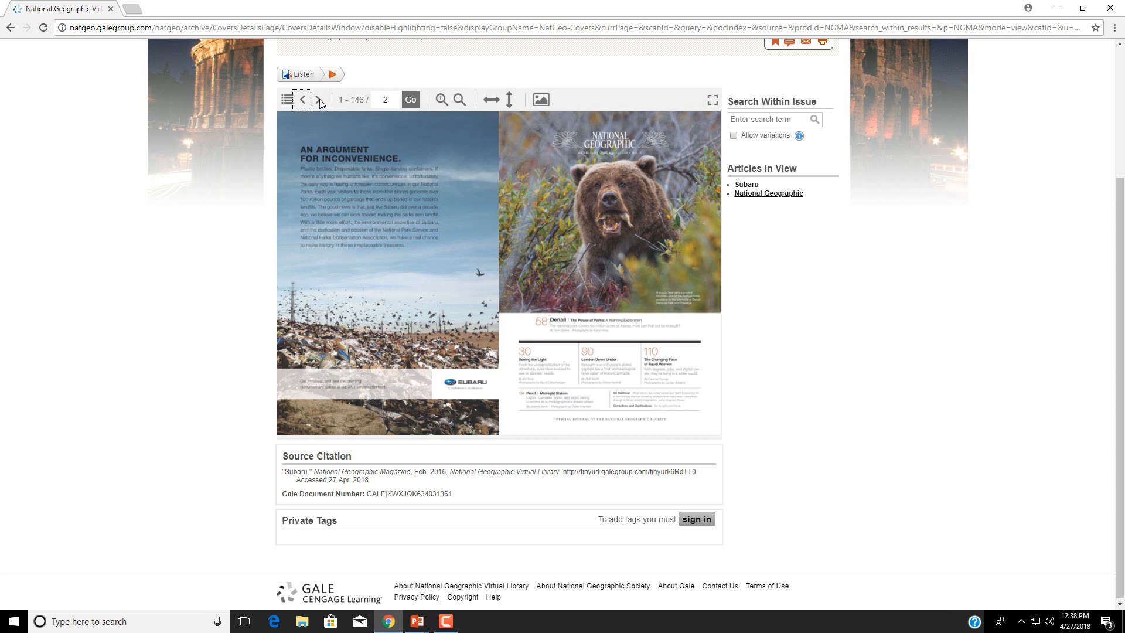
{"action": "mouse_move", "coordinate": [319, 99]}
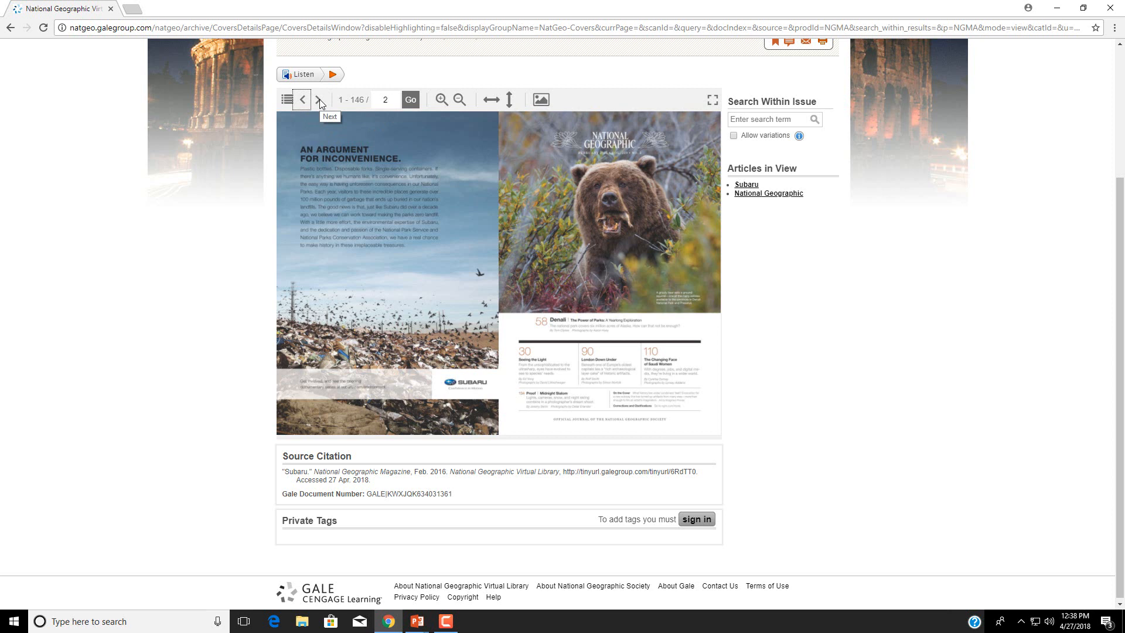
Step: Jump to the London Down Under article from the table of contents and page ahead
{"action": "left_click", "coordinate": [286, 99]}
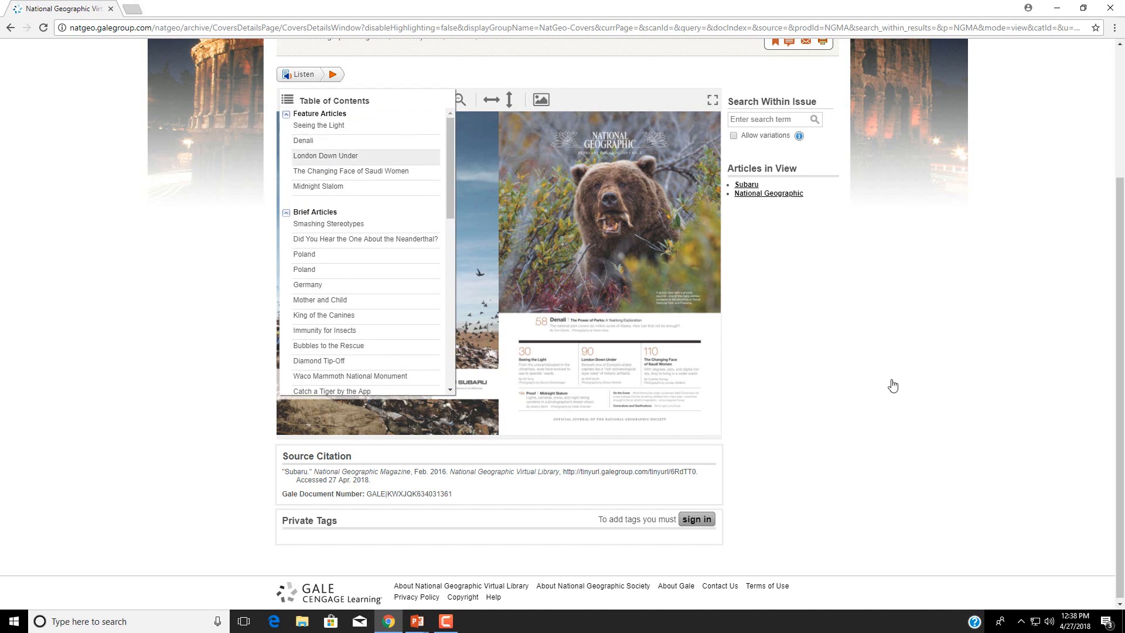
{"action": "left_click", "coordinate": [325, 156]}
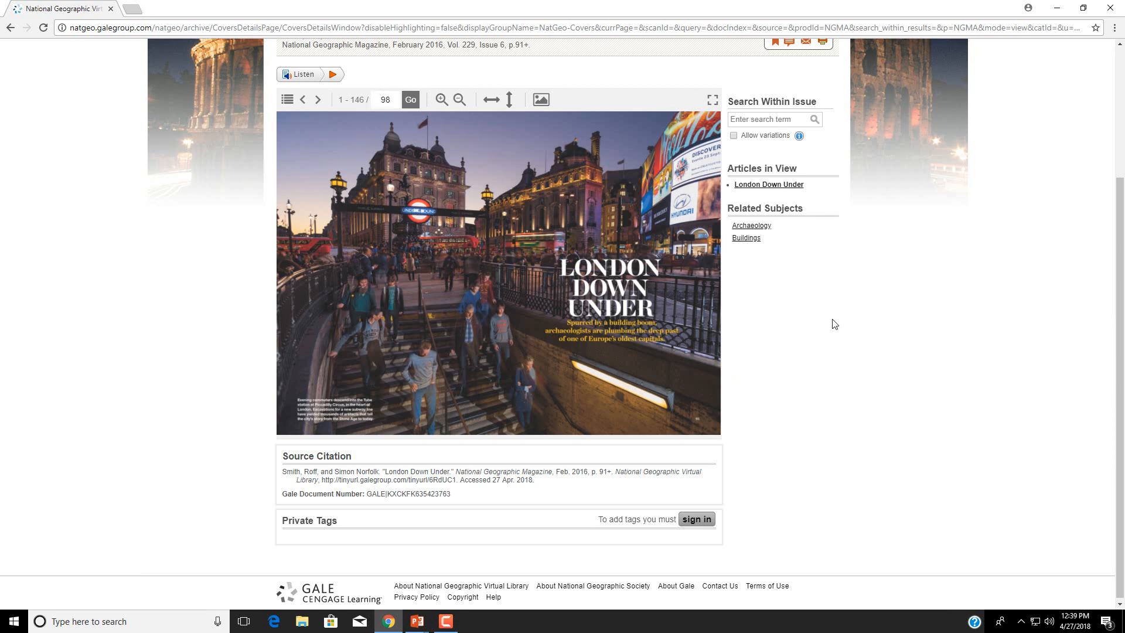
{"action": "left_click", "coordinate": [318, 99]}
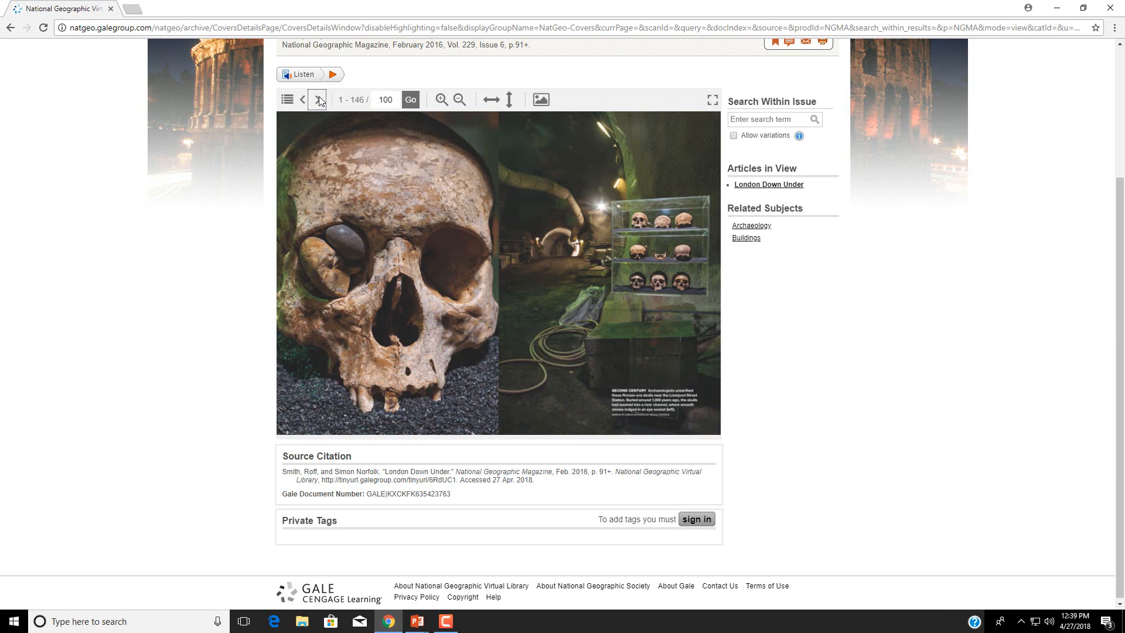
{"action": "left_click", "coordinate": [304, 99]}
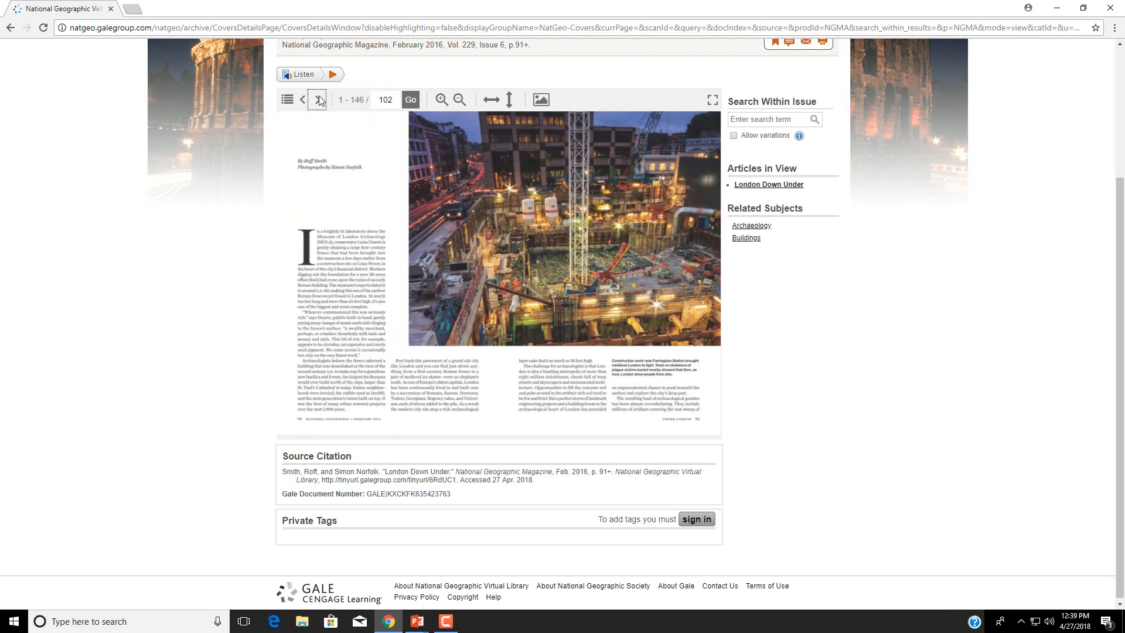
{"action": "mouse_move", "coordinate": [317, 99]}
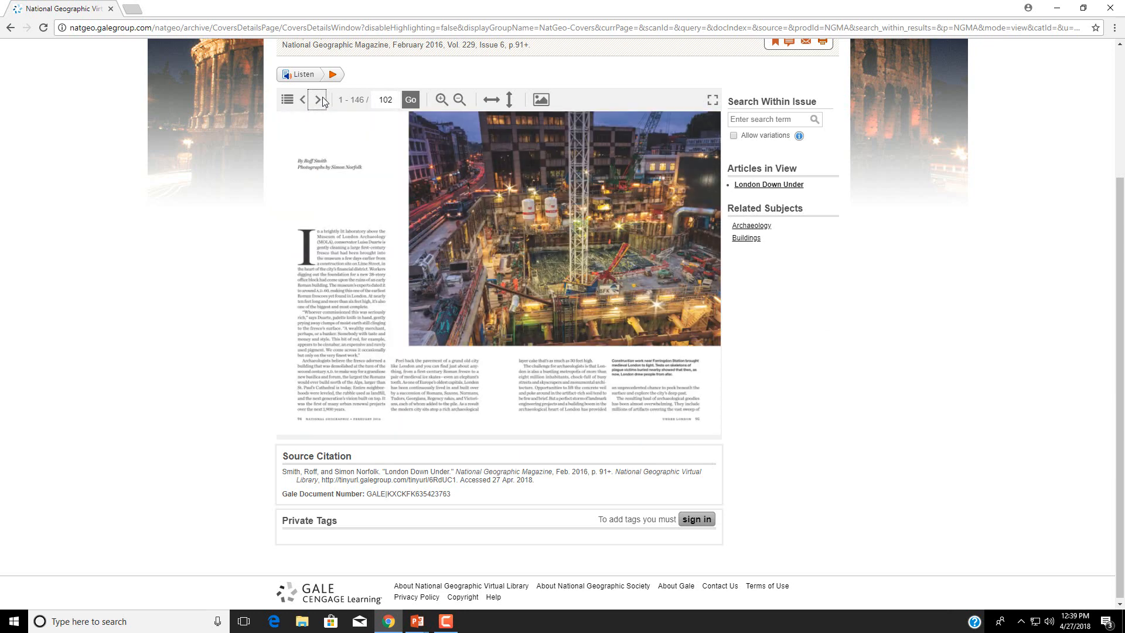
Step: Page on to the eagle sculpture spread, view it full screen, then return to the covers
{"action": "left_click", "coordinate": [316, 100]}
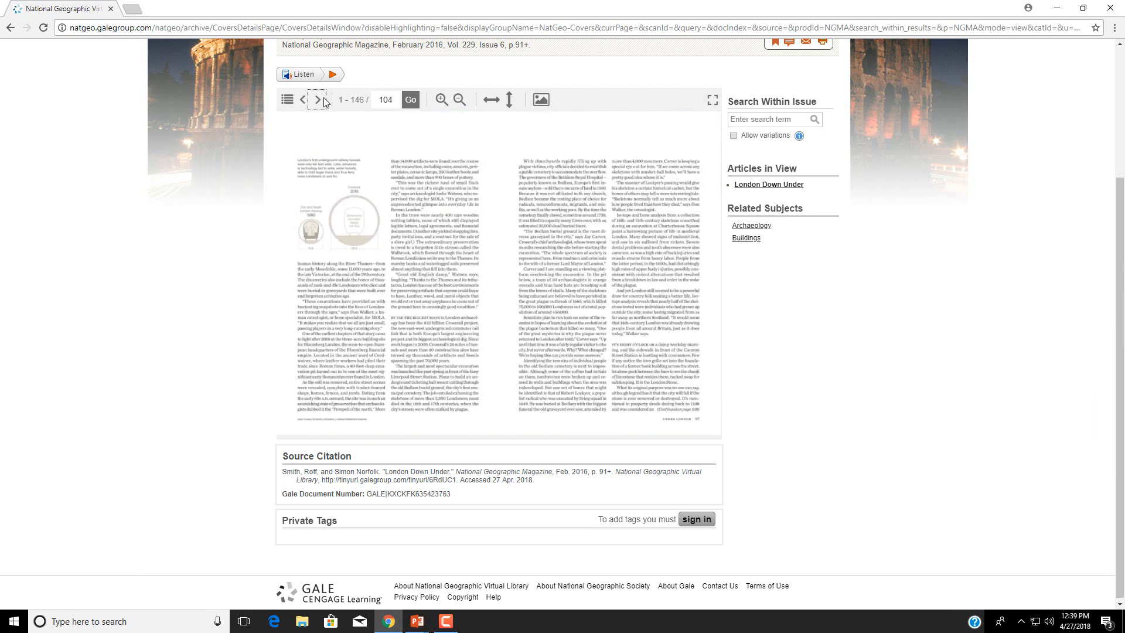
{"action": "left_click", "coordinate": [318, 100]}
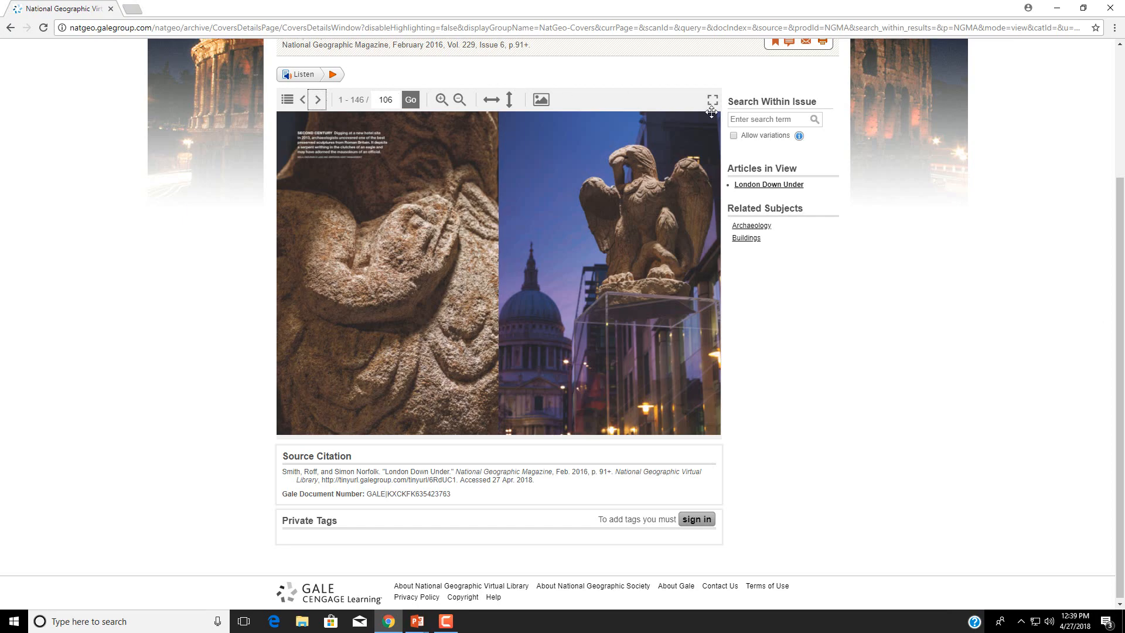
{"action": "left_click", "coordinate": [711, 100]}
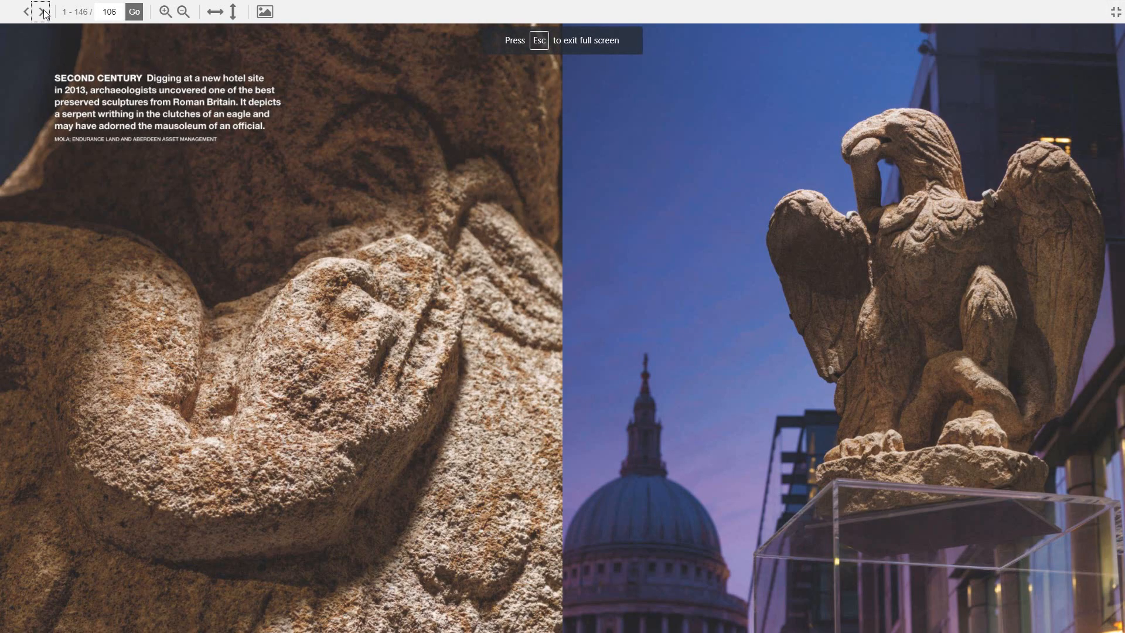
{"action": "left_click", "coordinate": [42, 14]}
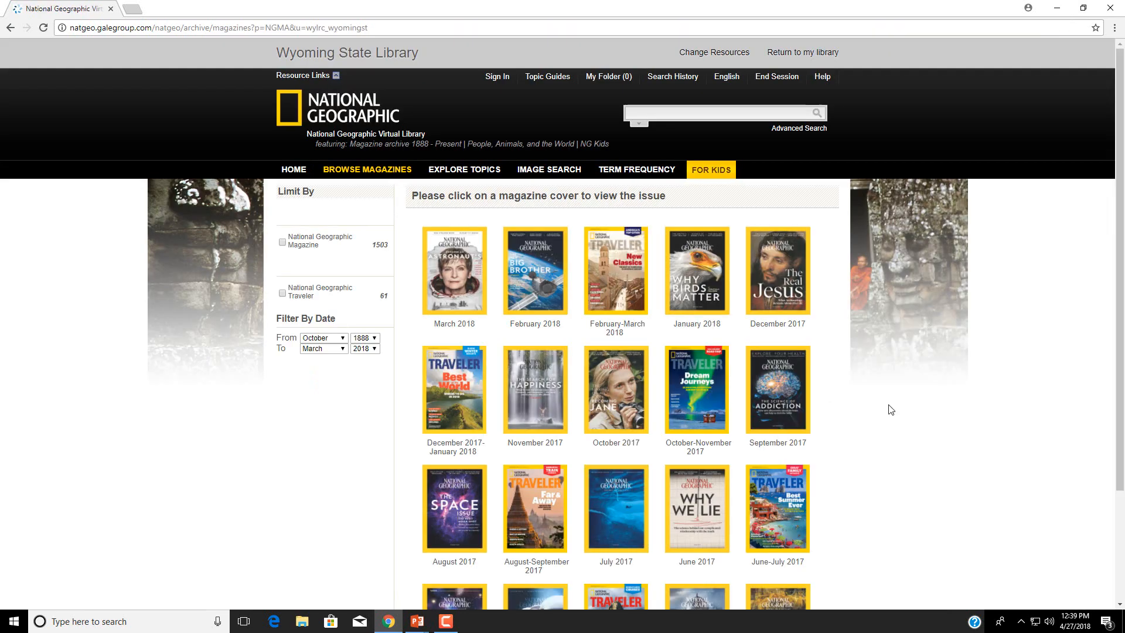
Step: Open the June–July 2017 Traveler issue and activate its Search Within Issue box
{"action": "scroll", "scroll_direction": "down", "scroll_amount": 3}
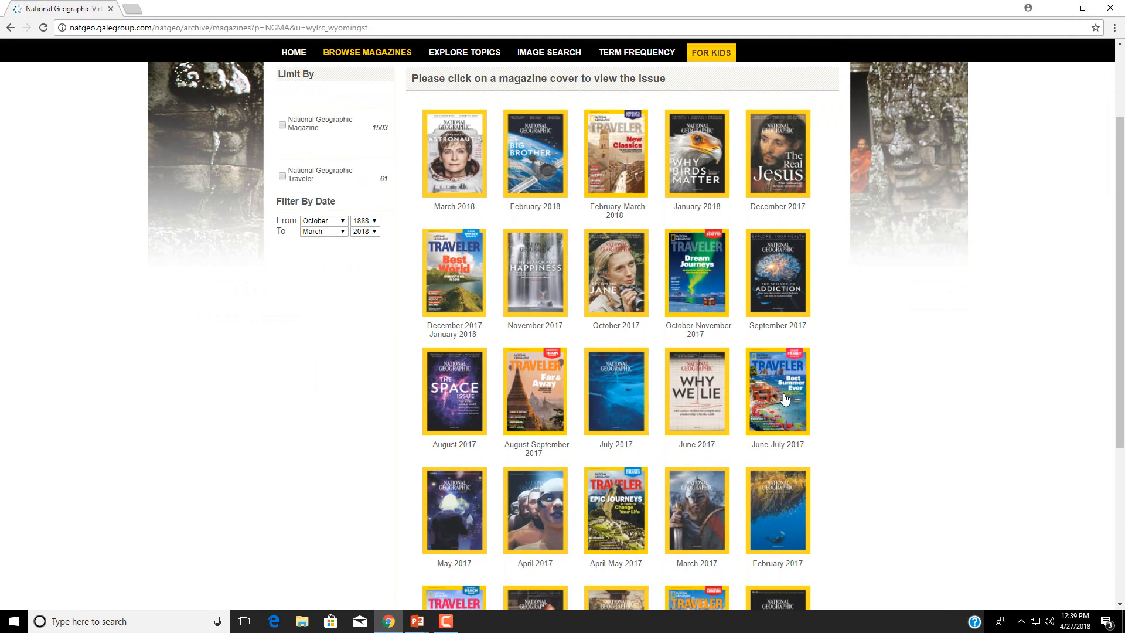
{"action": "left_click", "coordinate": [776, 392]}
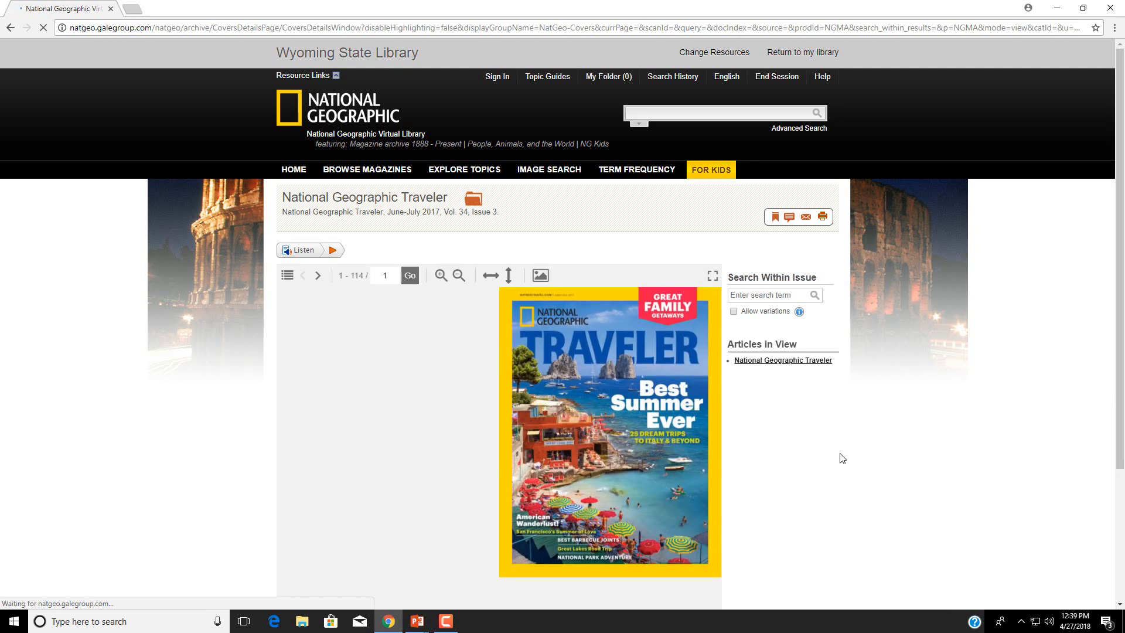
{"action": "mouse_move", "coordinate": [630, 329]}
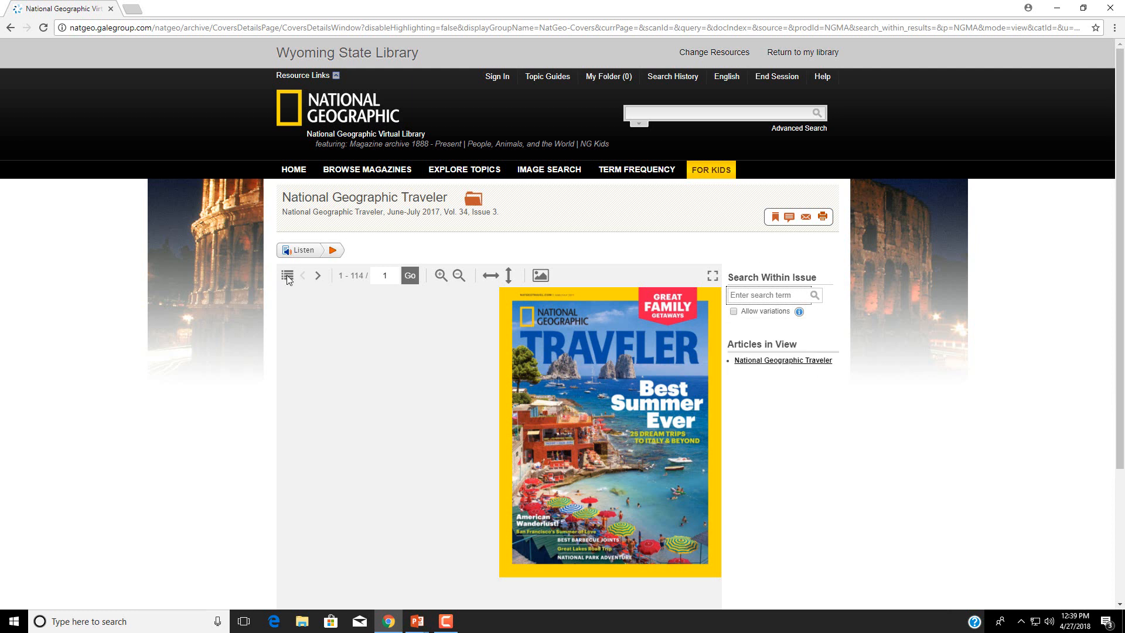
{"action": "mouse_move", "coordinate": [678, 292]}
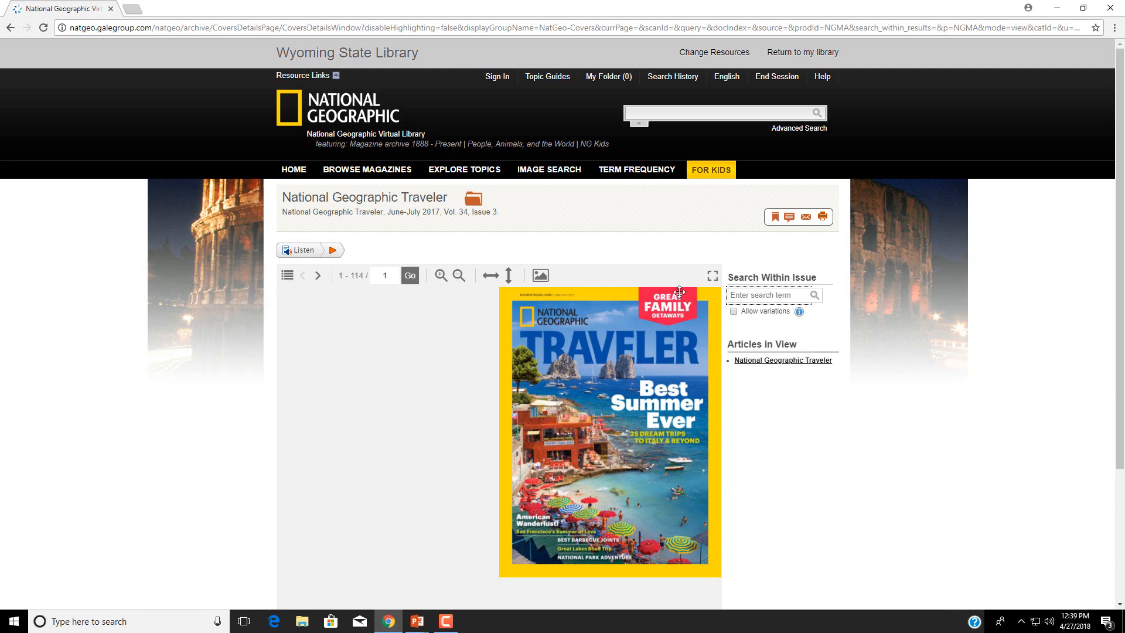
{"action": "left_click", "coordinate": [767, 294]}
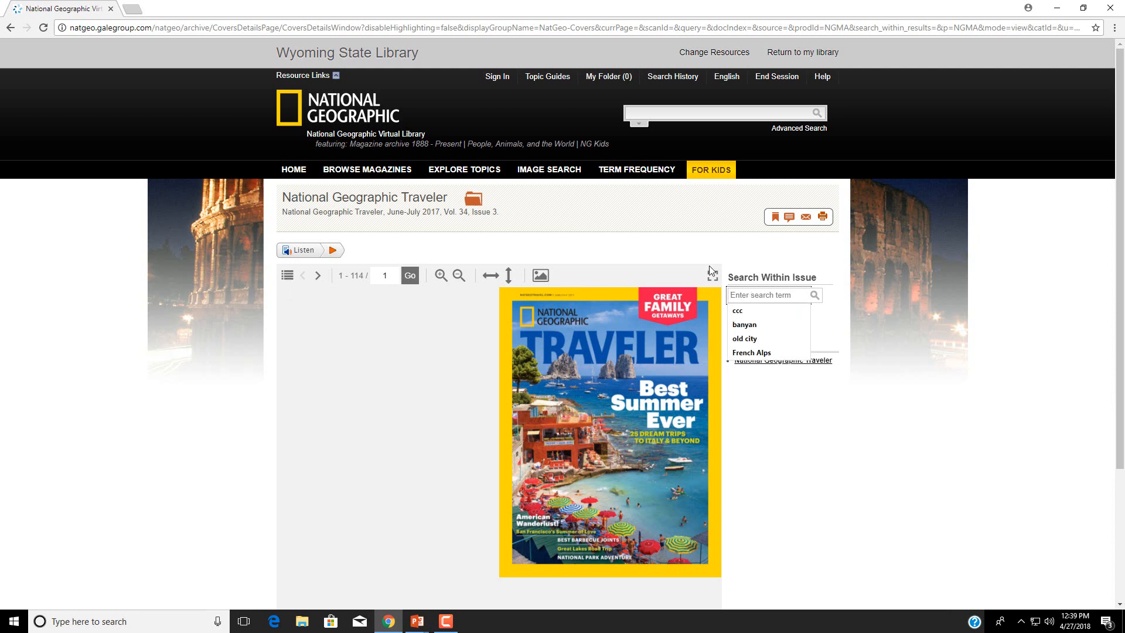
Step: Search for French Alps and view Europe's Grandest Hike at page 90, zoomed and full screen
{"action": "type", "text": "Fre"}
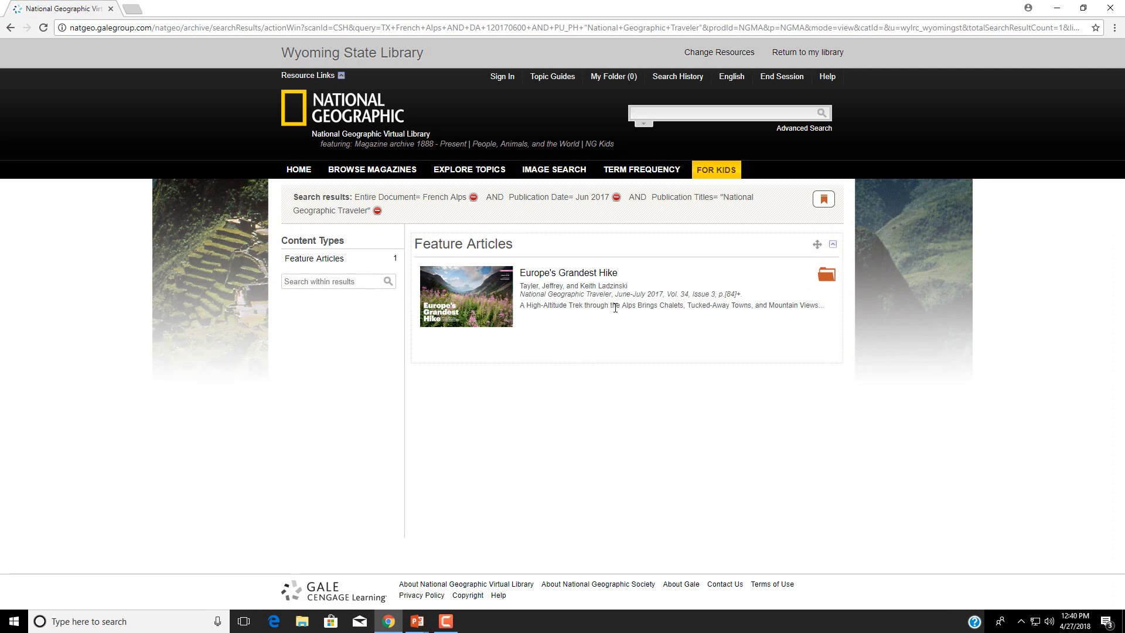
{"action": "mouse_move", "coordinate": [626, 292]}
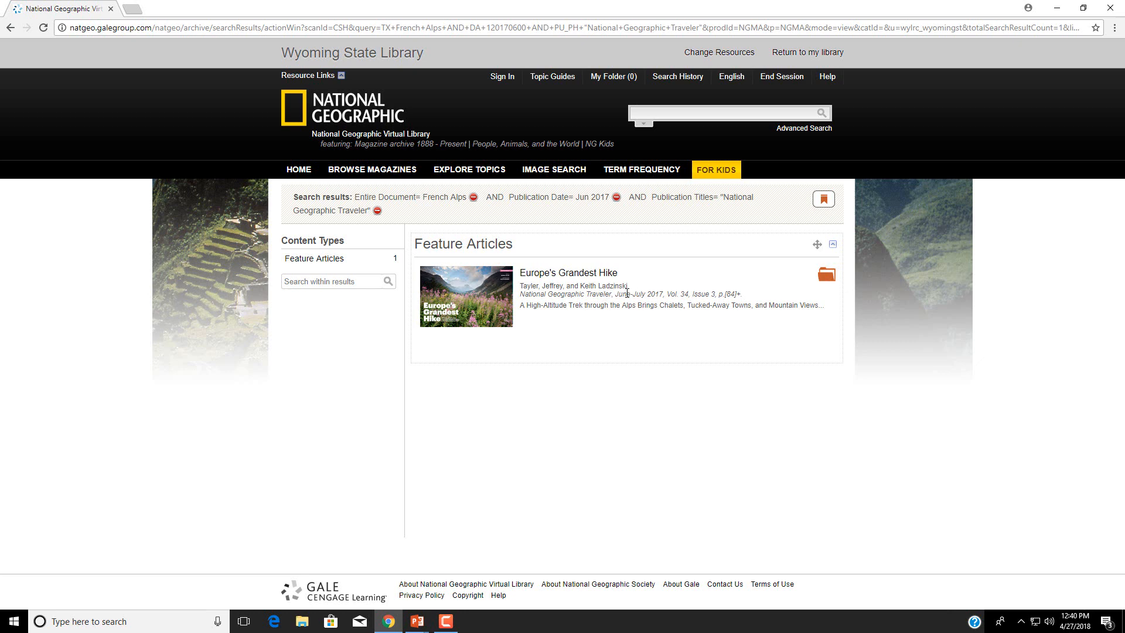
{"action": "left_click", "coordinate": [568, 273]}
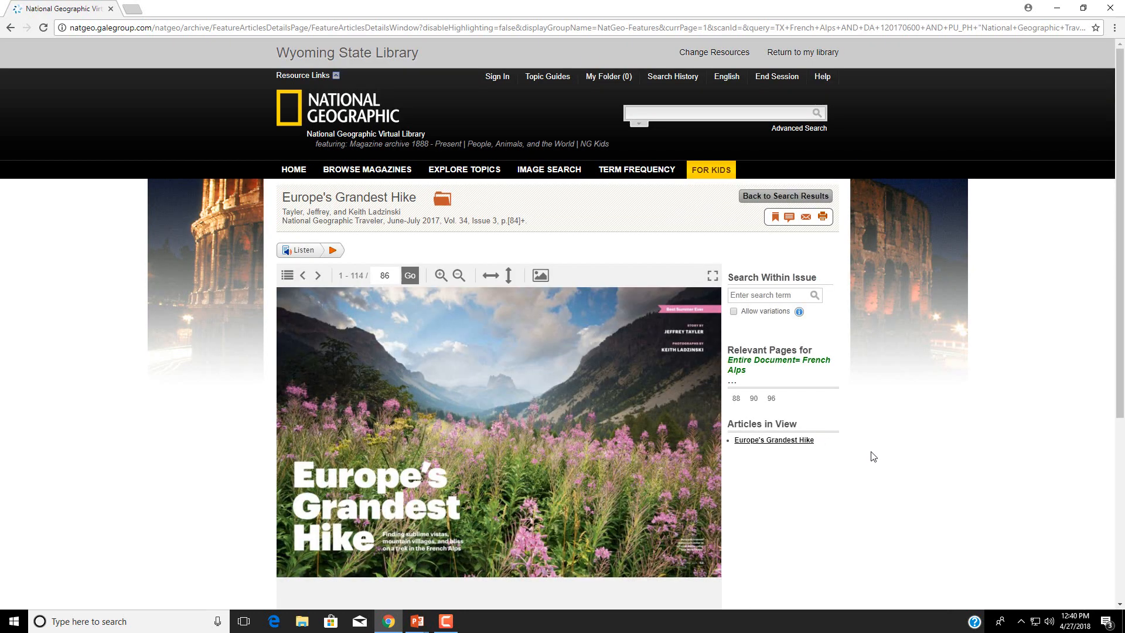
{"action": "mouse_move", "coordinate": [859, 486]}
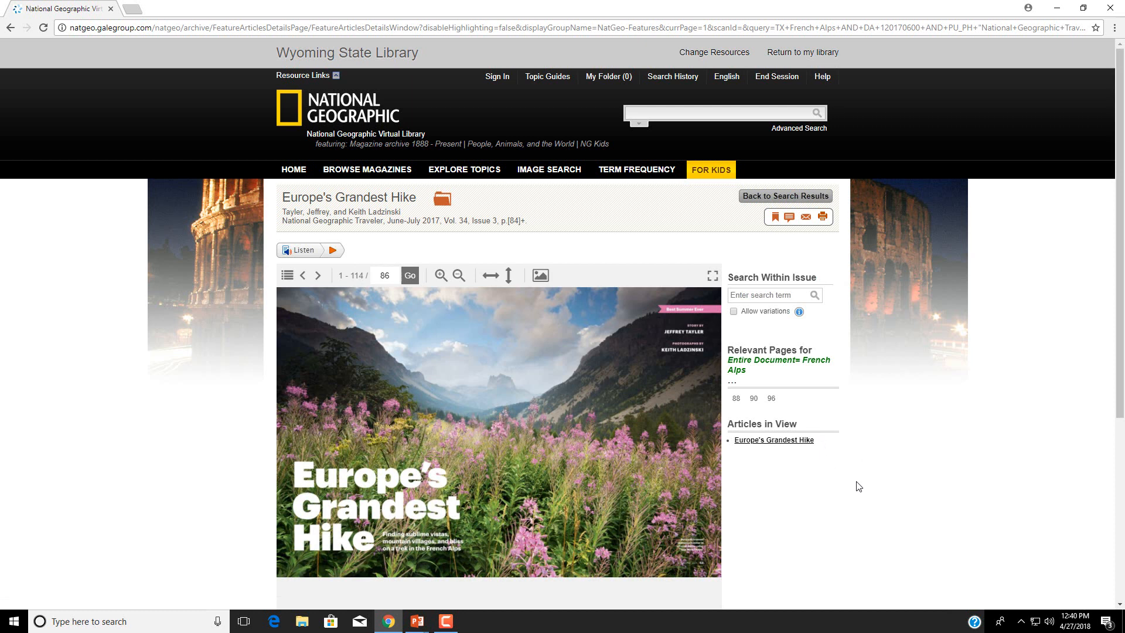
{"action": "mouse_move", "coordinate": [827, 421]}
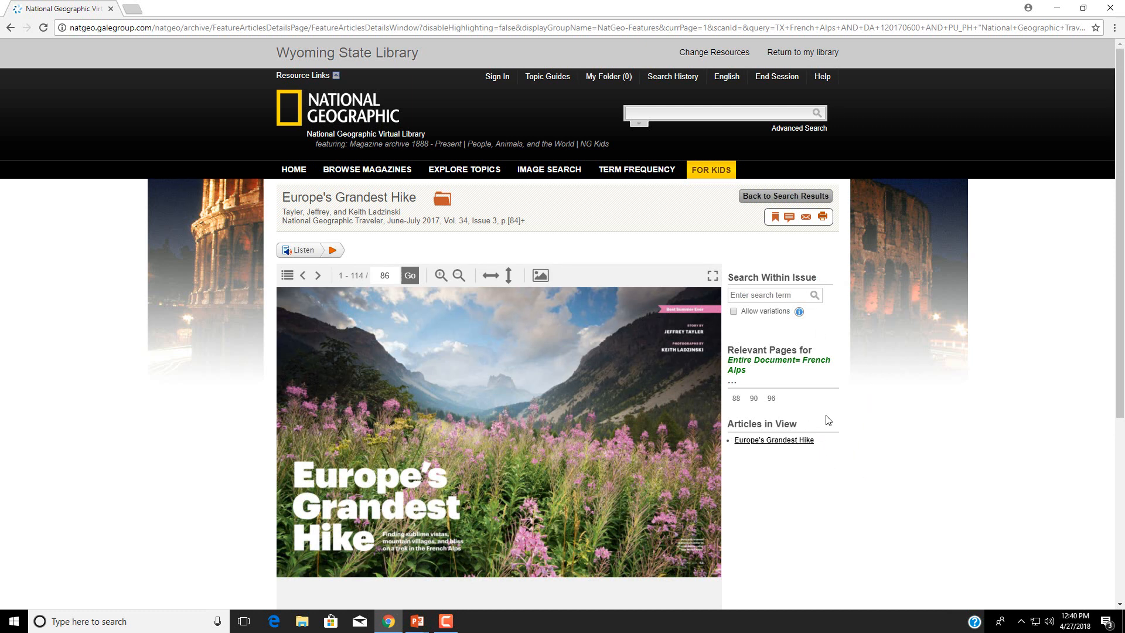
{"action": "mouse_move", "coordinate": [745, 406]}
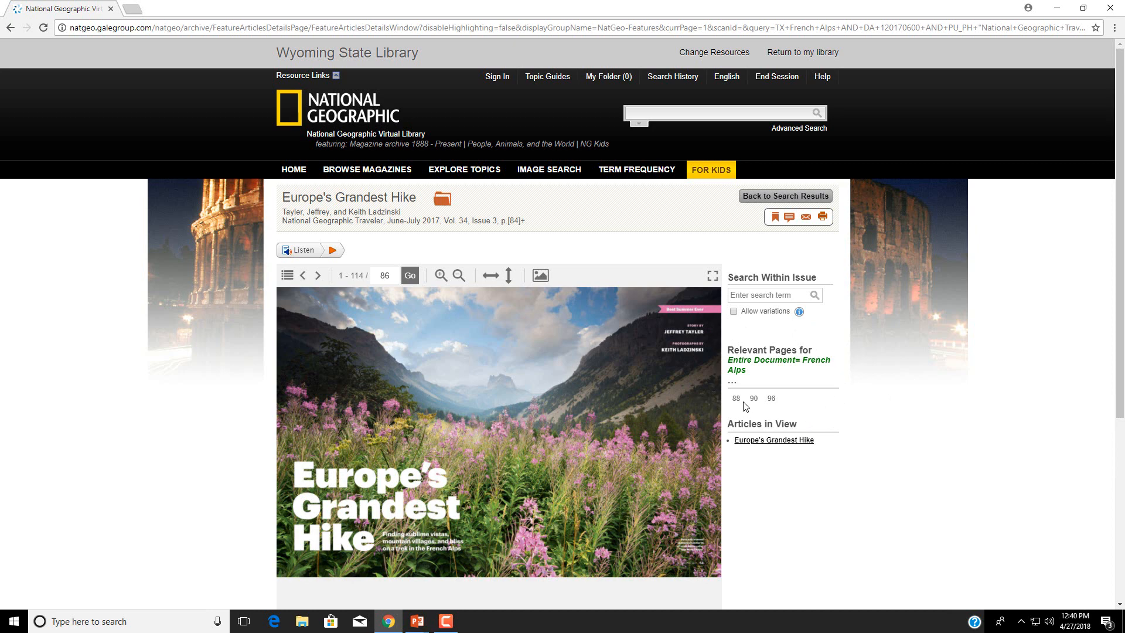
{"action": "left_click", "coordinate": [735, 399]}
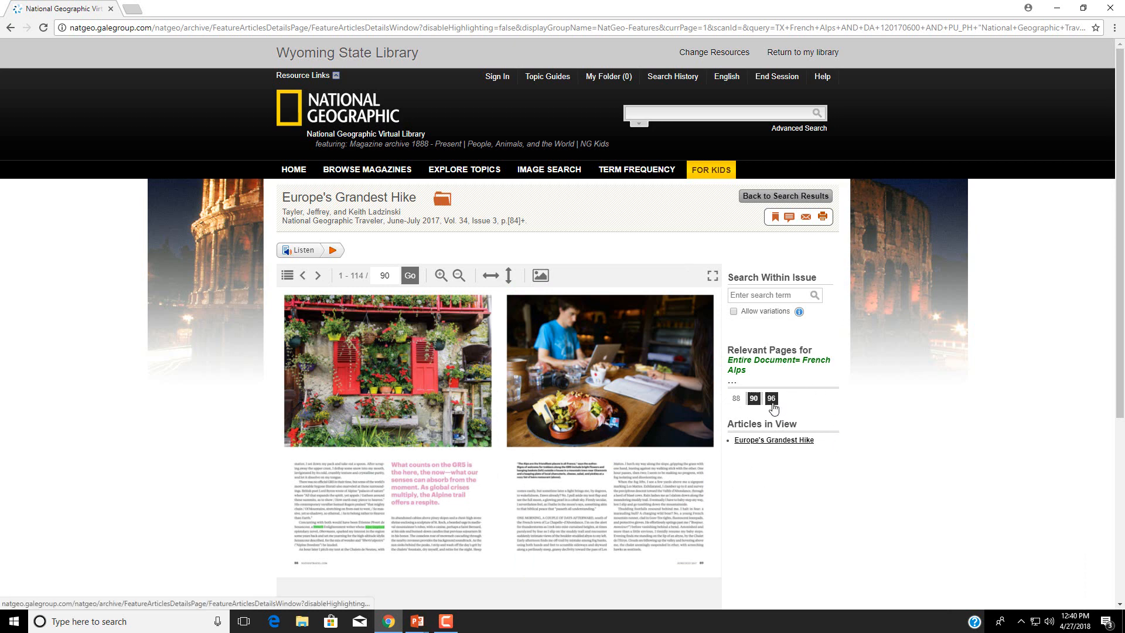
{"action": "left_click", "coordinate": [440, 275]}
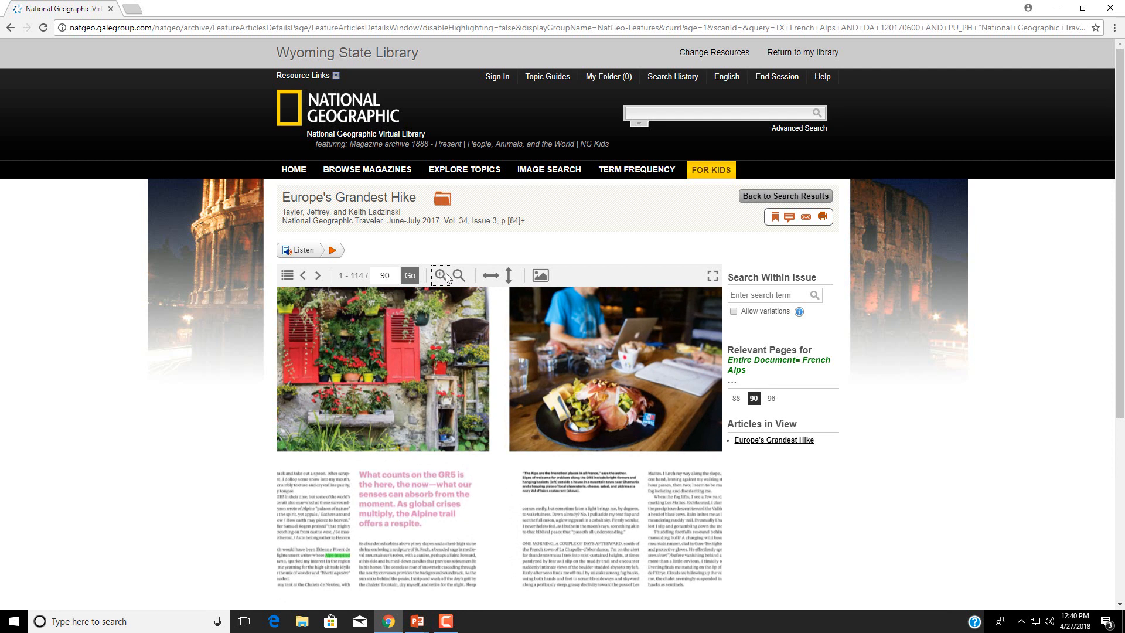
{"action": "mouse_move", "coordinate": [671, 285]}
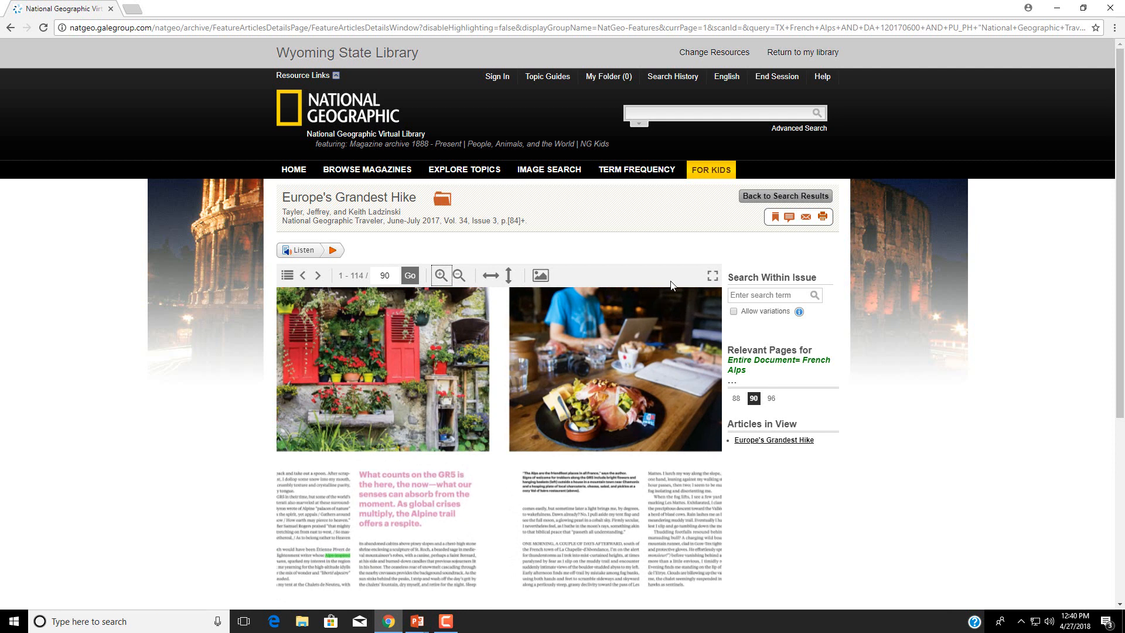
{"action": "left_click", "coordinate": [713, 275]}
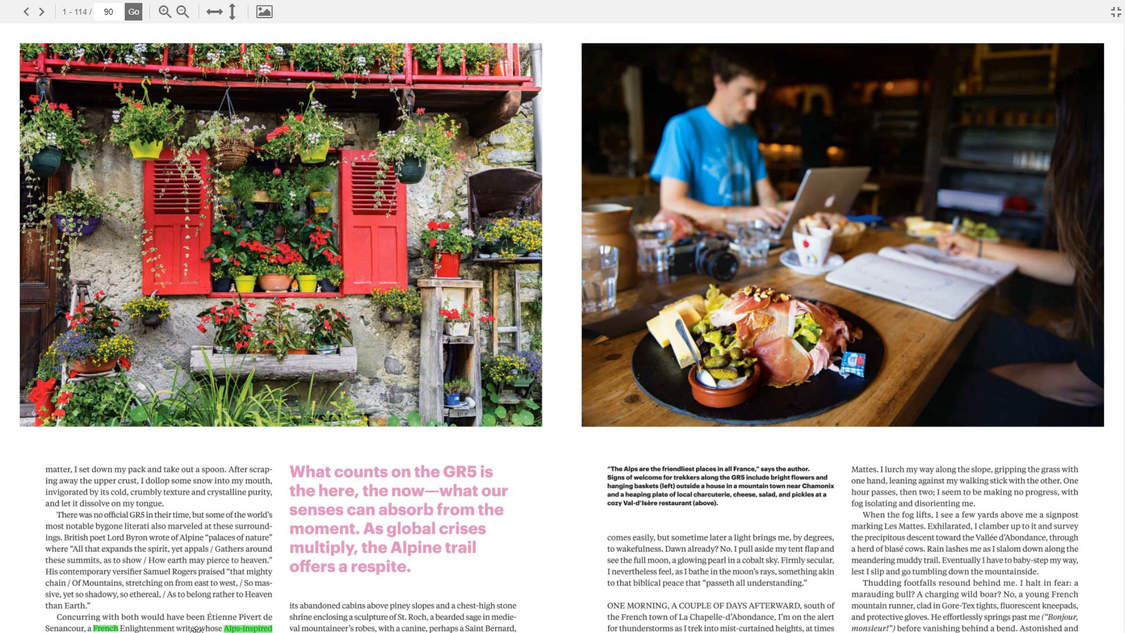
{"action": "mouse_move", "coordinate": [109, 141]}
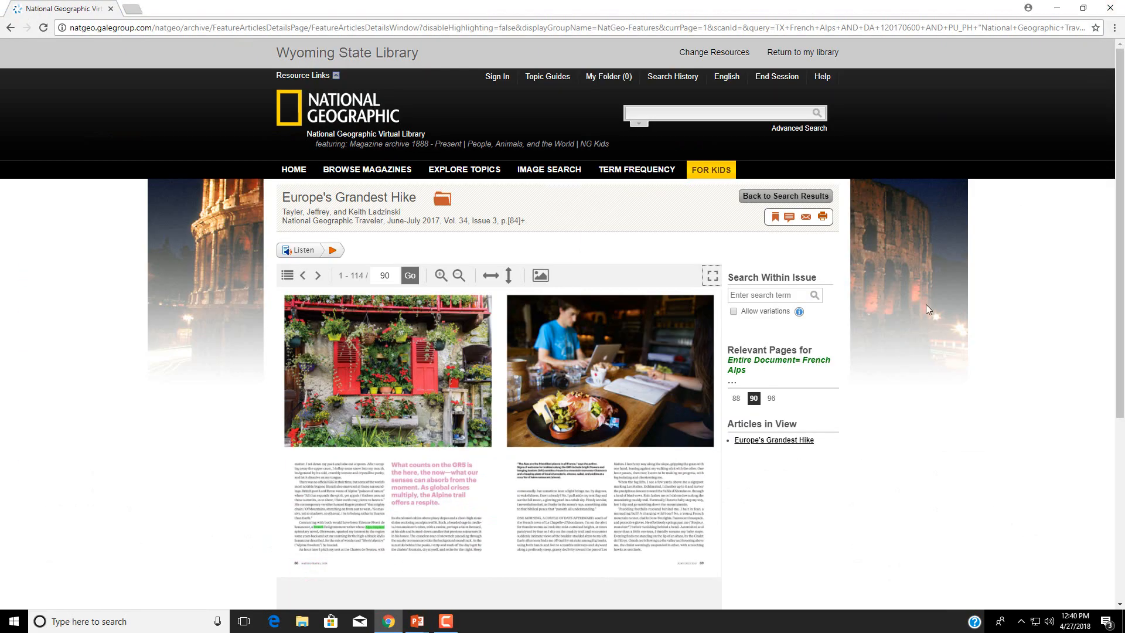
Step: Browse the Travel topic, view Colorado River Expeditions, and list all 162 featured images
{"action": "left_click", "coordinate": [786, 195]}
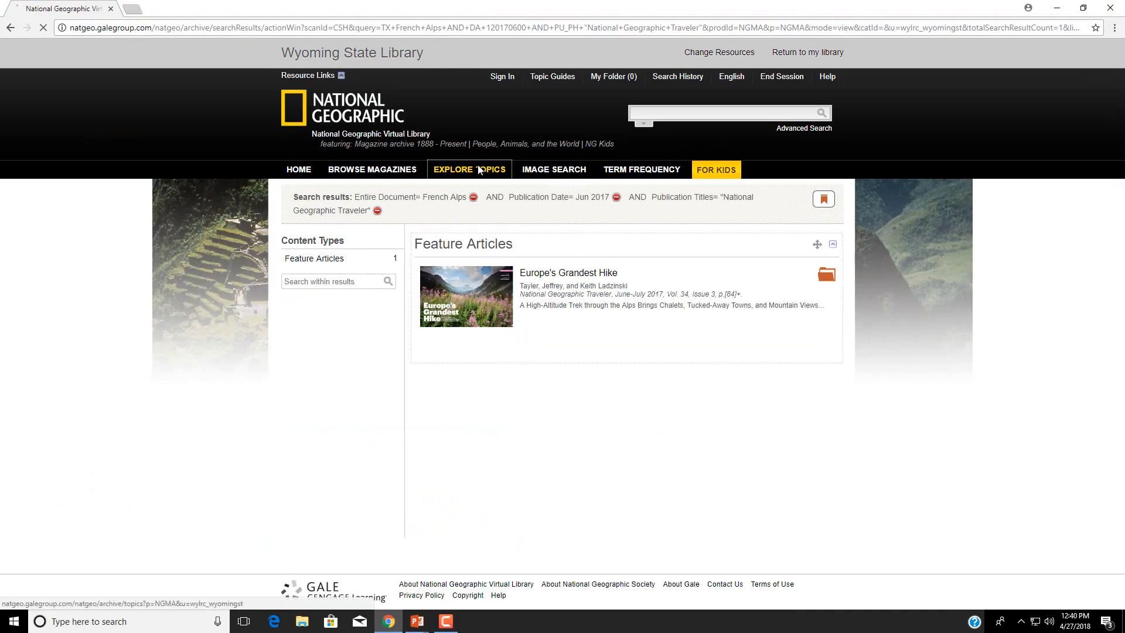
{"action": "left_click", "coordinate": [468, 169]}
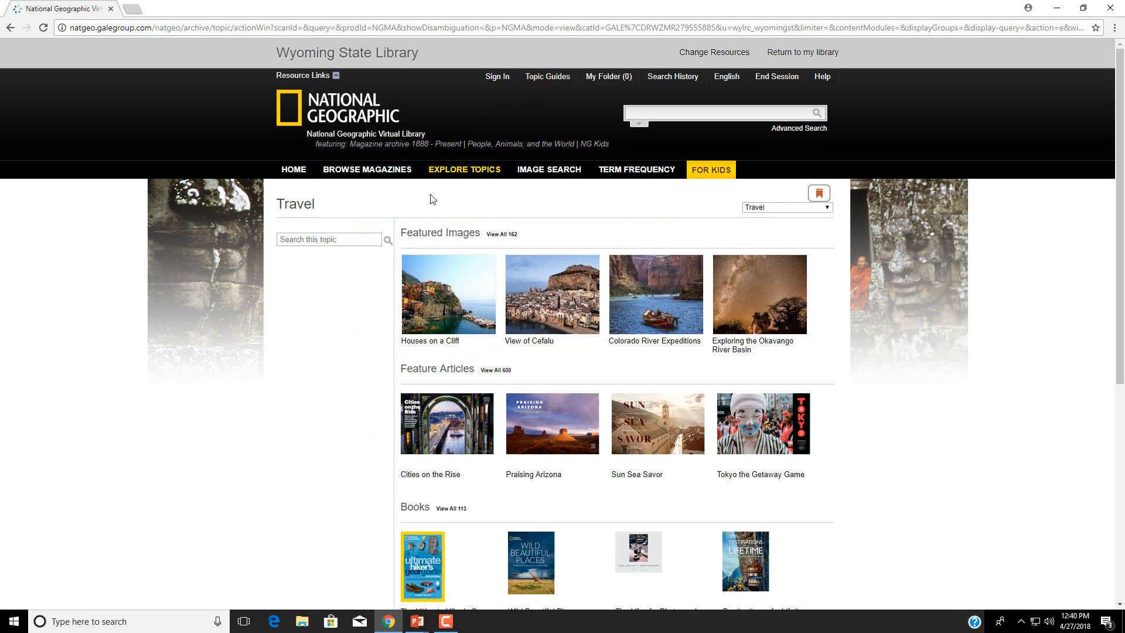
{"action": "scroll", "scroll_direction": "down", "scroll_amount": 3}
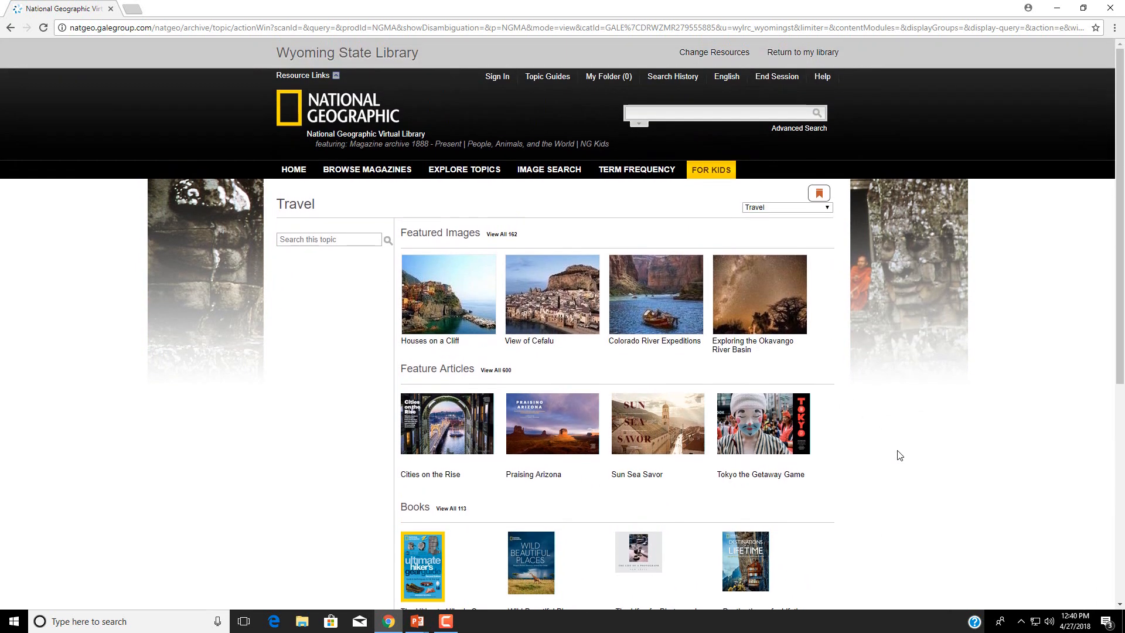
{"action": "mouse_move", "coordinate": [800, 386]}
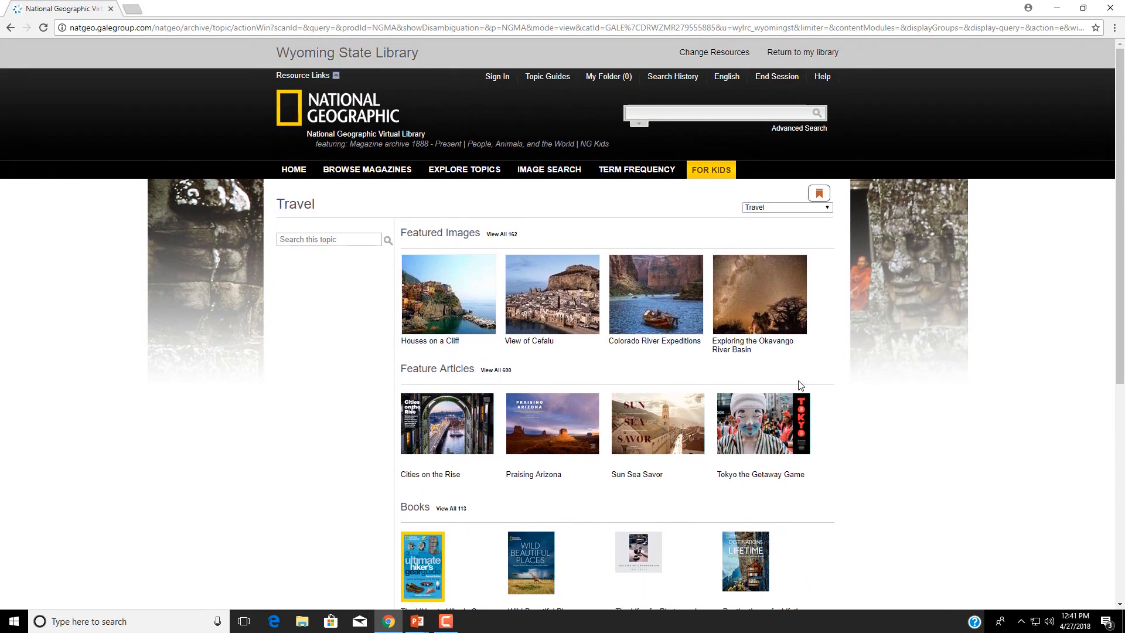
{"action": "left_click", "coordinate": [654, 294]}
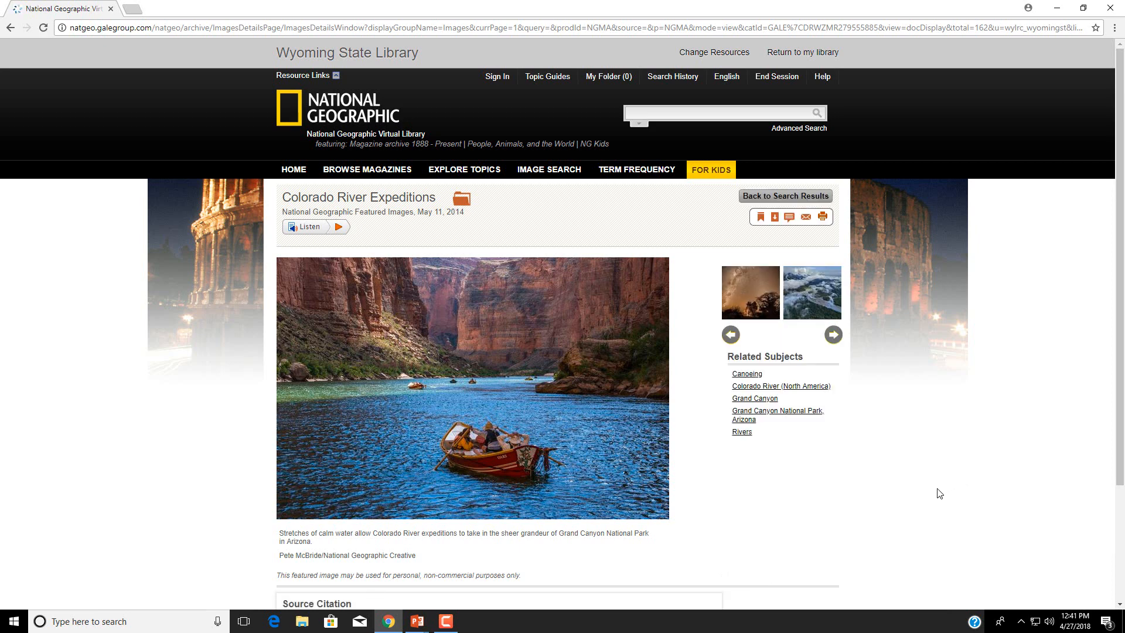
{"action": "mouse_move", "coordinate": [932, 502]}
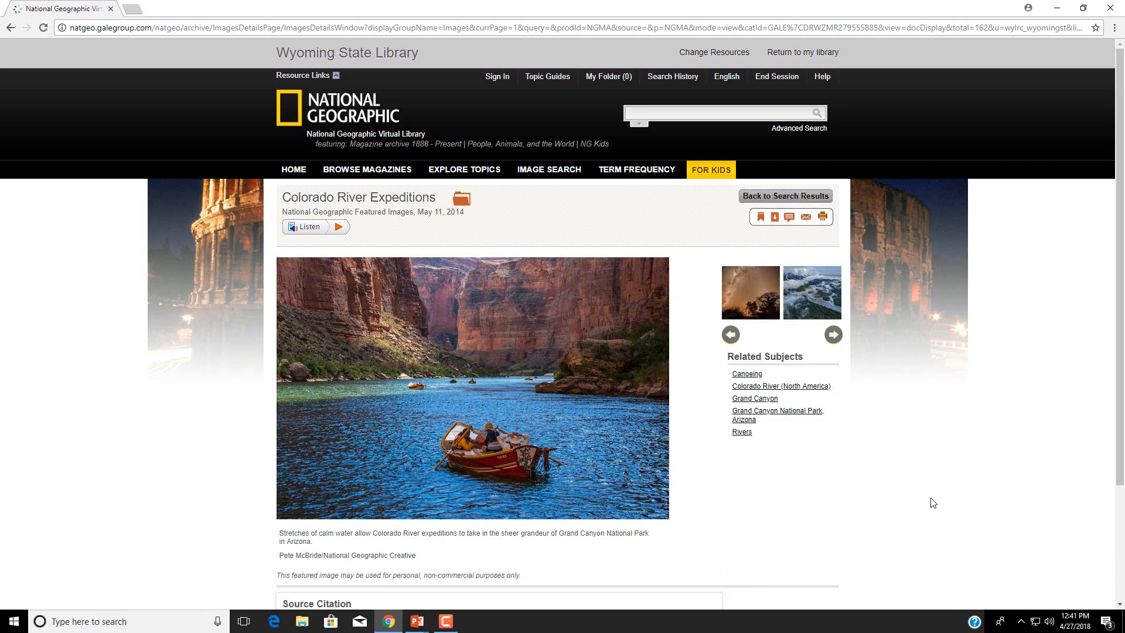
{"action": "mouse_move", "coordinate": [898, 515]}
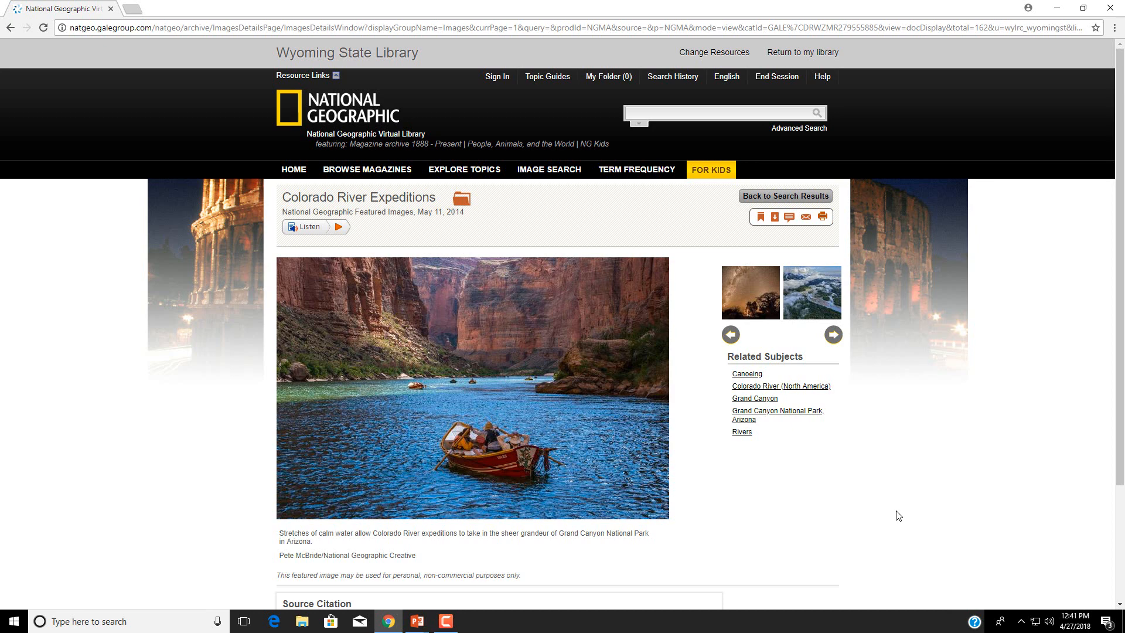
{"action": "mouse_move", "coordinate": [783, 193]}
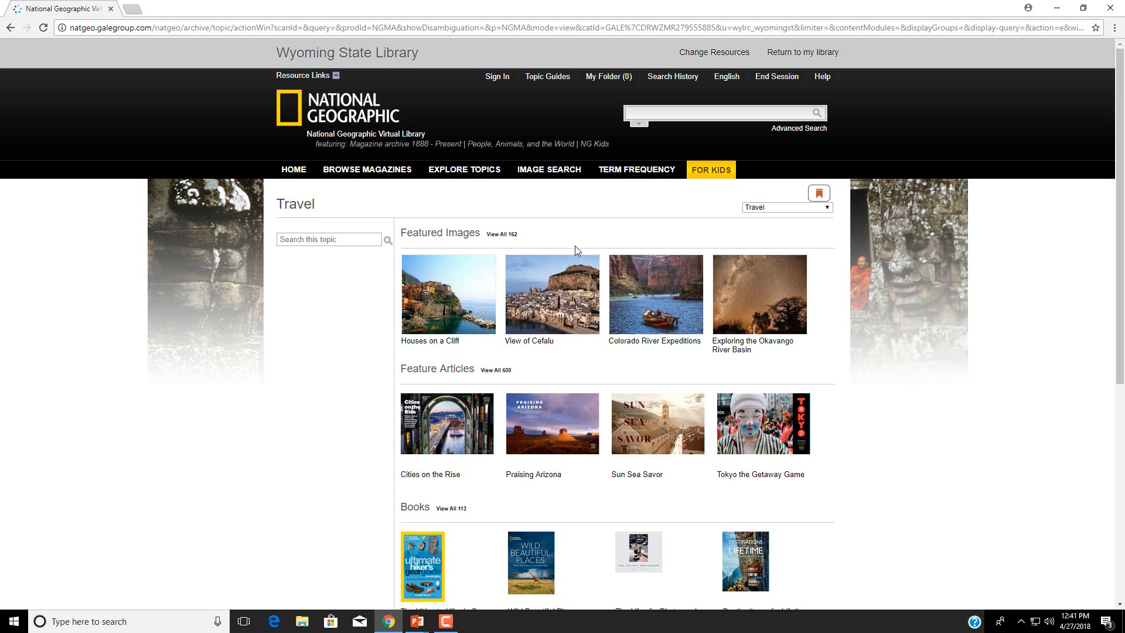
{"action": "left_click", "coordinate": [502, 234]}
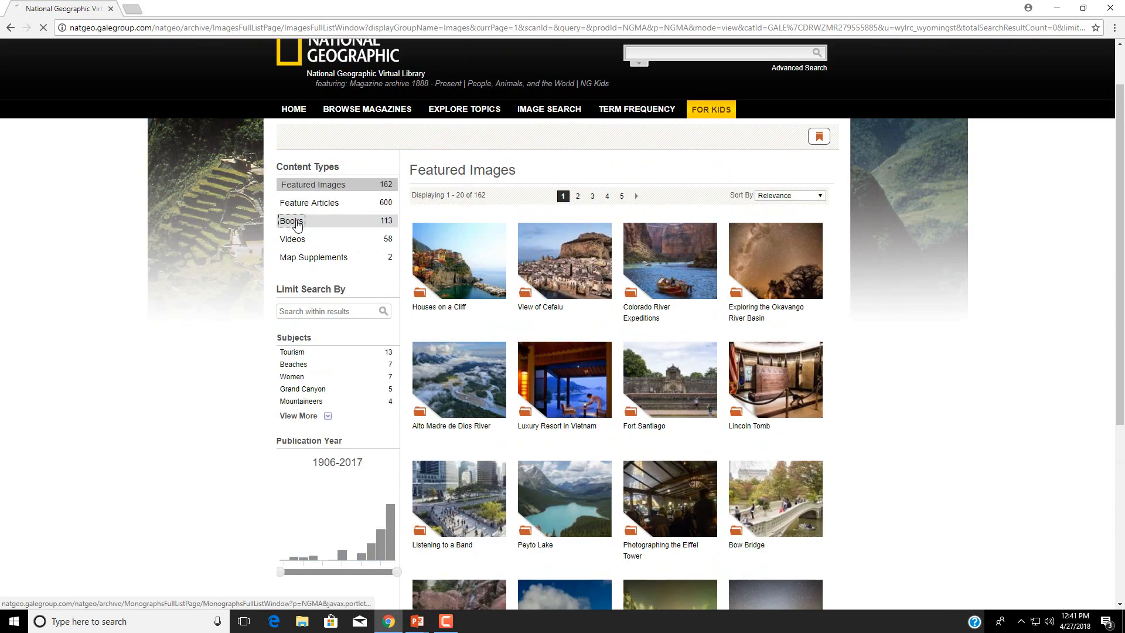
Step: Show only the 113 Travel books, expand the subject list and scroll through it
{"action": "left_click", "coordinate": [292, 220]}
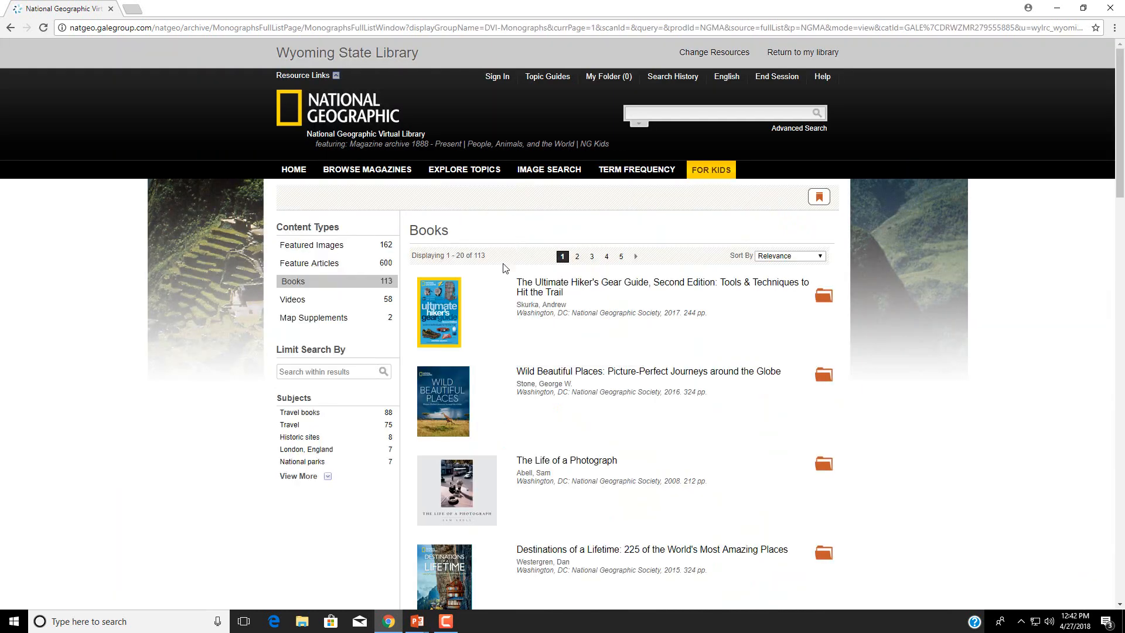
{"action": "left_click", "coordinate": [300, 476]}
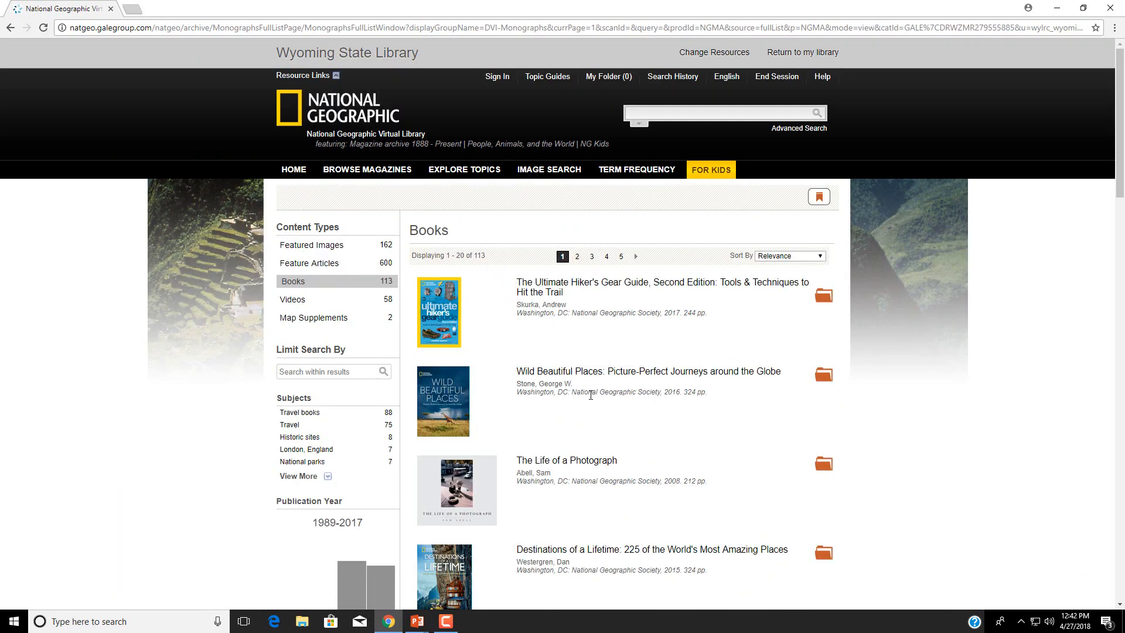
{"action": "mouse_move", "coordinate": [579, 374]}
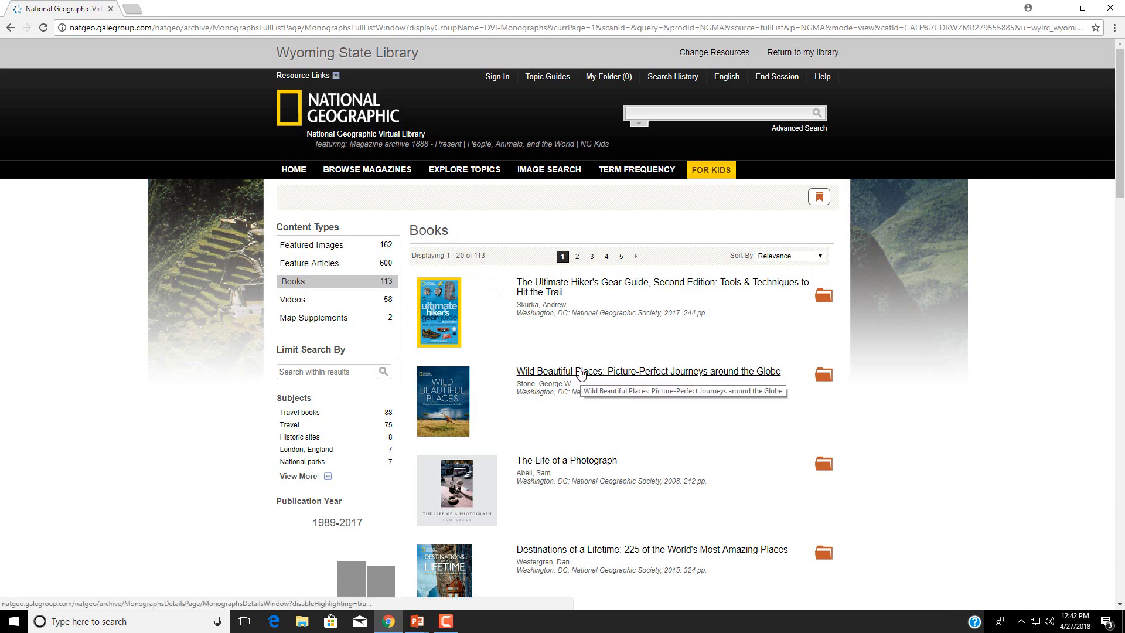
{"action": "scroll", "scroll_direction": "down", "scroll_amount": 3}
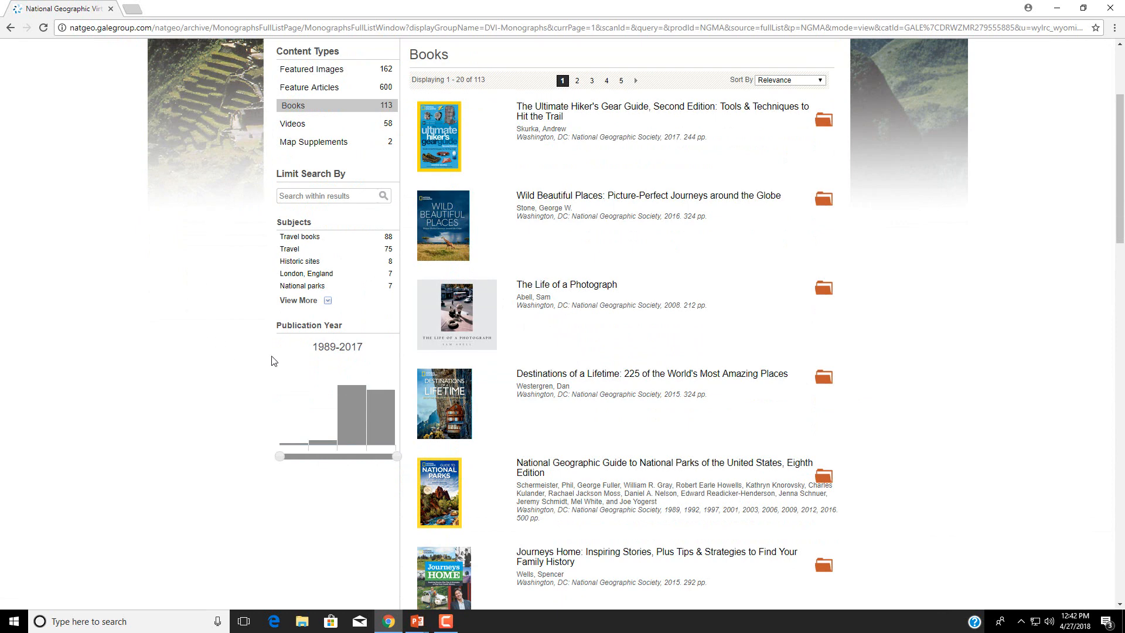
{"action": "left_click", "coordinate": [298, 300]}
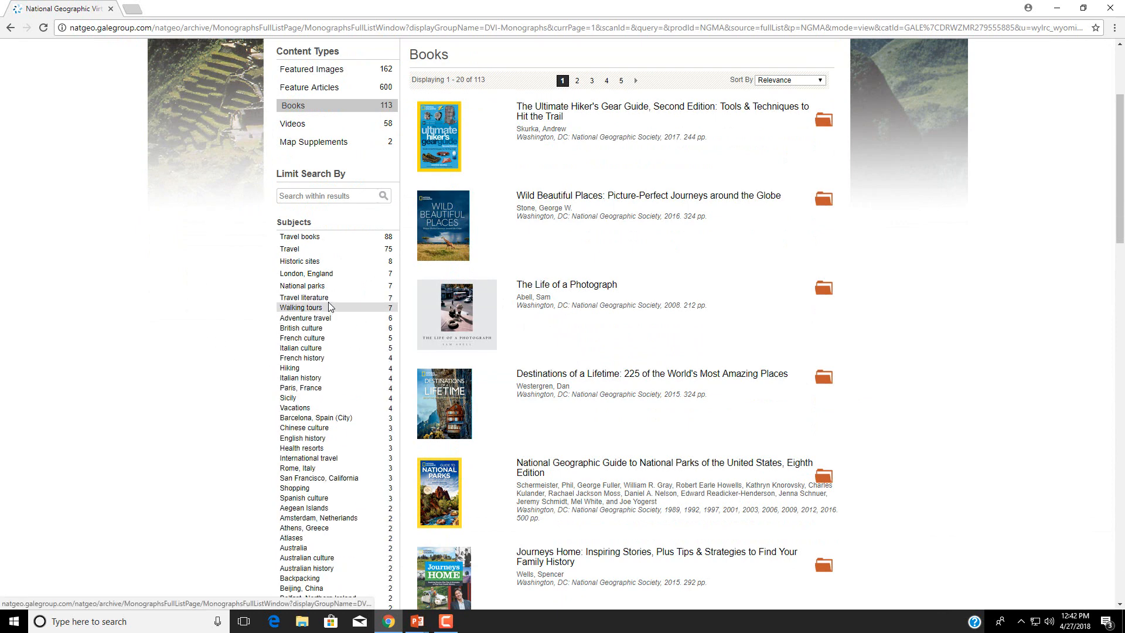
{"action": "scroll", "scroll_direction": "down", "scroll_amount": 3}
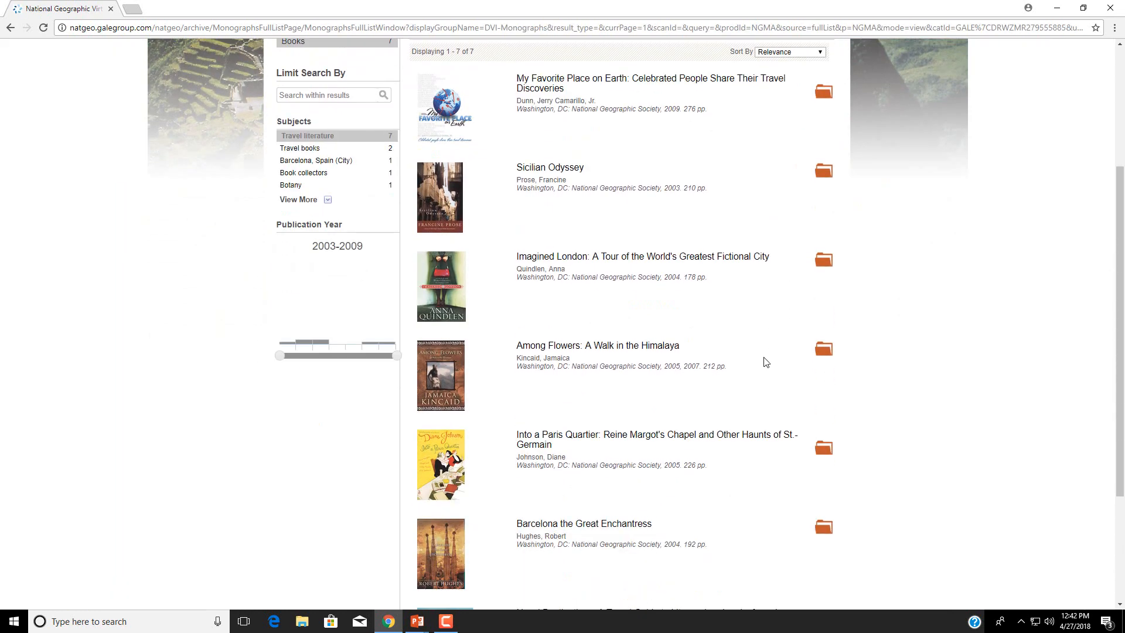
{"action": "scroll", "scroll_direction": "down", "scroll_amount": 3}
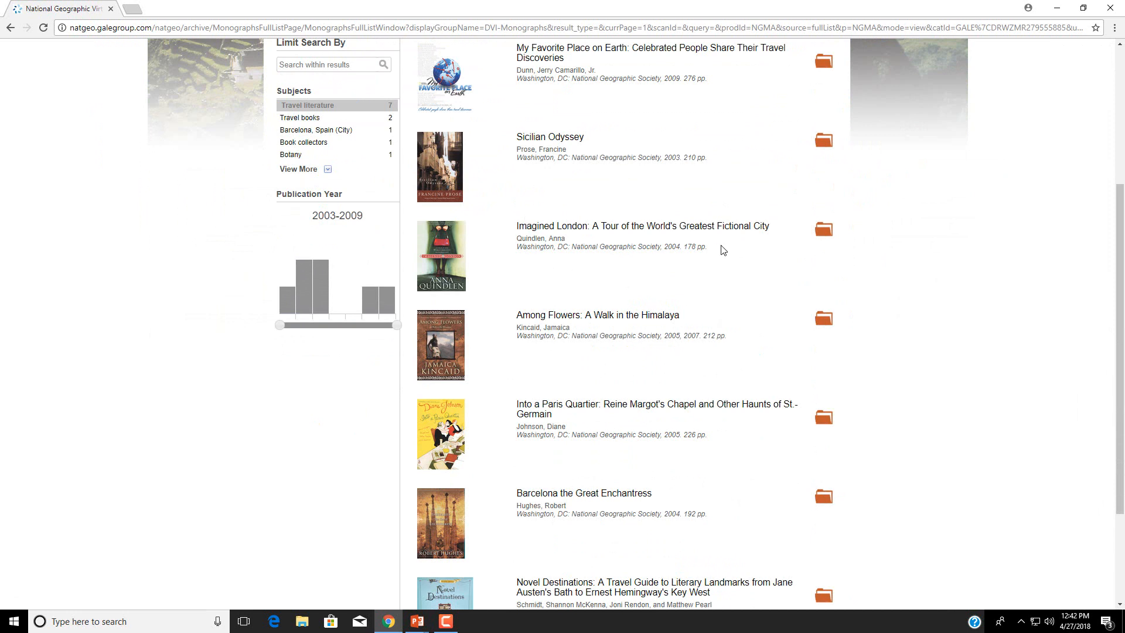
{"action": "mouse_move", "coordinate": [741, 271]}
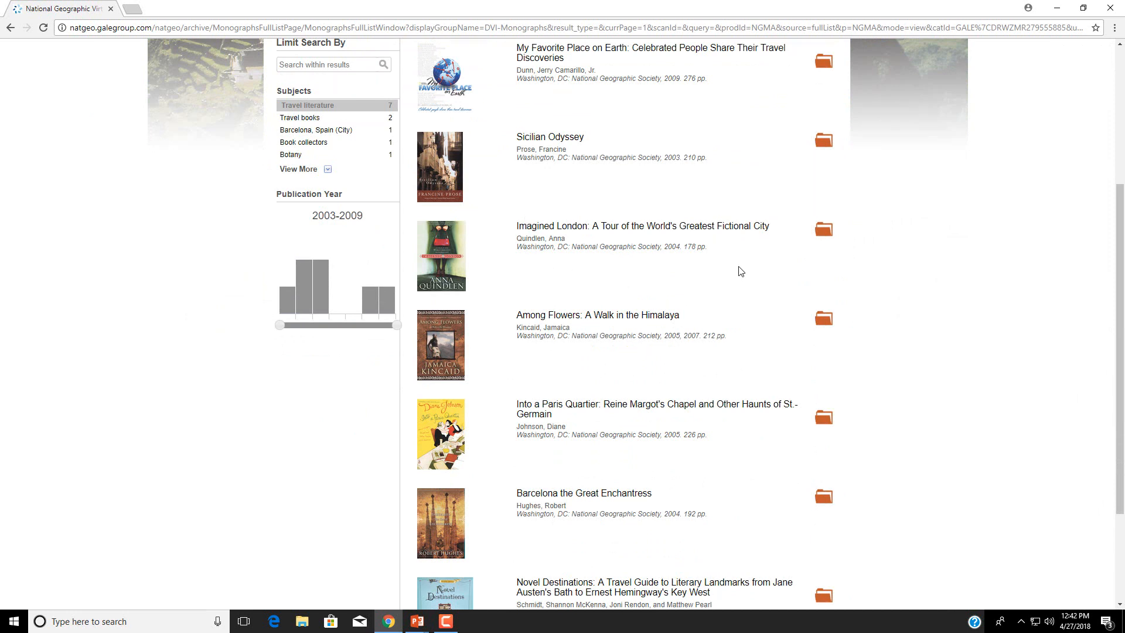
{"action": "scroll", "scroll_direction": "down", "scroll_amount": 3}
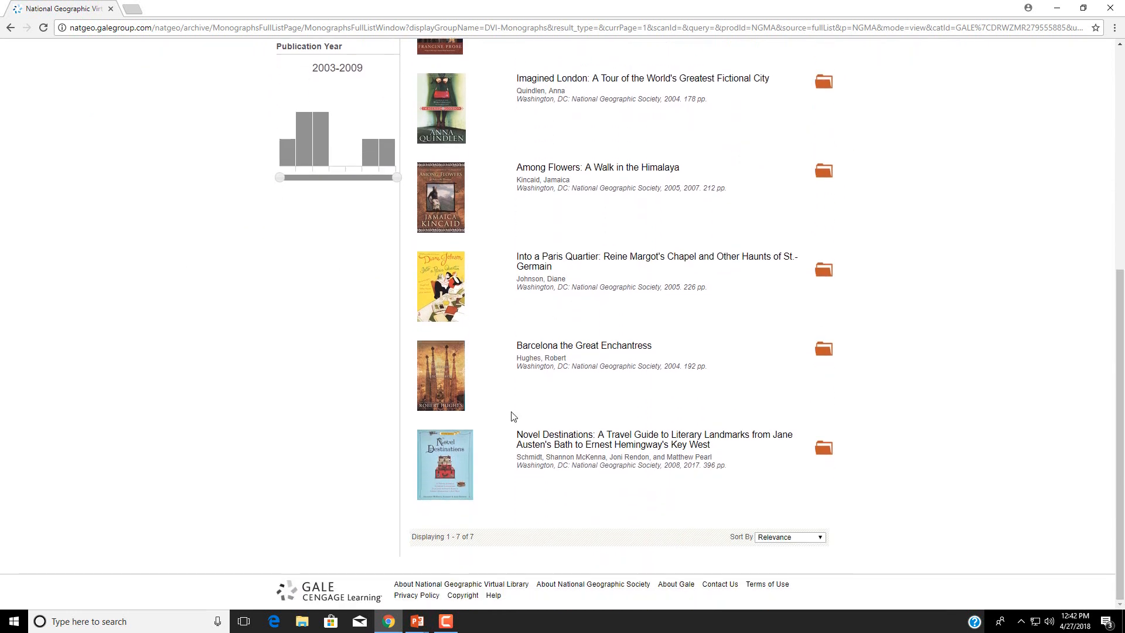
{"action": "mouse_move", "coordinate": [763, 333]}
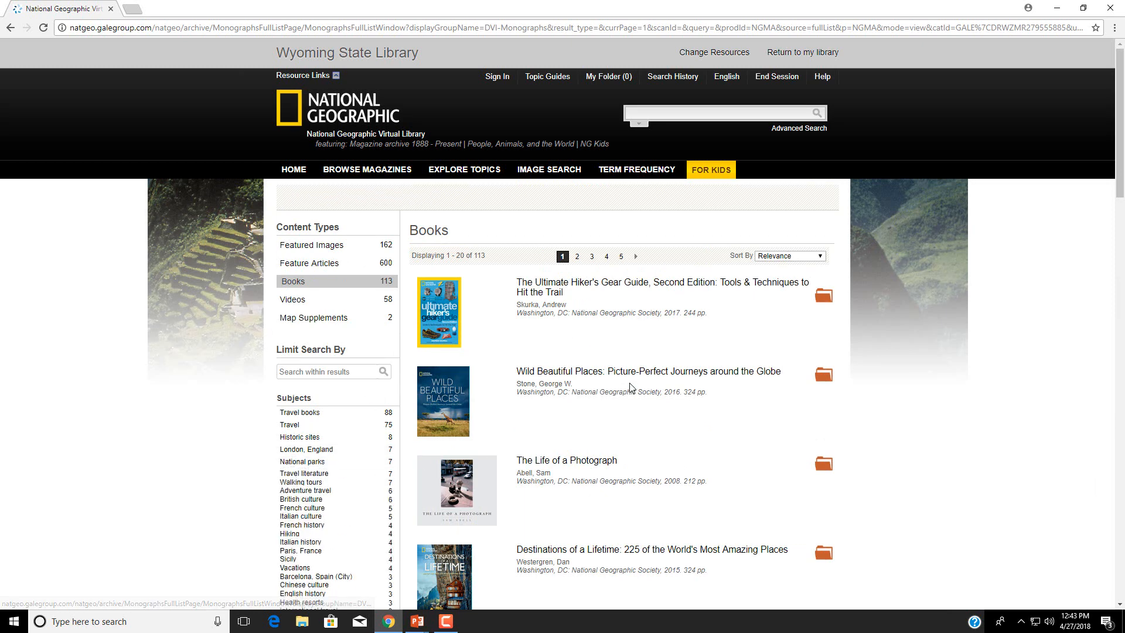
Step: Limit the Travel books to Dutch culture and open 'Walking Amsterdam: The Best of the City'
{"action": "scroll", "scroll_direction": "down", "scroll_amount": 3}
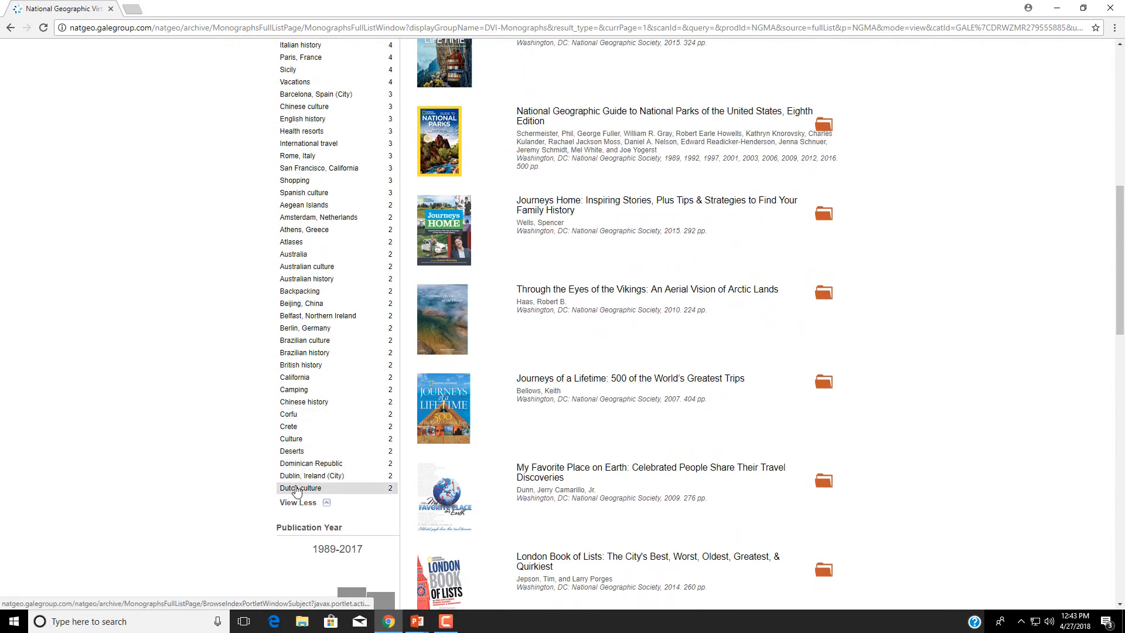
{"action": "left_click", "coordinate": [300, 489]}
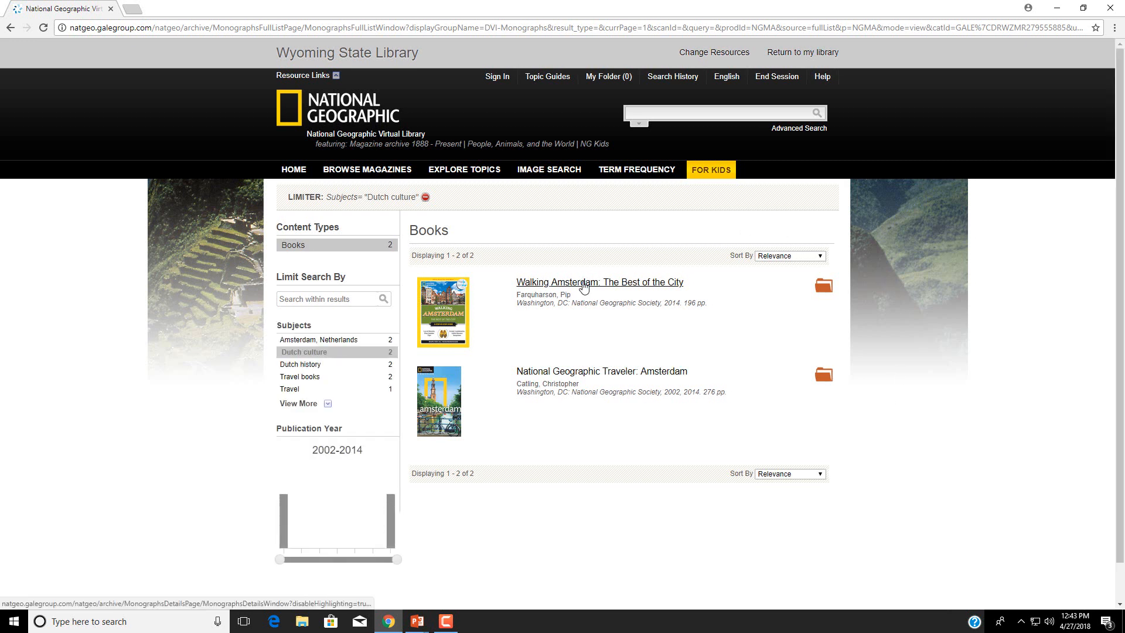
{"action": "left_click", "coordinate": [598, 282]}
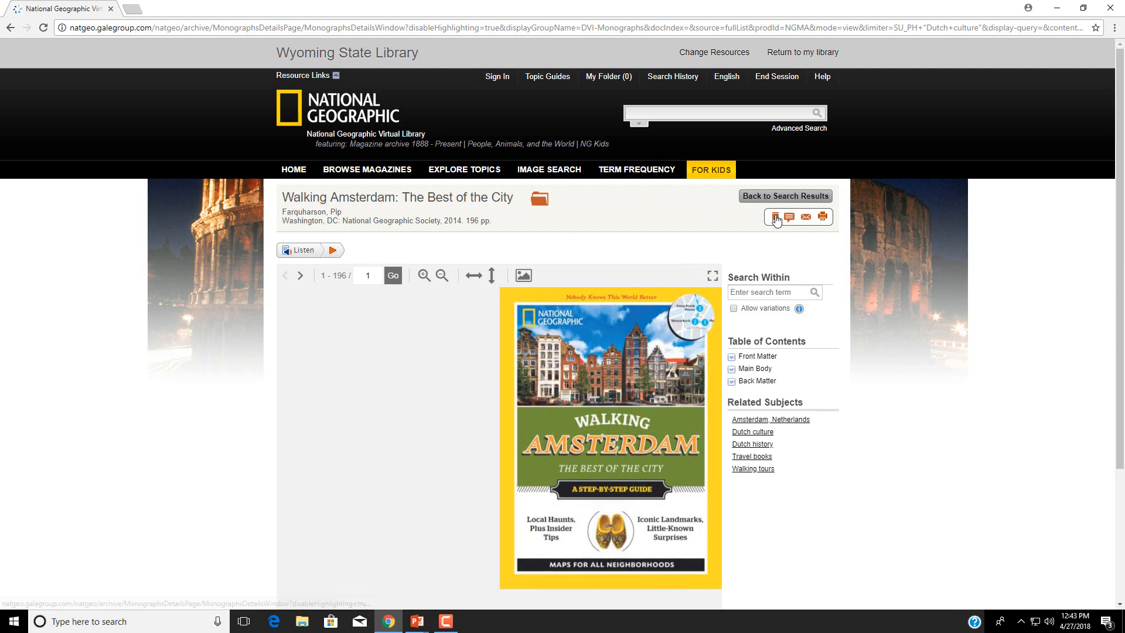
{"action": "mouse_move", "coordinate": [776, 217]}
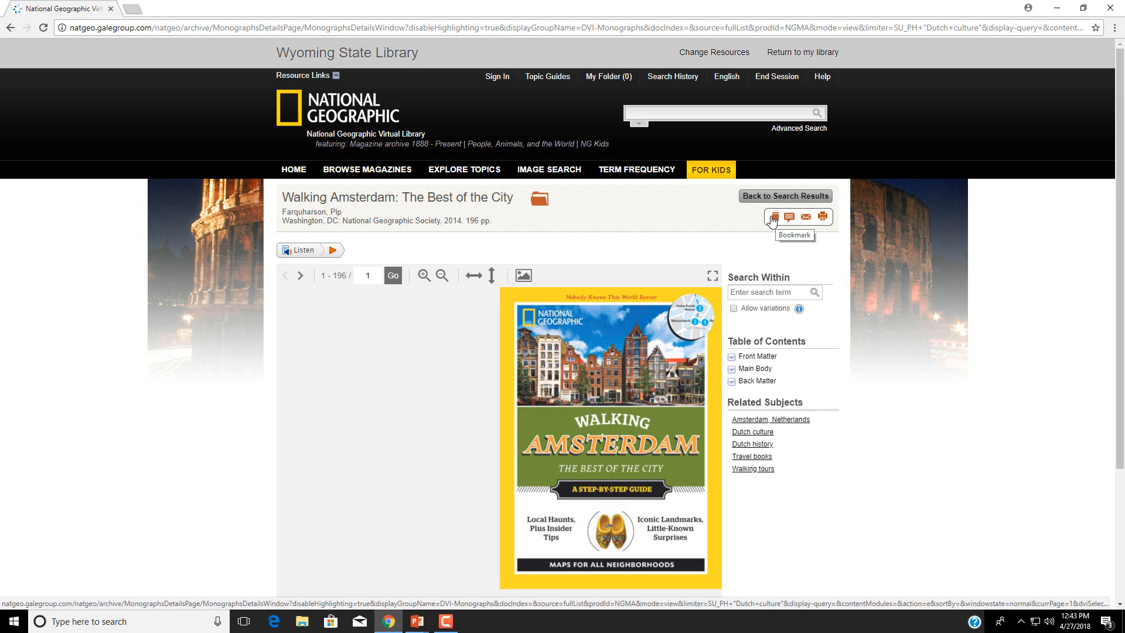
{"action": "left_click", "coordinate": [774, 216]}
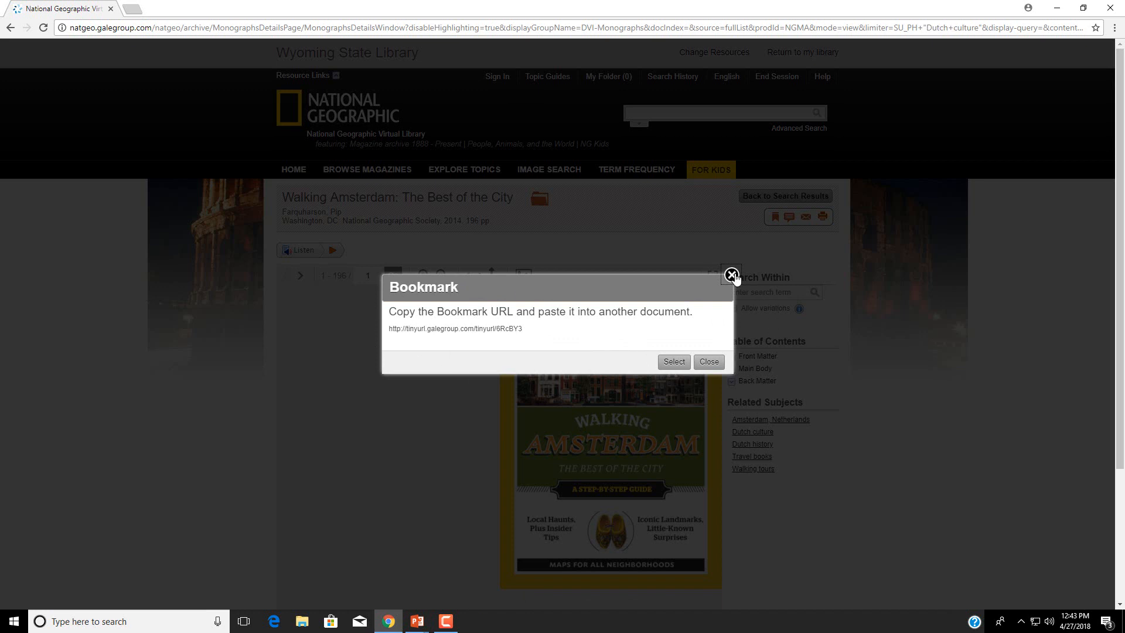
{"action": "left_click", "coordinate": [731, 275]}
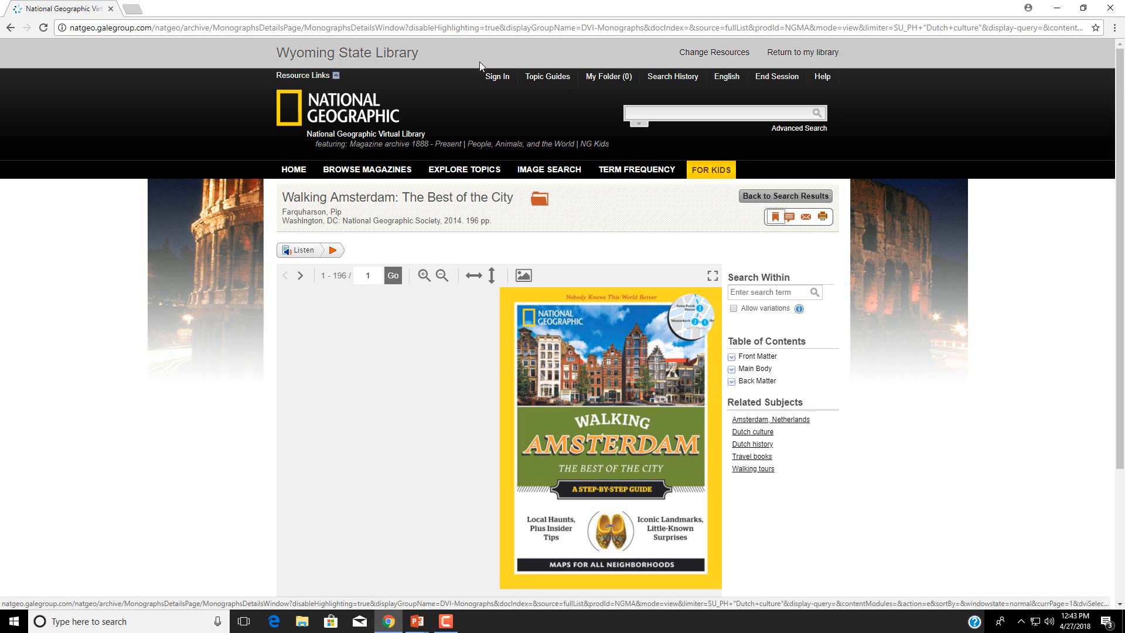
{"action": "mouse_move", "coordinate": [496, 77]}
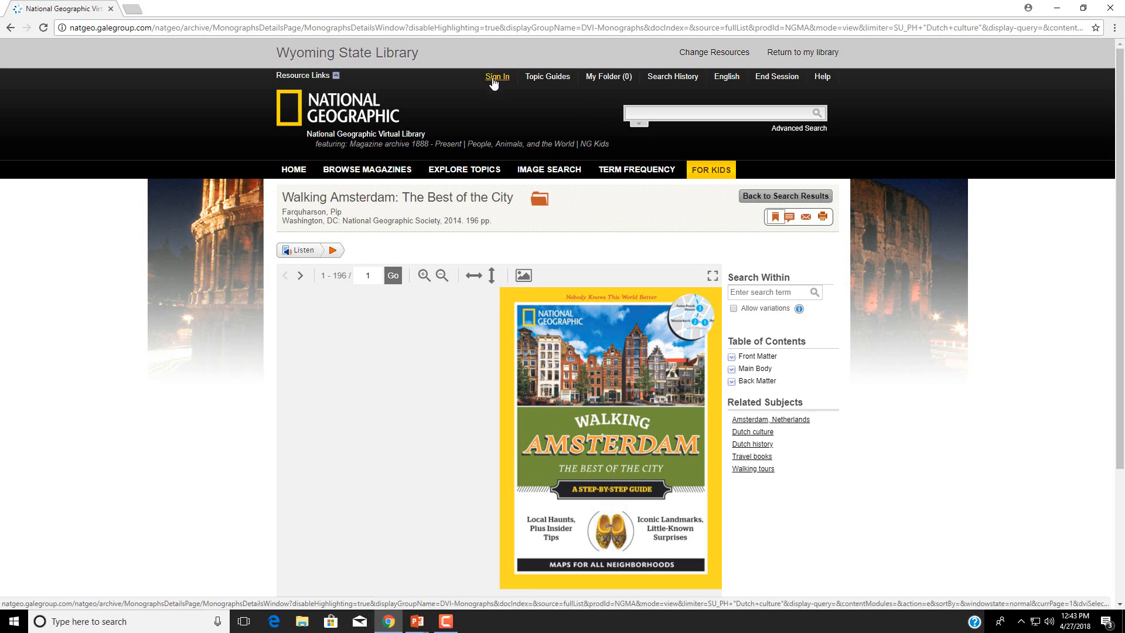
Step: Sign in to the personal account and save 'Walking Amsterdam' to My Folder
{"action": "left_click", "coordinate": [497, 77]}
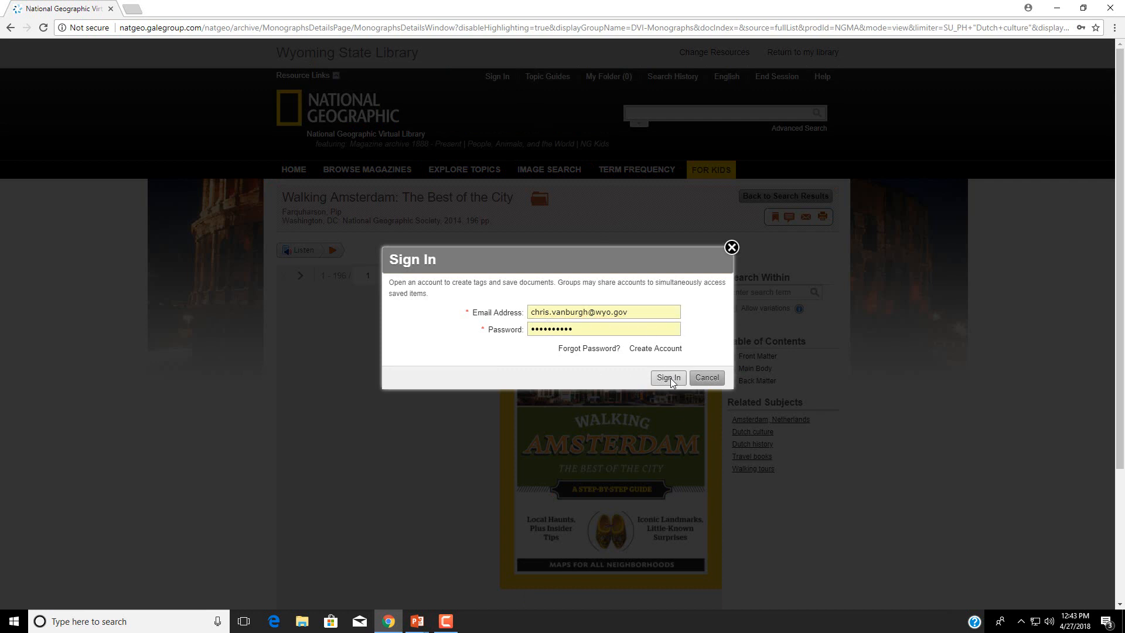
{"action": "left_click", "coordinate": [665, 377]}
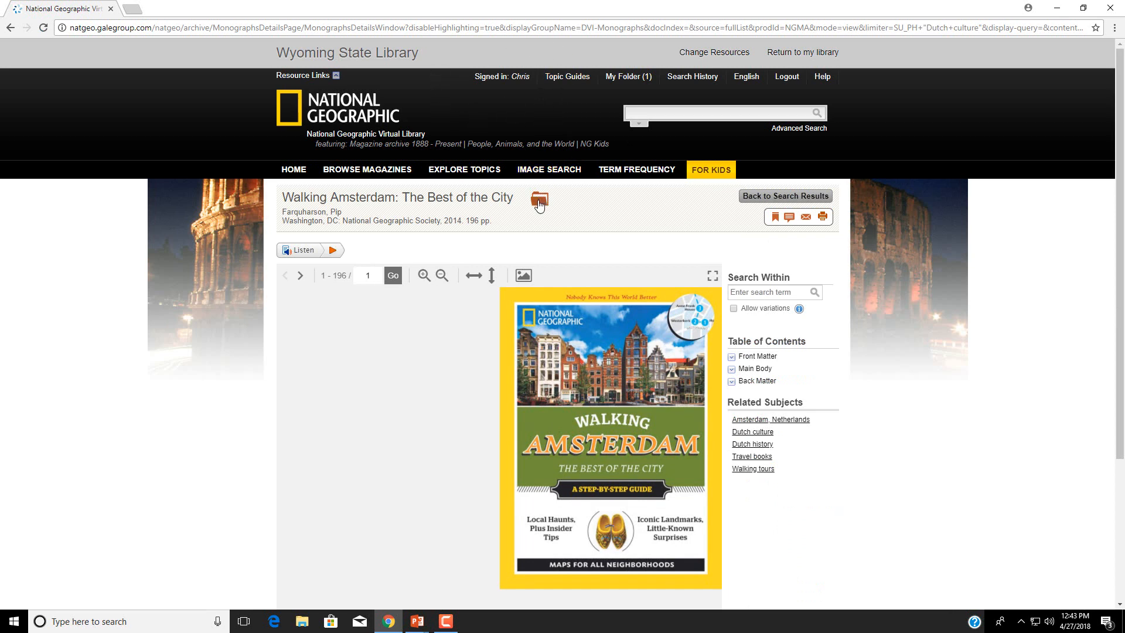
{"action": "left_click", "coordinate": [538, 199]}
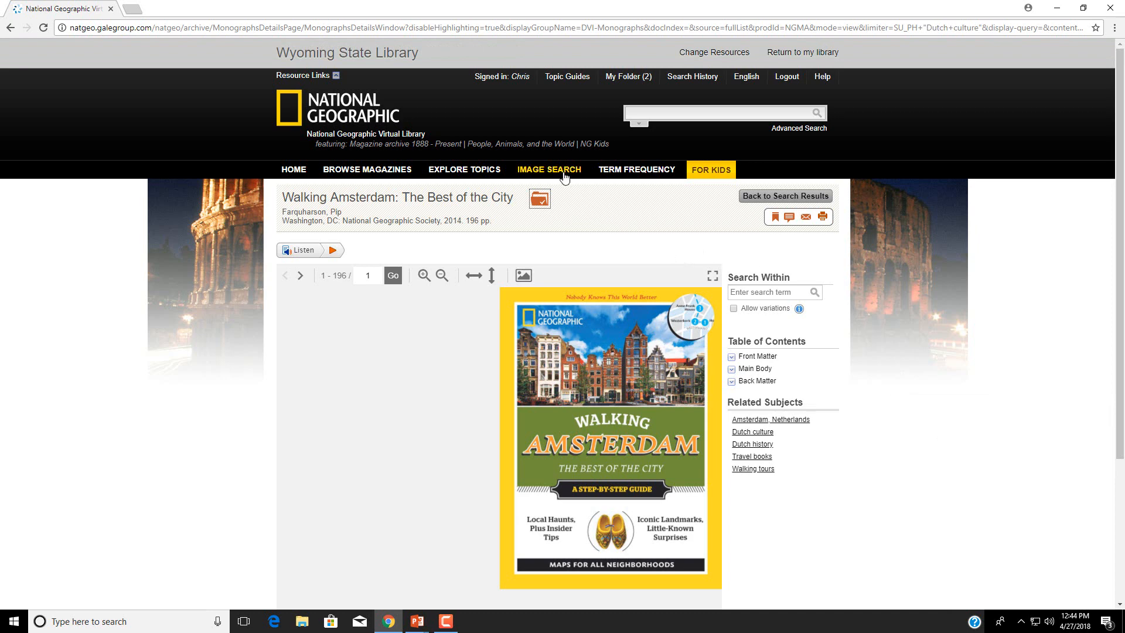
Step: Run an image search for the description 'banyan' limited to photographs
{"action": "left_click", "coordinate": [548, 170]}
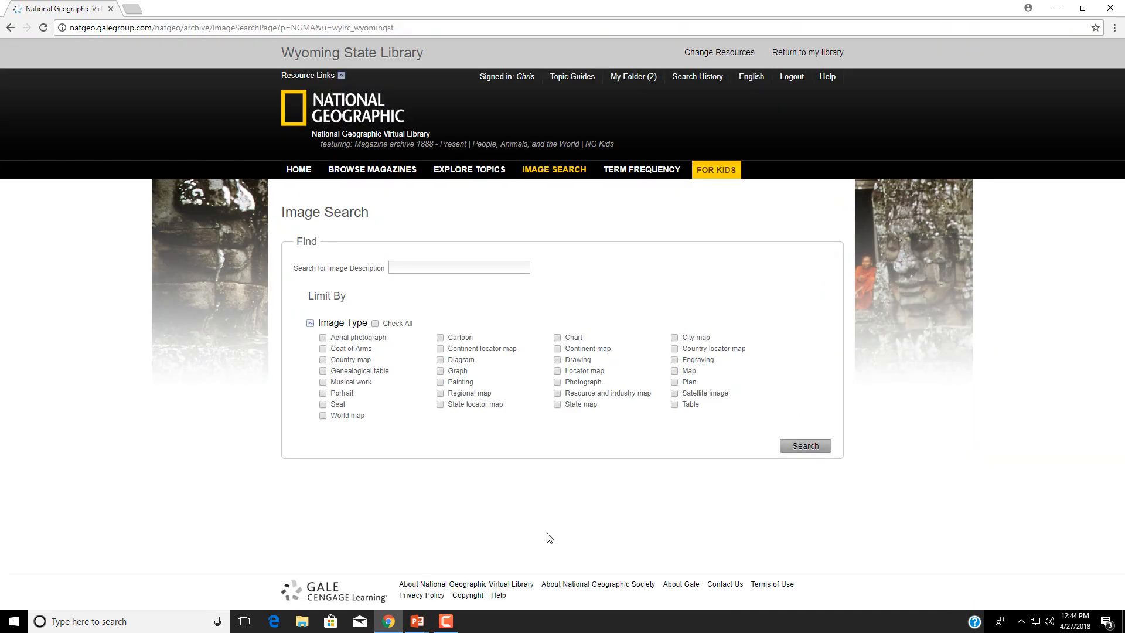
{"action": "mouse_move", "coordinate": [699, 541]}
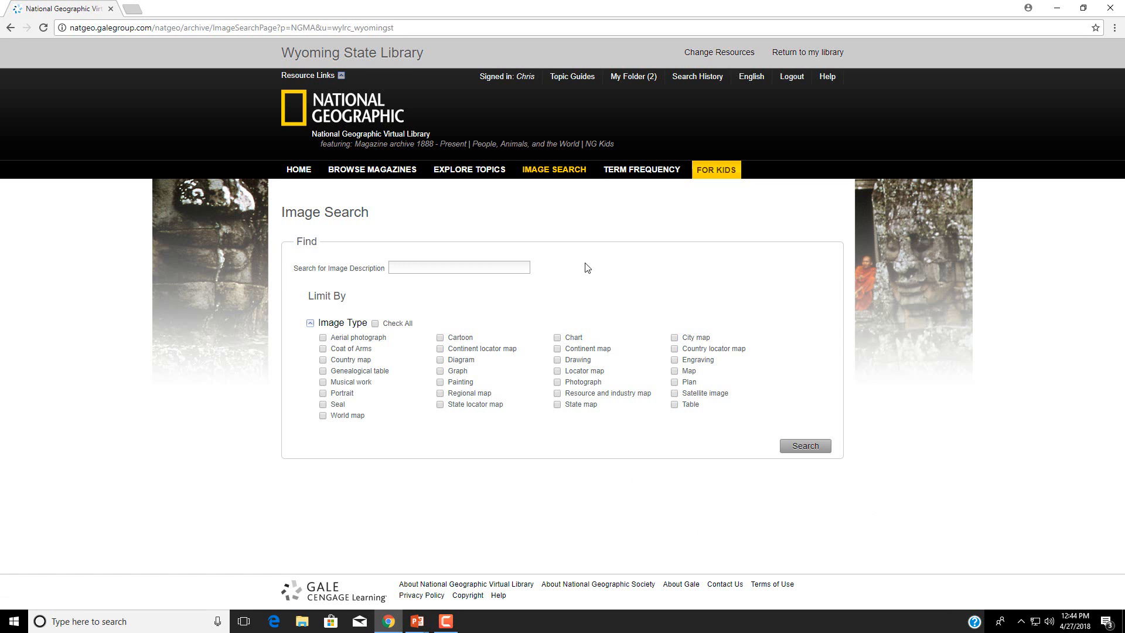
{"action": "left_click", "coordinate": [458, 267]}
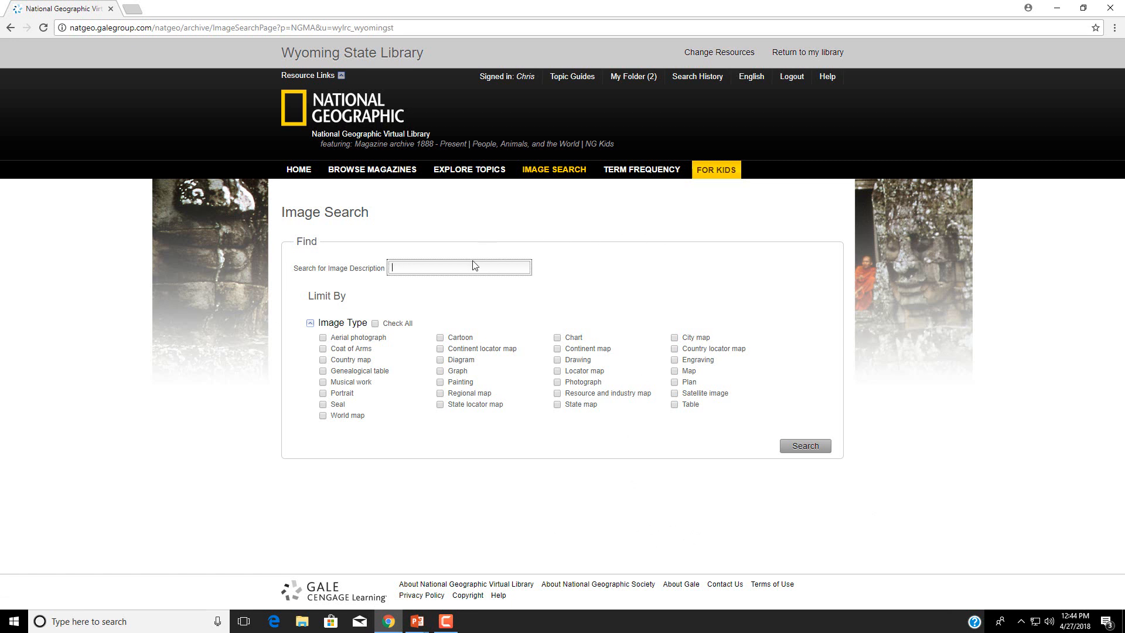
{"action": "type", "text": "banyan"}
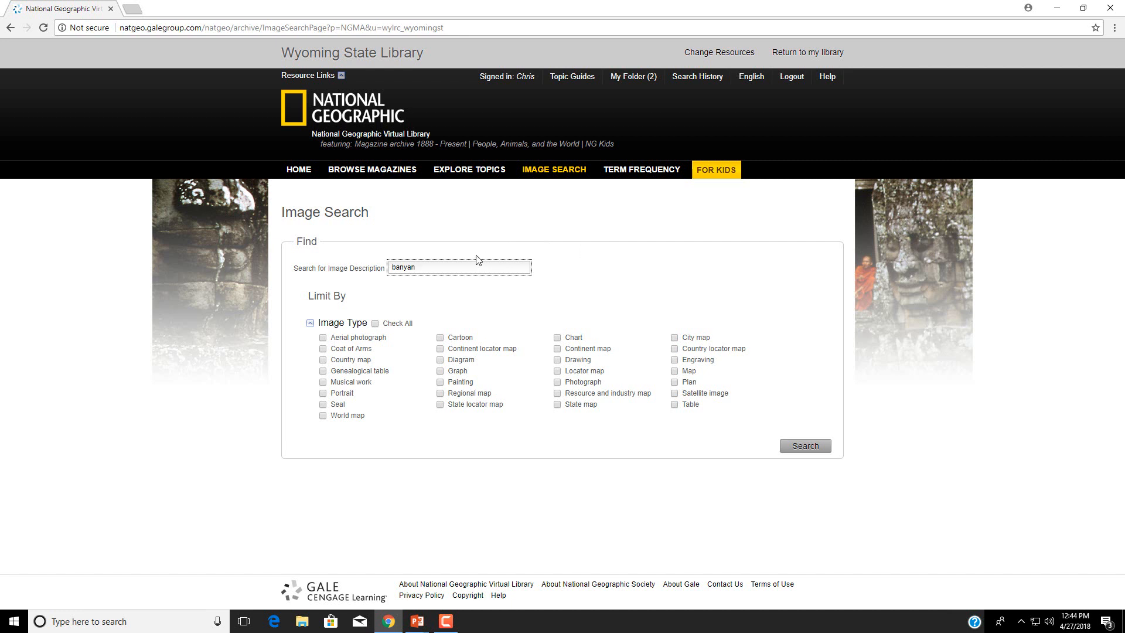
{"action": "left_click", "coordinate": [557, 382]}
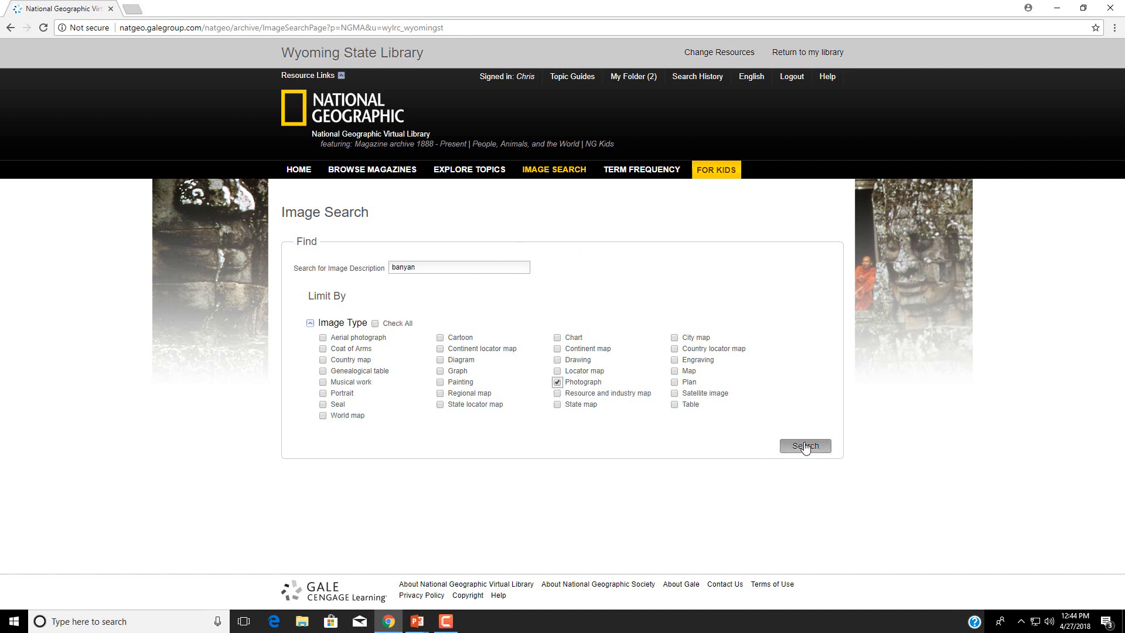
{"action": "left_click", "coordinate": [804, 445]}
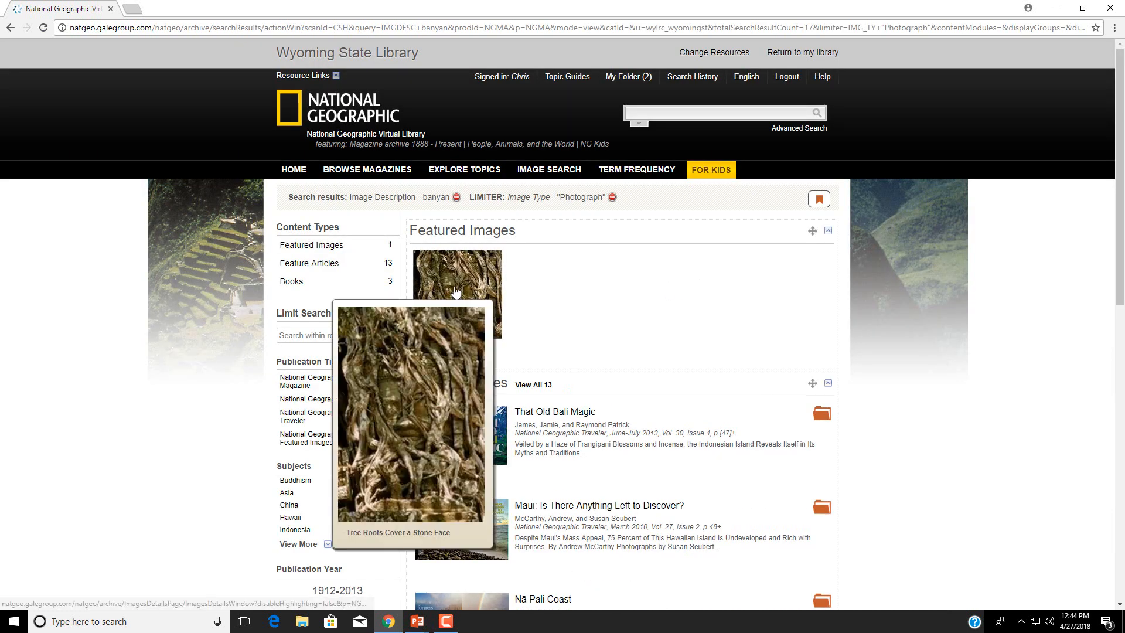
{"action": "mouse_move", "coordinate": [658, 339]}
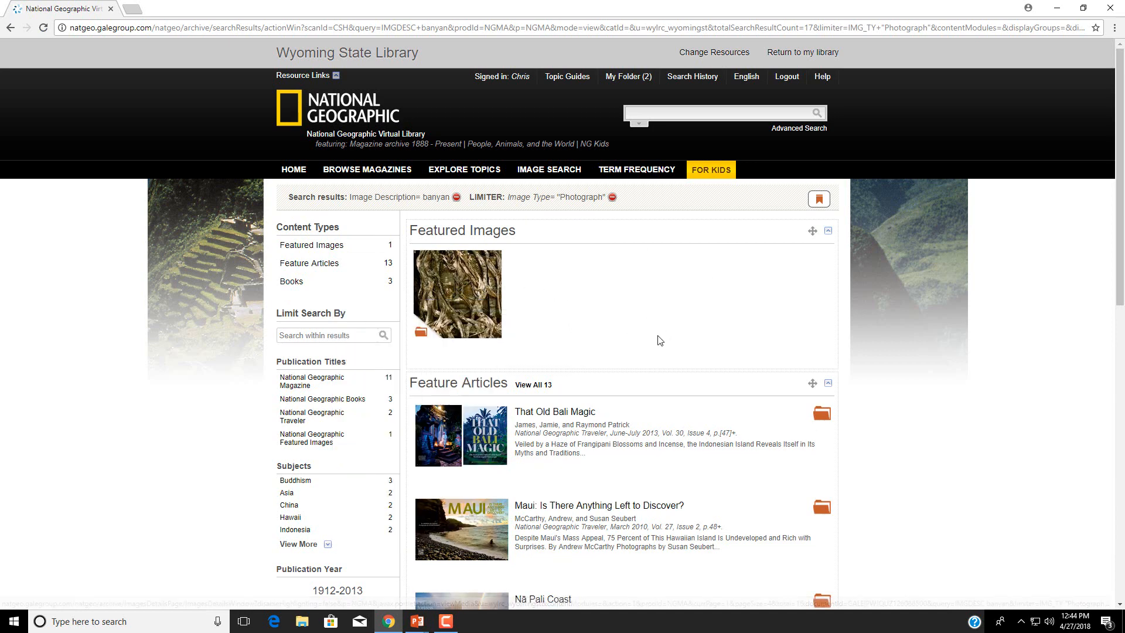
Step: Scroll through the results: one featured image, 13 feature articles and three books
{"action": "scroll", "scroll_direction": "down", "scroll_amount": 3}
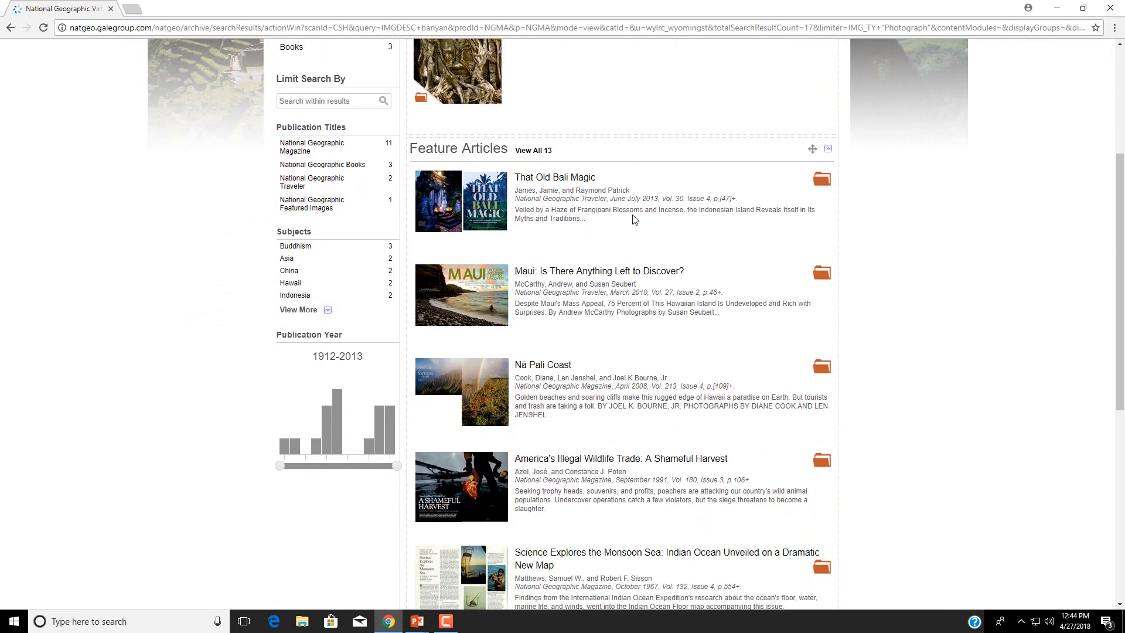
{"action": "mouse_move", "coordinate": [665, 364]}
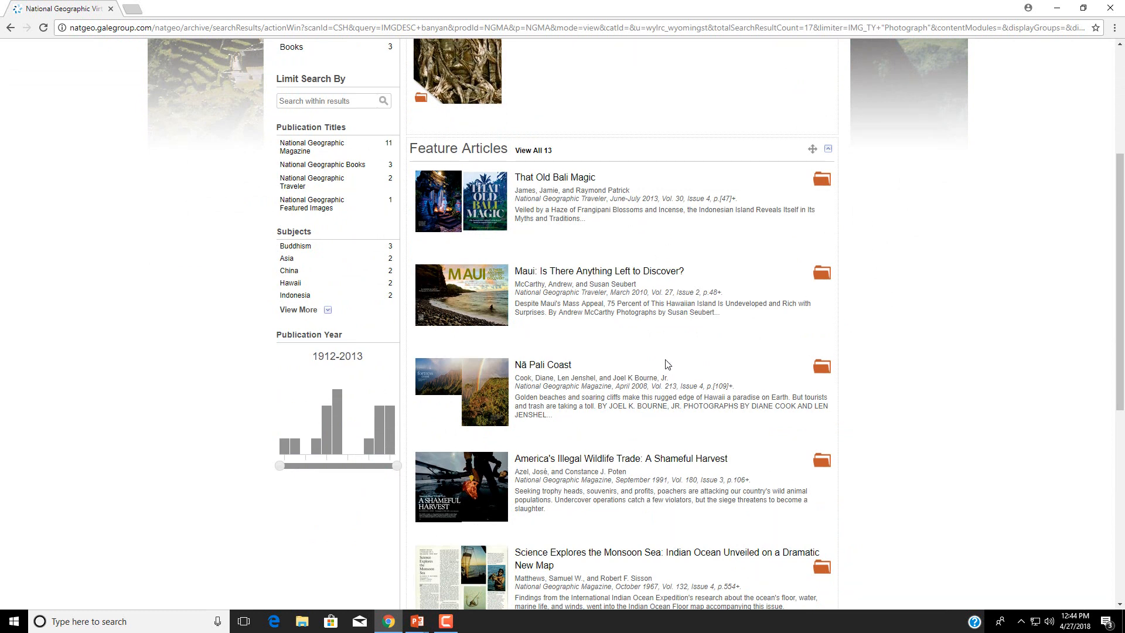
{"action": "scroll", "scroll_direction": "down", "scroll_amount": 3}
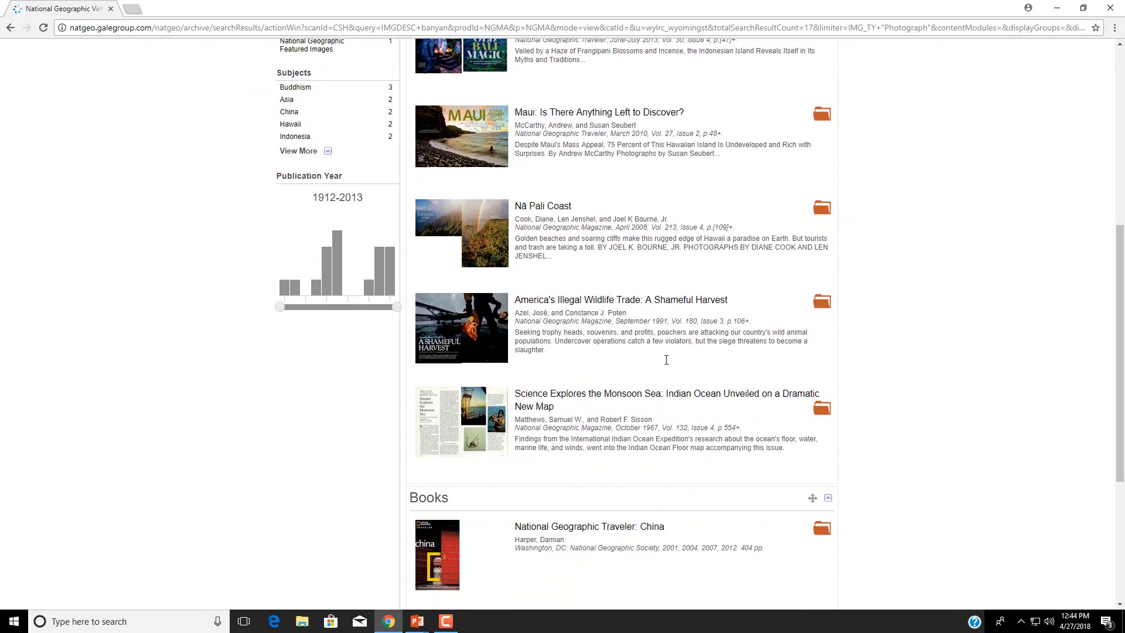
{"action": "scroll", "scroll_direction": "down", "scroll_amount": 3}
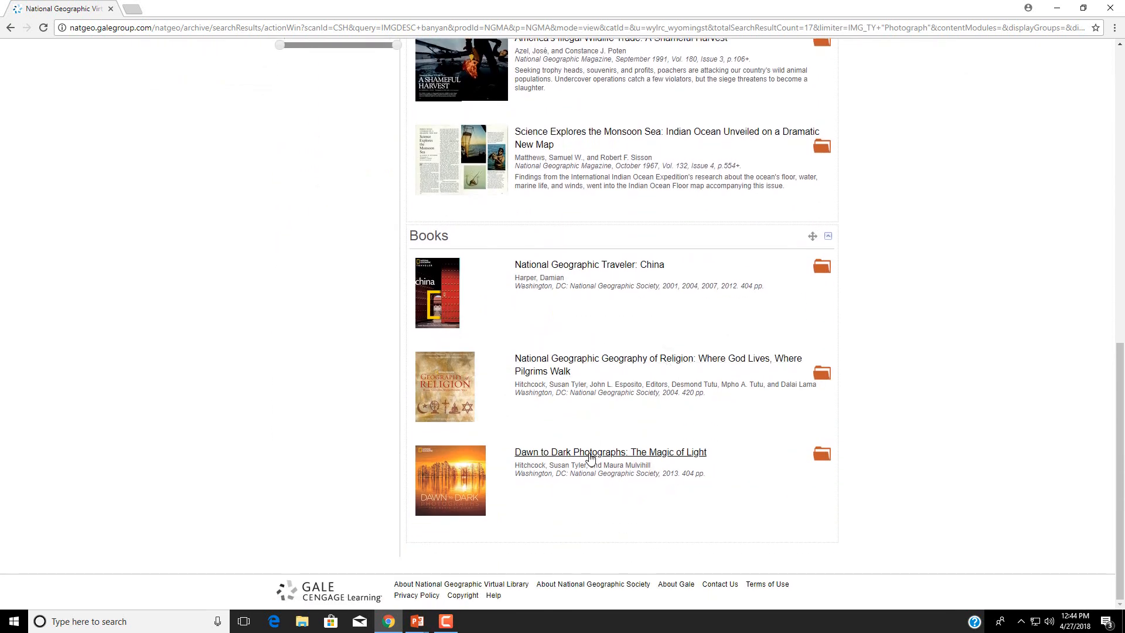
Step: View the banyan page of 'Dawn to Dark Photographs' full screen, then return to image search
{"action": "left_click", "coordinate": [610, 452]}
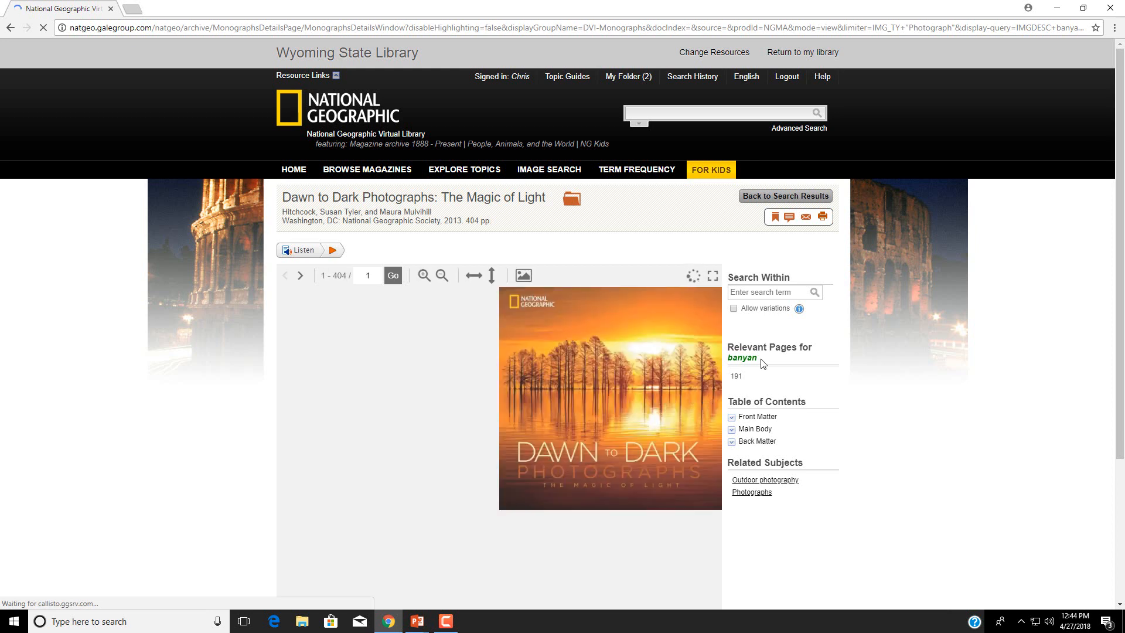
{"action": "left_click", "coordinate": [735, 376]}
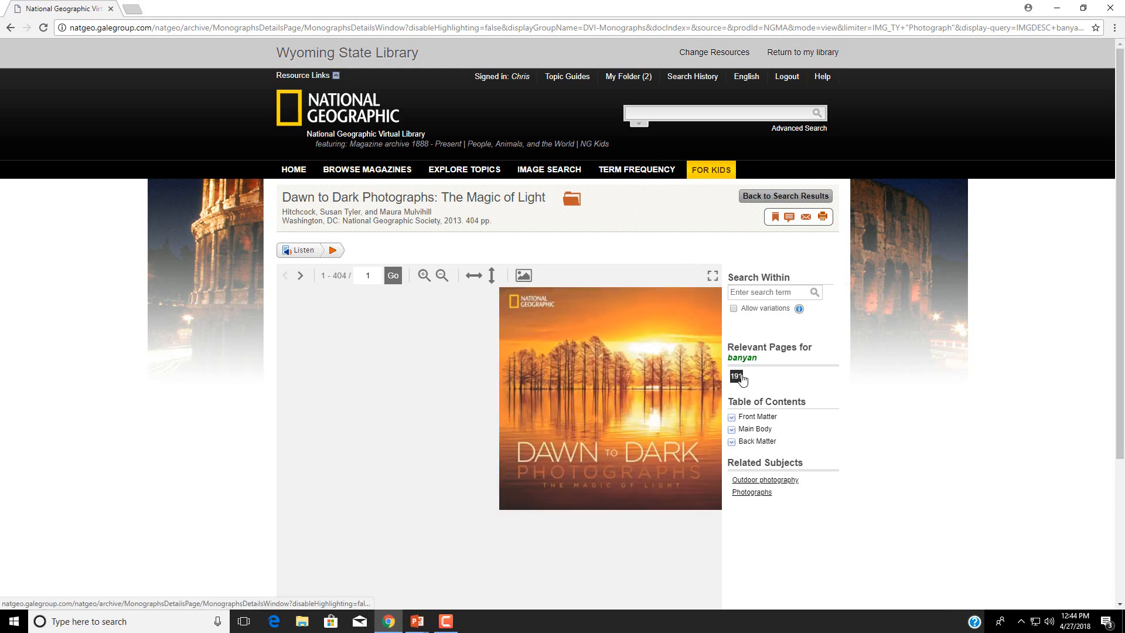
{"action": "left_click", "coordinate": [736, 376]}
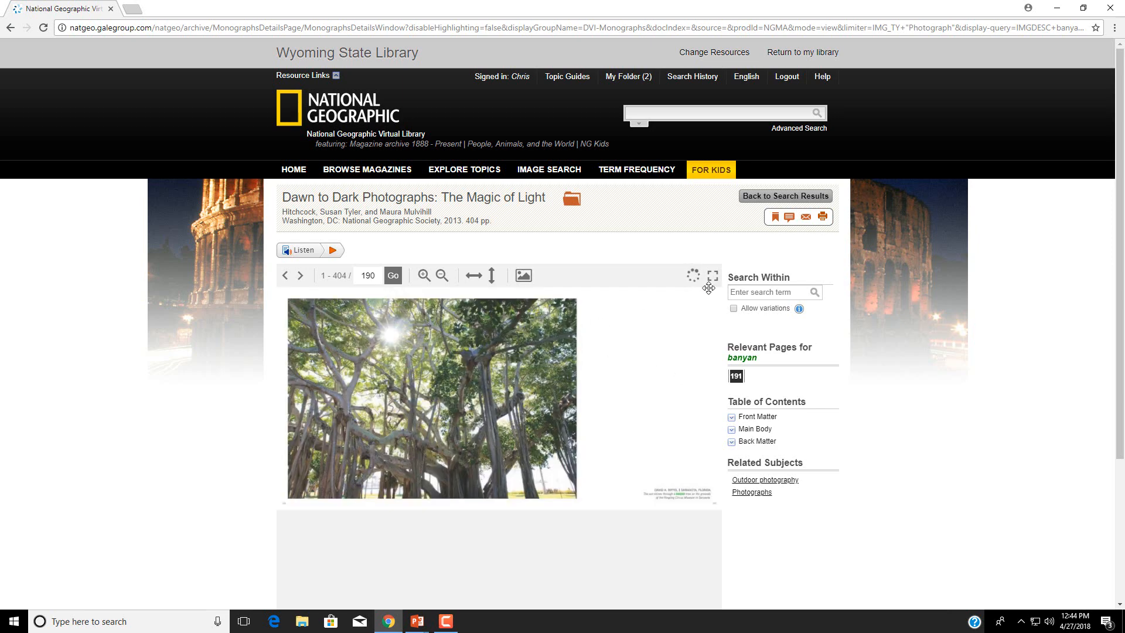
{"action": "left_click", "coordinate": [710, 276]}
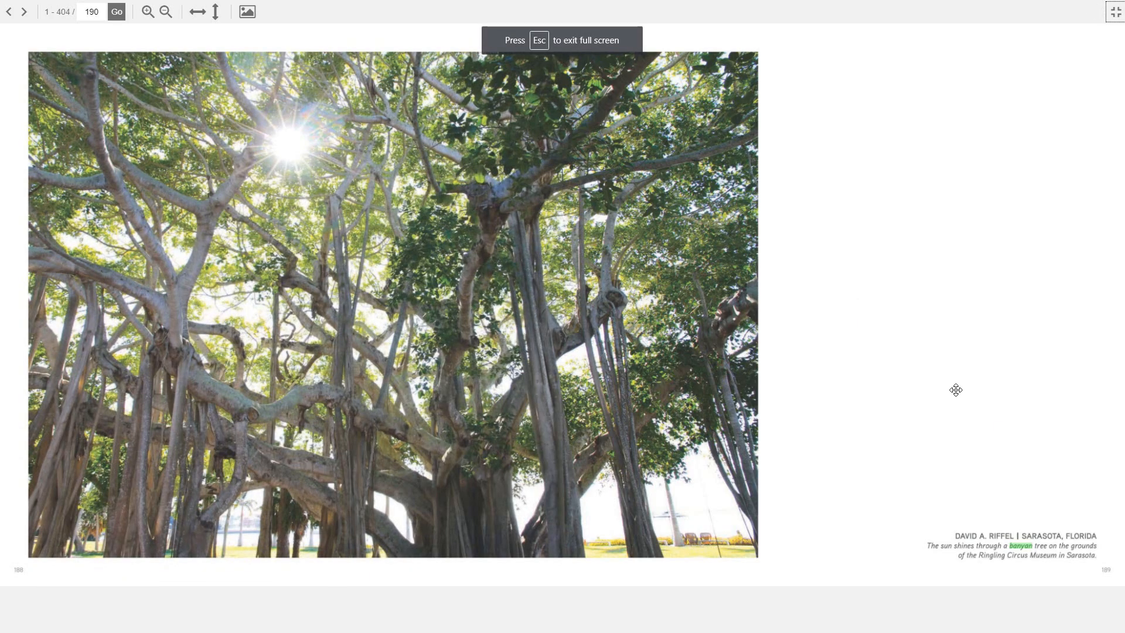
{"action": "mouse_move", "coordinate": [927, 342]}
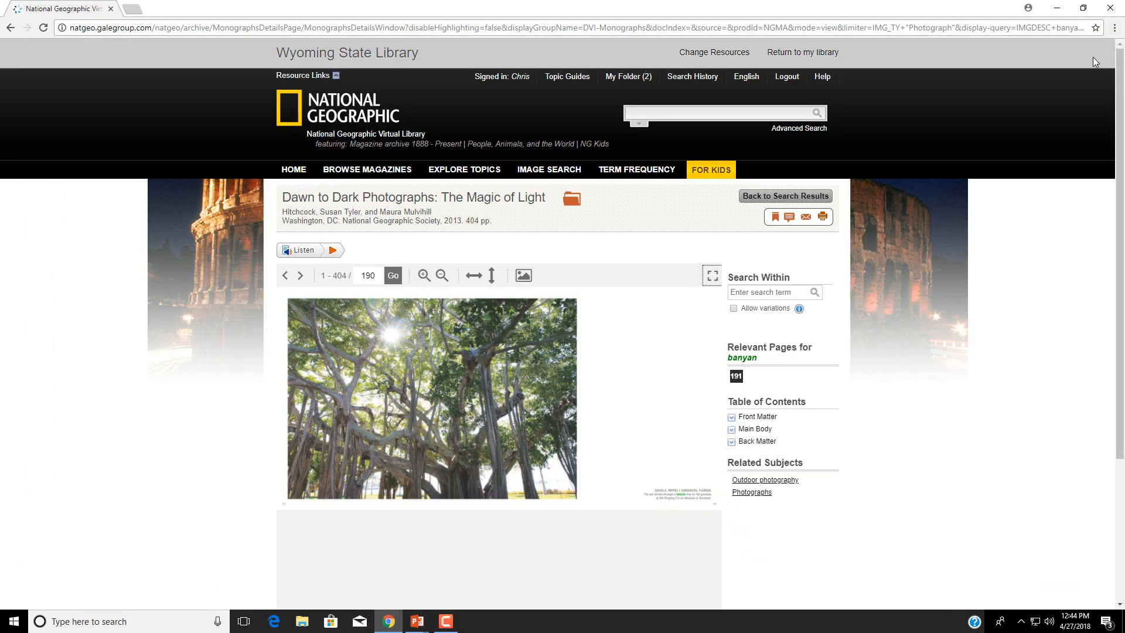
{"action": "mouse_move", "coordinate": [651, 241]}
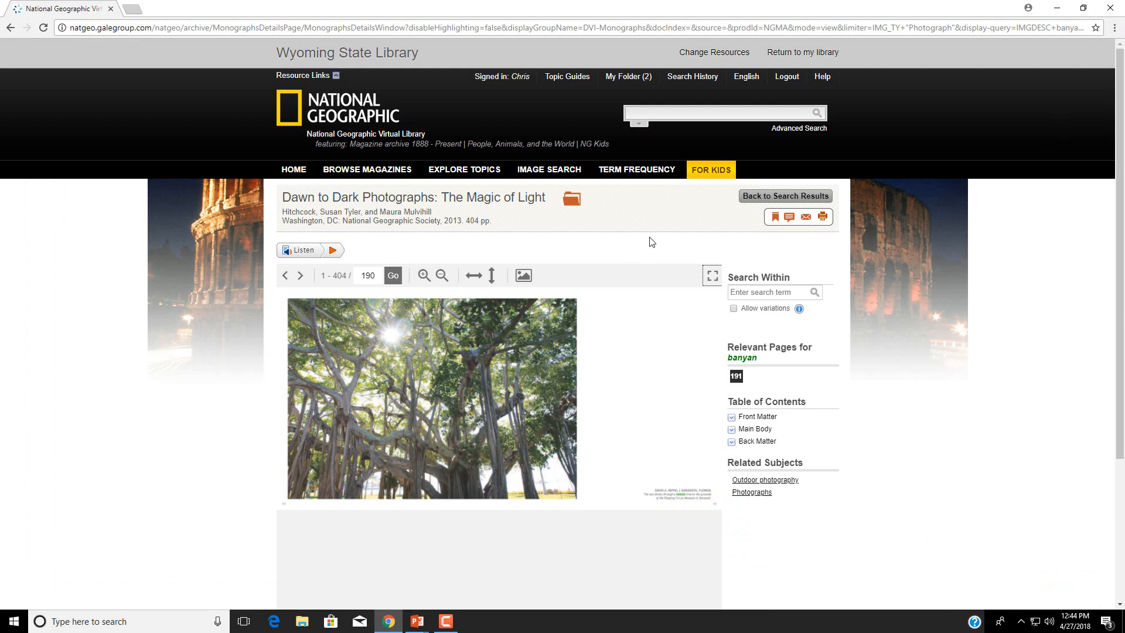
{"action": "mouse_move", "coordinate": [774, 217]}
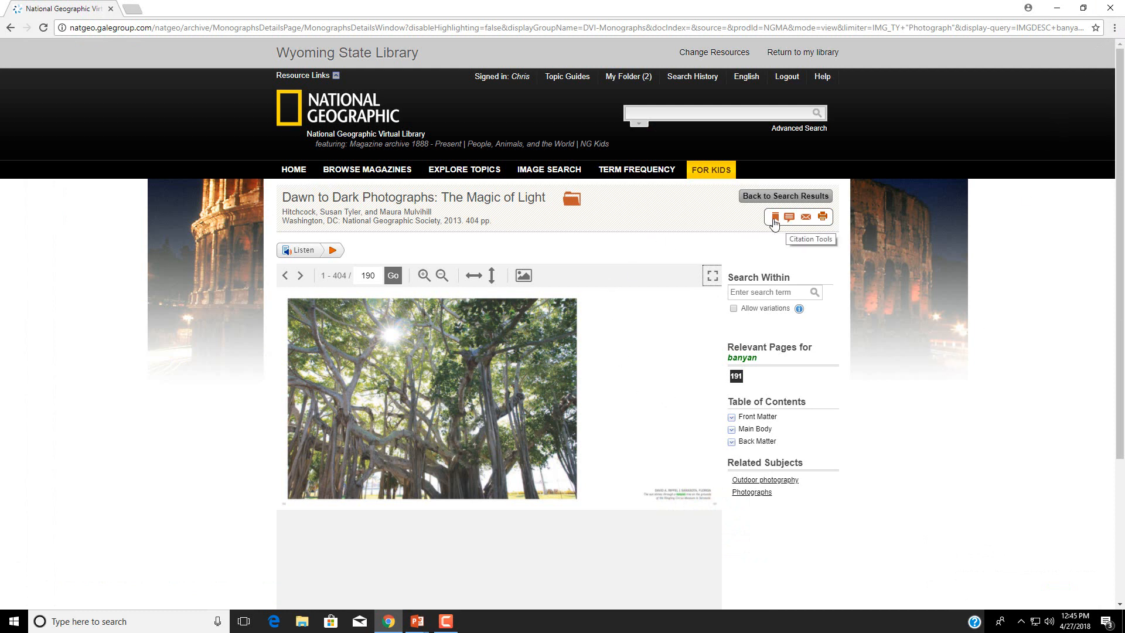
{"action": "mouse_move", "coordinate": [866, 445]}
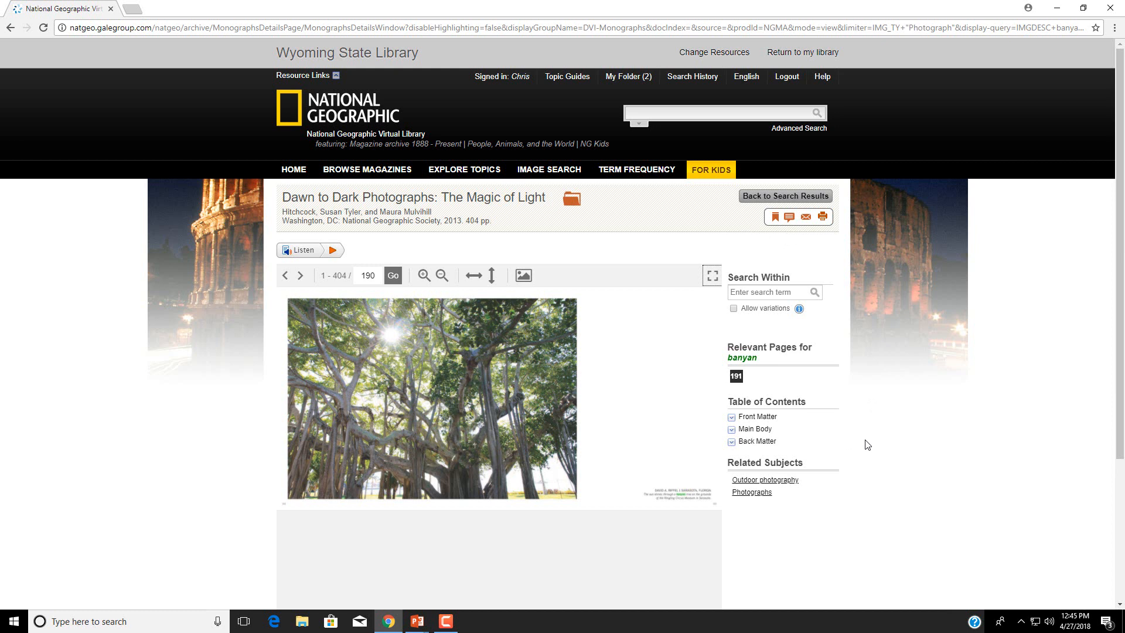
{"action": "mouse_move", "coordinate": [505, 228]}
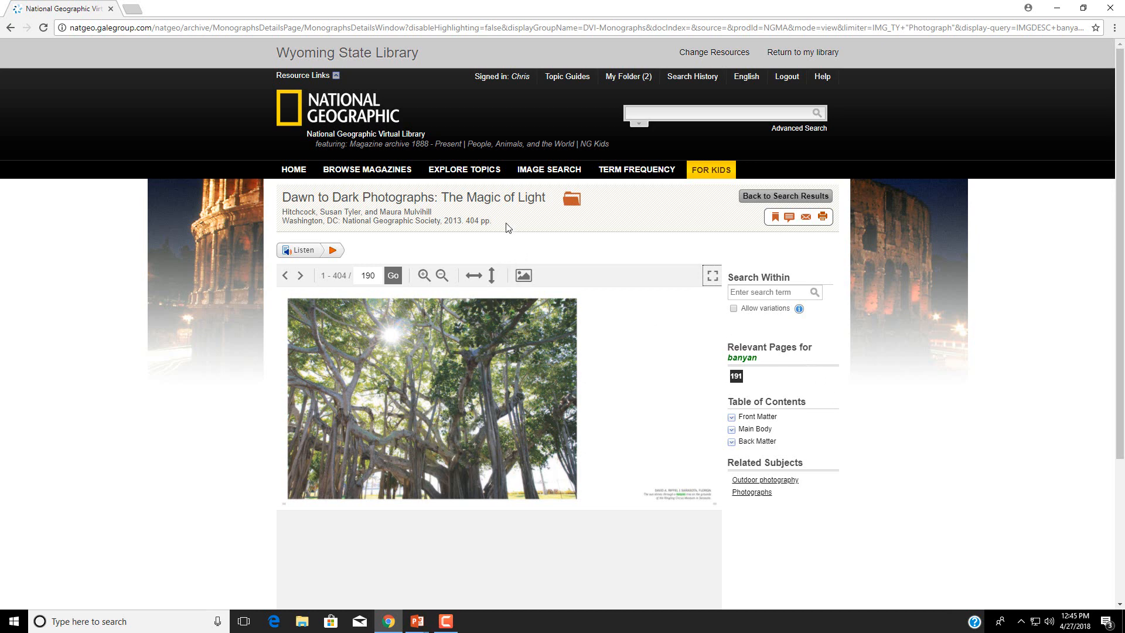
{"action": "left_click", "coordinate": [547, 169]}
{"action": "type", "text": "marigolds"}
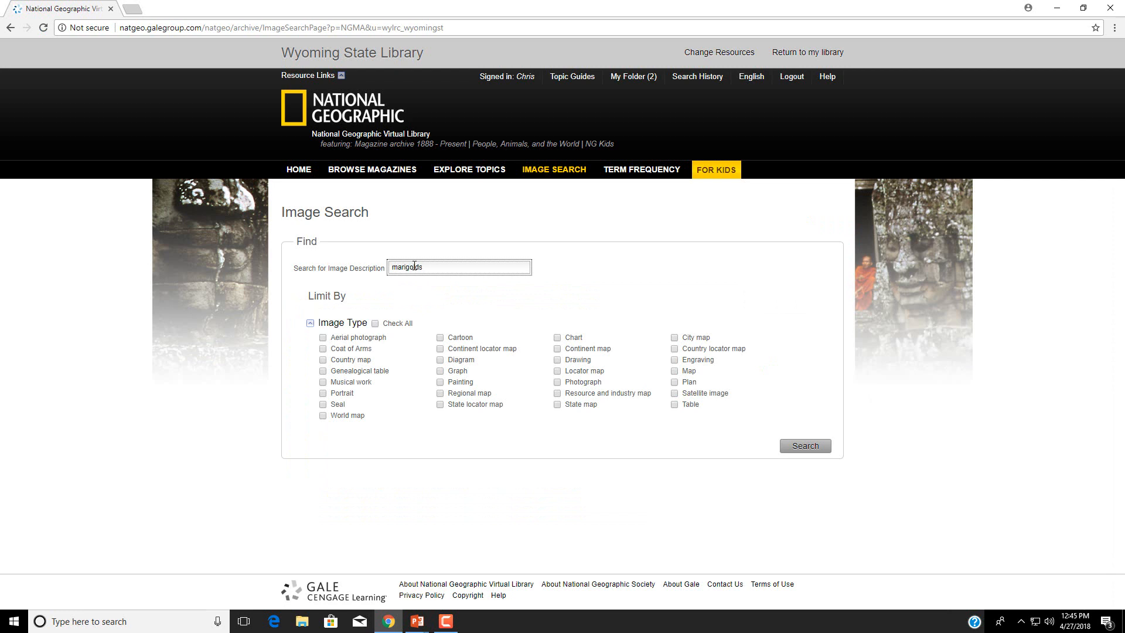
Step: Filter the marigolds search to aerial photographs, view 'Marigold Harvesting' (1968), then return home
{"action": "left_click", "coordinate": [323, 337]}
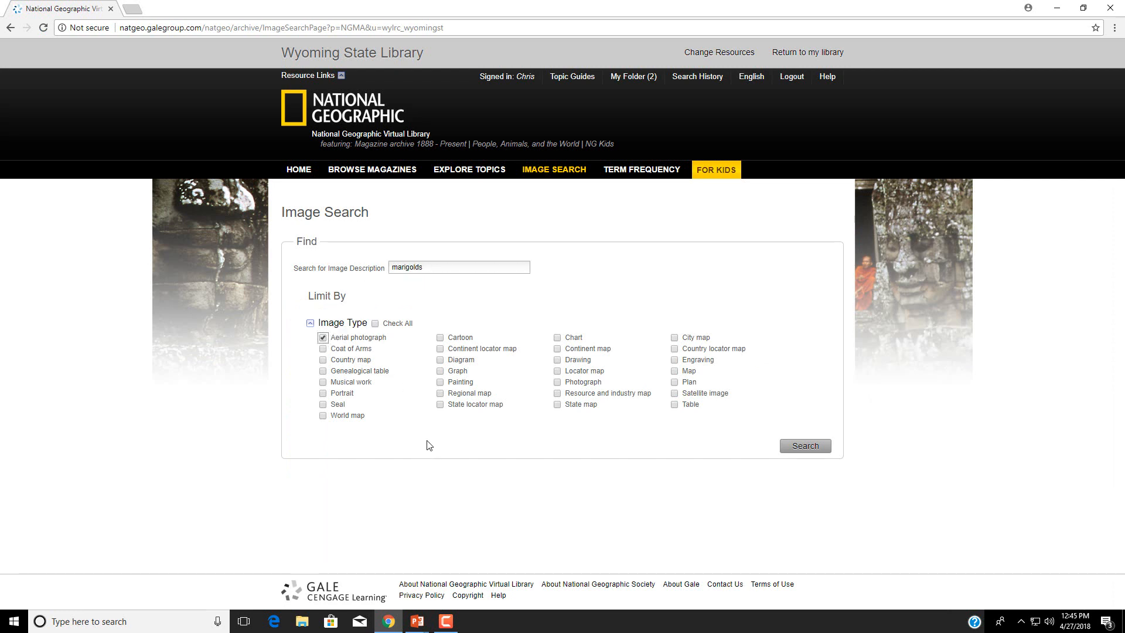
{"action": "left_click", "coordinate": [803, 445]}
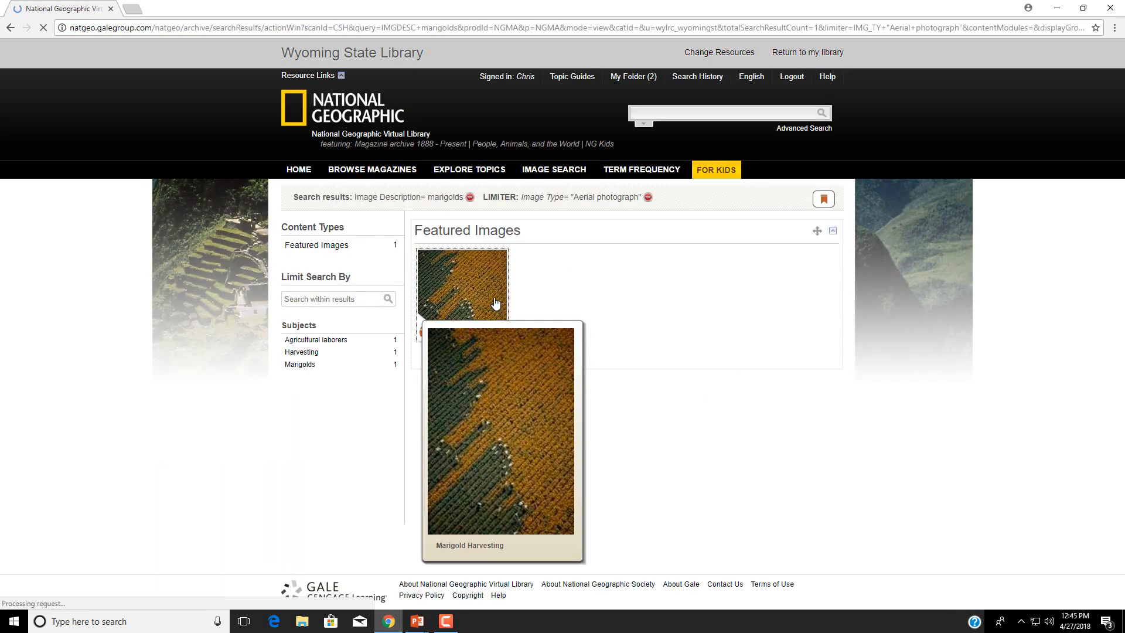
{"action": "left_click", "coordinate": [462, 284]}
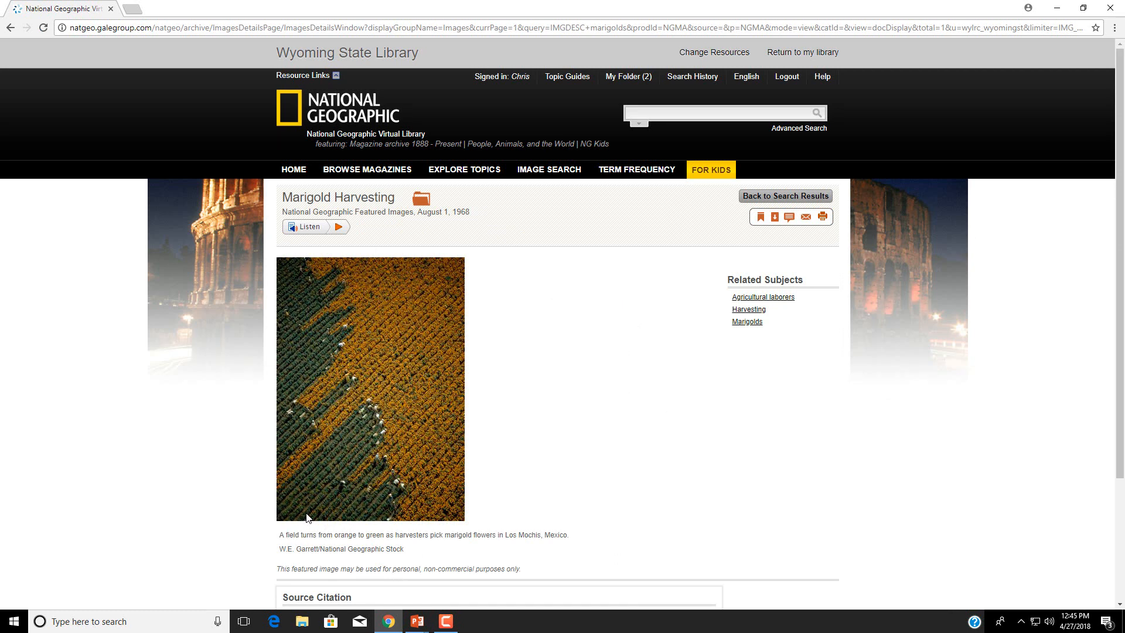
{"action": "mouse_move", "coordinate": [449, 547]}
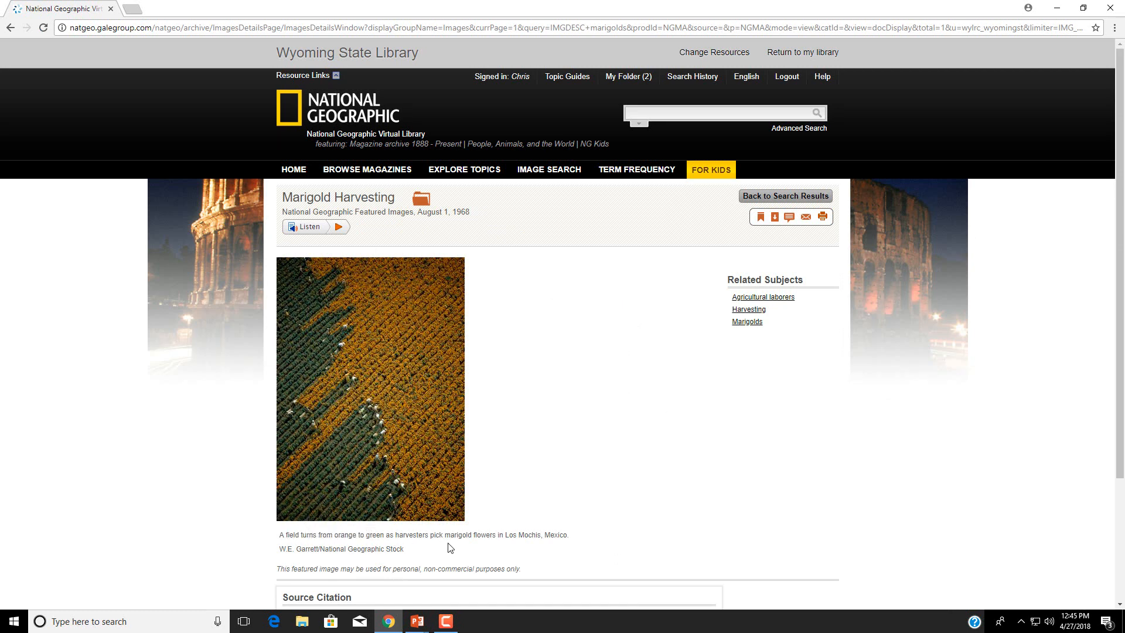
{"action": "mouse_move", "coordinate": [625, 448]}
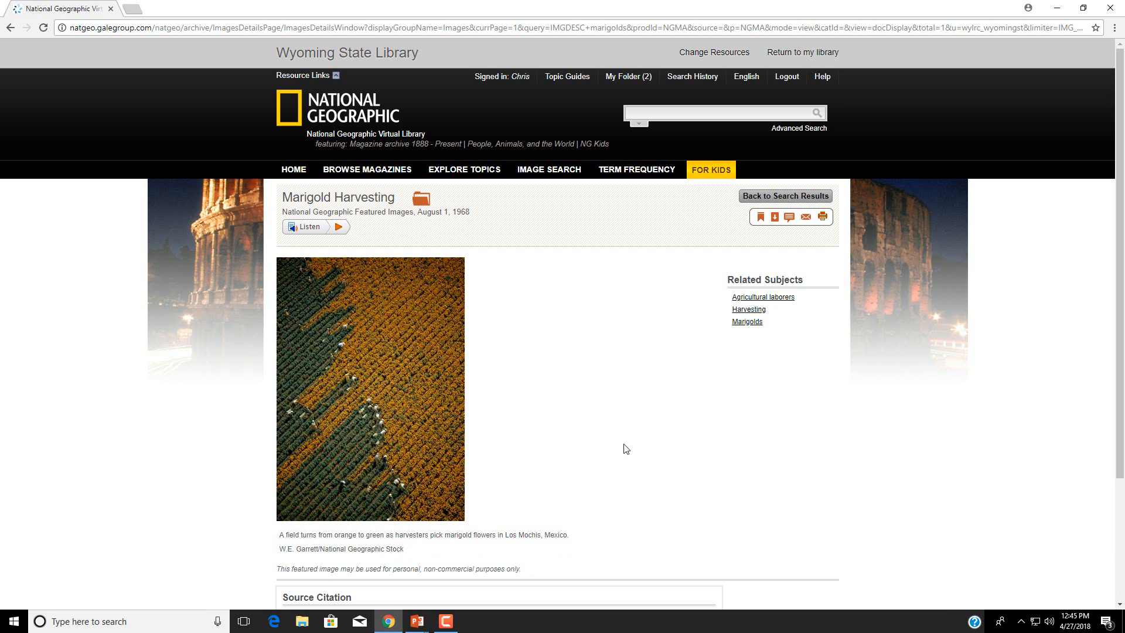
{"action": "mouse_move", "coordinate": [566, 424]}
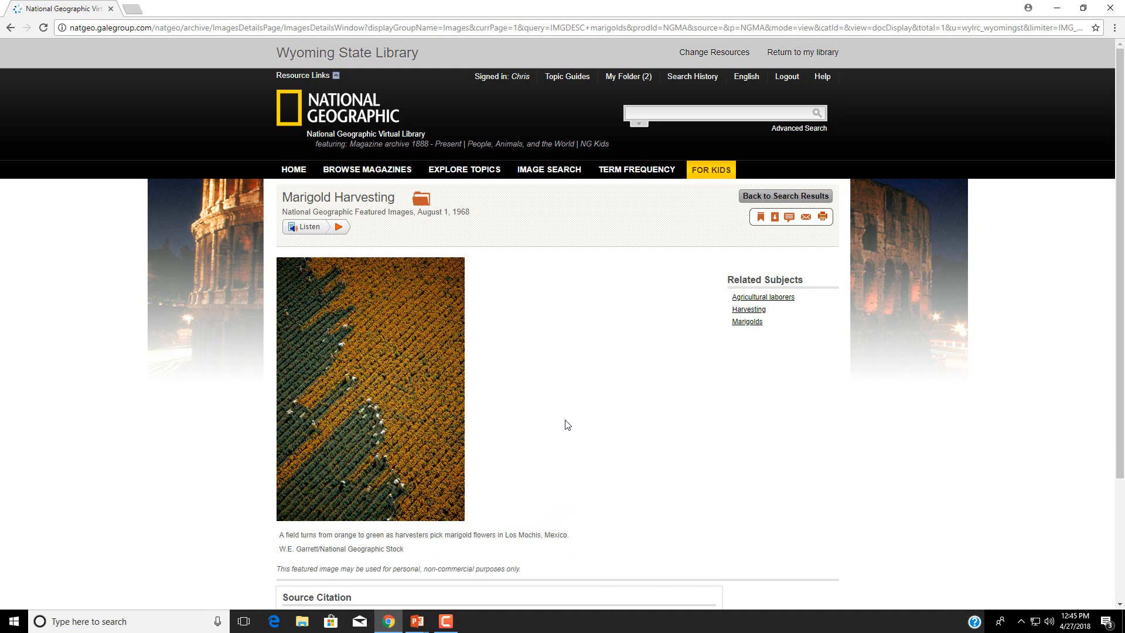
{"action": "mouse_move", "coordinate": [306, 163]}
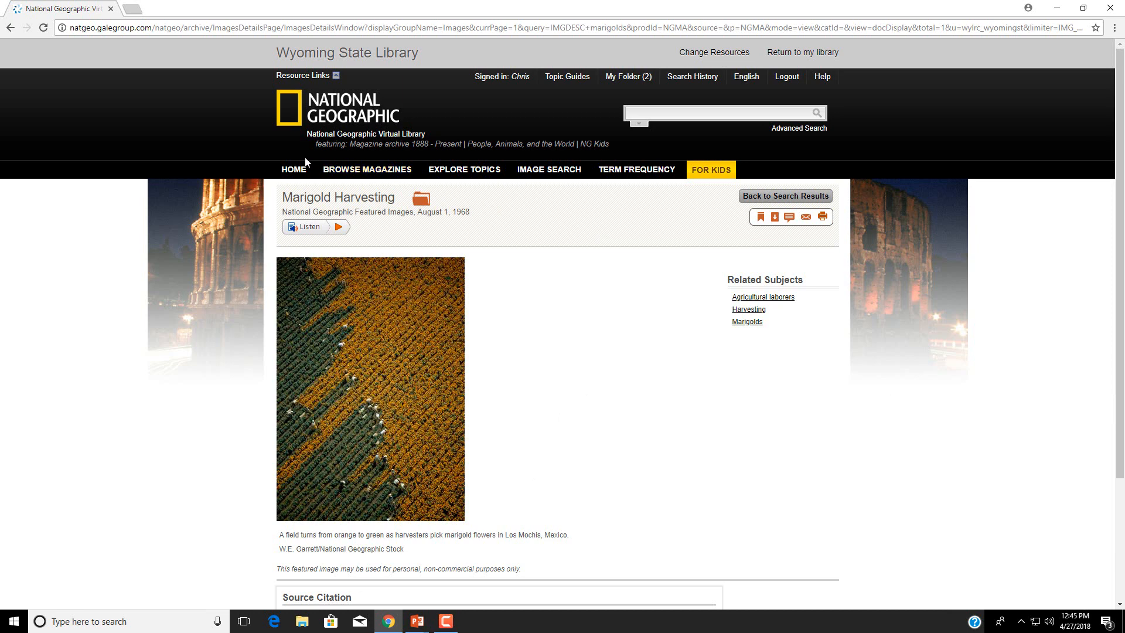
{"action": "left_click", "coordinate": [293, 169]}
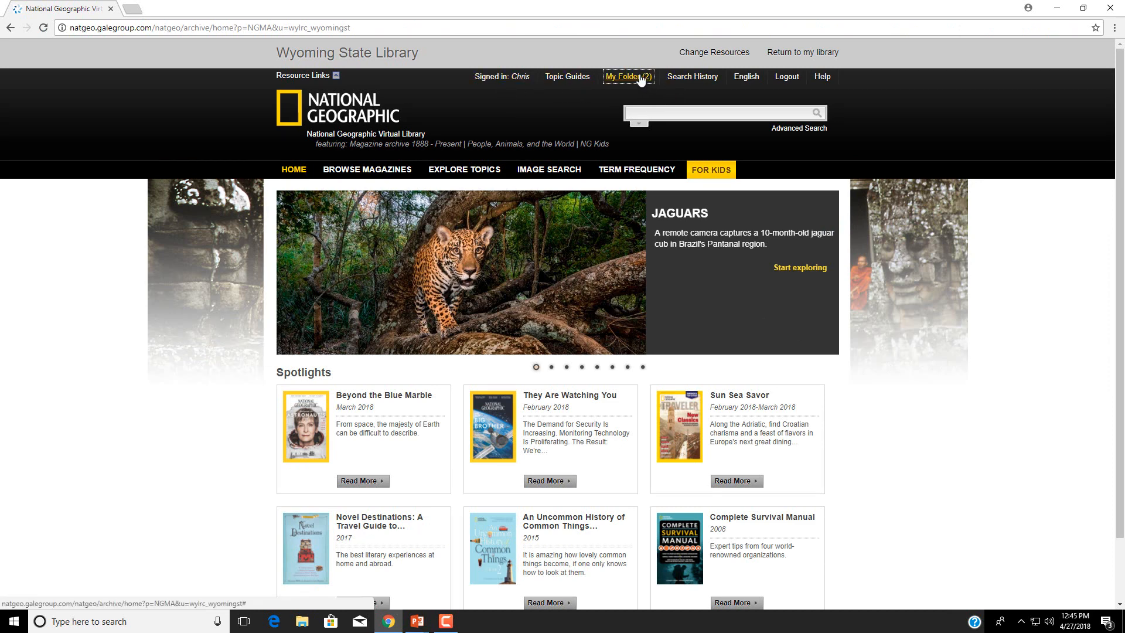
Step: In My Folder's saved documents, leave only 'Walking Amsterdam: The Best of the City' checked
{"action": "left_click", "coordinate": [626, 76]}
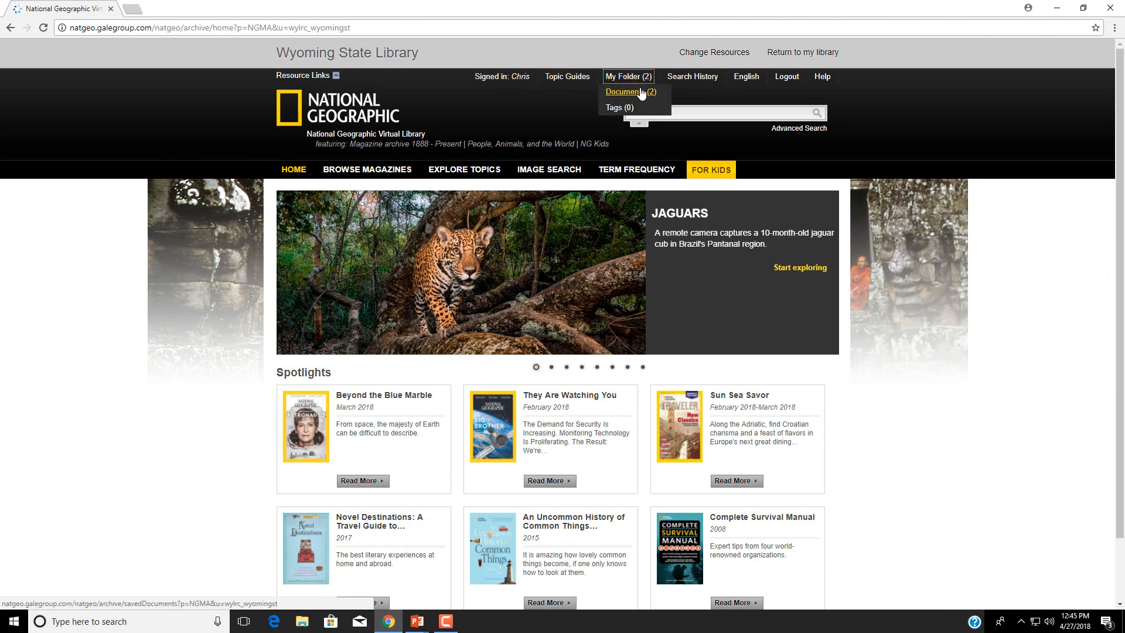
{"action": "left_click", "coordinate": [626, 92]}
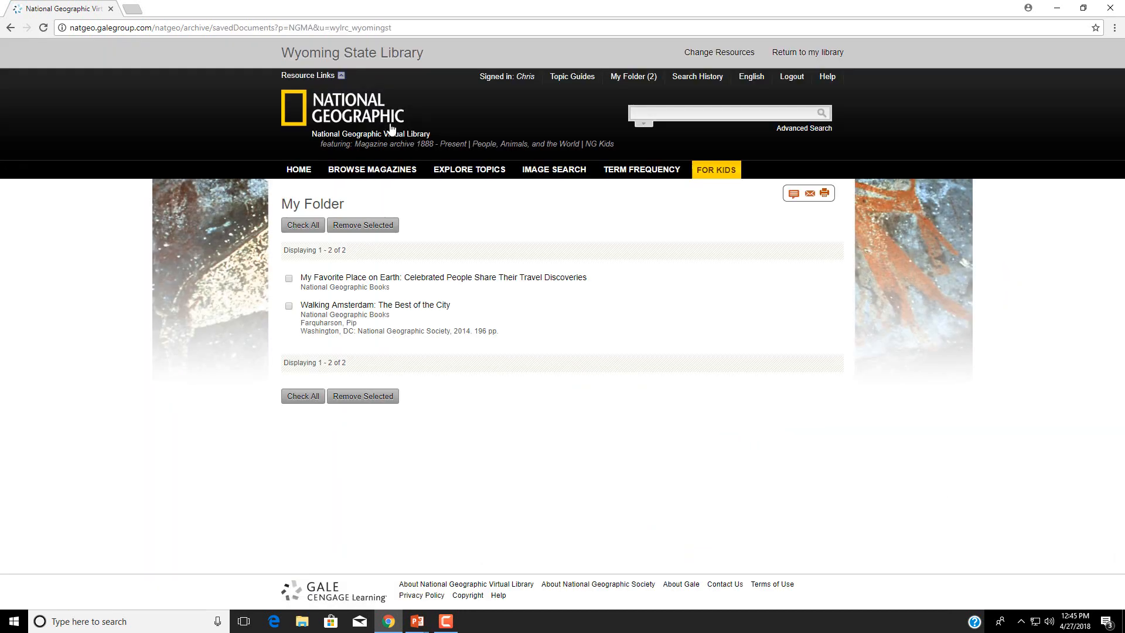
{"action": "left_click", "coordinate": [288, 278]}
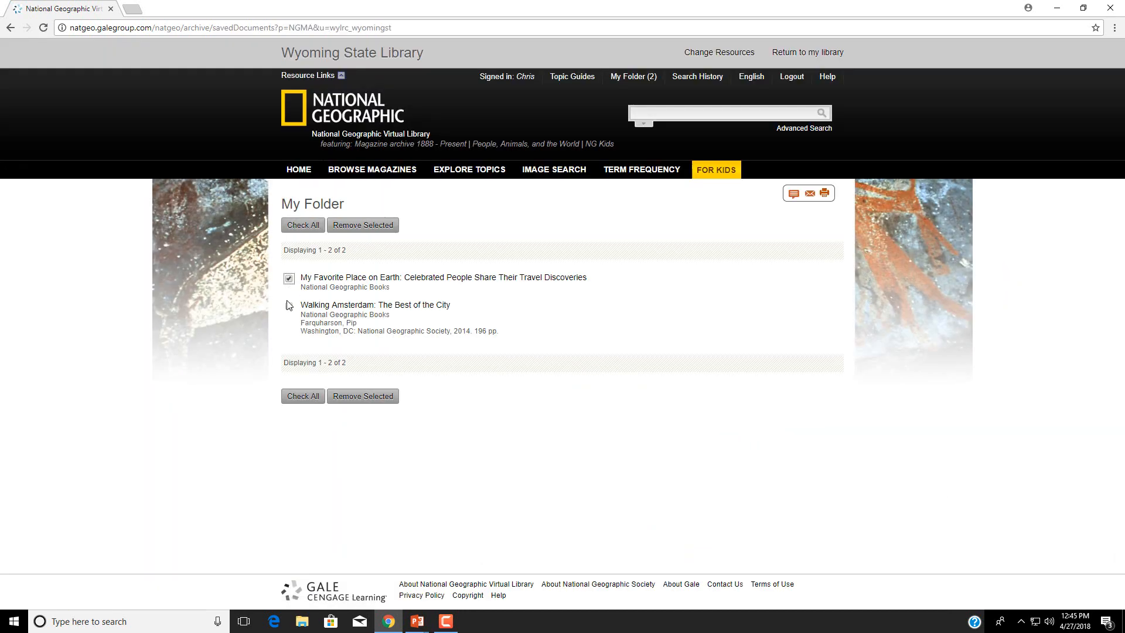
{"action": "left_click", "coordinate": [302, 225]}
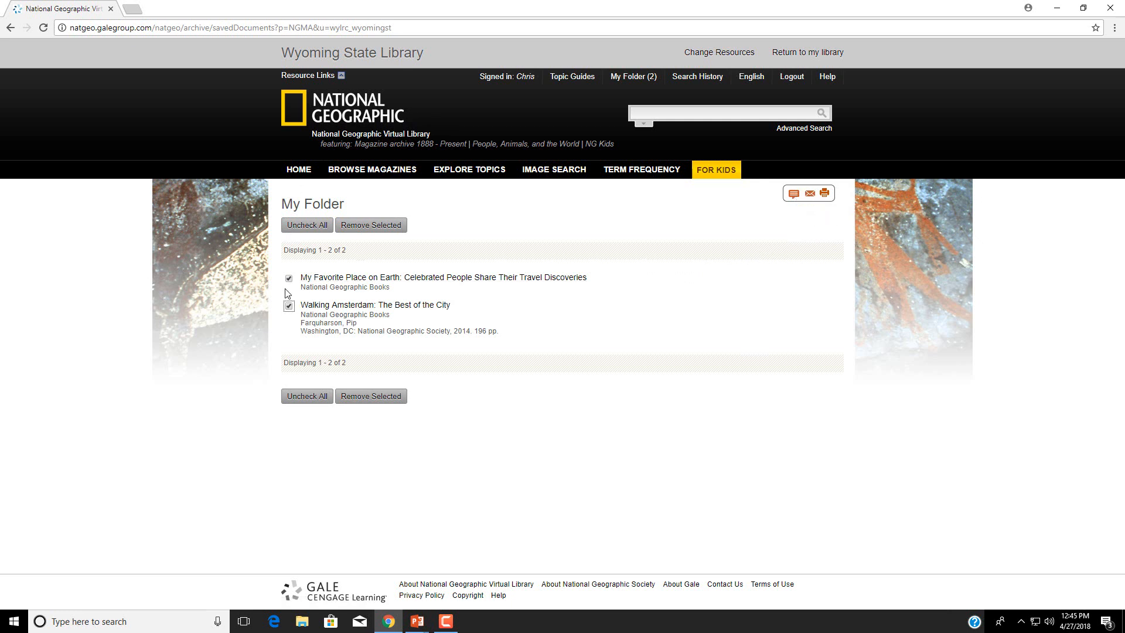
{"action": "left_click", "coordinate": [289, 277]}
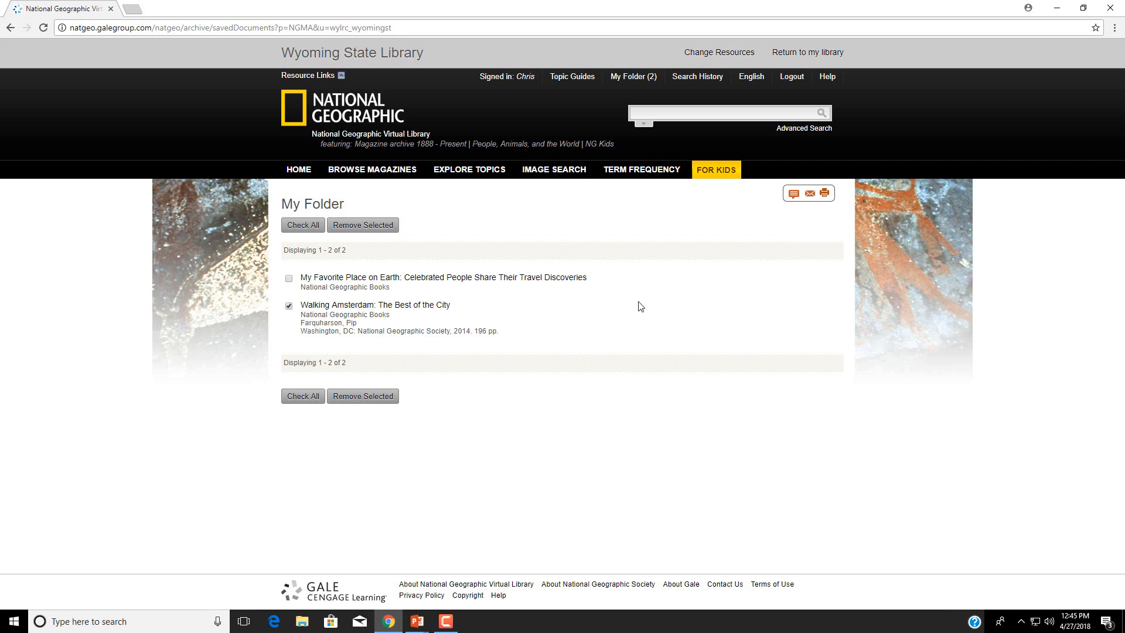
{"action": "mouse_move", "coordinate": [667, 278]}
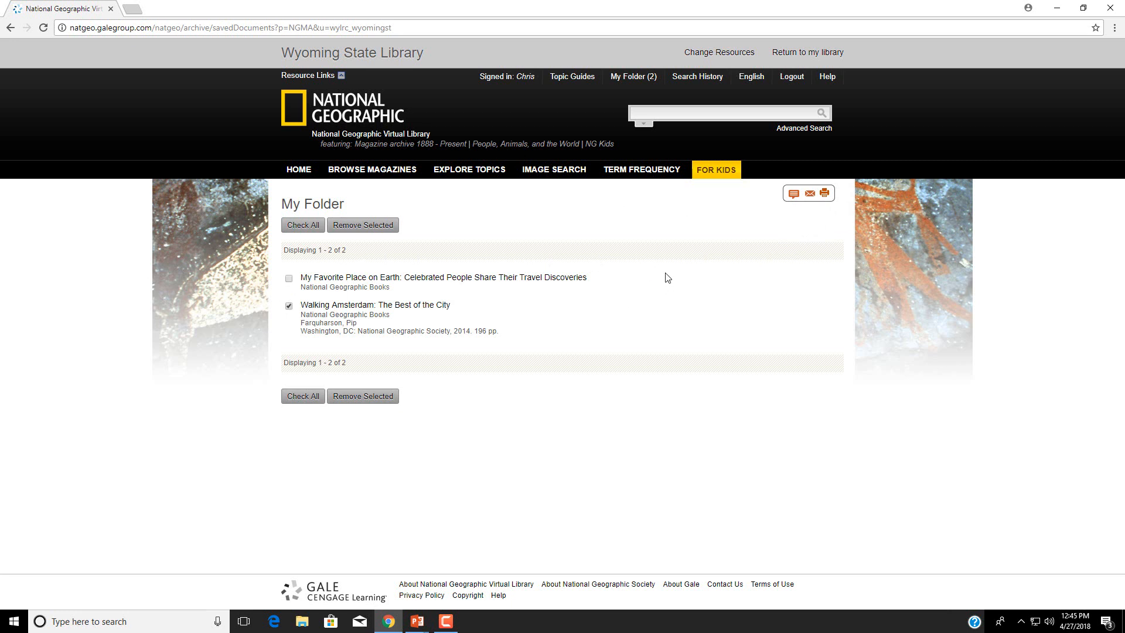
{"action": "mouse_move", "coordinate": [679, 290]}
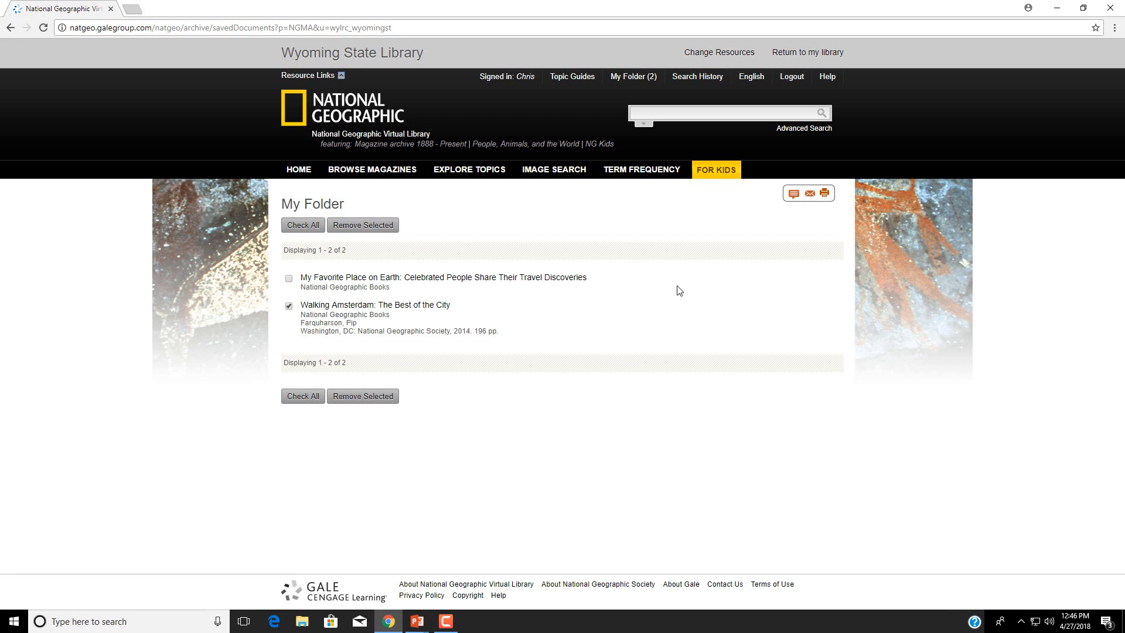
{"action": "mouse_move", "coordinate": [663, 288]}
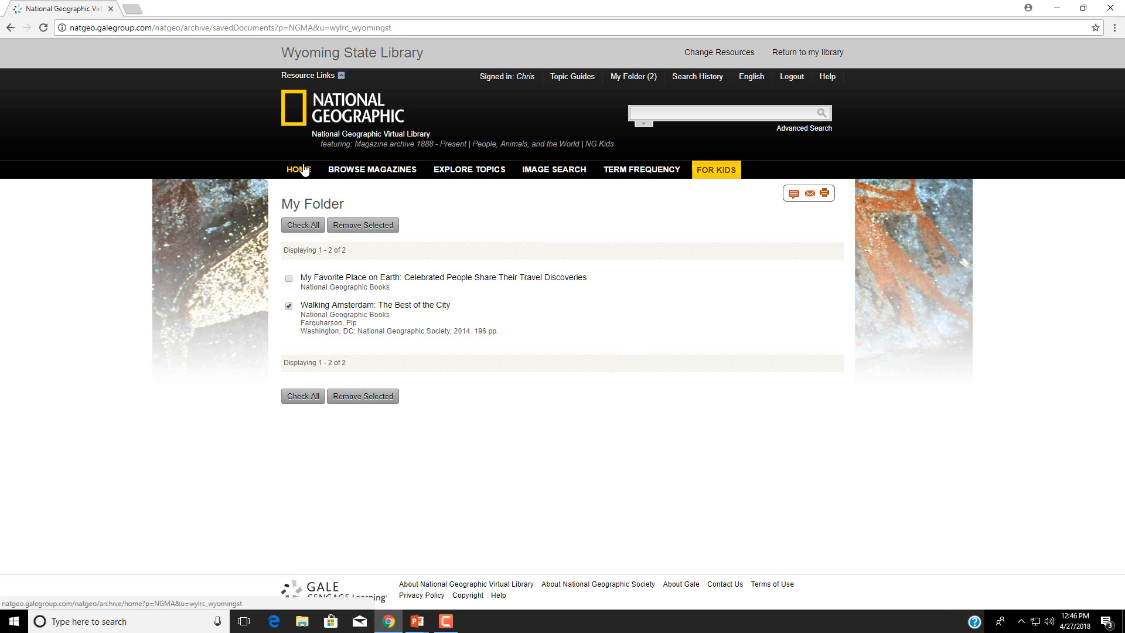
Step: Return to the library home page and watch the featured stories rotate to Jaguars
{"action": "left_click", "coordinate": [293, 169]}
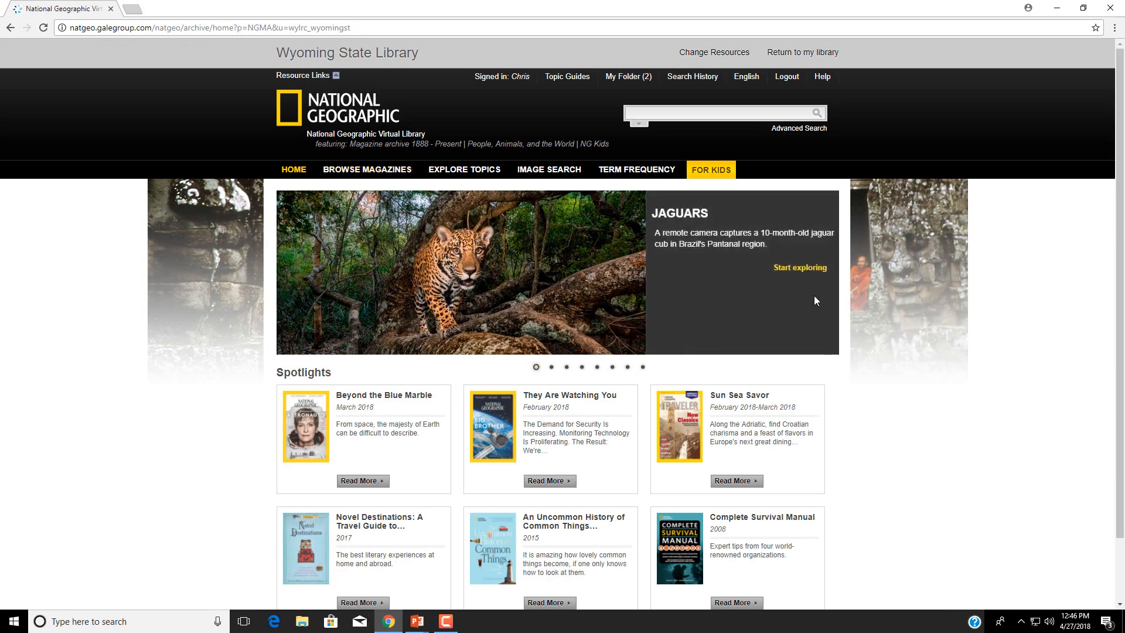
{"action": "mouse_move", "coordinate": [1047, 463]}
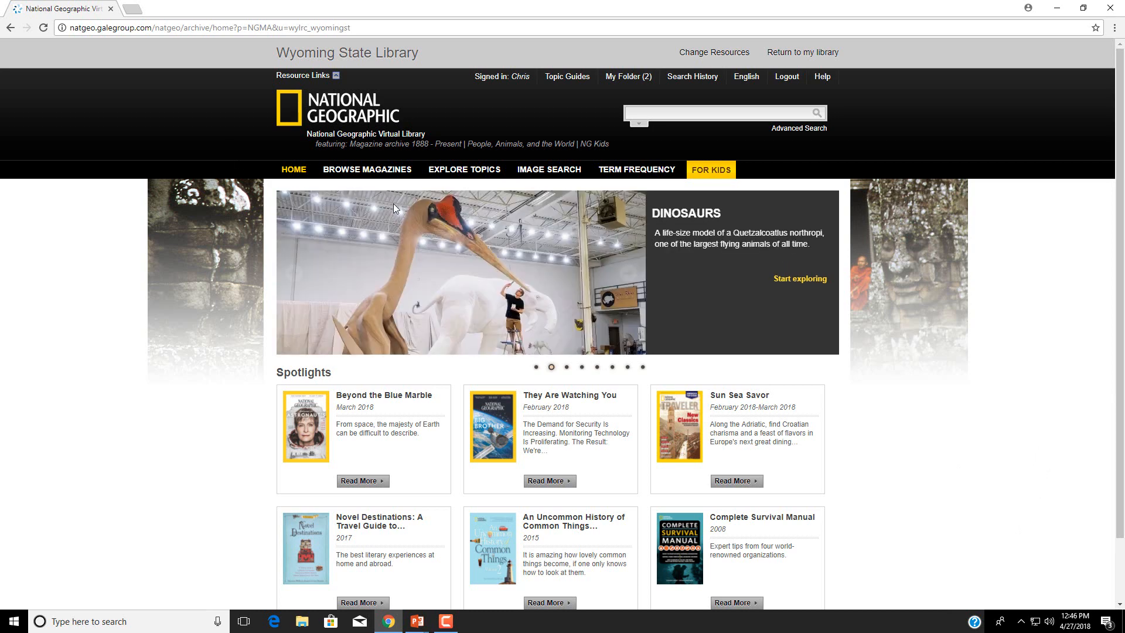
{"action": "mouse_move", "coordinate": [522, 89]}
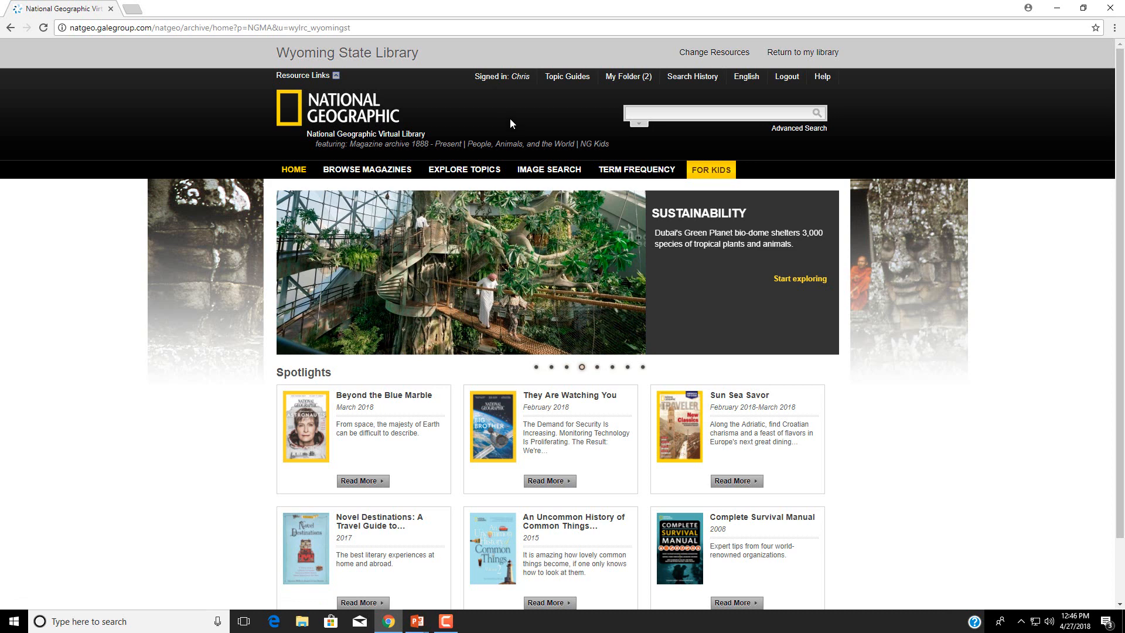
{"action": "mouse_move", "coordinate": [928, 493]}
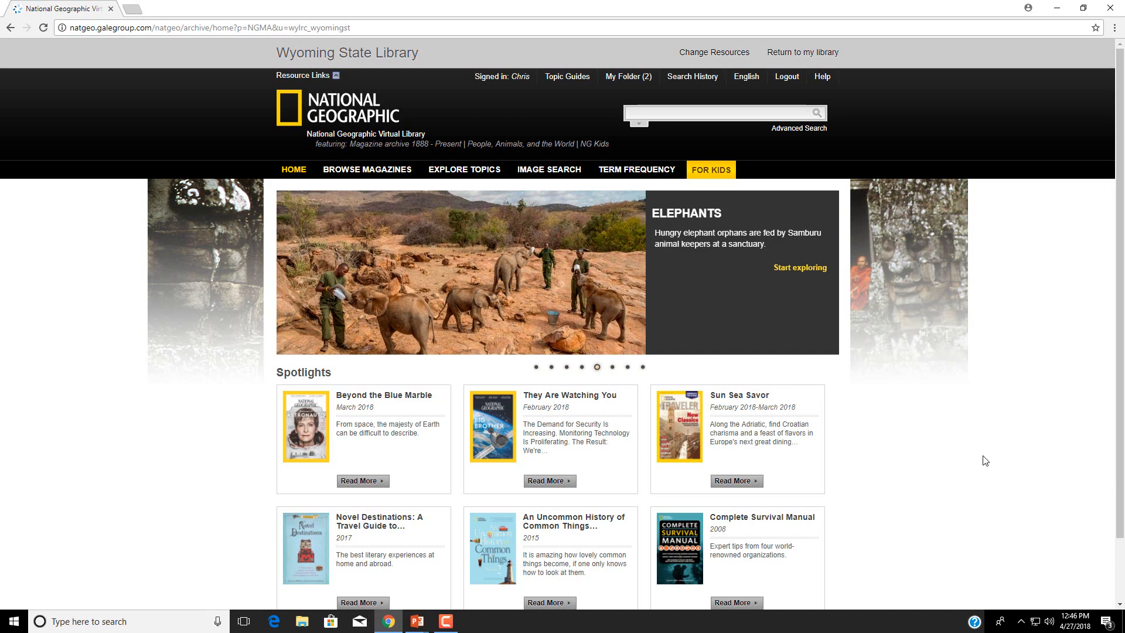
{"action": "mouse_move", "coordinate": [961, 480]}
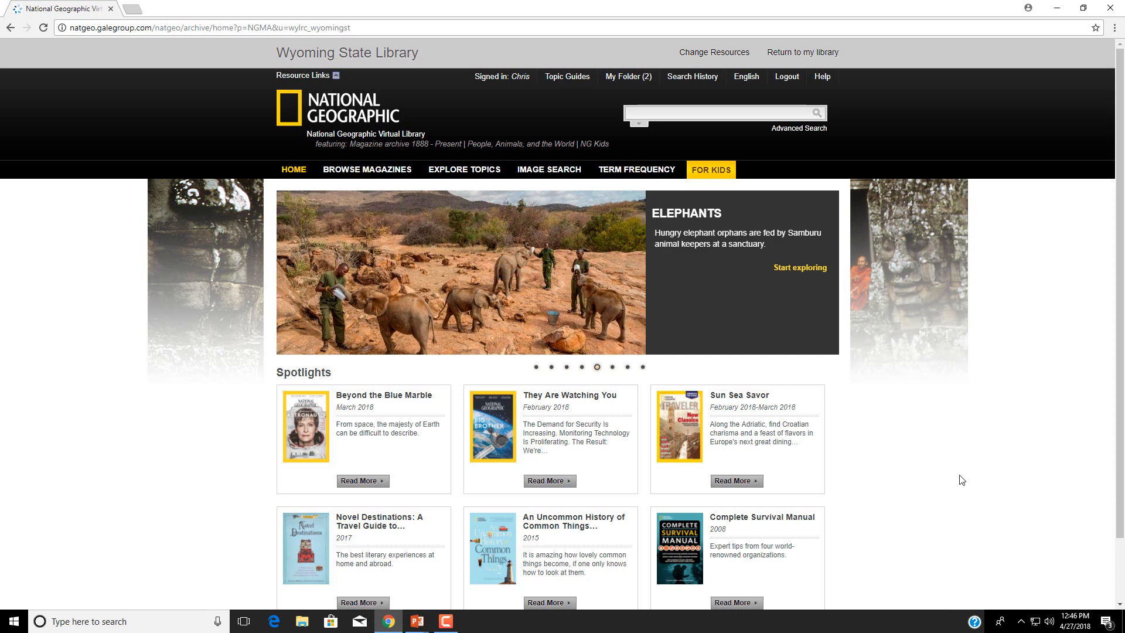